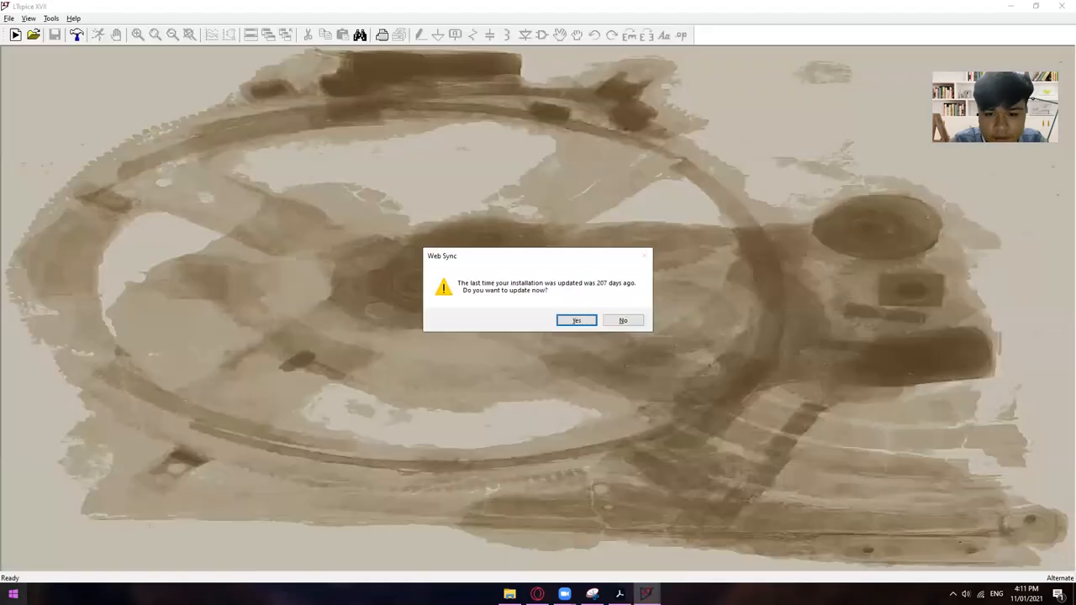
# Decline the Web Sync update reminder, leaving the empty LTspice window.
pyautogui.click(622, 319)
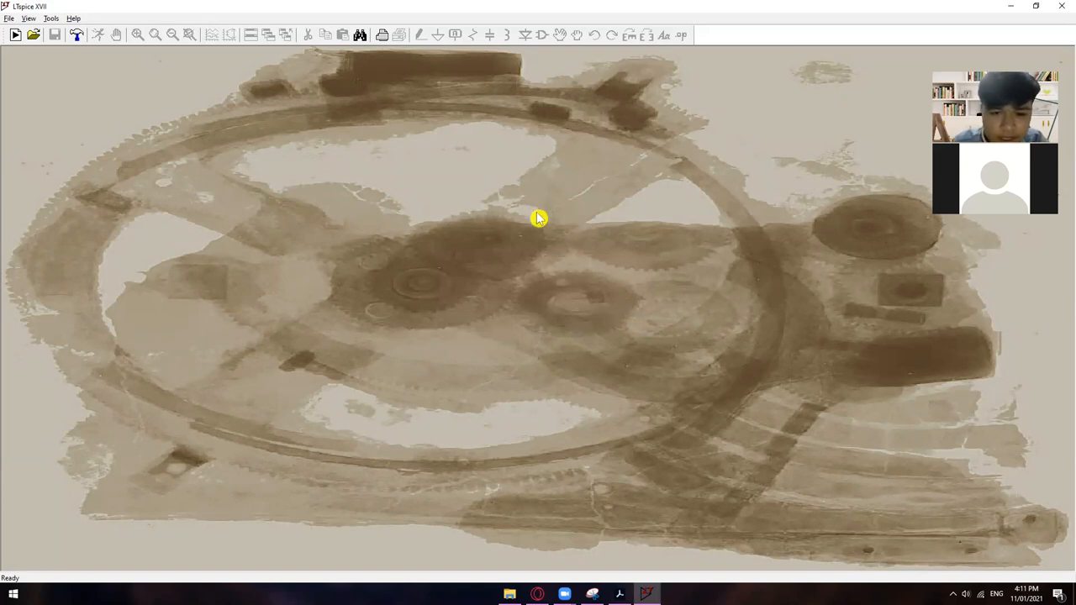
pyautogui.moveTo(497, 217)
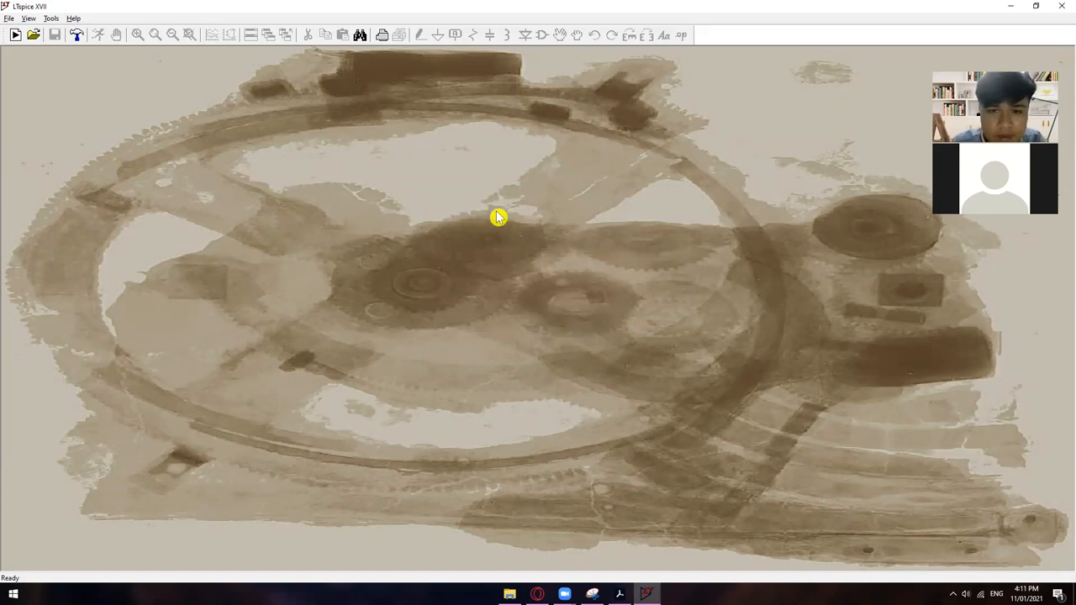
pyautogui.moveTo(547, 279)
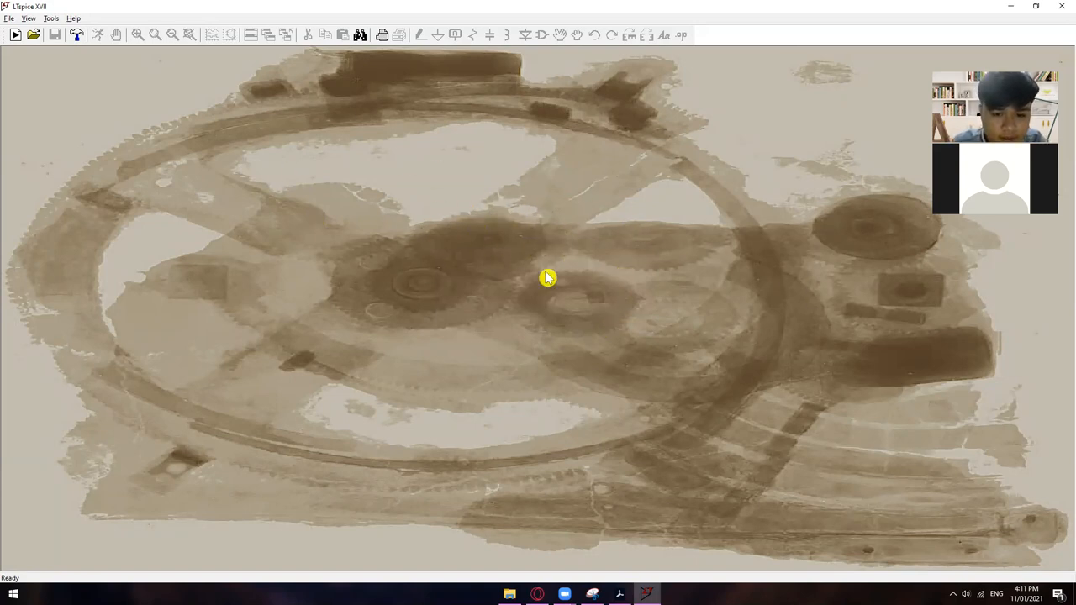
pyautogui.moveTo(625, 266)
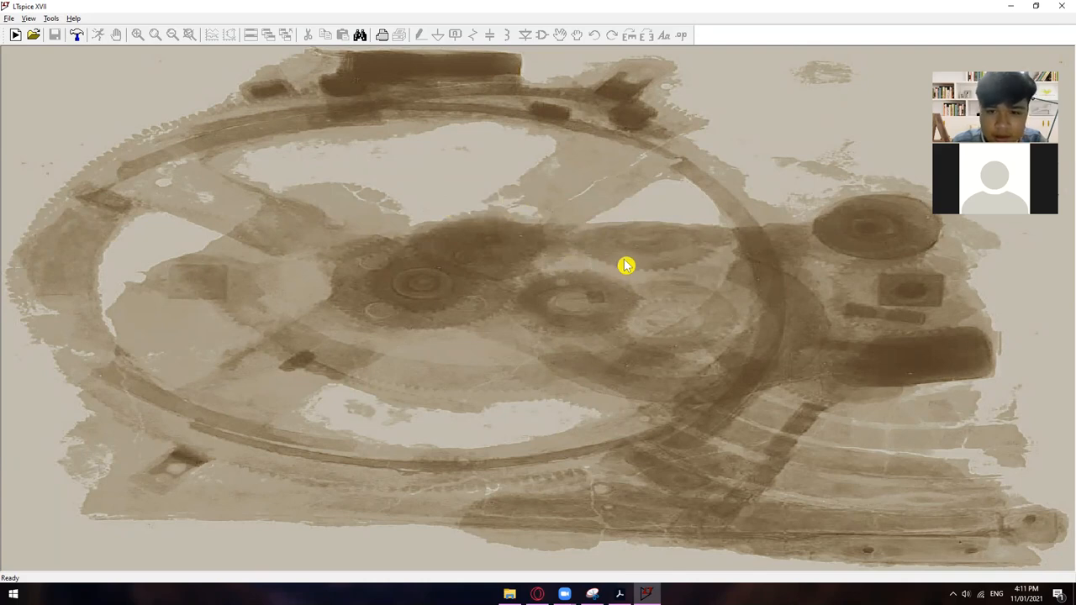
pyautogui.moveTo(640, 264)
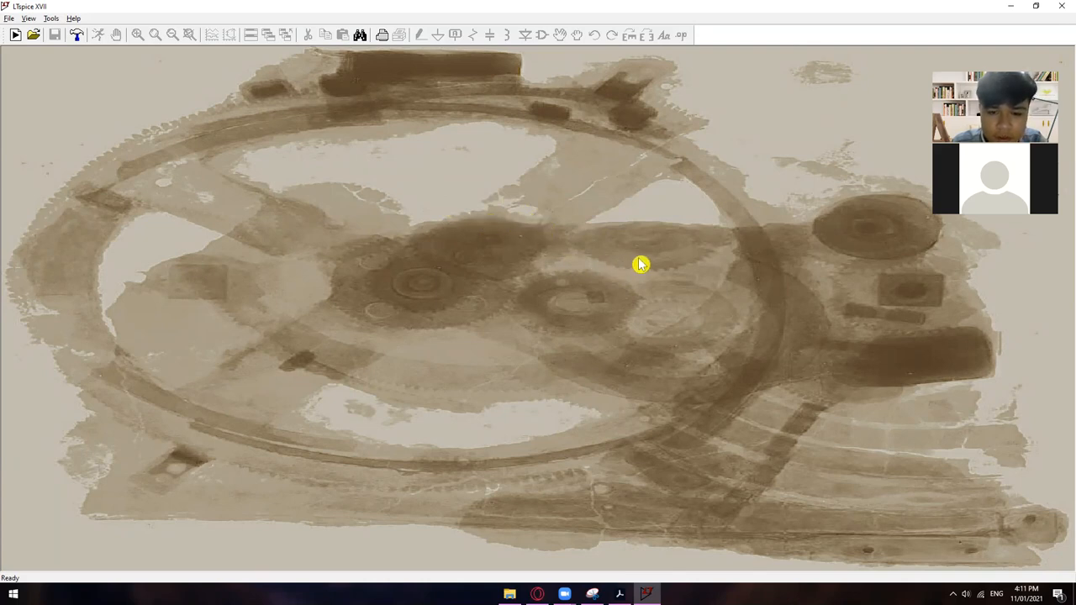
pyautogui.moveTo(495, 225)
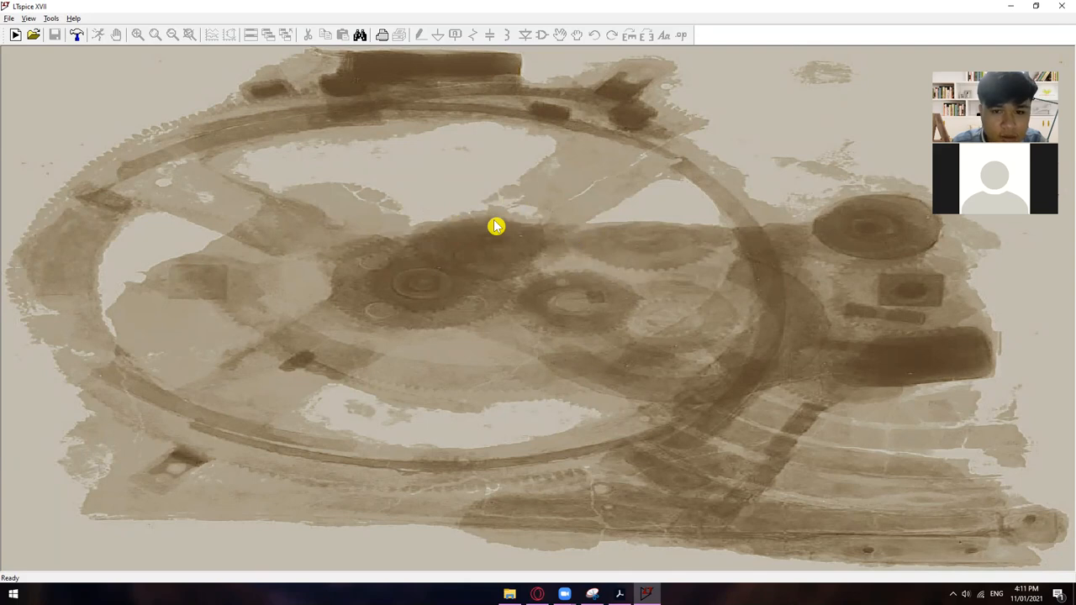
pyautogui.moveTo(168, 74)
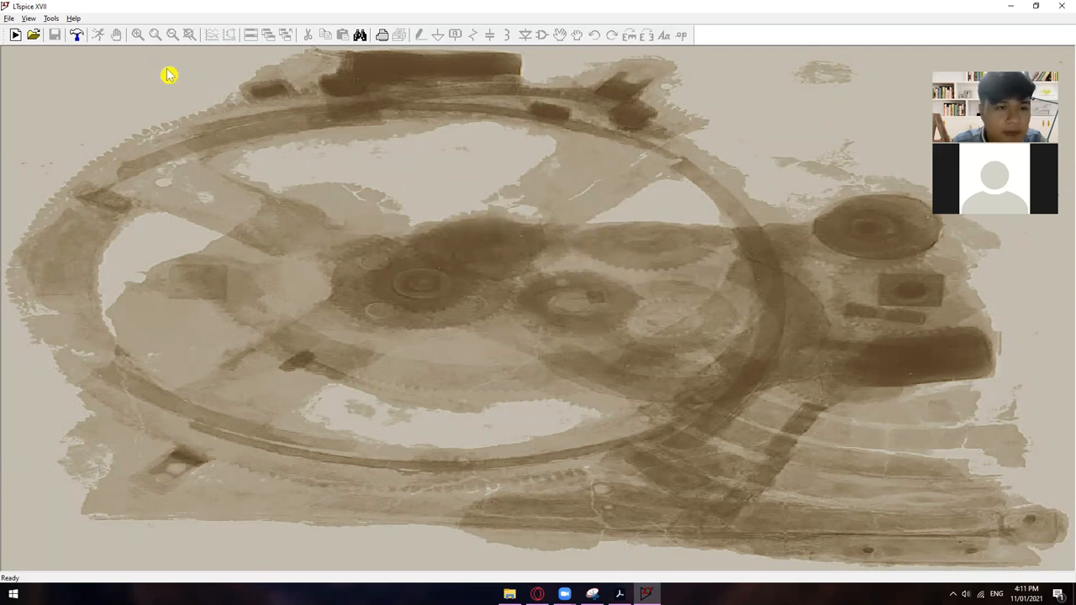
pyautogui.moveTo(564, 229)
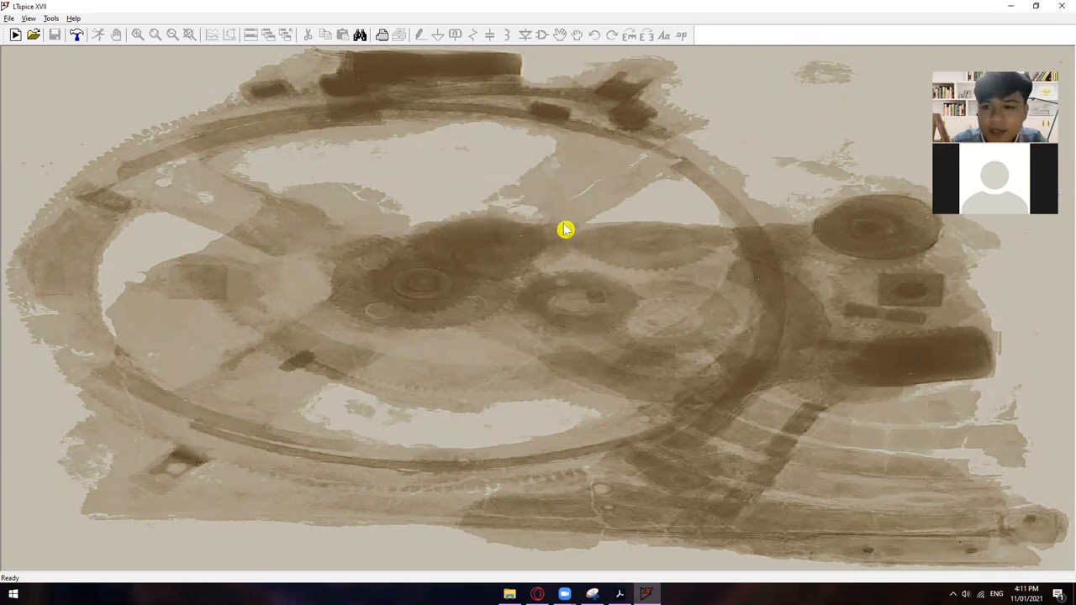
pyautogui.moveTo(541, 215)
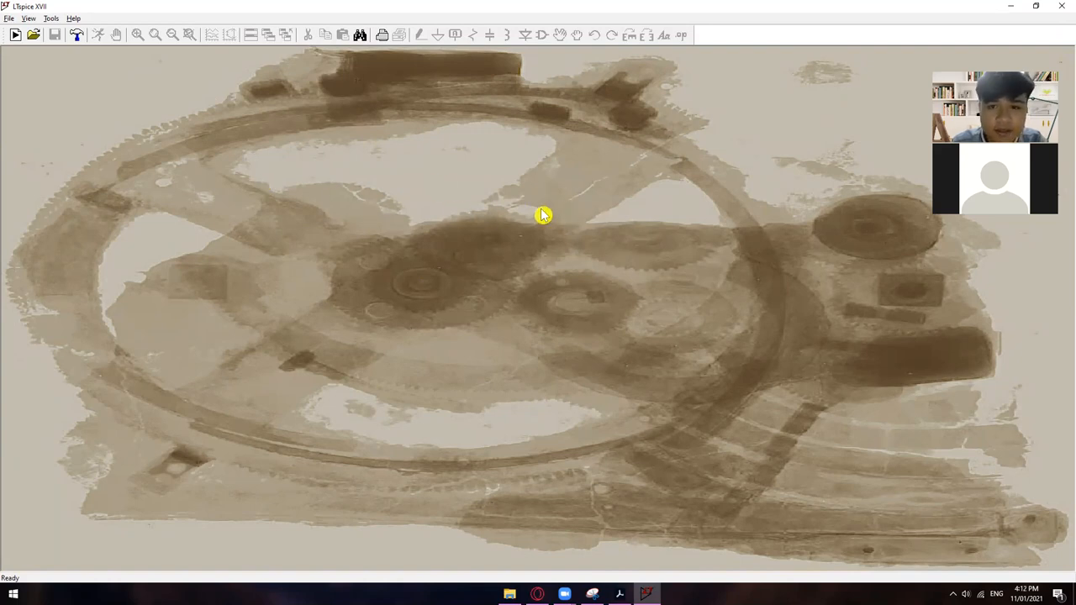
pyautogui.moveTo(530, 202)
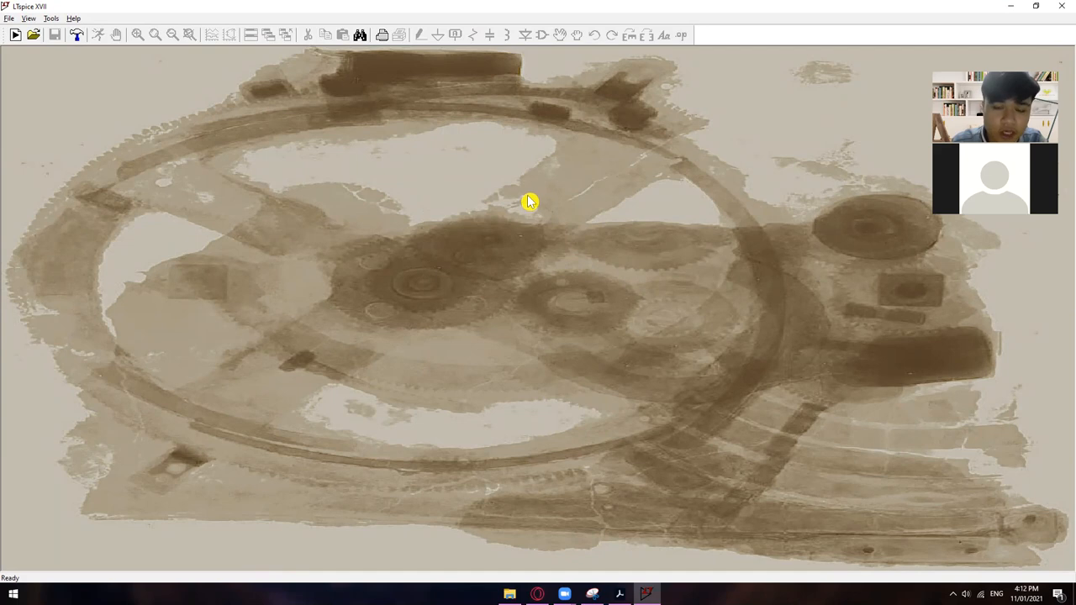
pyautogui.moveTo(263, 125)
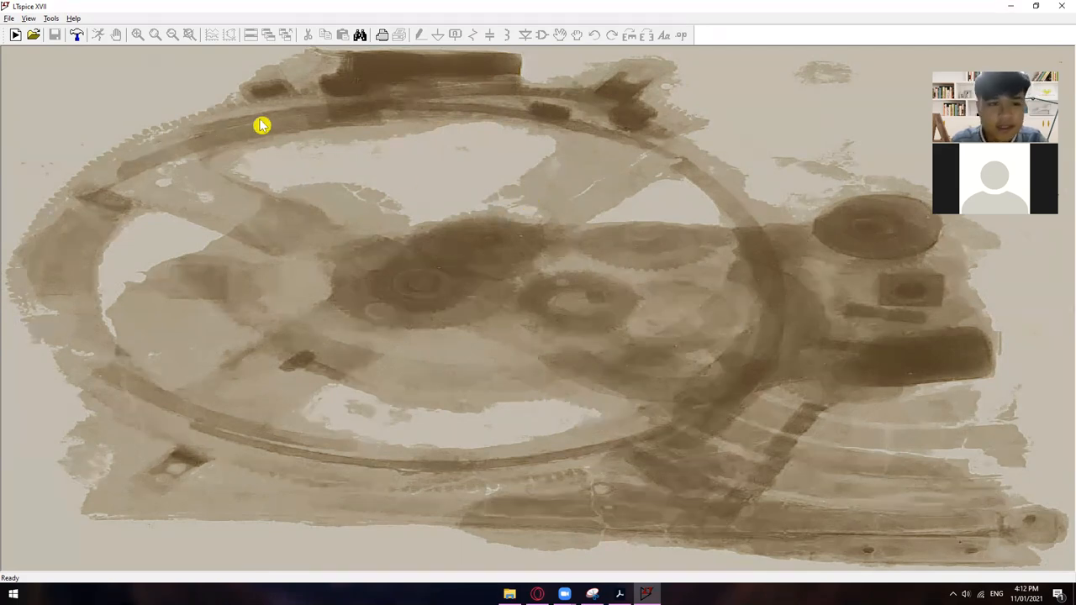
pyautogui.moveTo(297, 87)
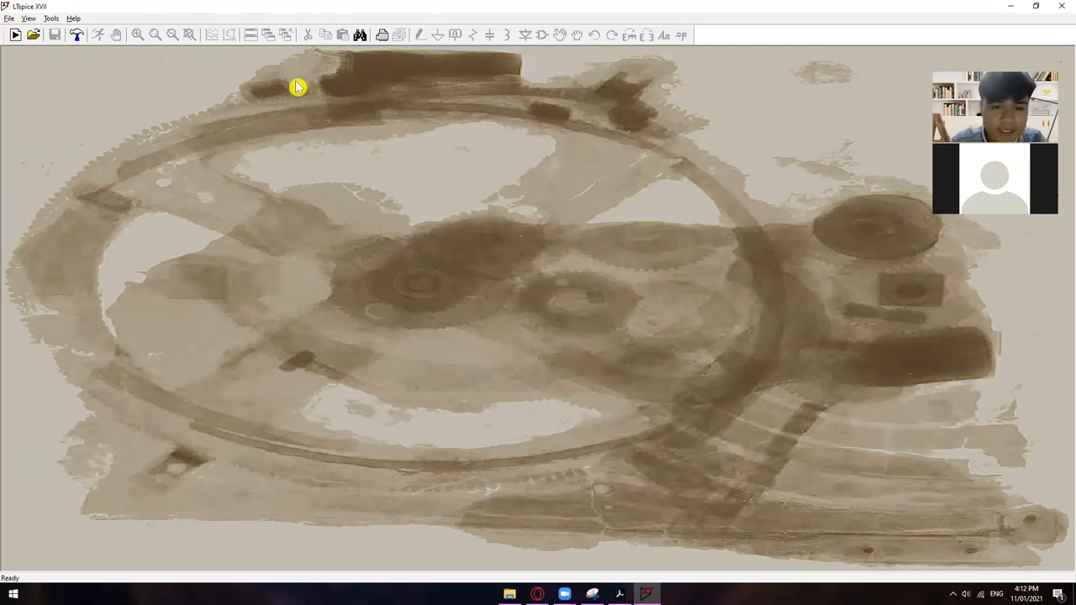
pyautogui.moveTo(346, 67)
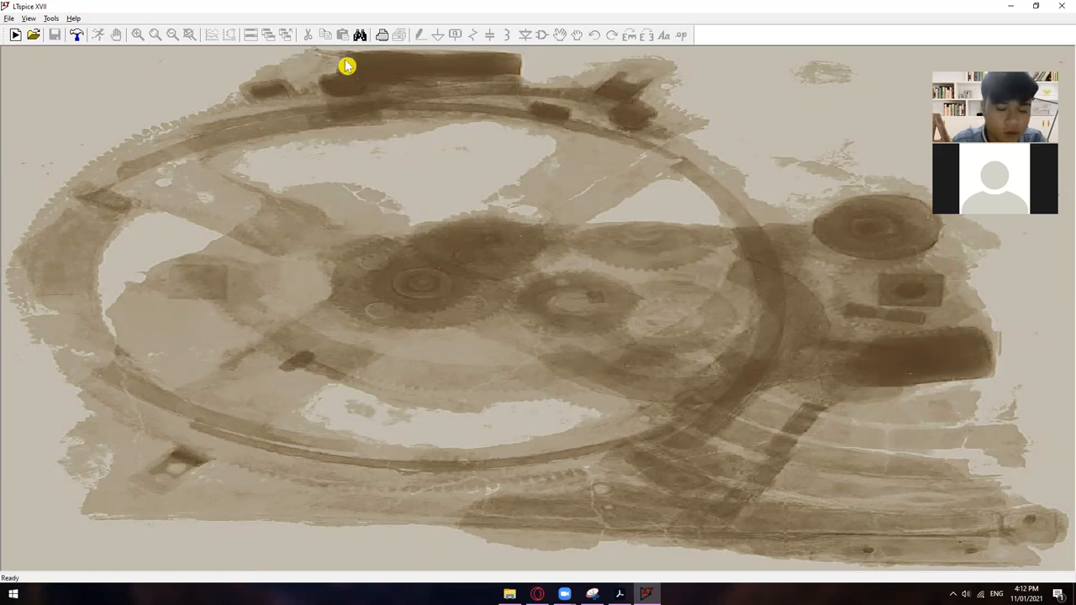
pyautogui.moveTo(107, 39)
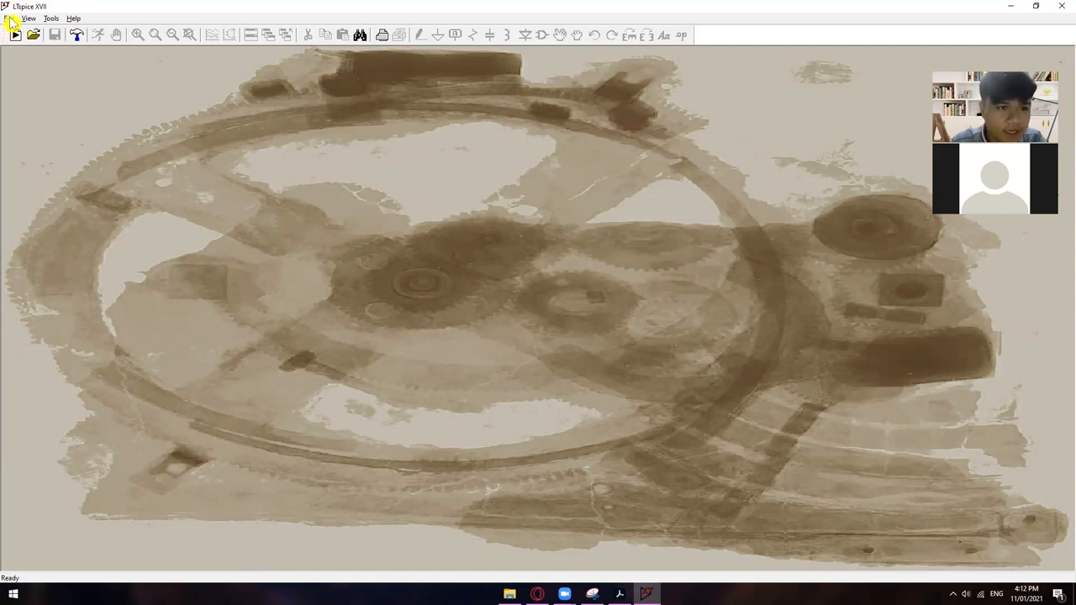
# Start the new blank schematic Draft10 and browse the File, Window and Tools menus.
pyautogui.click(15, 34)
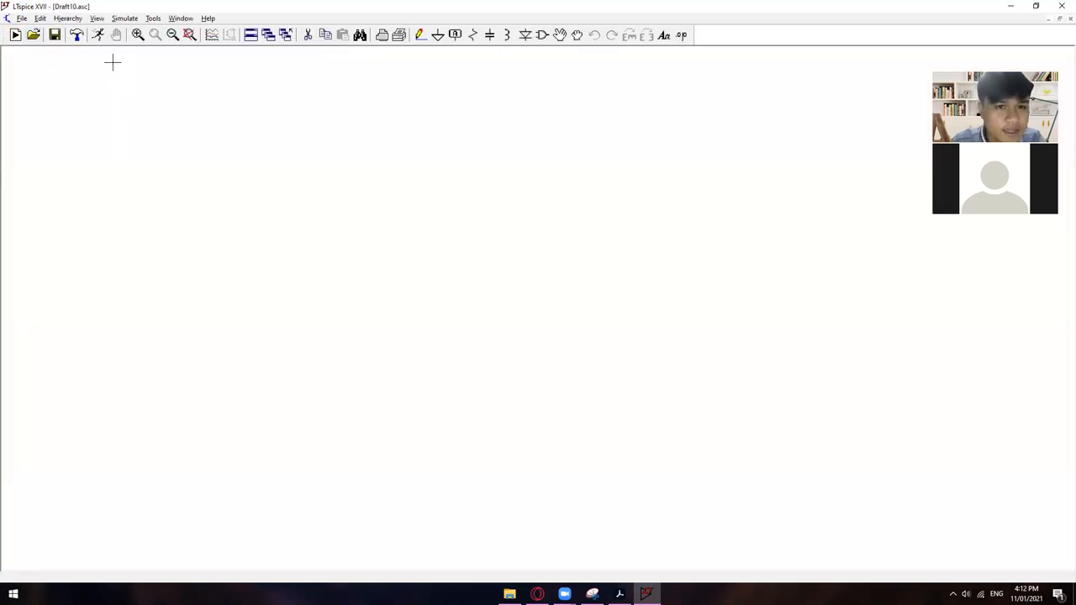
pyautogui.click(20, 17)
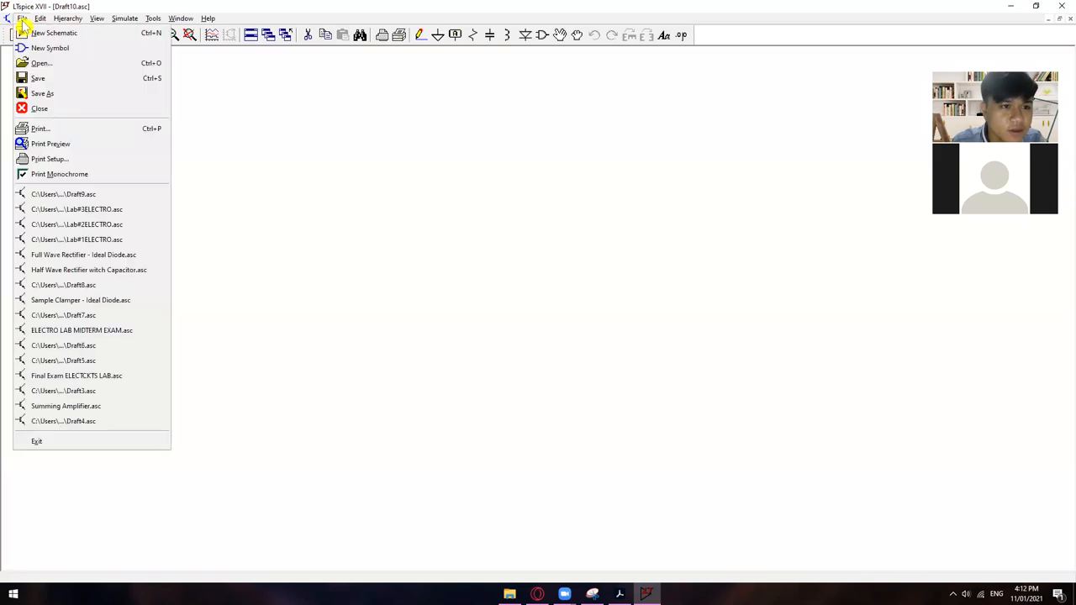
pyautogui.moveTo(53, 34)
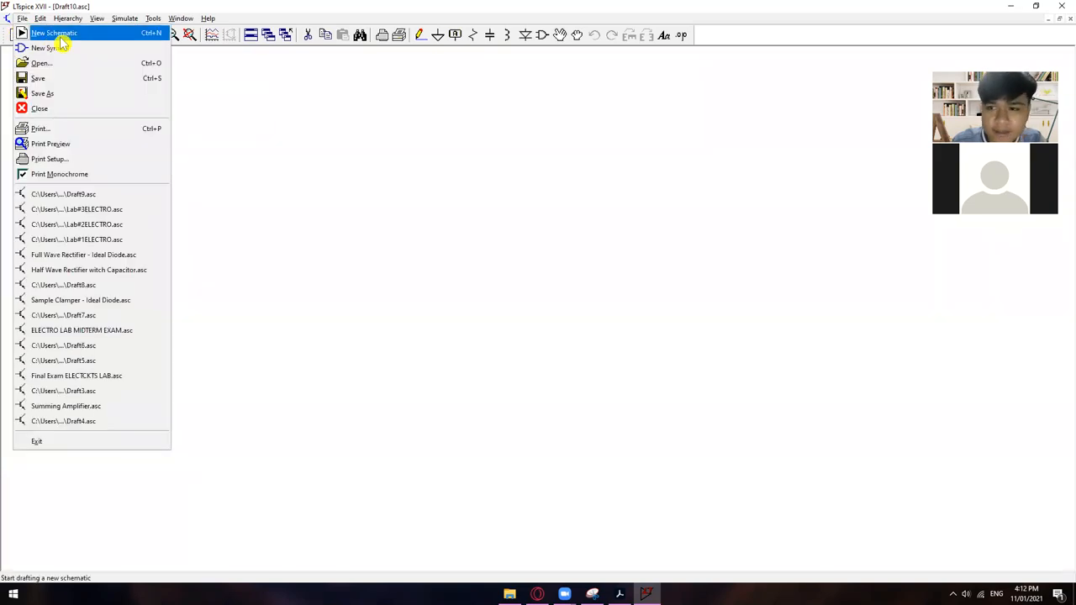
pyautogui.moveTo(222, 67)
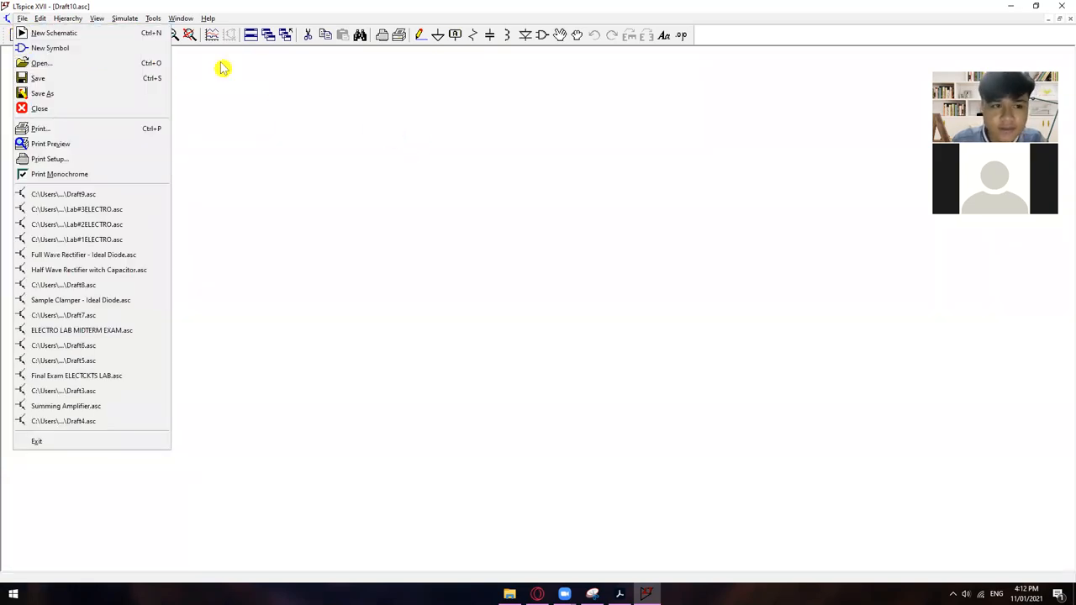
pyautogui.moveTo(326, 144)
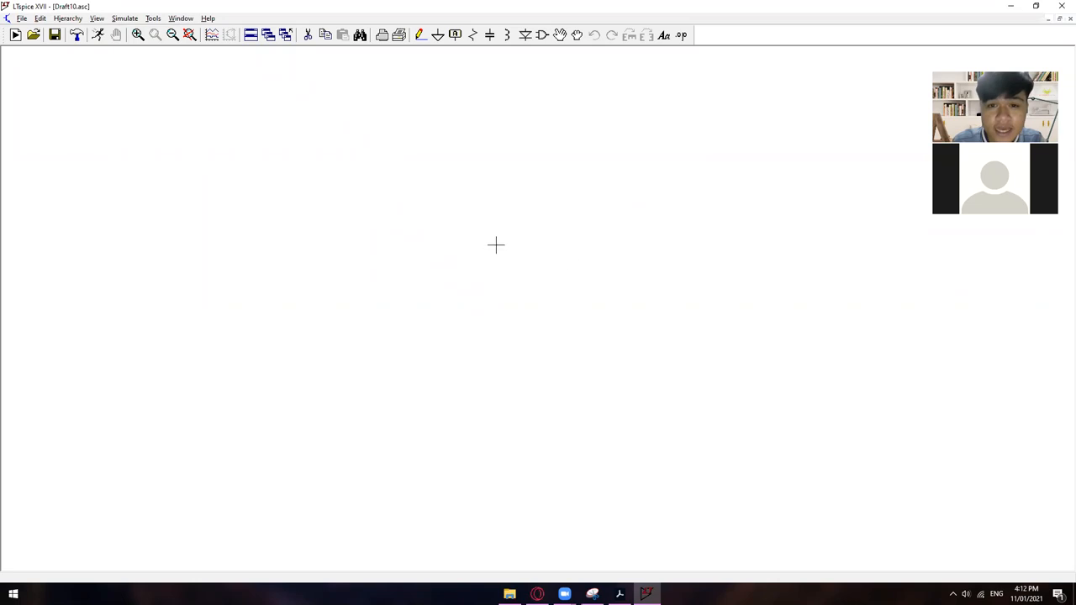
pyautogui.click(180, 17)
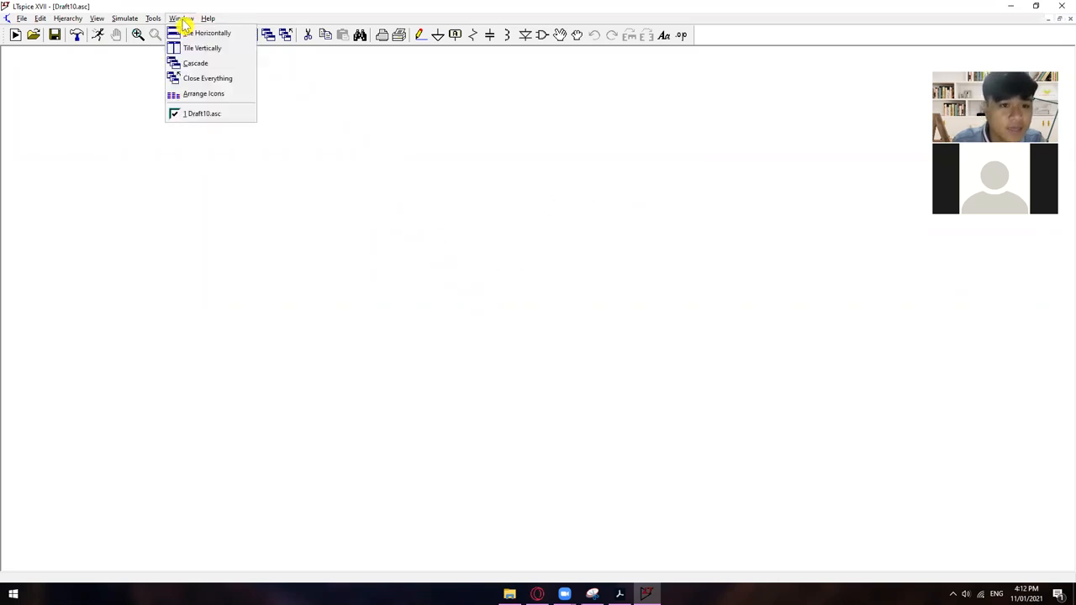
pyautogui.click(151, 17)
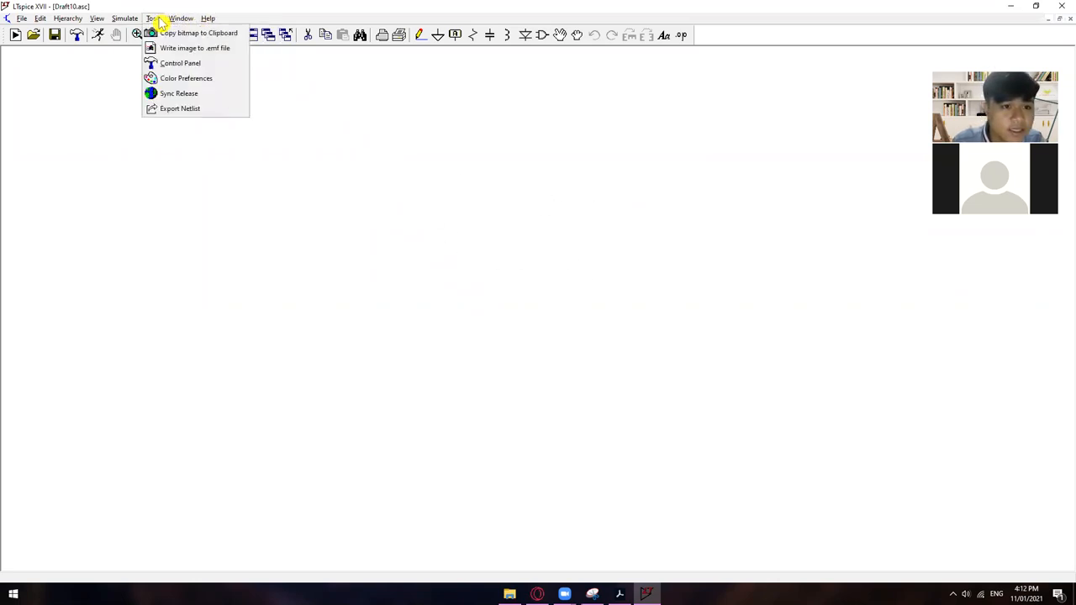
pyautogui.moveTo(184, 77)
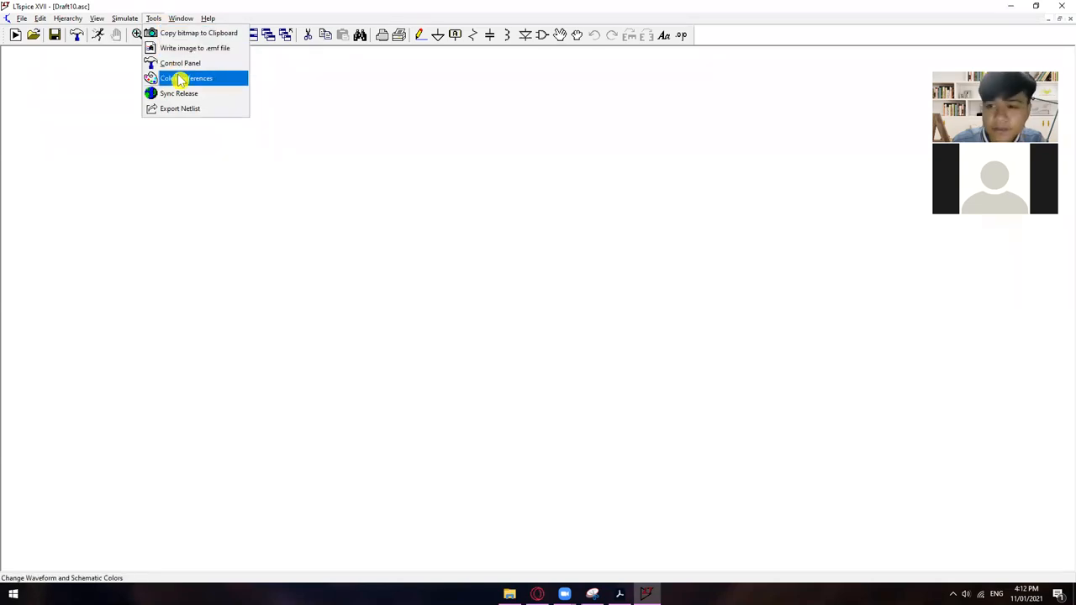
# Bring up the Color Palette Editor, glance at the Waveform and Netlist schemes, and nudge the wire colour mix.
pyautogui.click(186, 77)
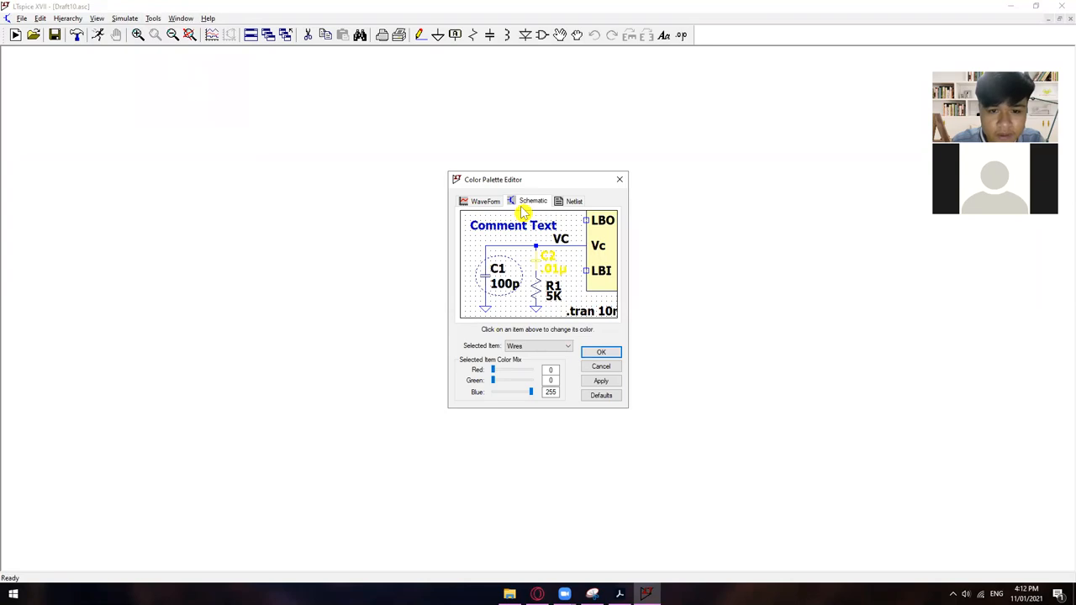
pyautogui.click(484, 202)
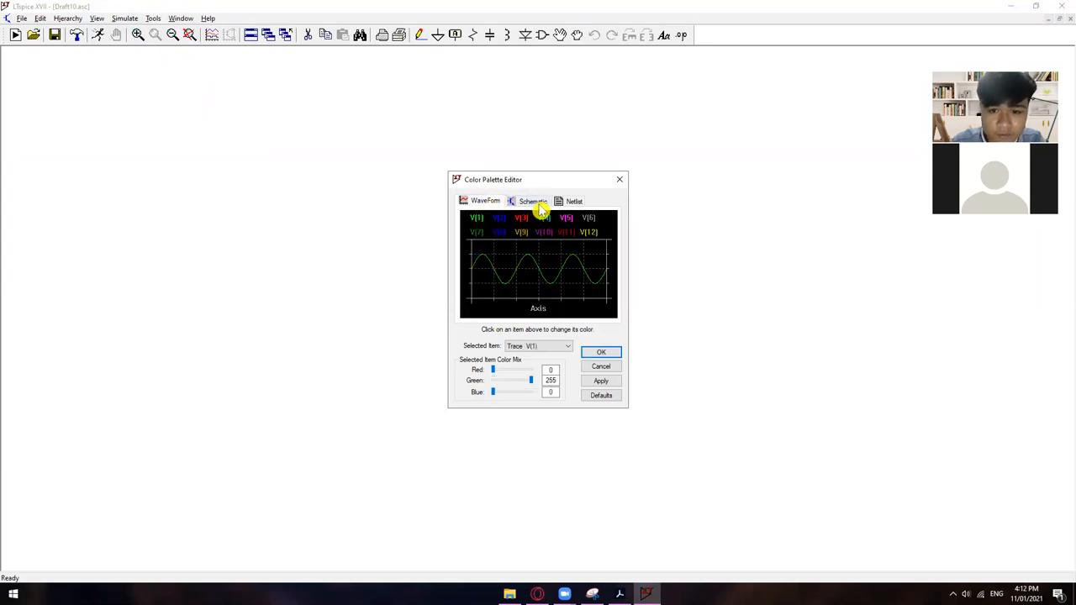
pyautogui.click(573, 202)
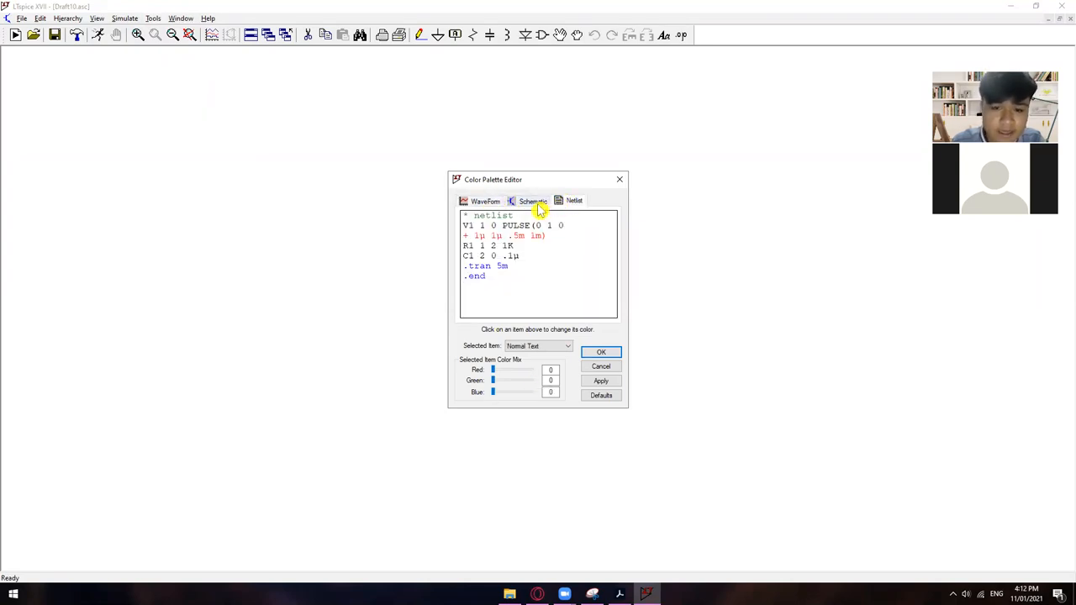
pyautogui.click(533, 200)
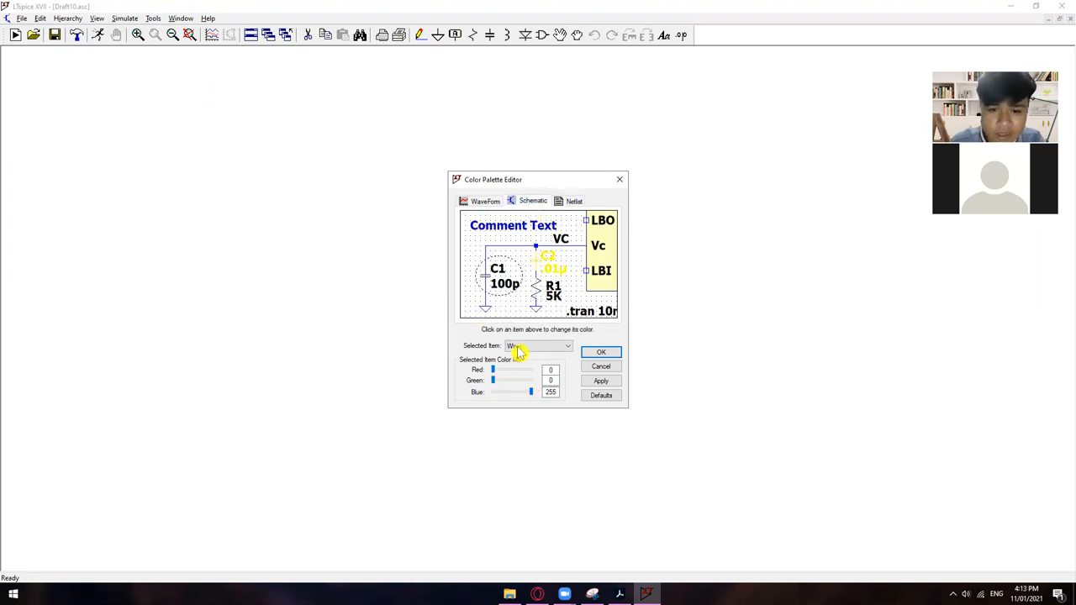
pyautogui.click(538, 346)
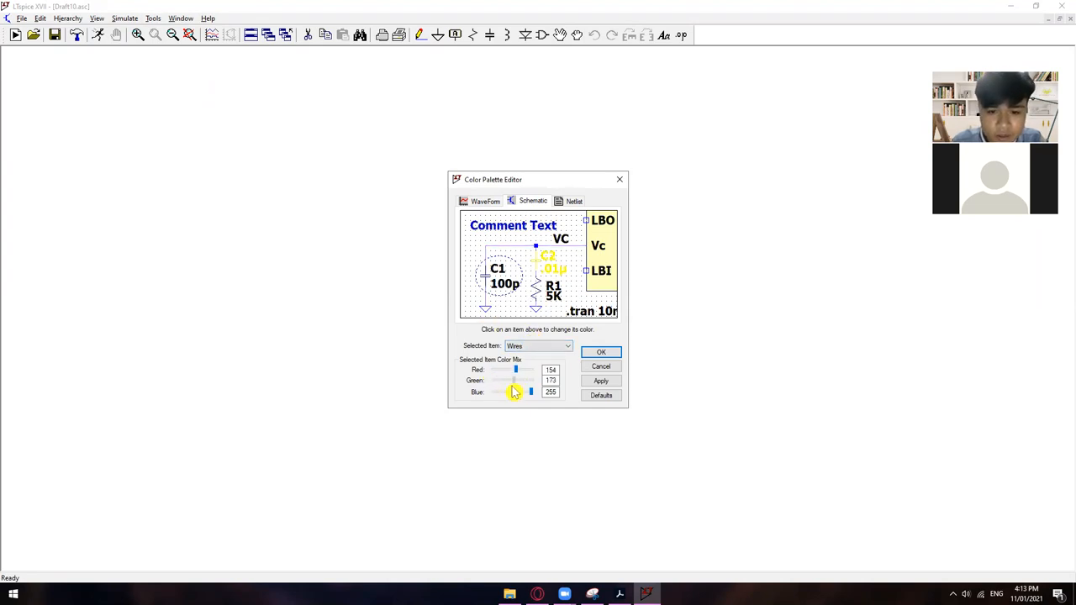
pyautogui.moveTo(514, 379); pyautogui.dragTo(519, 380)
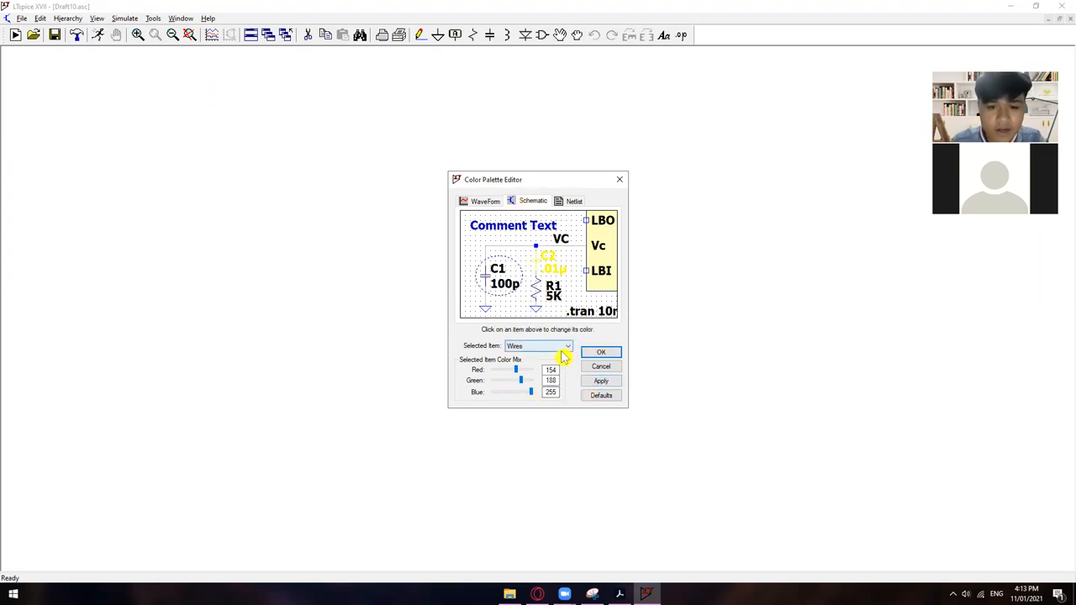
# Select the schematic Background item and mix it to teal green (Red 0, Green 160, Blue 135).
pyautogui.click(568, 346)
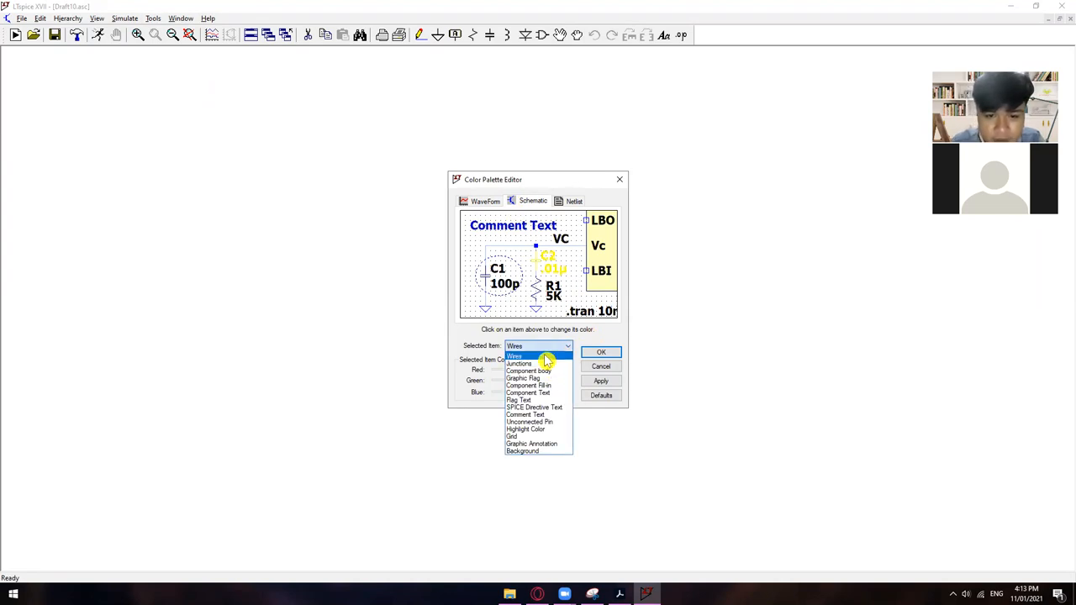
pyautogui.click(521, 450)
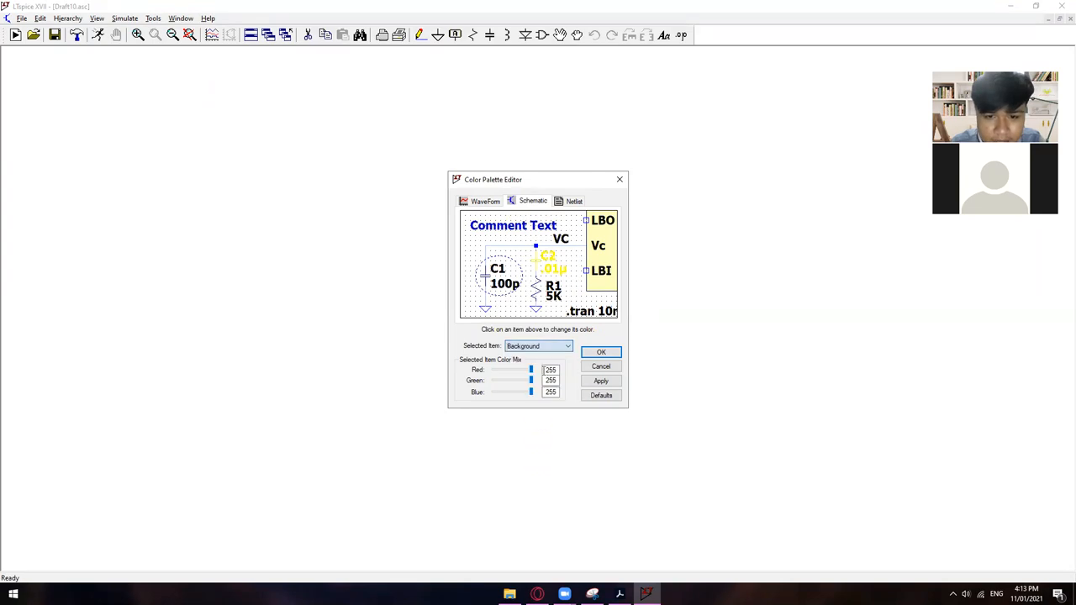
pyautogui.moveTo(531, 370); pyautogui.dragTo(511, 370)
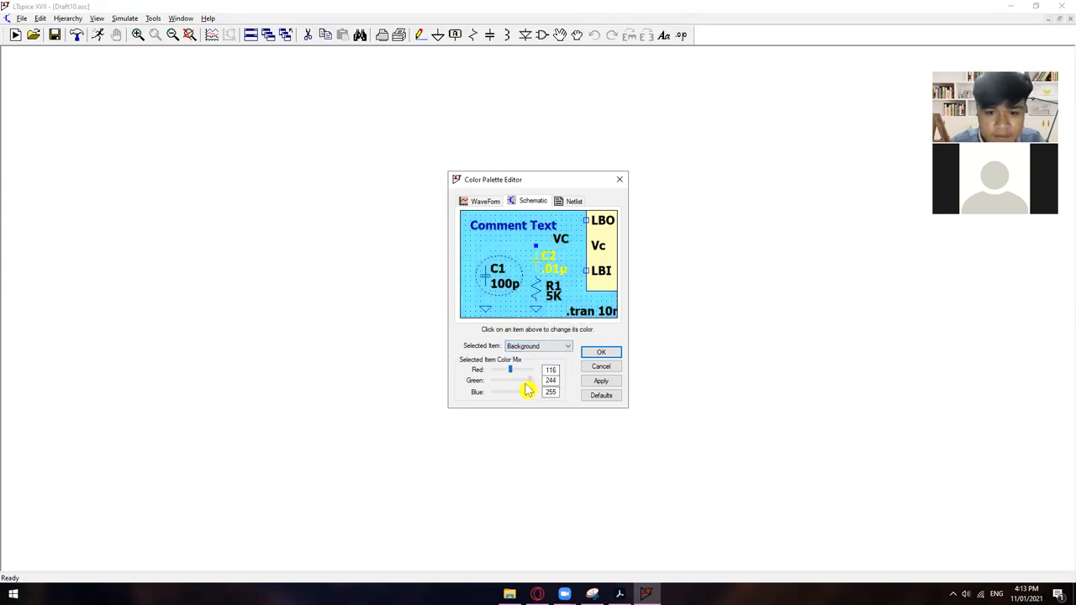
pyautogui.moveTo(521, 392); pyautogui.dragTo(500, 392)
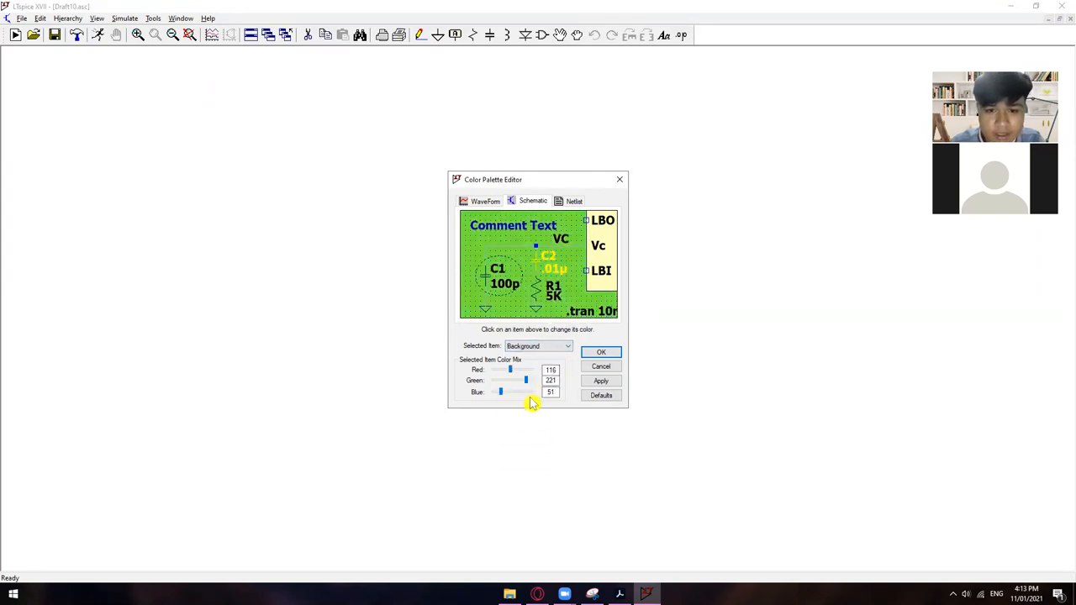
pyautogui.moveTo(501, 391); pyautogui.dragTo(528, 392)
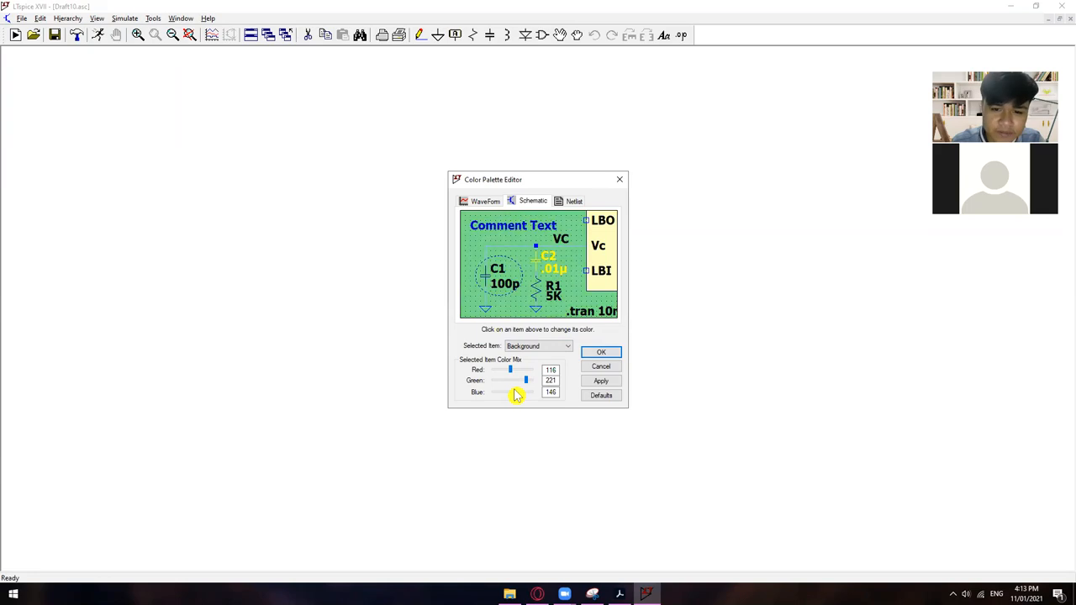
pyautogui.moveTo(526, 380); pyautogui.dragTo(513, 380)
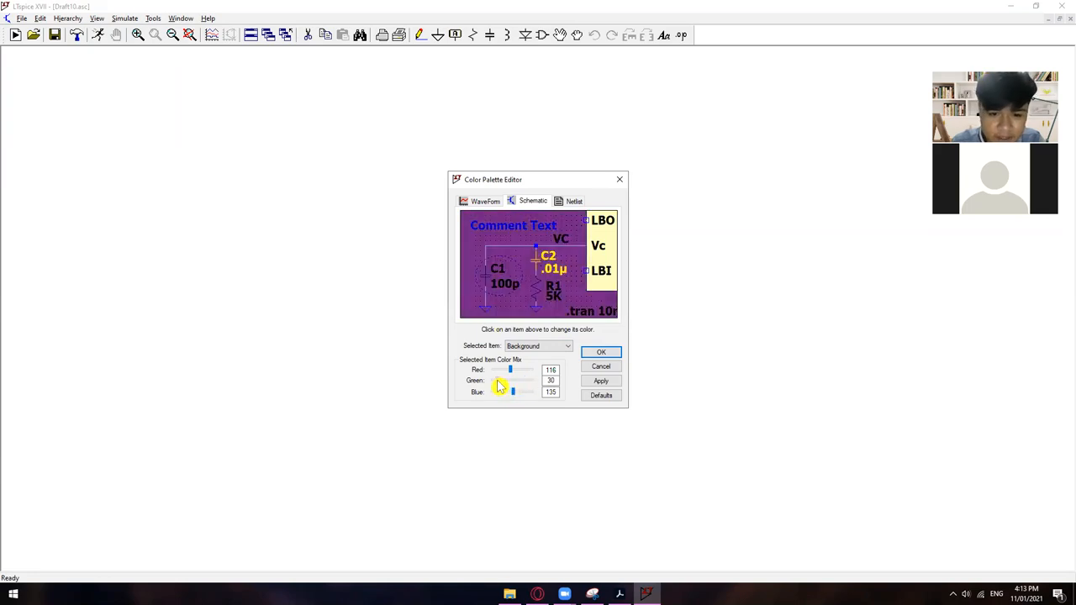
pyautogui.click(568, 347)
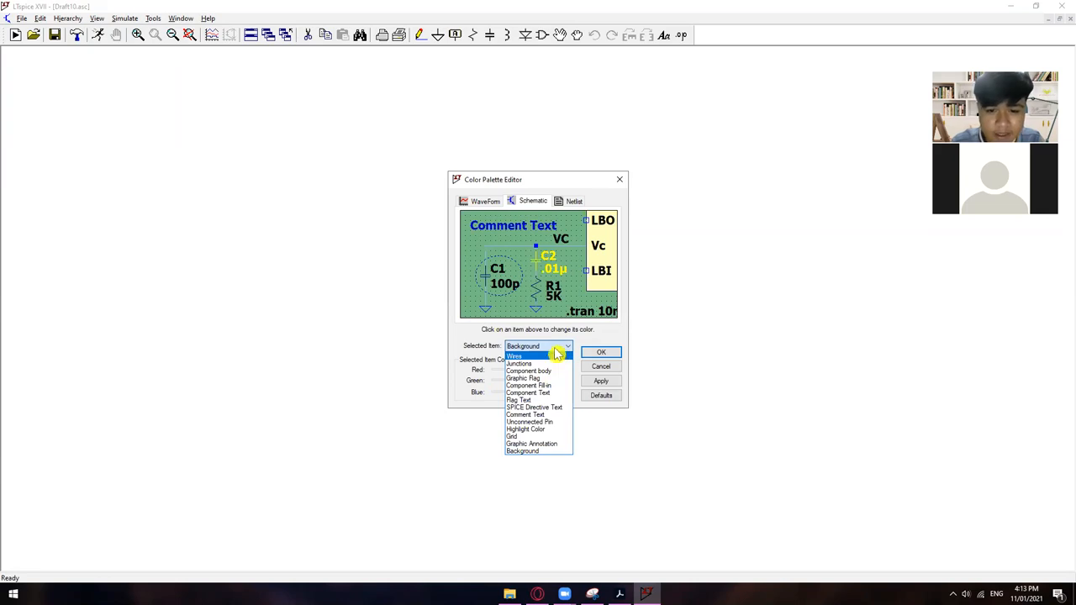
pyautogui.moveTo(570, 343)
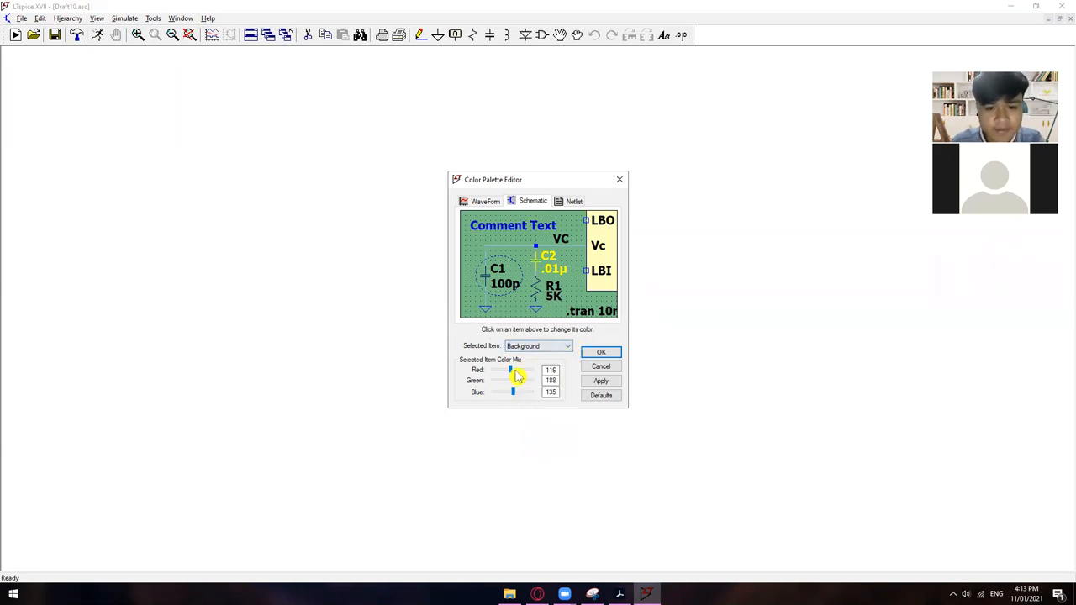
pyautogui.moveTo(511, 370); pyautogui.dragTo(492, 369)
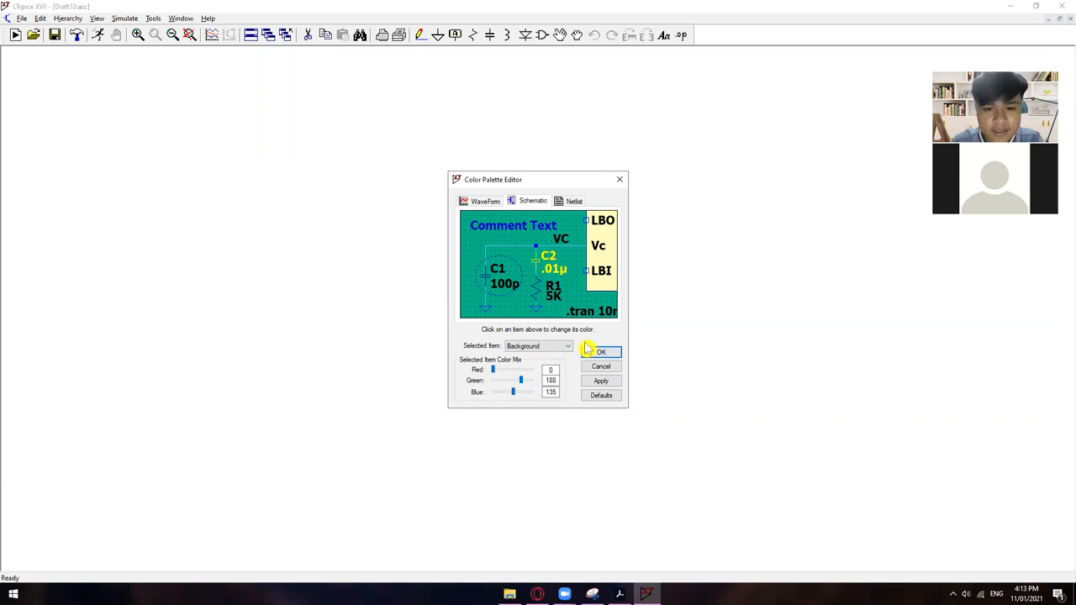
# Switch to the Waveform colour scheme and inspect trace V(1)'s pure green mix.
pyautogui.click(480, 201)
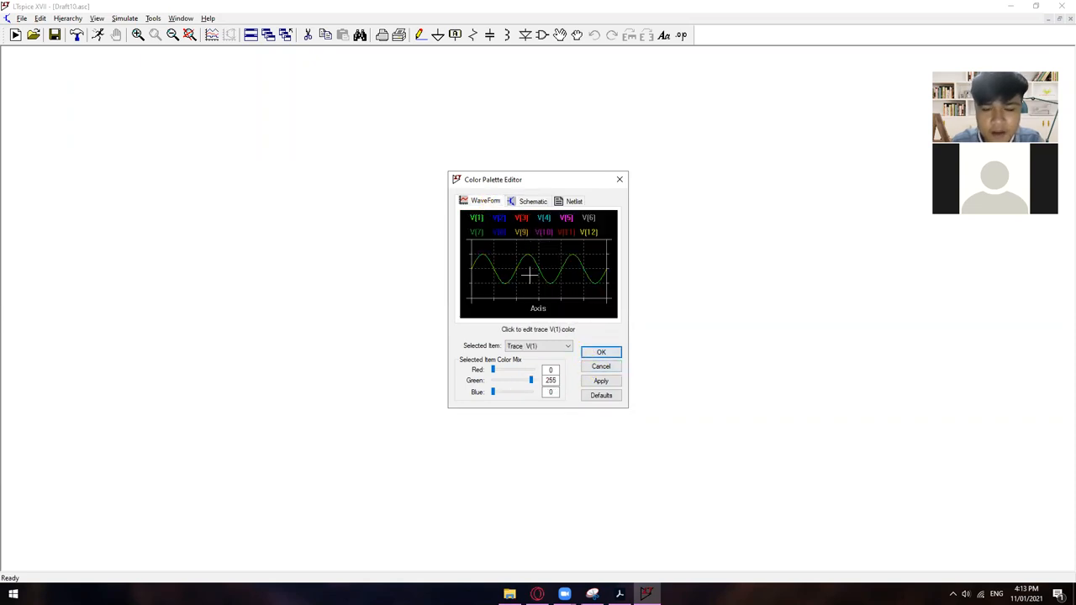
pyautogui.moveTo(474, 256)
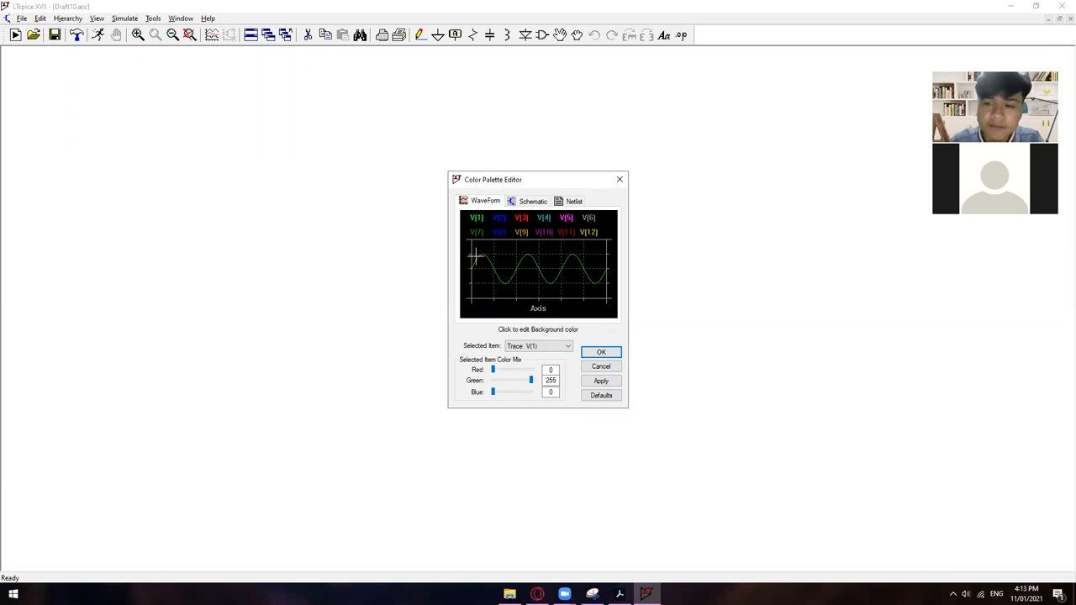
pyautogui.moveTo(477, 256)
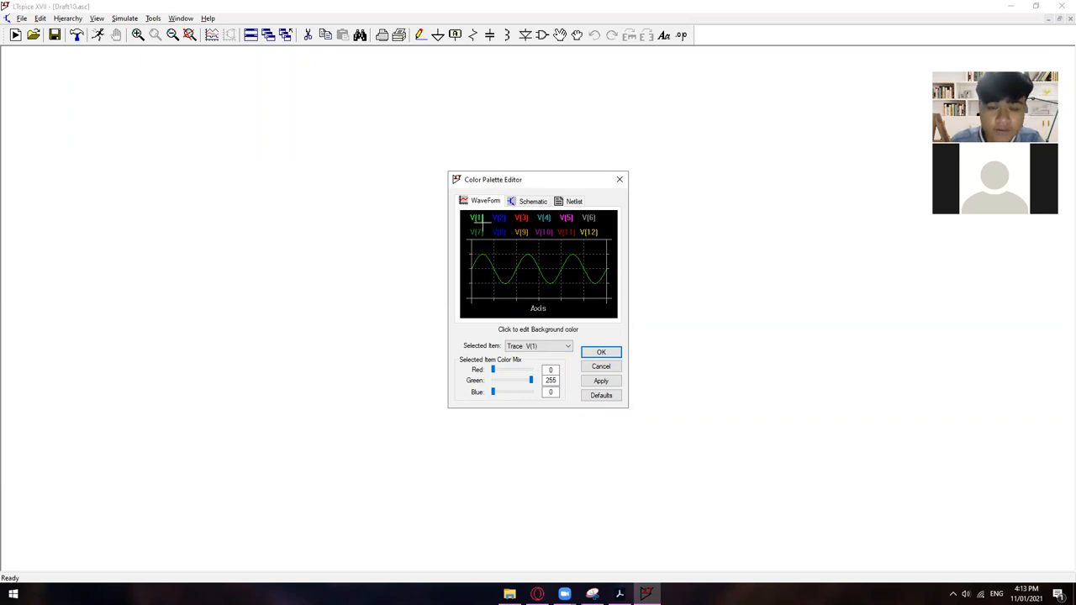
pyautogui.moveTo(488, 218)
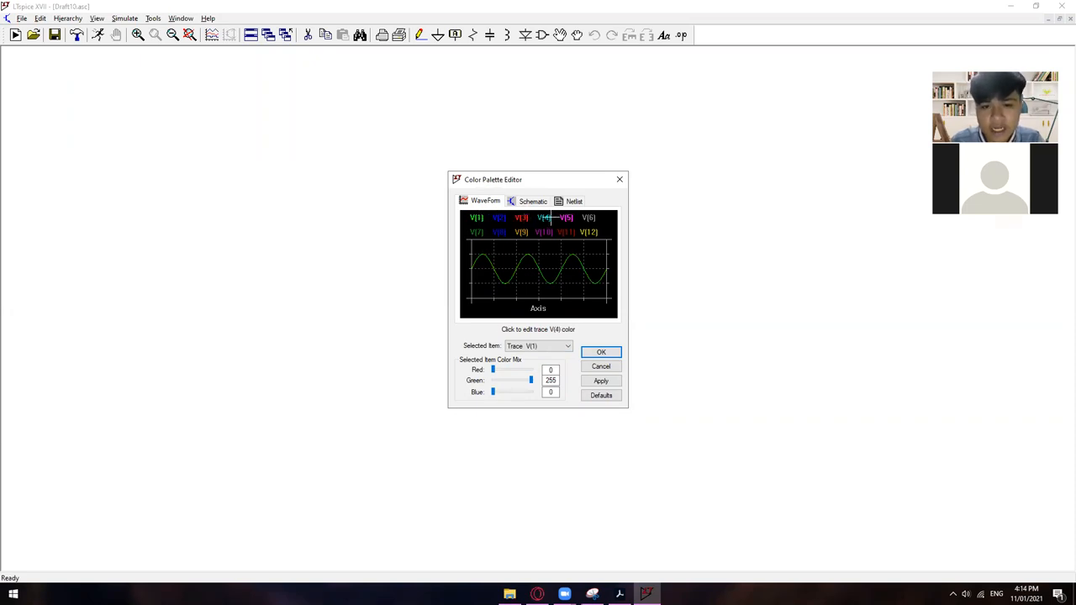
pyautogui.click(477, 218)
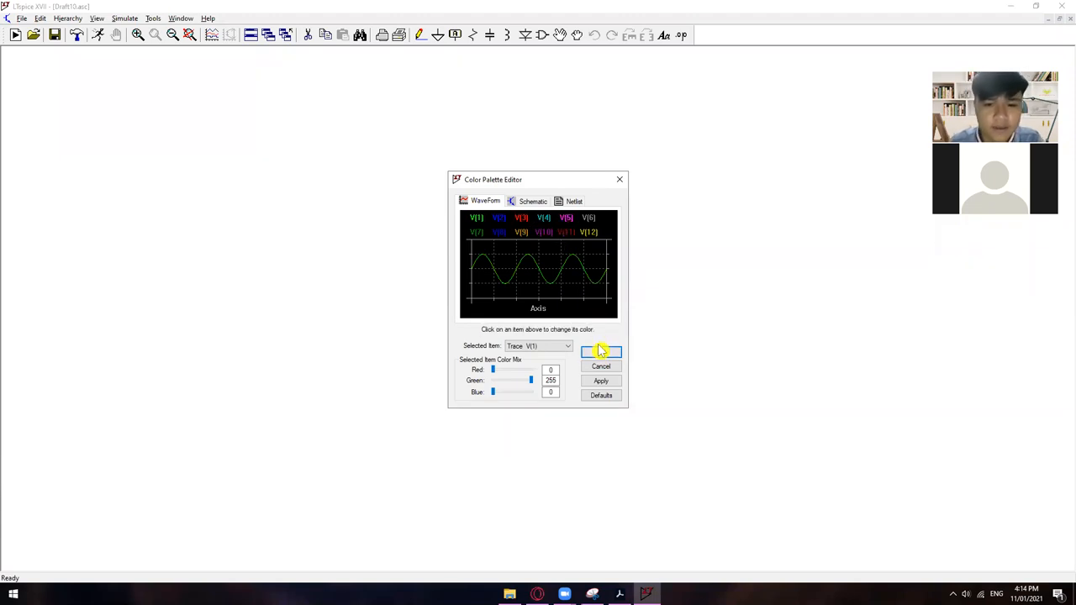
# Accept the colour settings, returning to the Draft10 schematic with its new background.
pyautogui.click(602, 352)
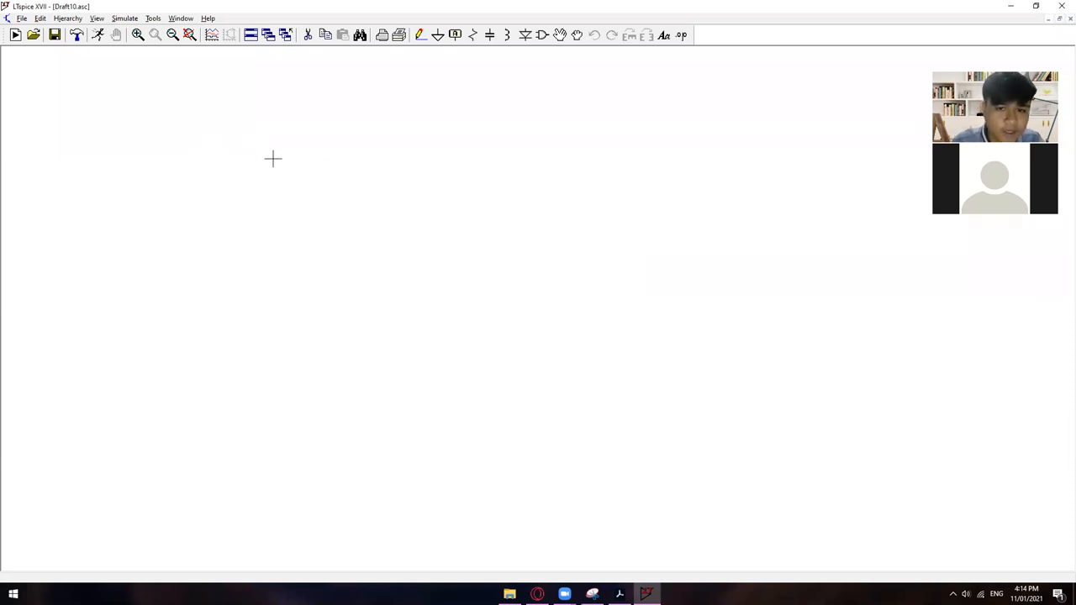
pyautogui.moveTo(235, 166)
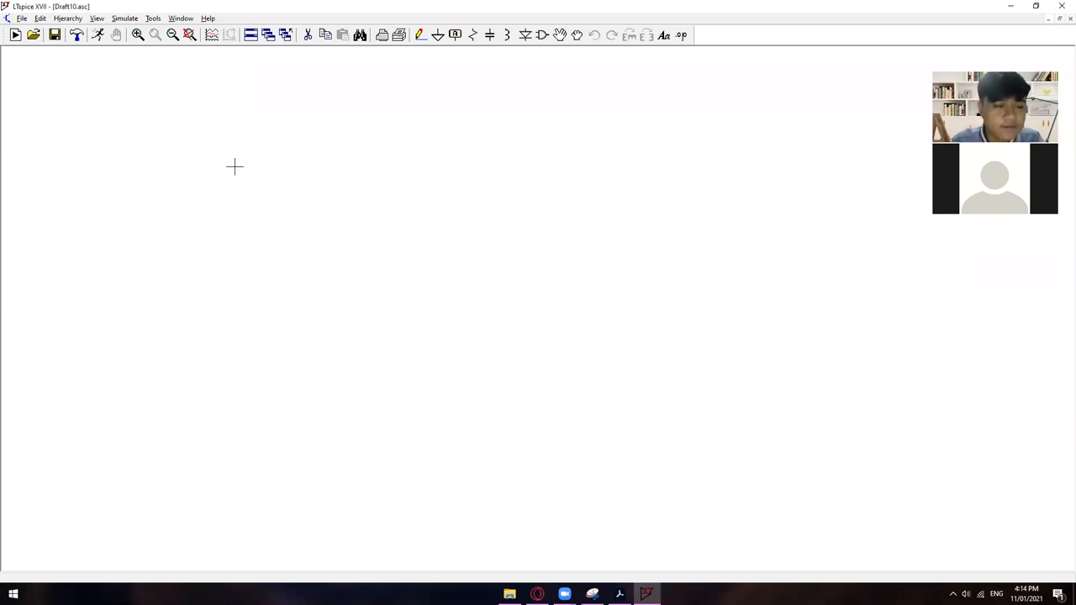
pyautogui.moveTo(249, 158)
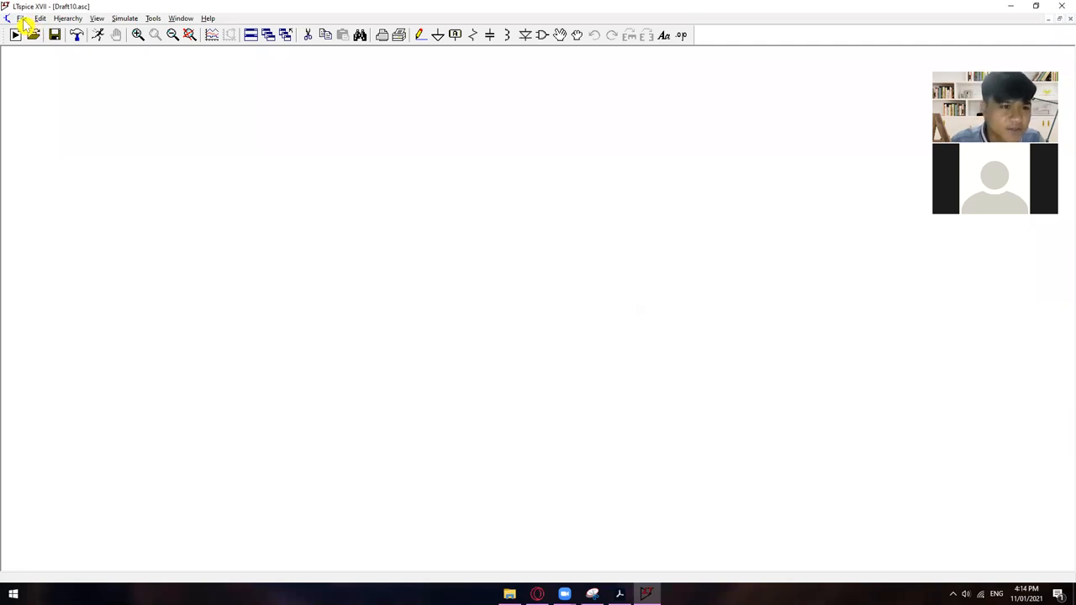
pyautogui.click(20, 17)
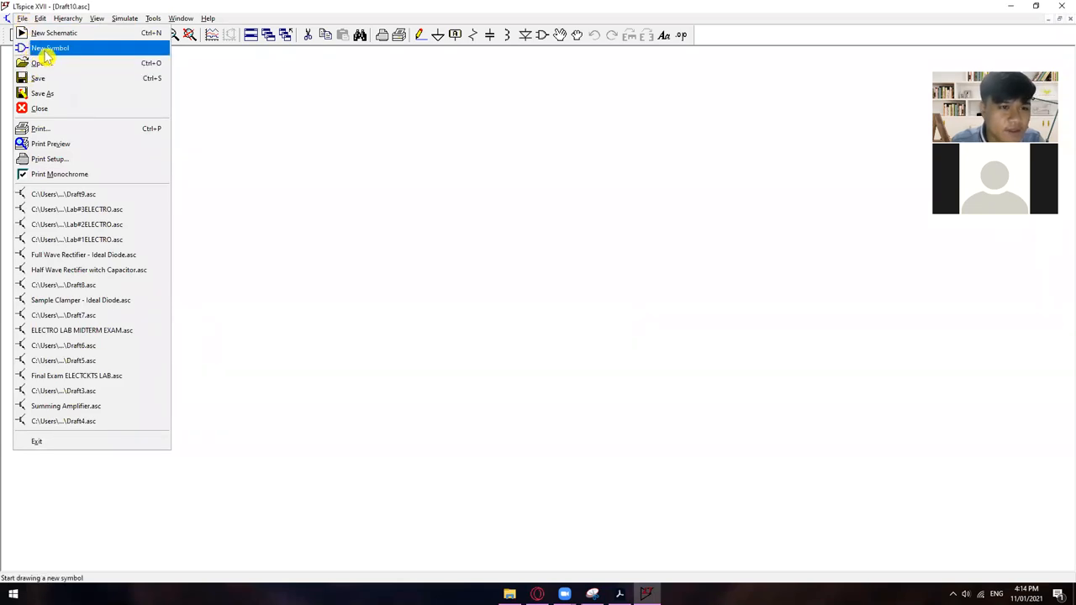
pyautogui.moveTo(42, 62)
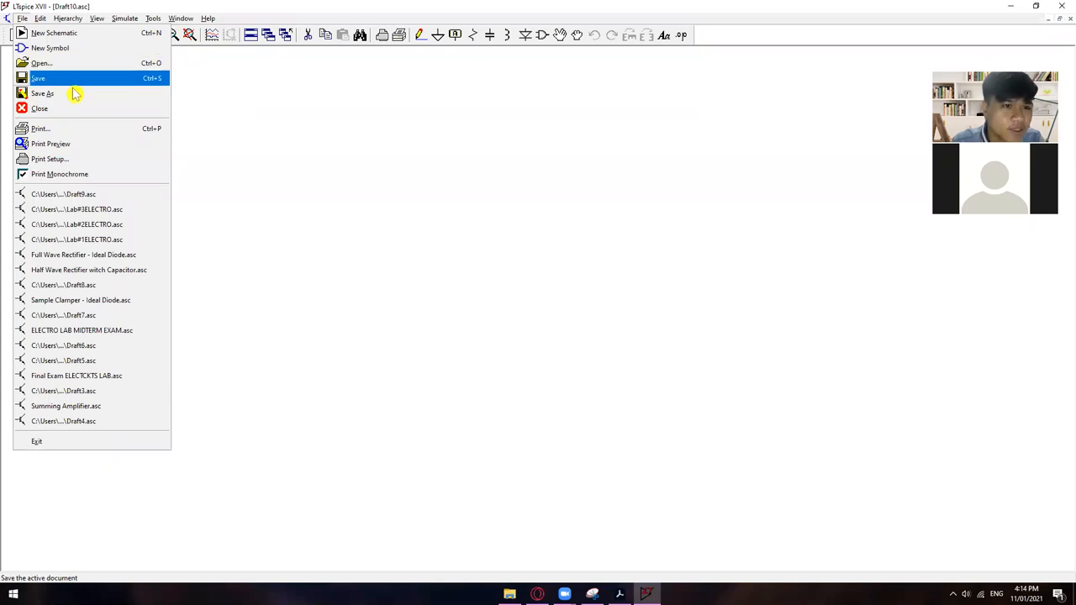
pyautogui.moveTo(42, 94)
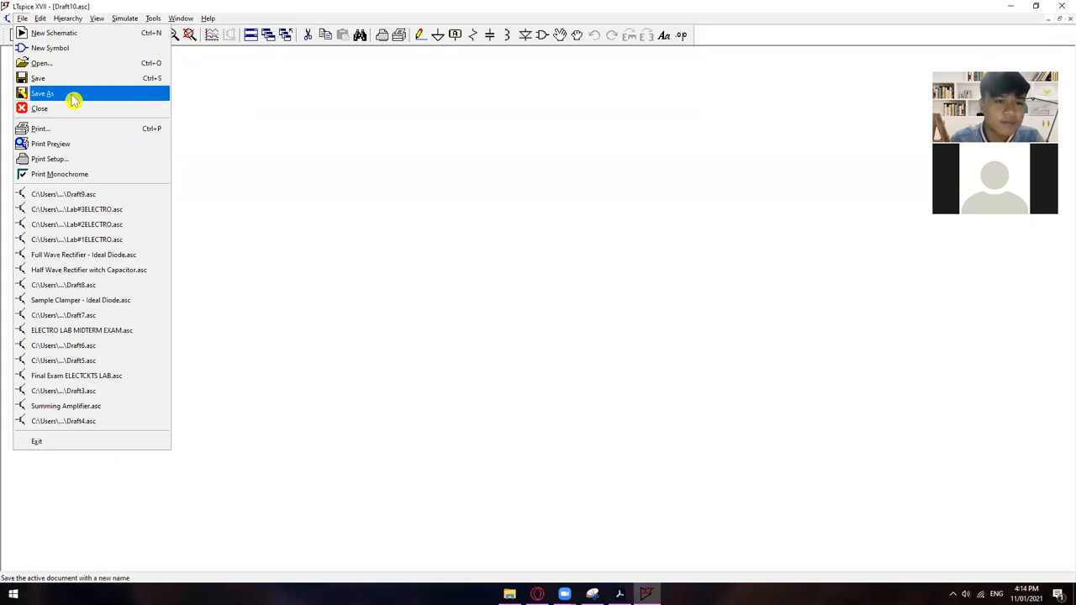
pyautogui.moveTo(68, 108)
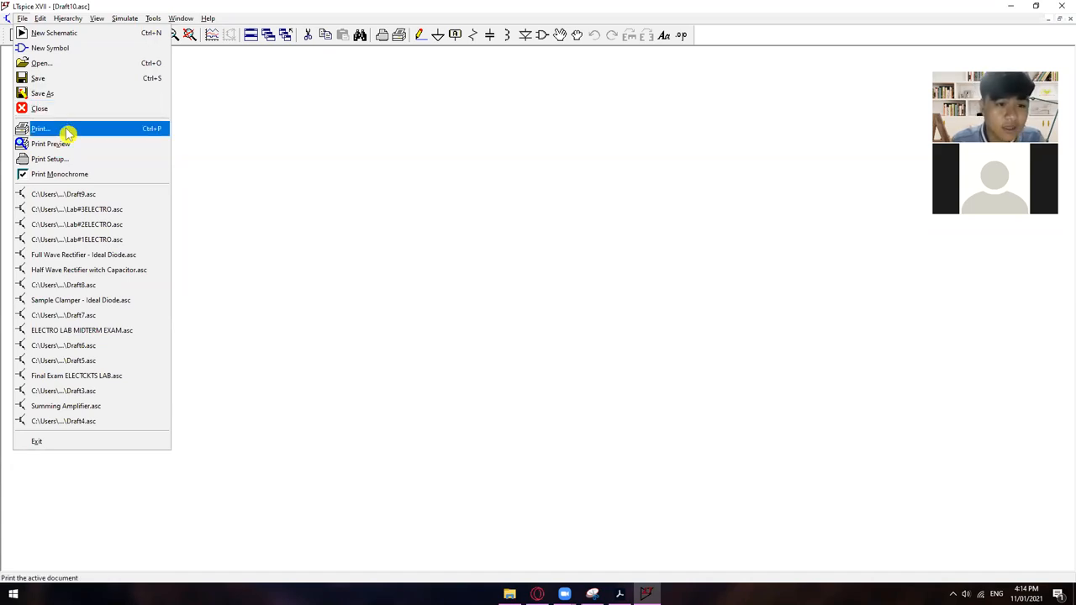
pyautogui.moveTo(76, 208)
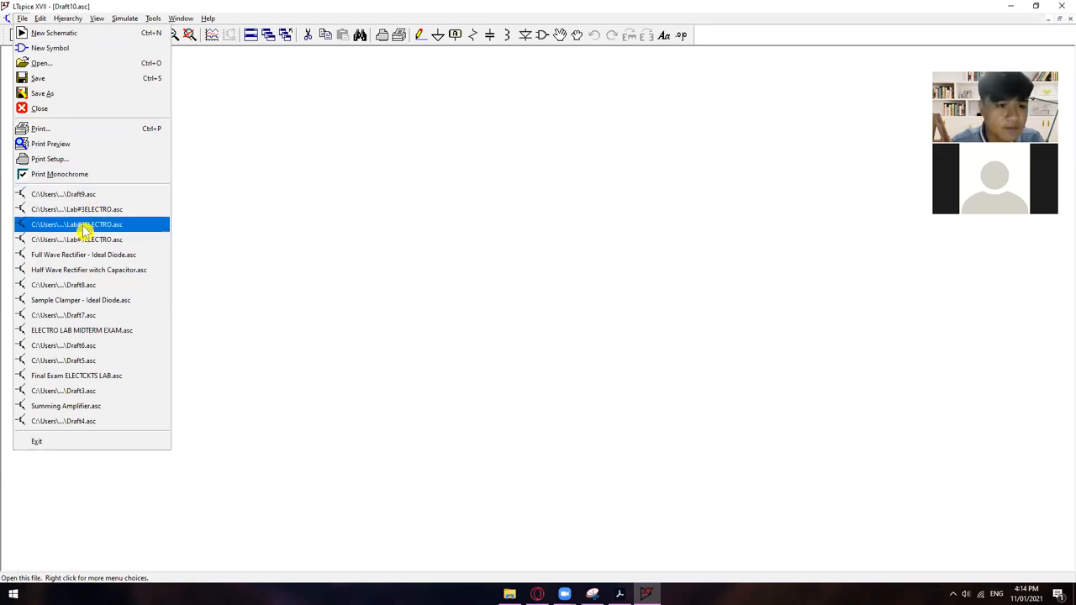
pyautogui.moveTo(81, 269)
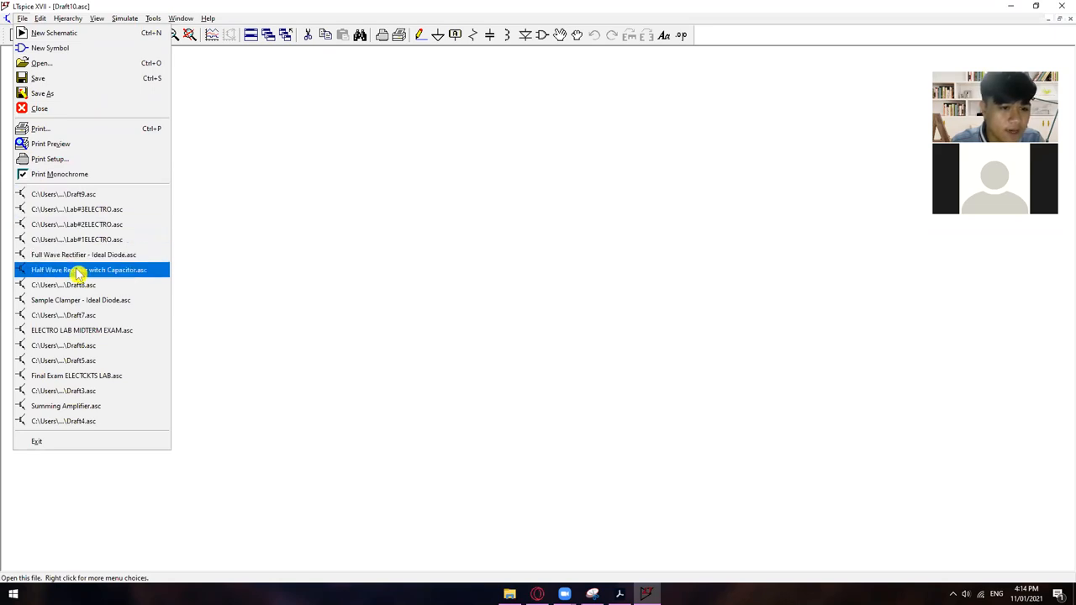
pyautogui.moveTo(93, 346)
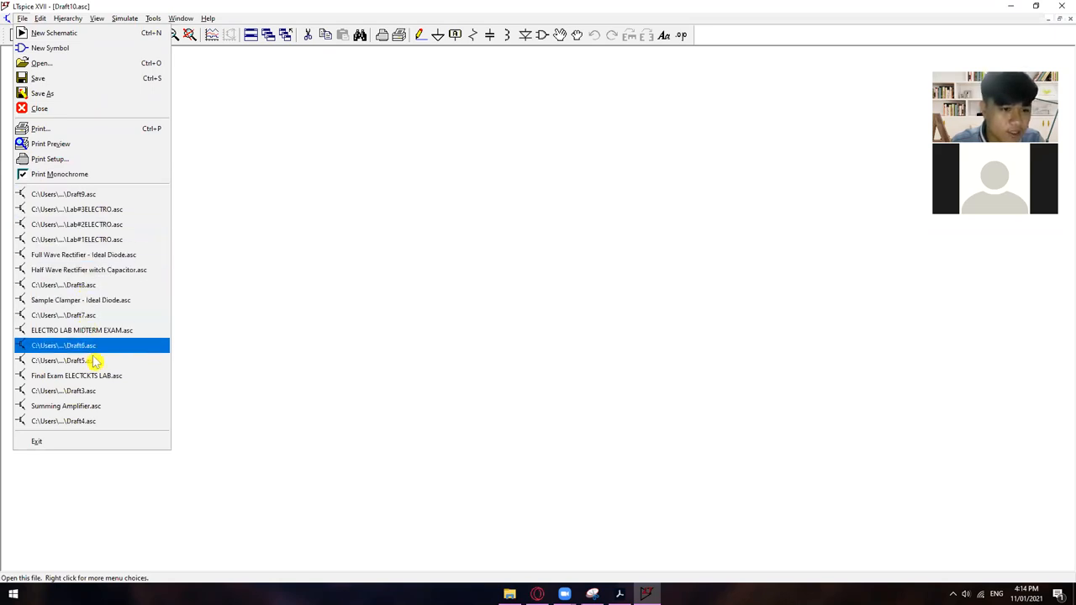
pyautogui.moveTo(246, 294)
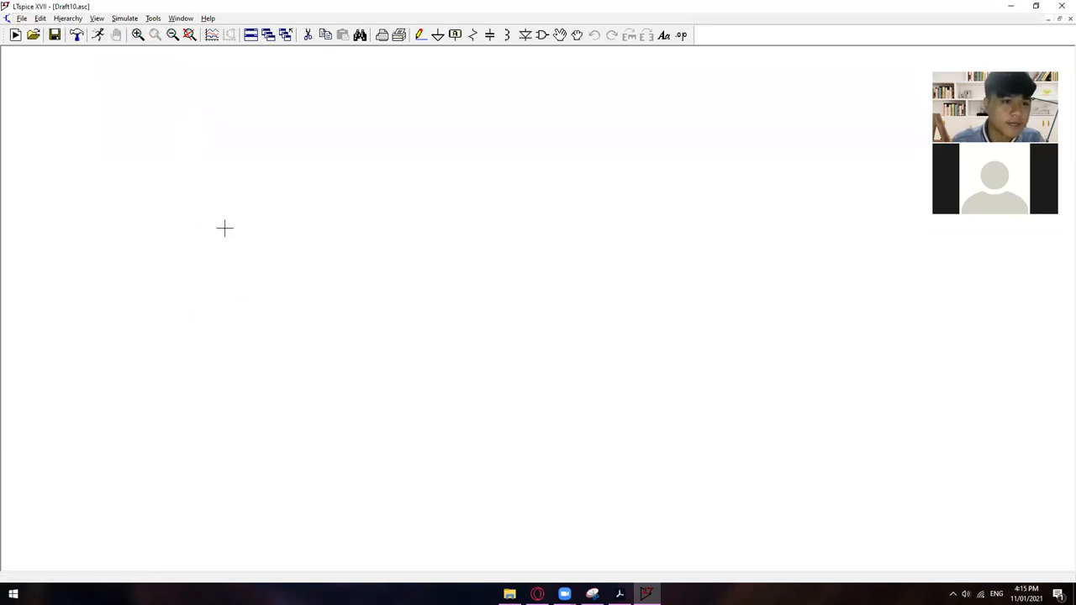
pyautogui.moveTo(178, 110)
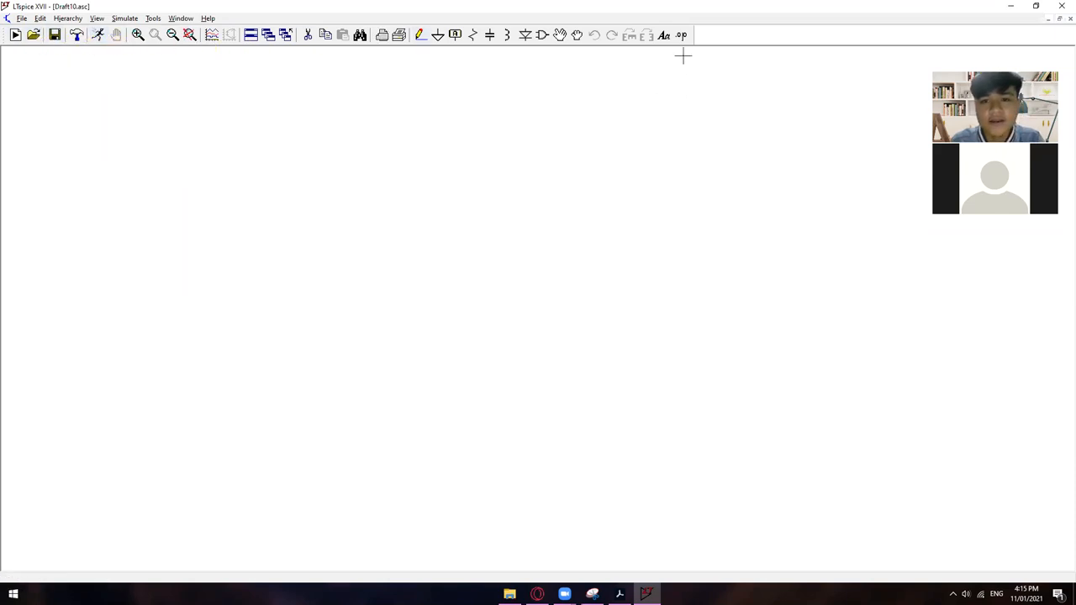
pyautogui.moveTo(586, 201)
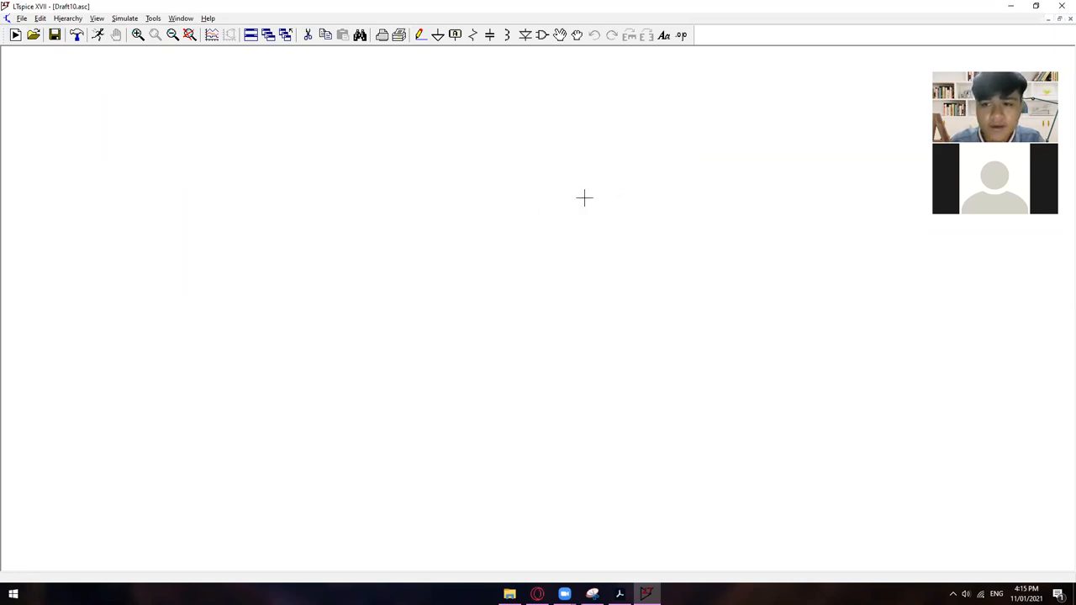
pyautogui.moveTo(546, 159)
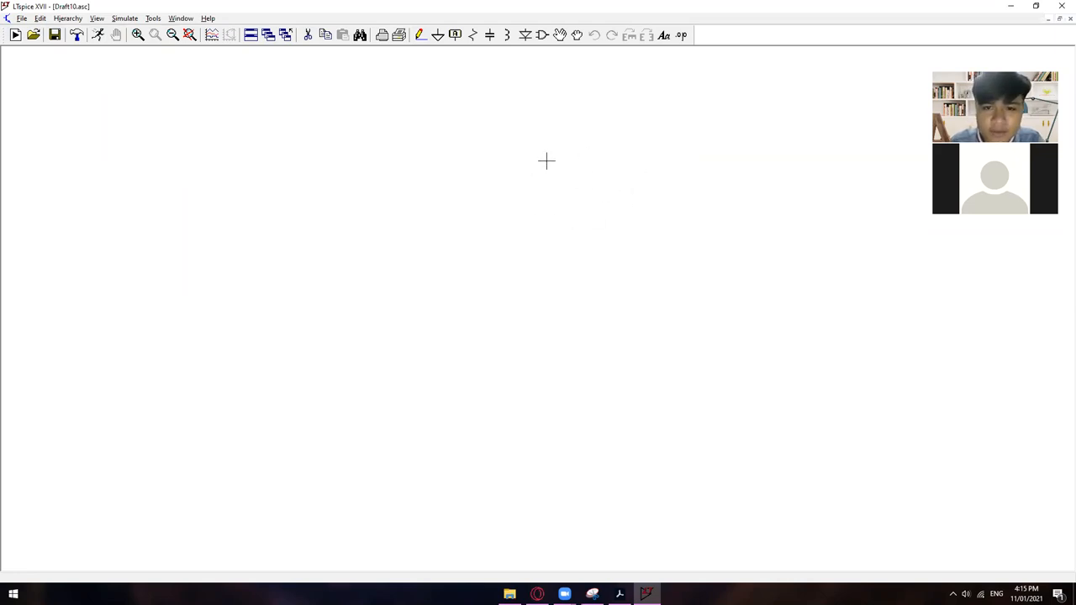
pyautogui.moveTo(532, 141)
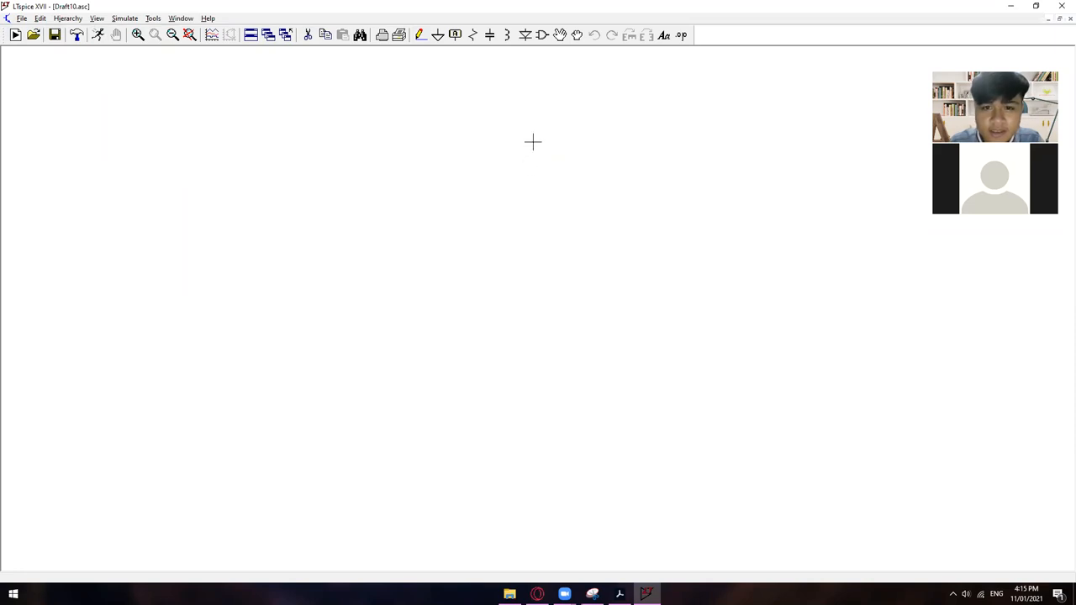
pyautogui.moveTo(578, 126)
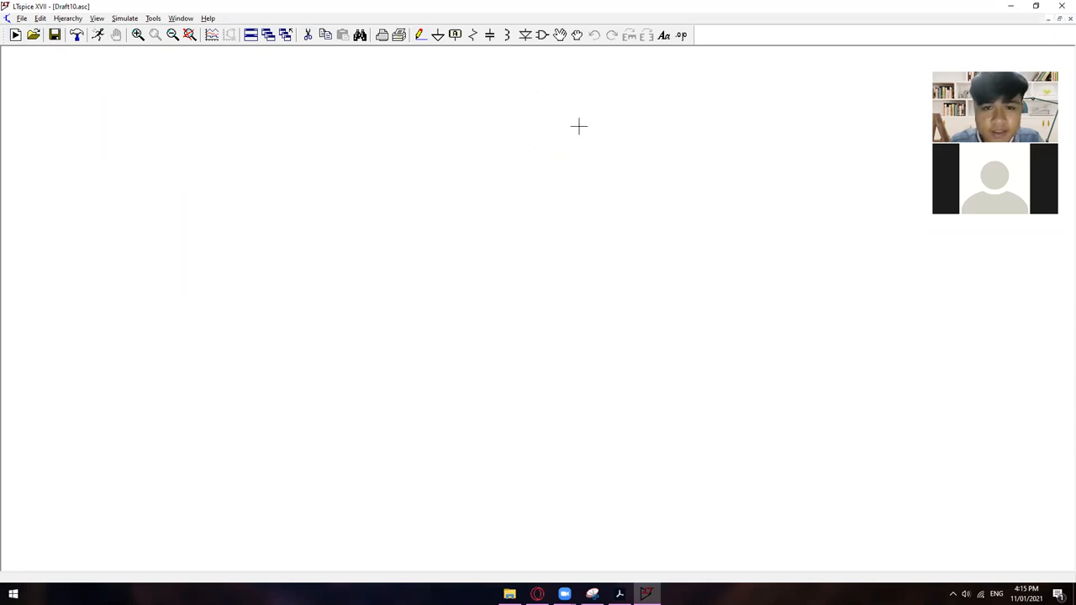
pyautogui.moveTo(610, 158)
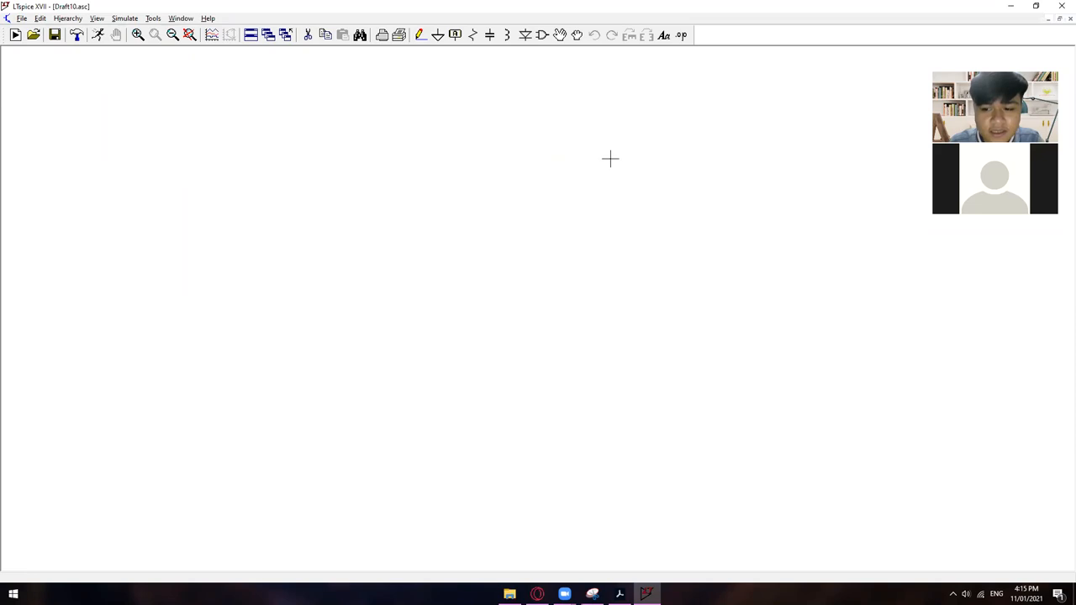
pyautogui.moveTo(459, 208)
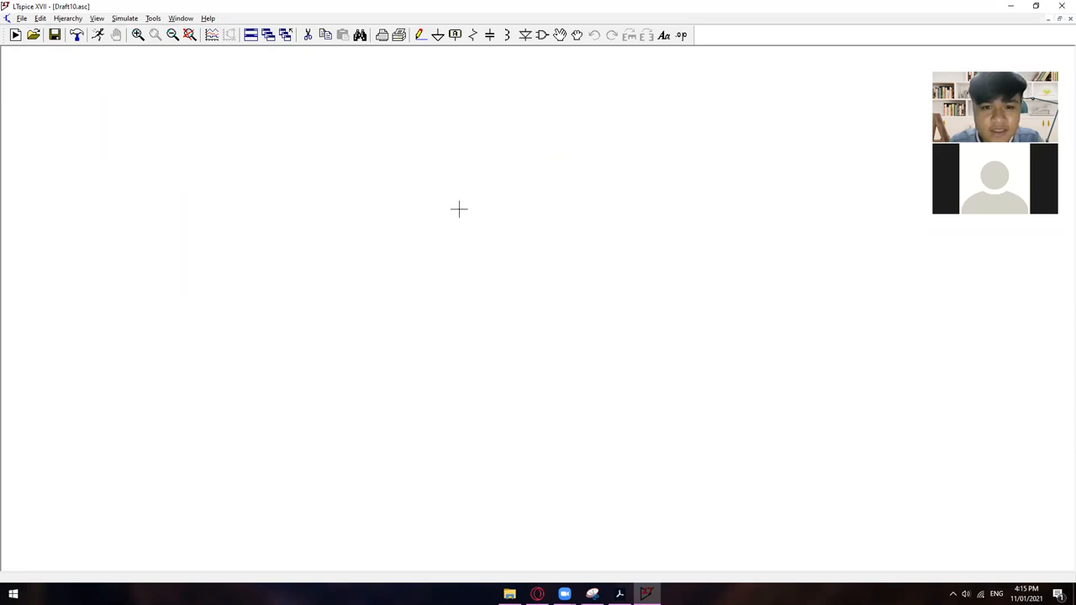
pyautogui.moveTo(474, 64)
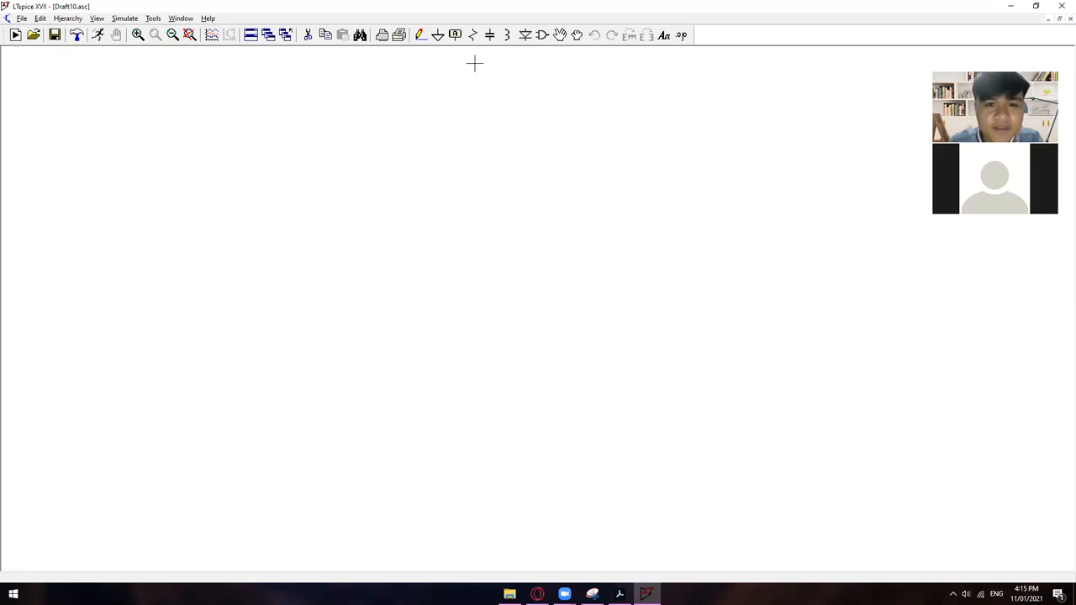
pyautogui.moveTo(574, 60)
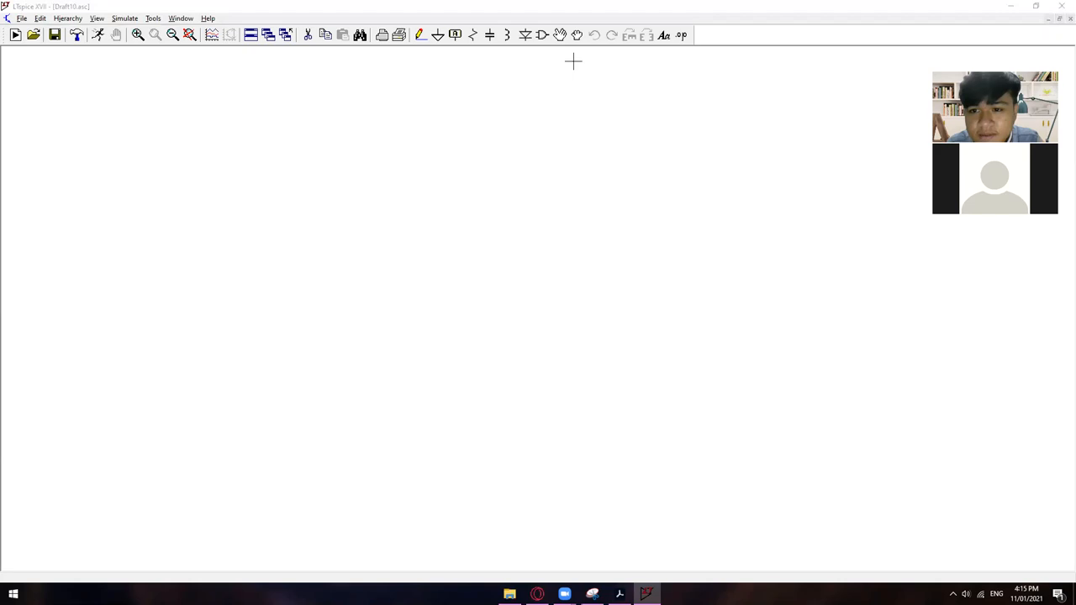
pyautogui.moveTo(766, 69)
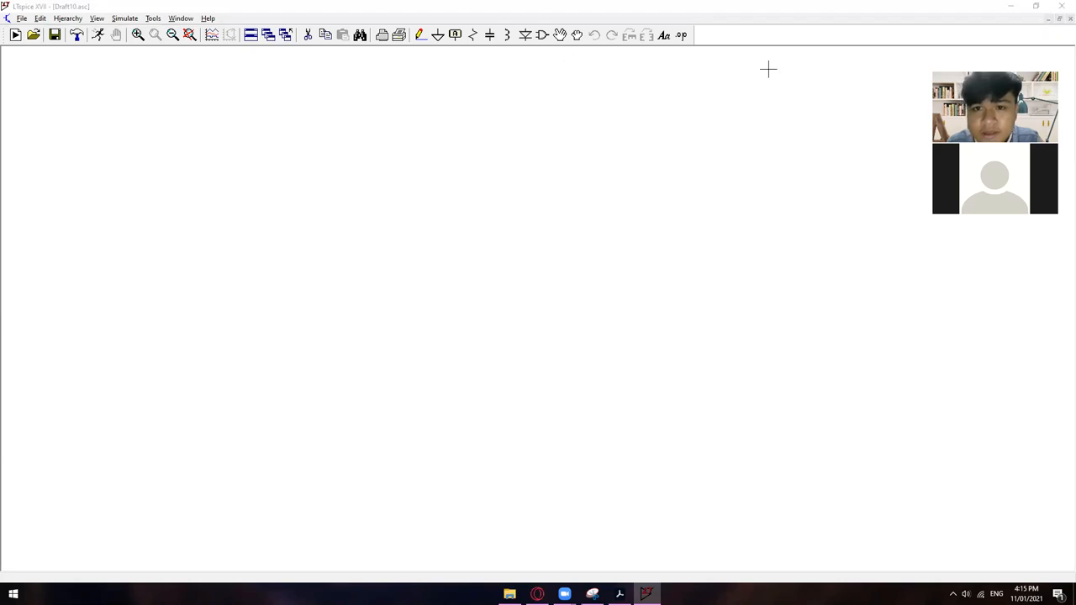
pyautogui.moveTo(523, 70)
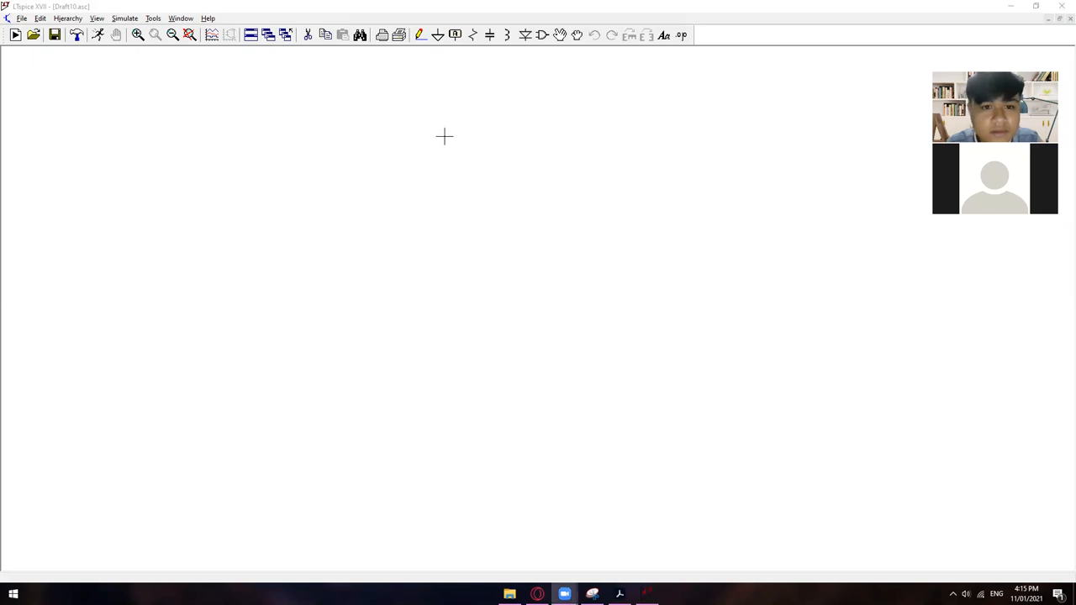
pyautogui.moveTo(510, 215)
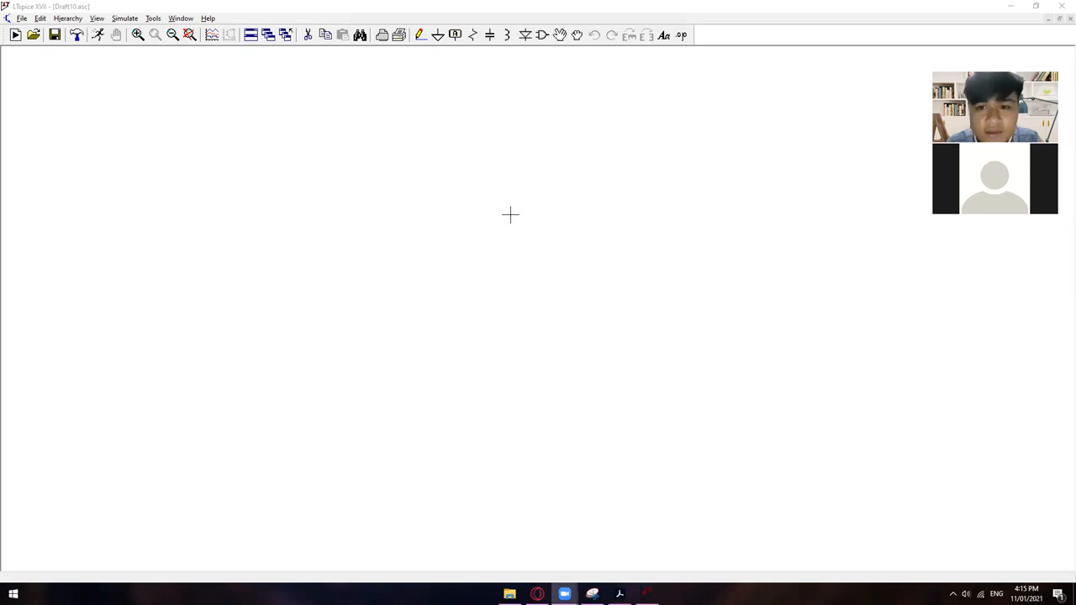
pyautogui.moveTo(534, 161)
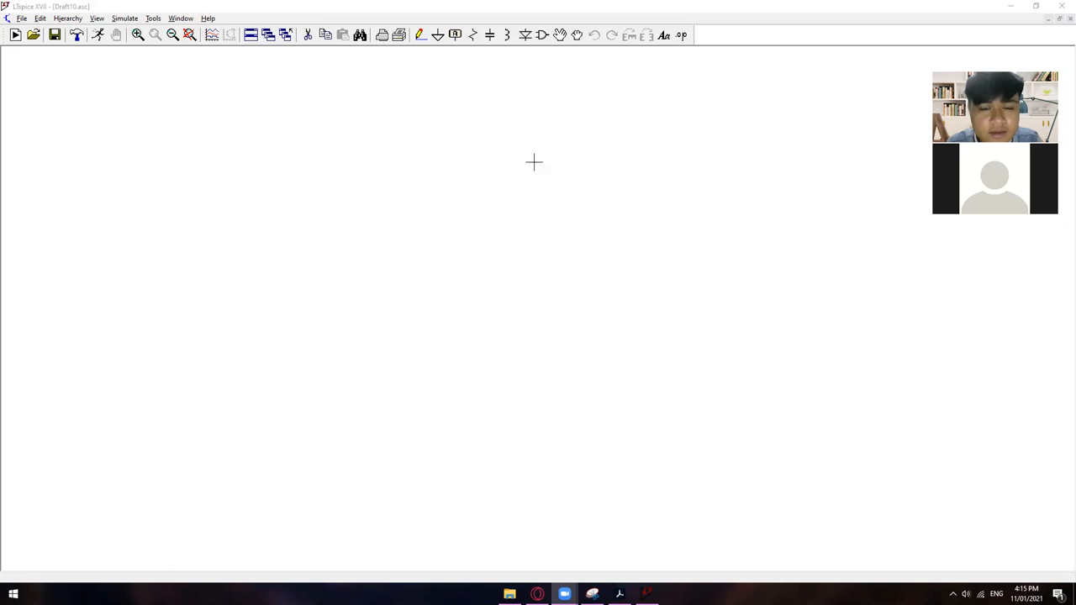
pyautogui.moveTo(676, 115)
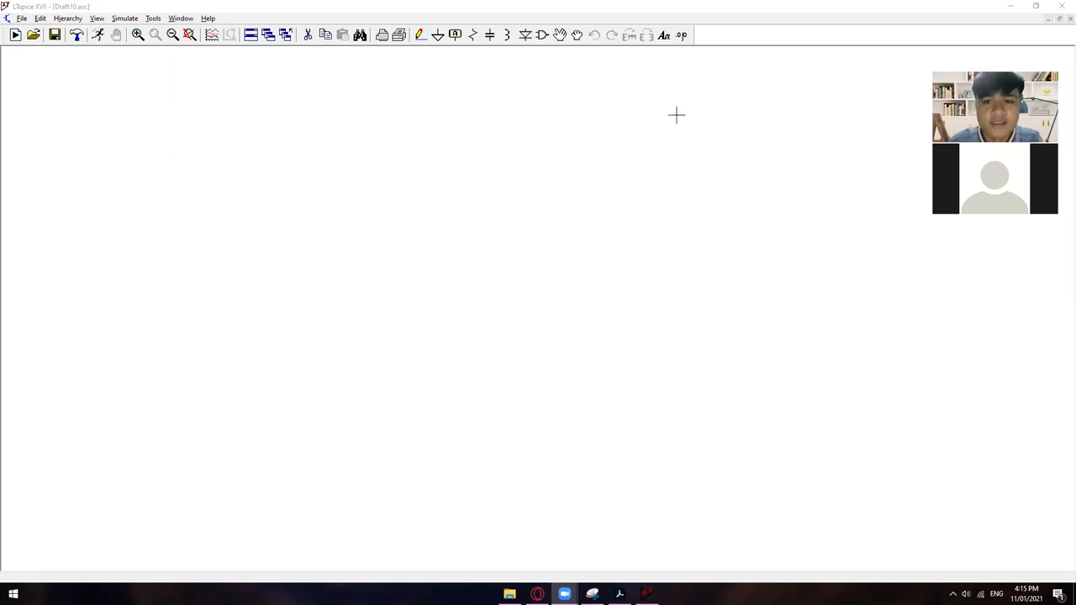
pyautogui.moveTo(456, 84)
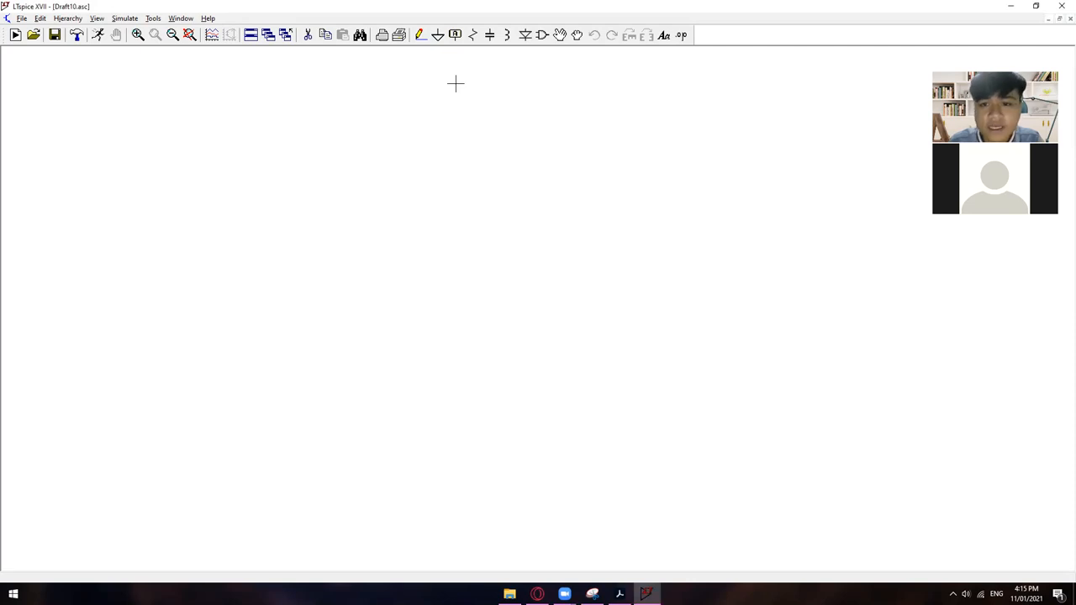
pyautogui.moveTo(743, 103)
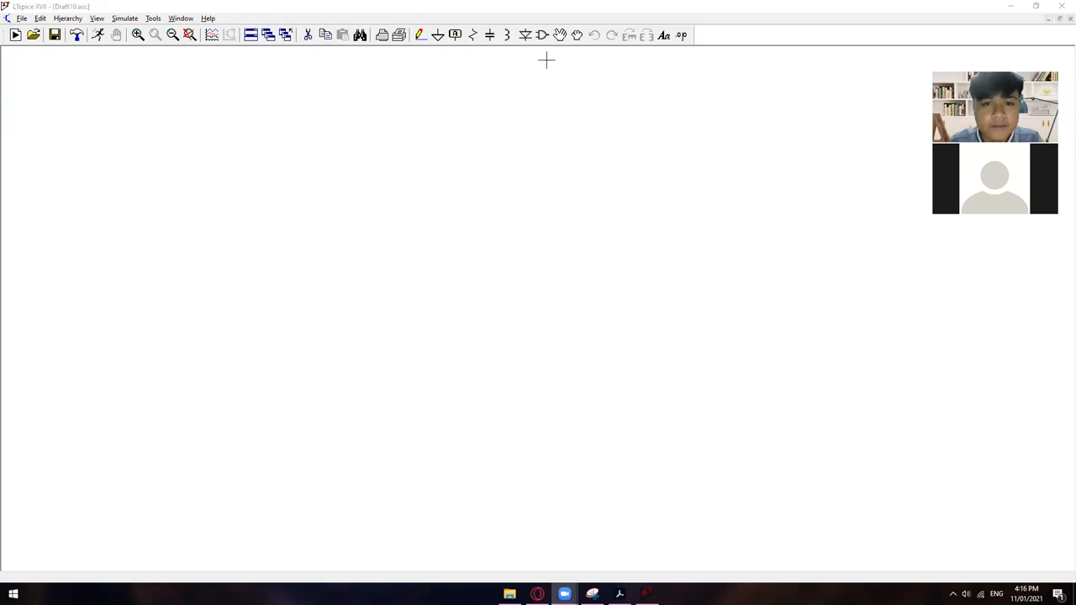
pyautogui.moveTo(427, 58)
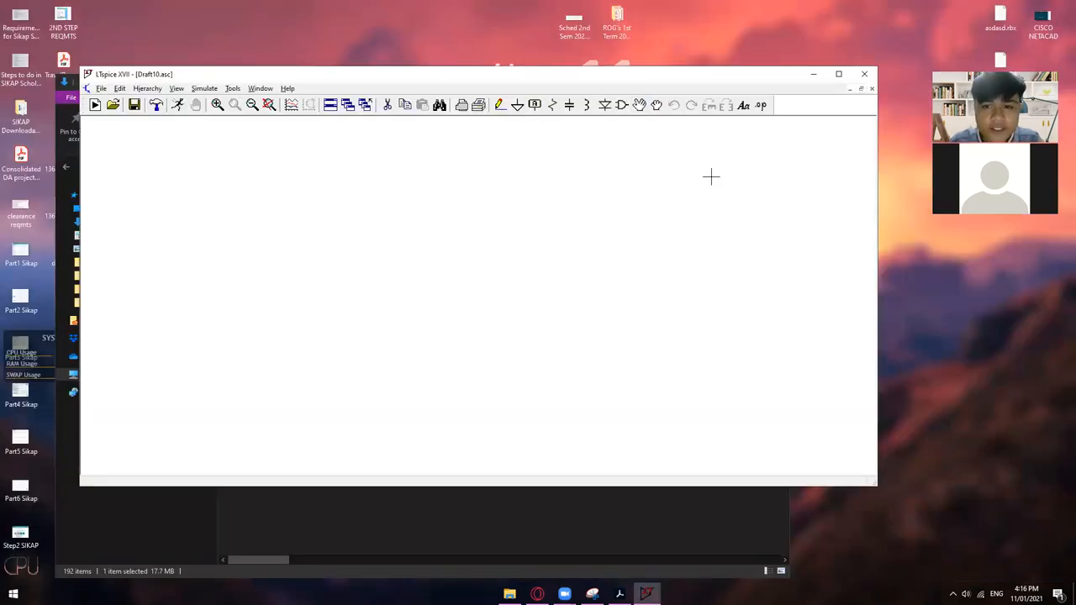
pyautogui.moveTo(583, 119)
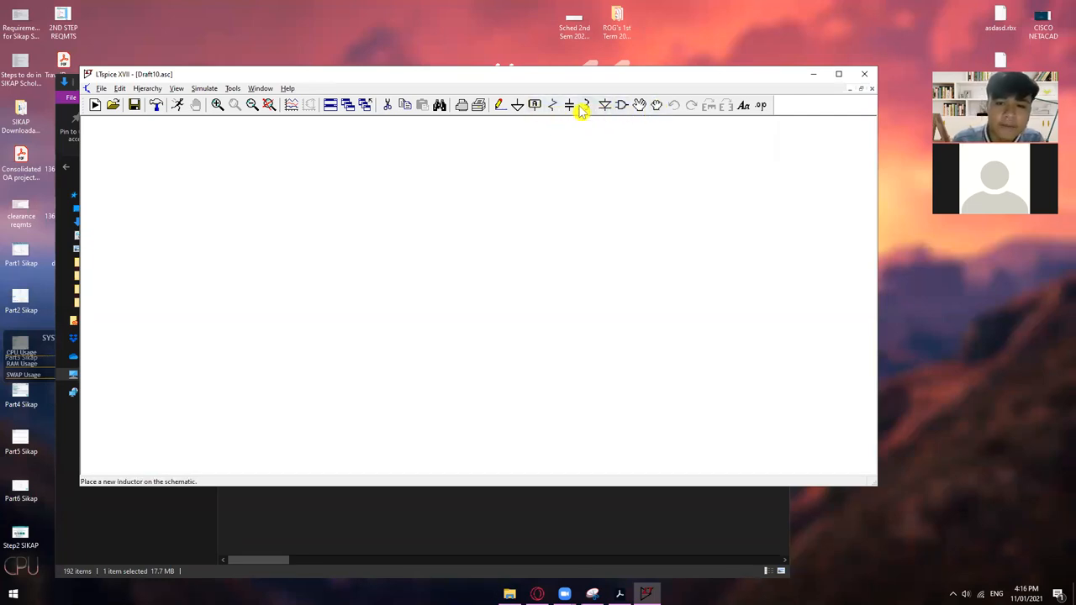
pyautogui.moveTo(562, 105)
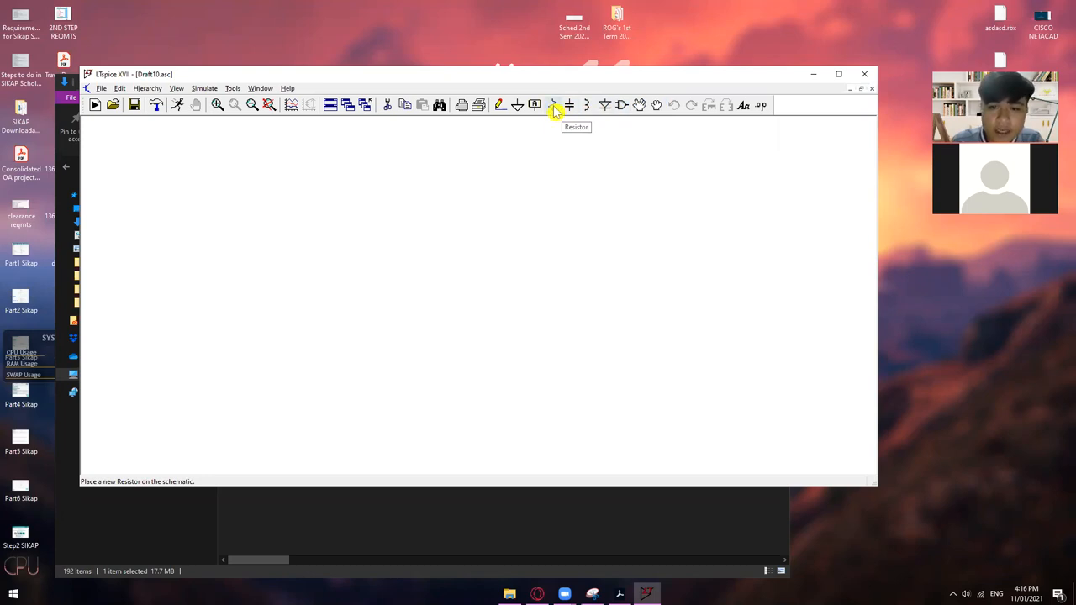
# Place resistors R1 and R2 side by side on the schematic.
pyautogui.click(551, 104)
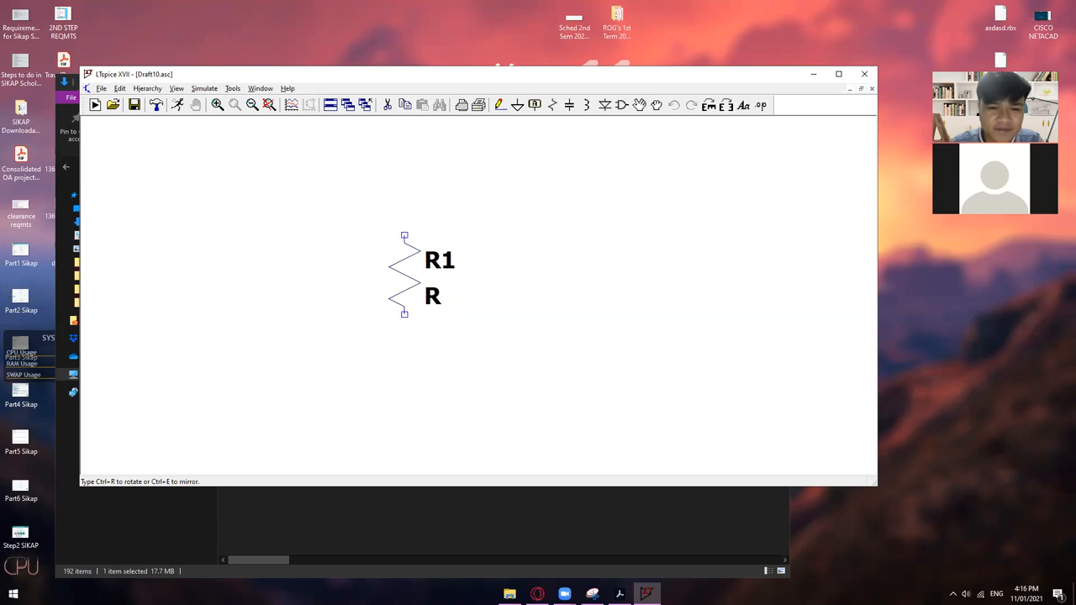
pyautogui.moveTo(404, 272); pyautogui.dragTo(436, 256)
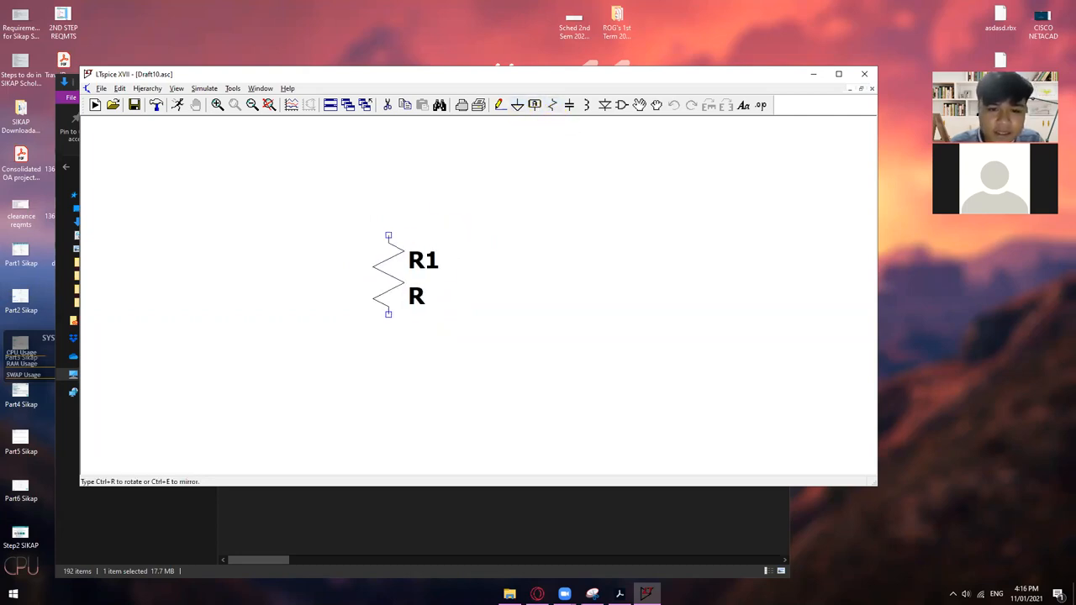
pyautogui.click(563, 278)
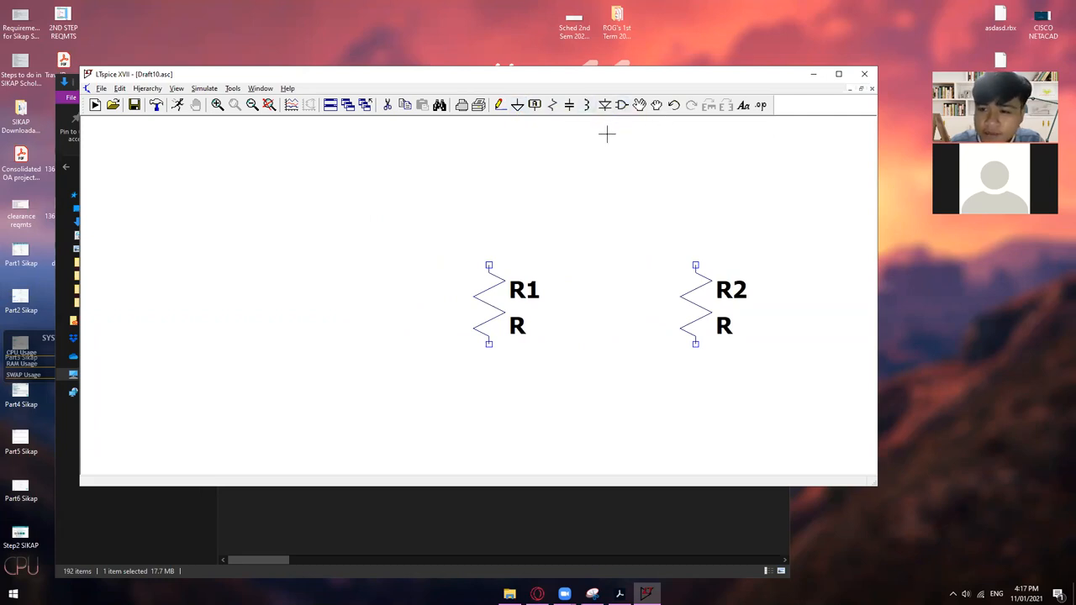
pyautogui.moveTo(605, 149)
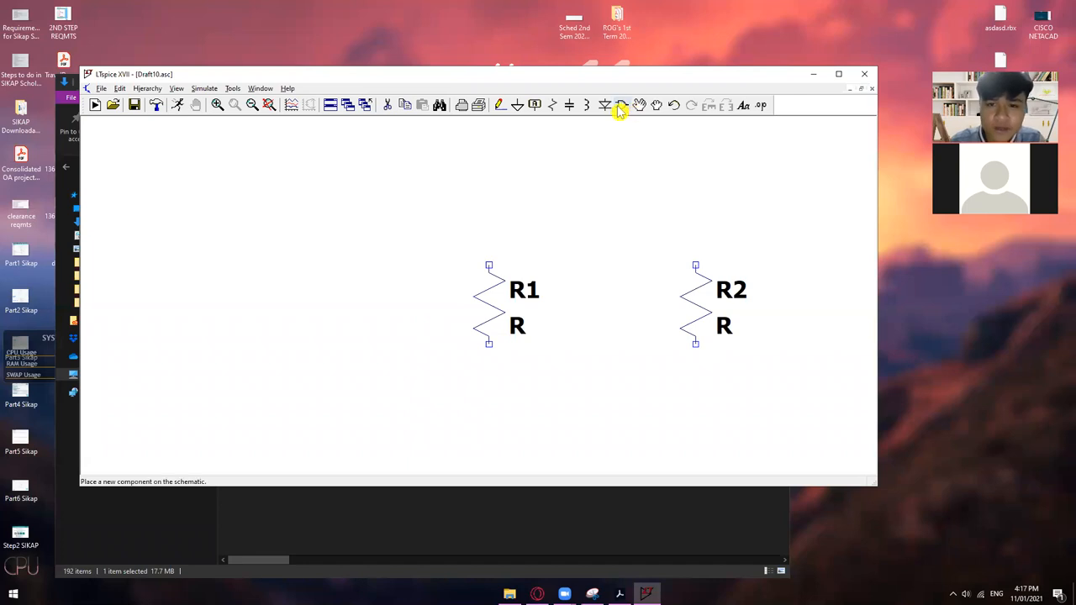
# Search the component symbol library for 'vol' to find the voltage source.
pyautogui.click(518, 104)
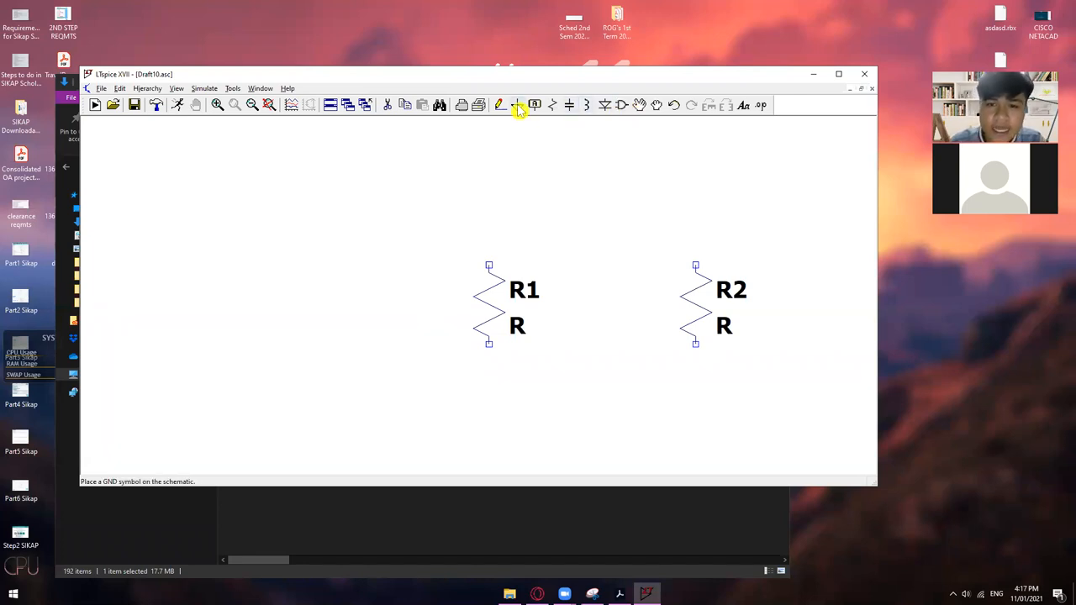
pyautogui.moveTo(620, 104)
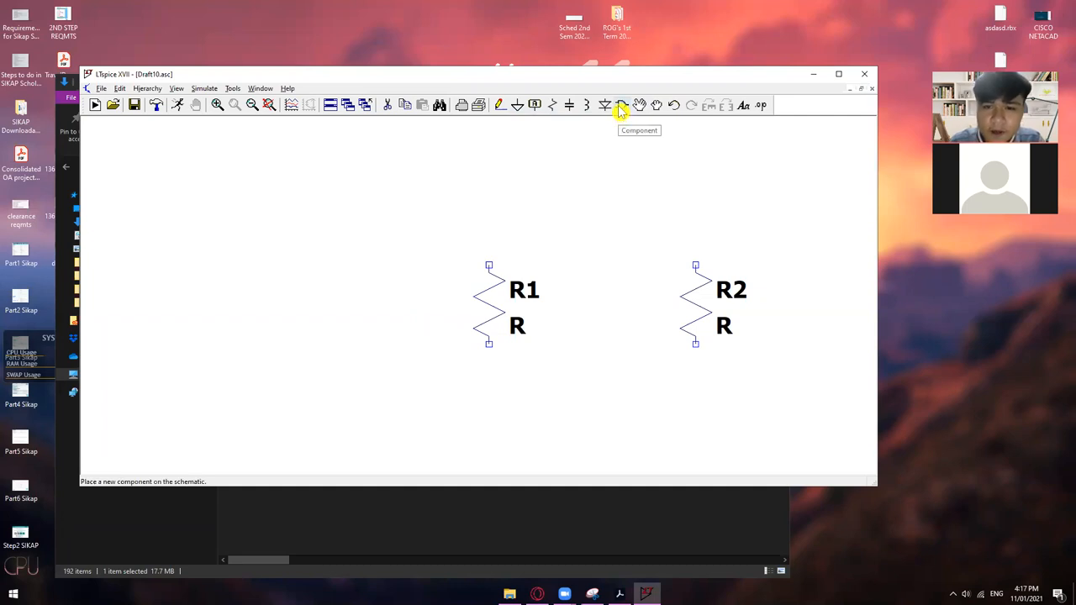
pyautogui.moveTo(620, 115)
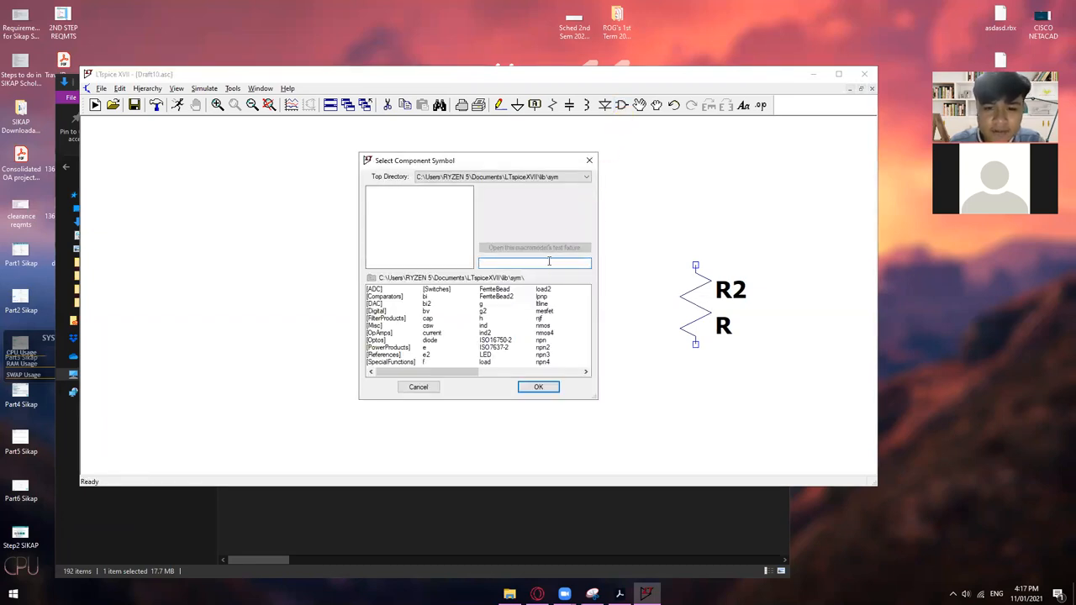
pyautogui.hscroll(3)
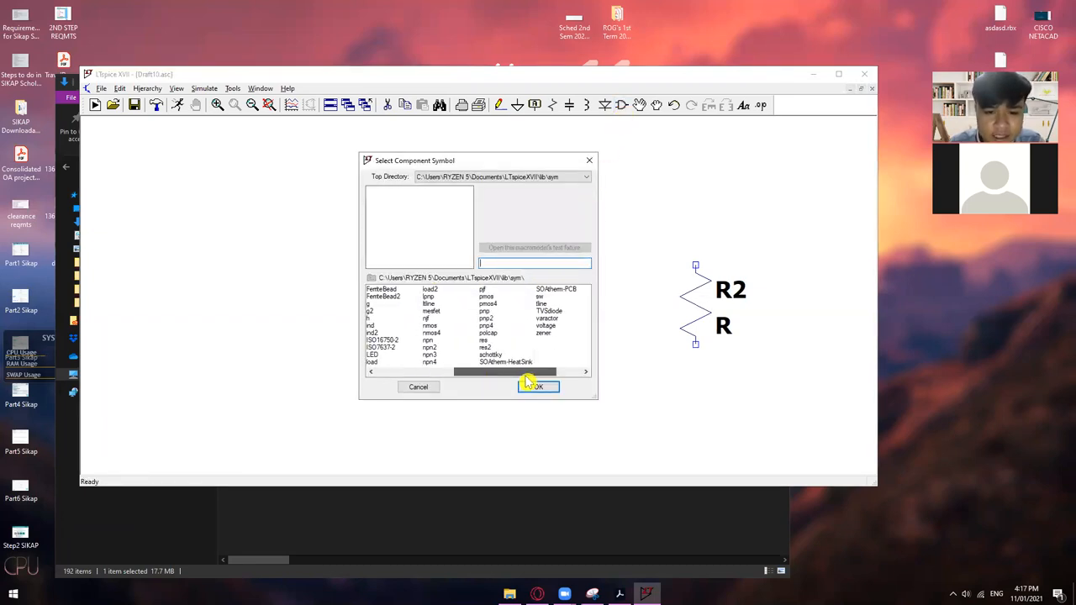
pyautogui.click(371, 371)
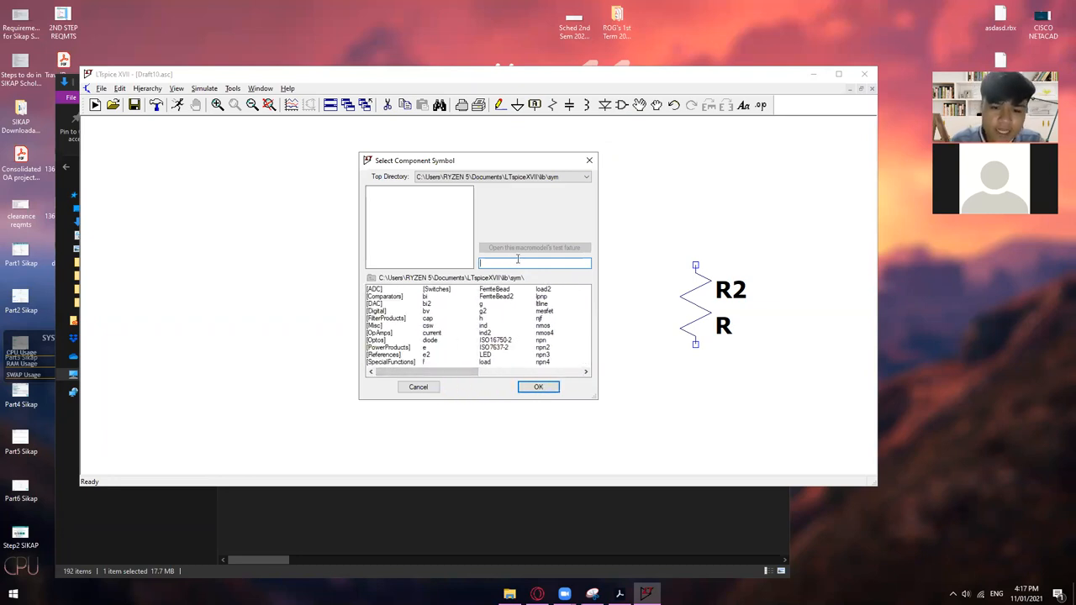
pyautogui.write('vol')
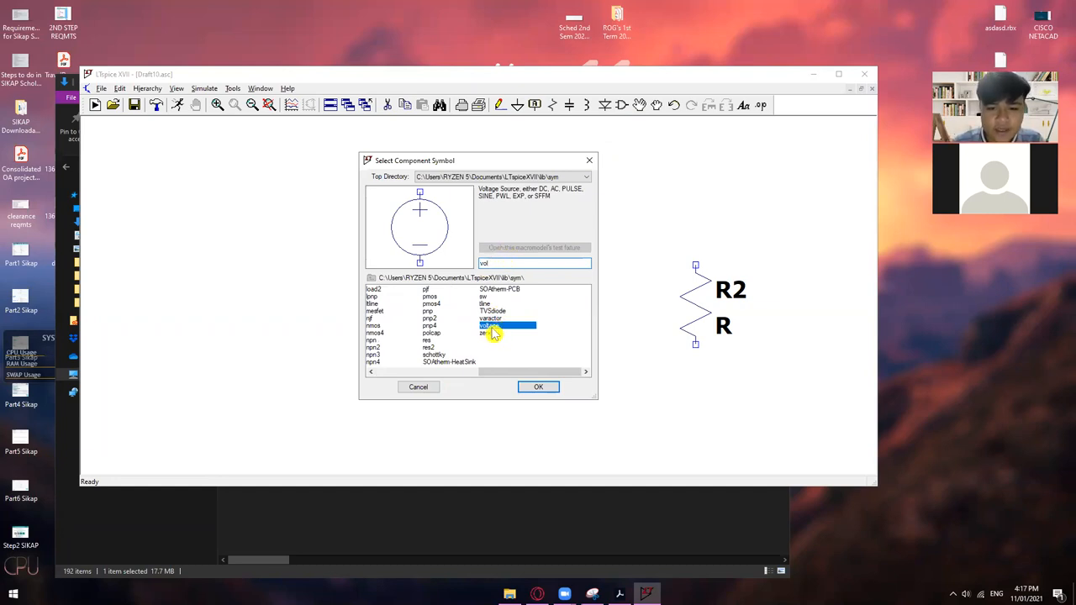
# Place voltage source V1 on the sheet to the left of R1 and R2.
pyautogui.click(537, 387)
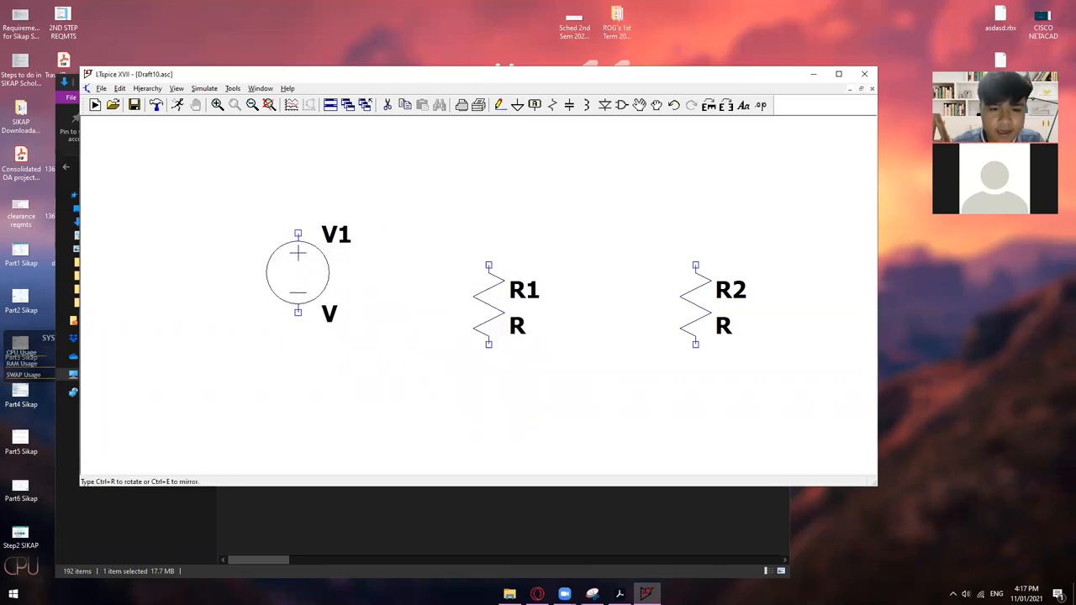
pyautogui.moveTo(297, 271); pyautogui.dragTo(312, 304)
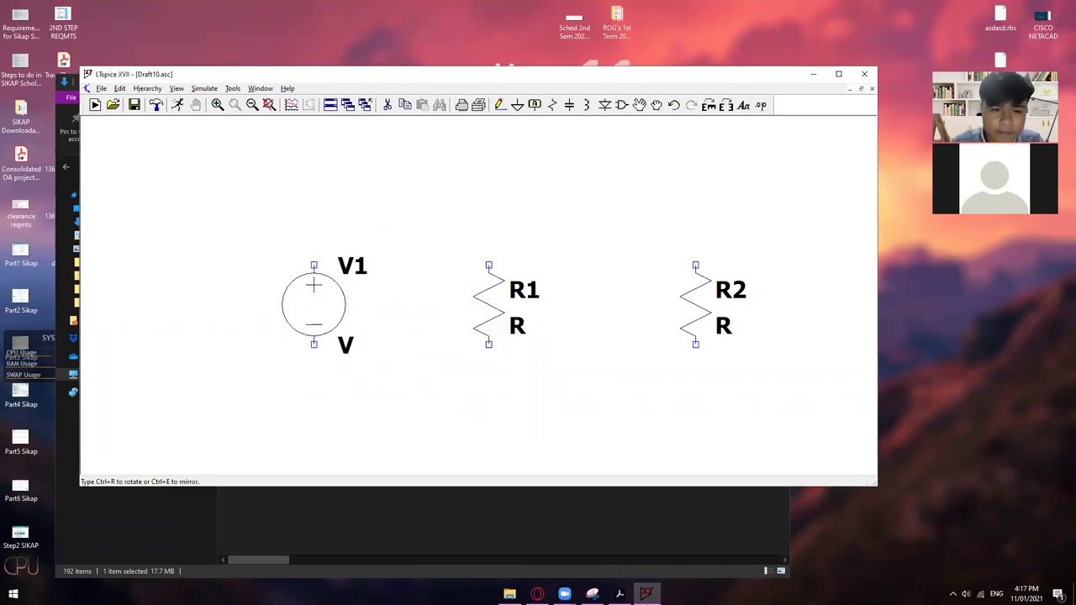
pyautogui.moveTo(312, 303); pyautogui.dragTo(585, 238)
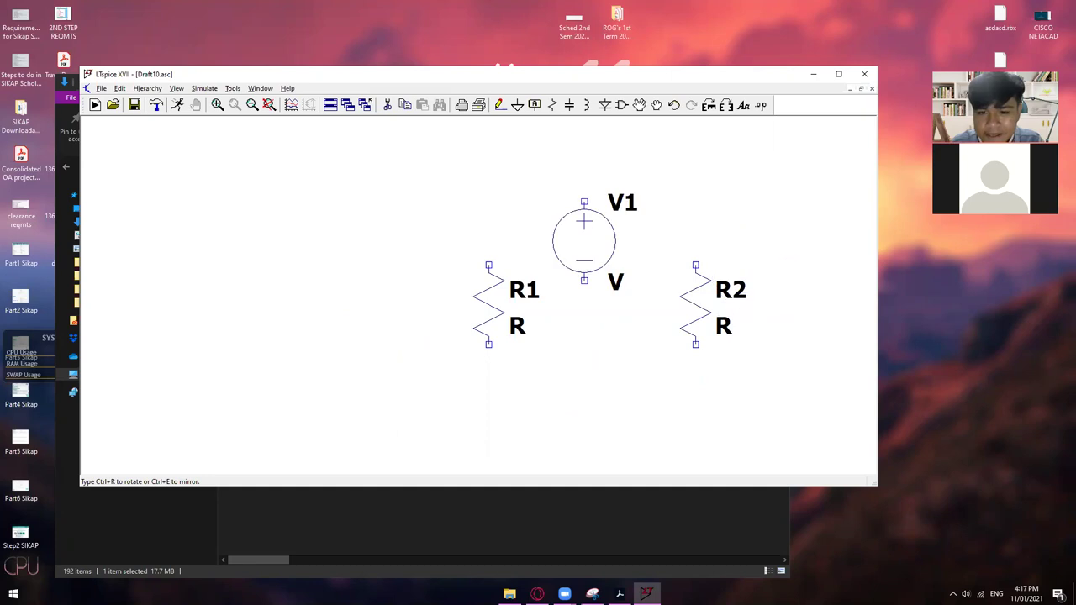
pyautogui.moveTo(585, 238); pyautogui.dragTo(313, 303)
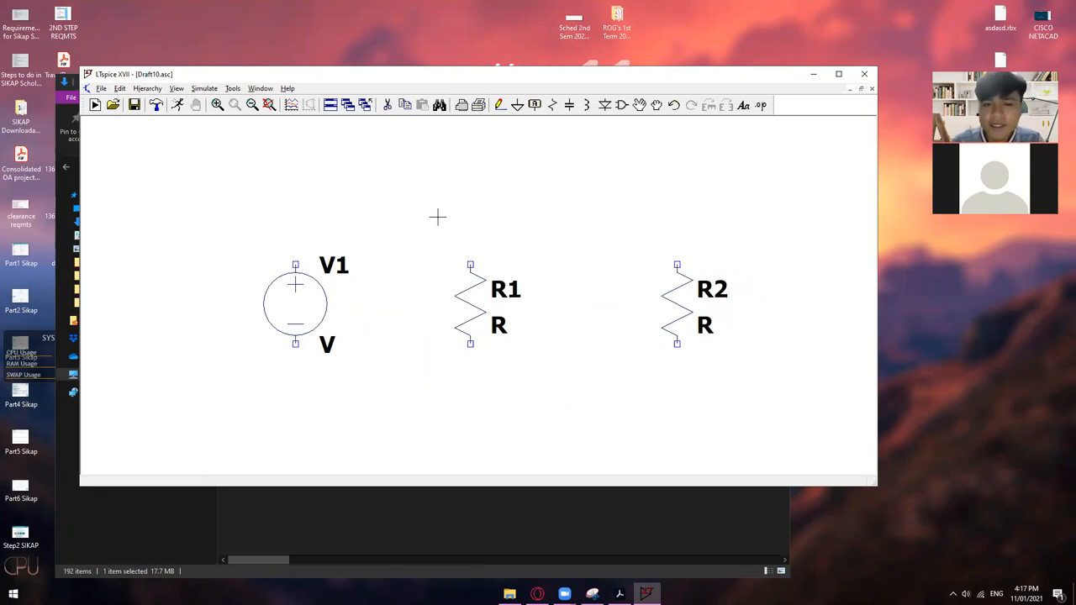
pyautogui.moveTo(299, 289)
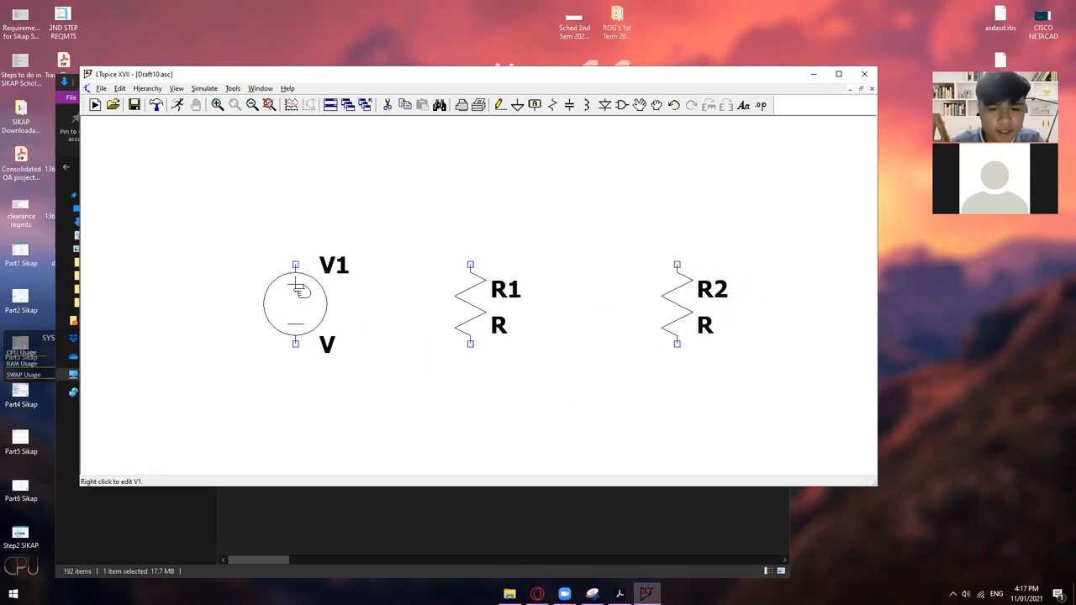
pyautogui.moveTo(529, 220)
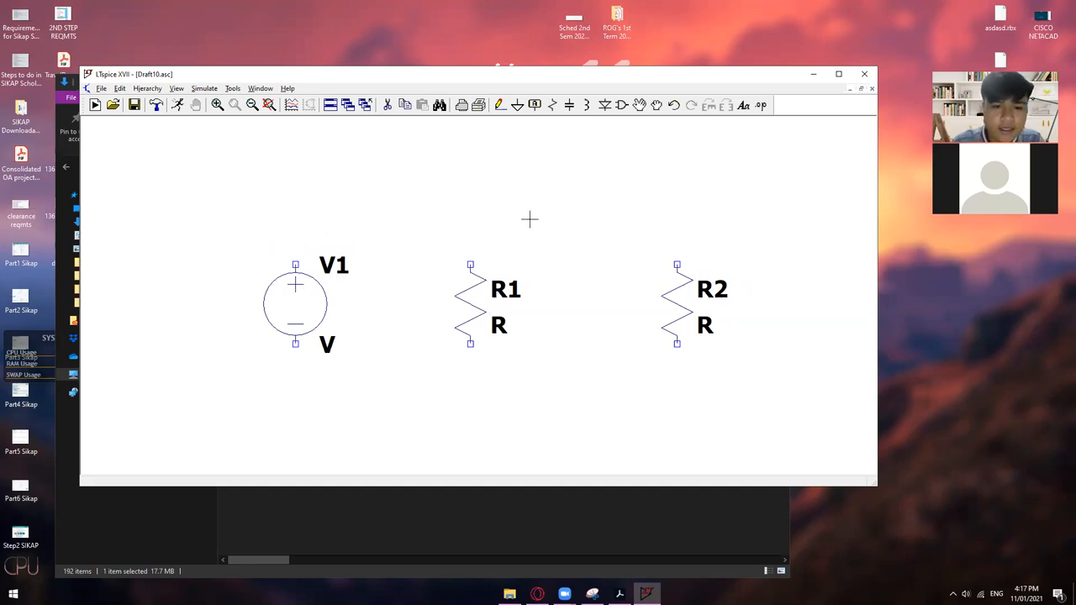
pyautogui.moveTo(373, 209)
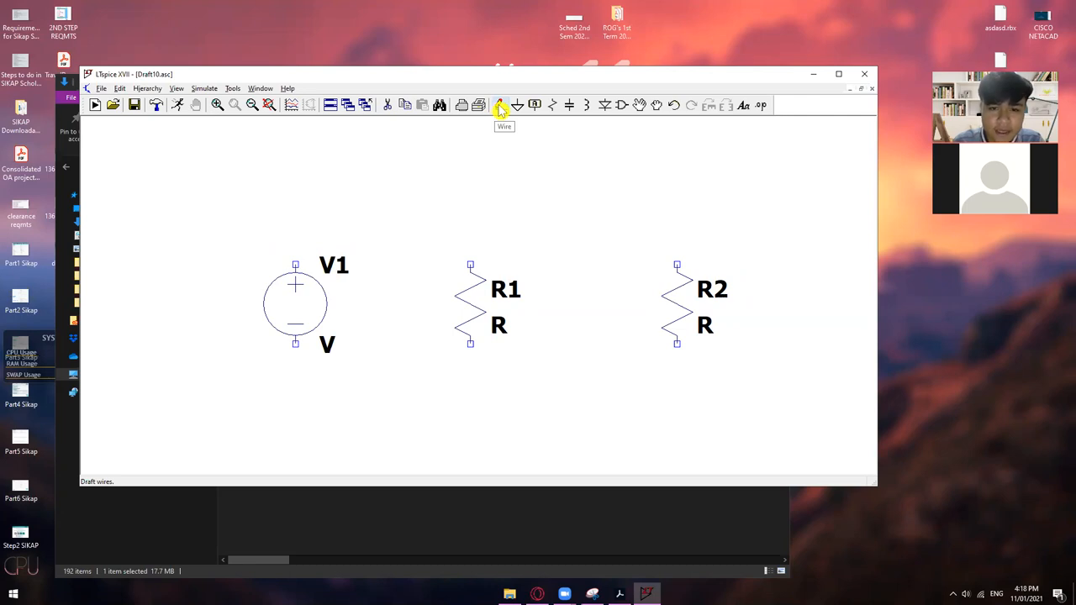
# Wire R2 in parallel with R1 across V1 using the Wire tool.
pyautogui.click(499, 104)
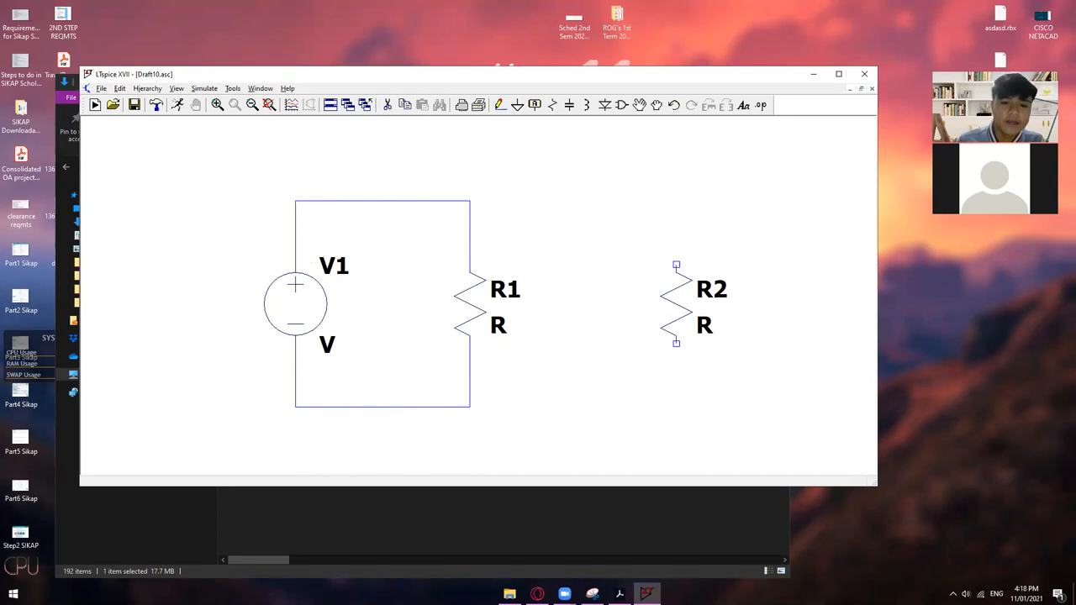
pyautogui.moveTo(437, 232)
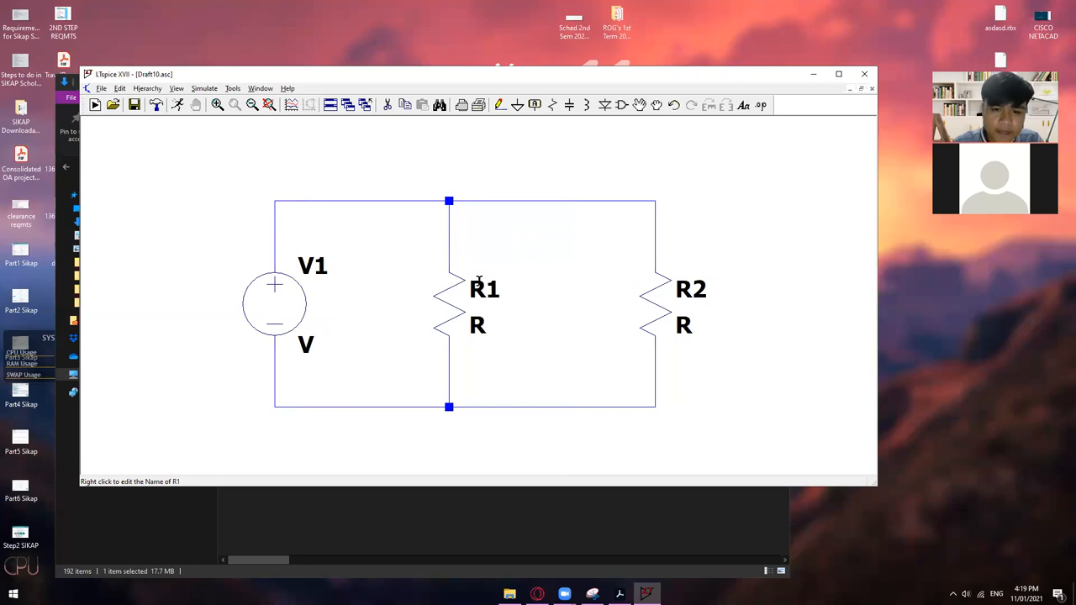
pyautogui.moveTo(363, 218)
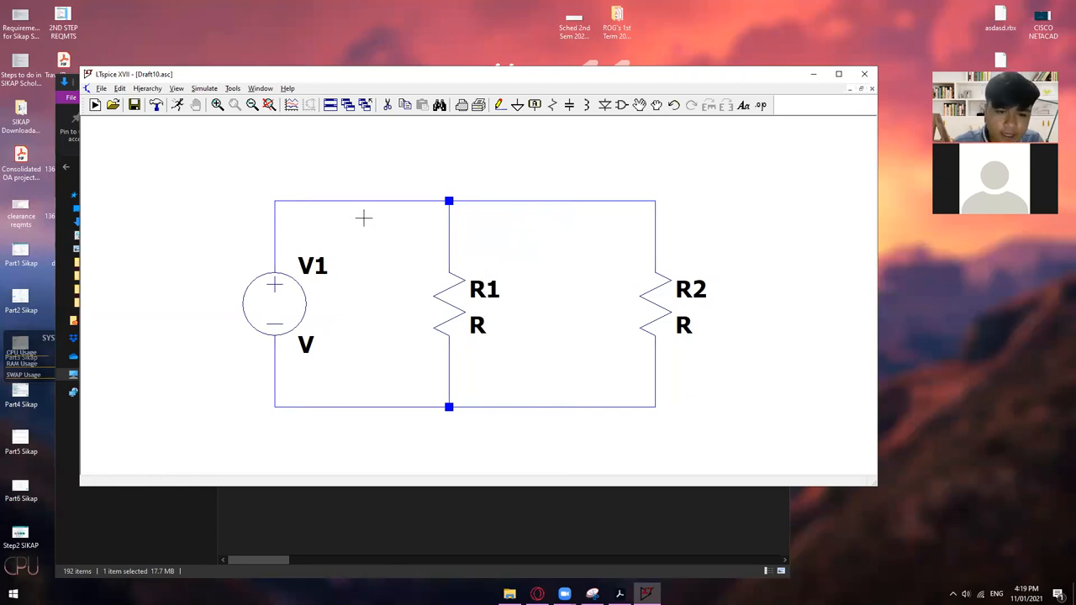
pyautogui.moveTo(383, 219)
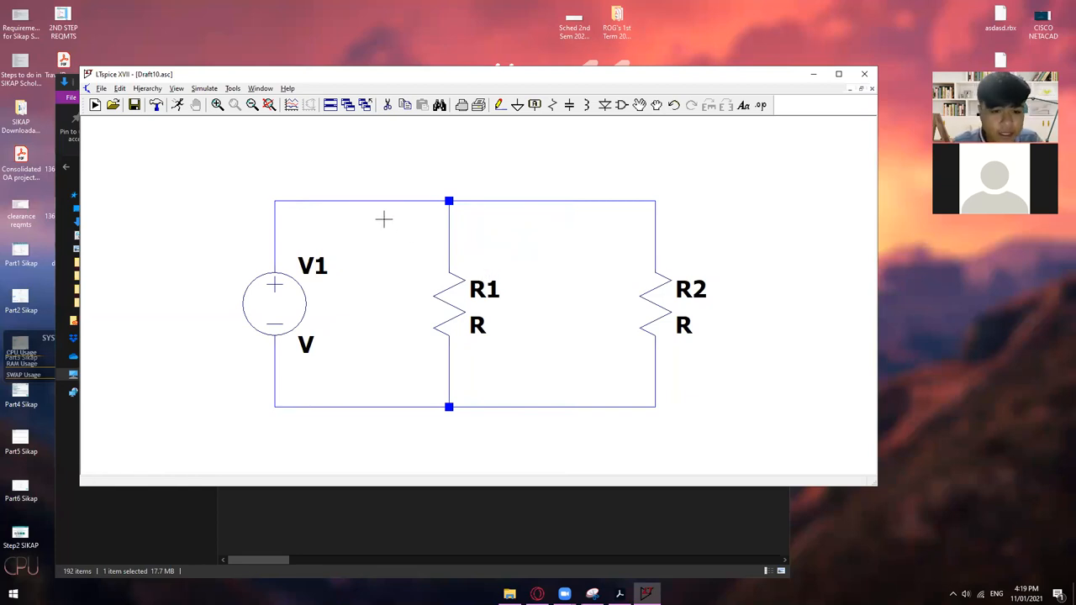
pyautogui.moveTo(312, 267)
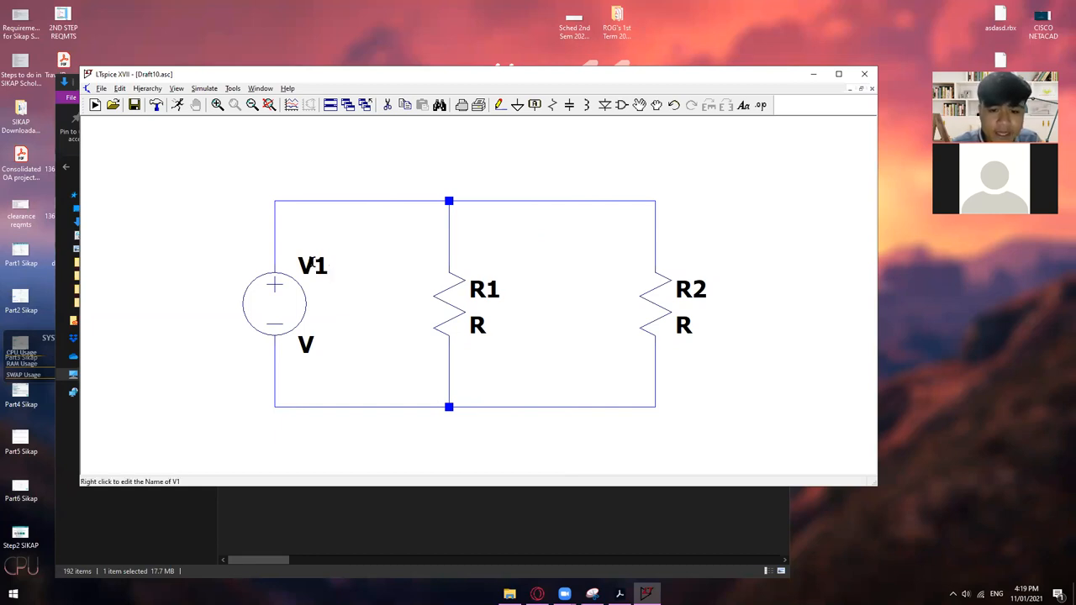
# Give voltage source V1 a DC value of 5.
pyautogui.rightClick(306, 343)
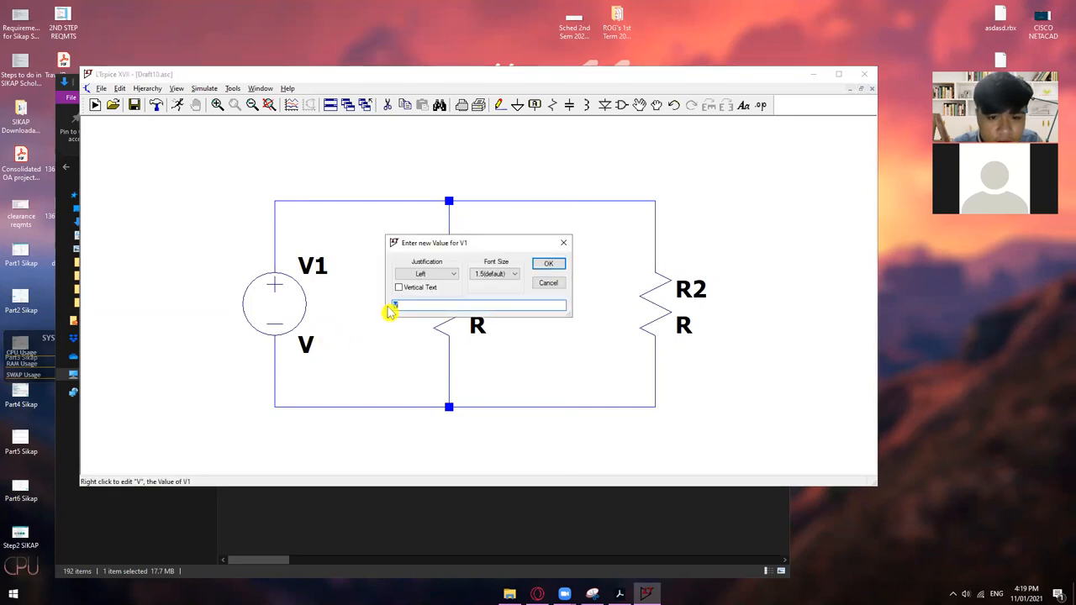
pyautogui.click(548, 262)
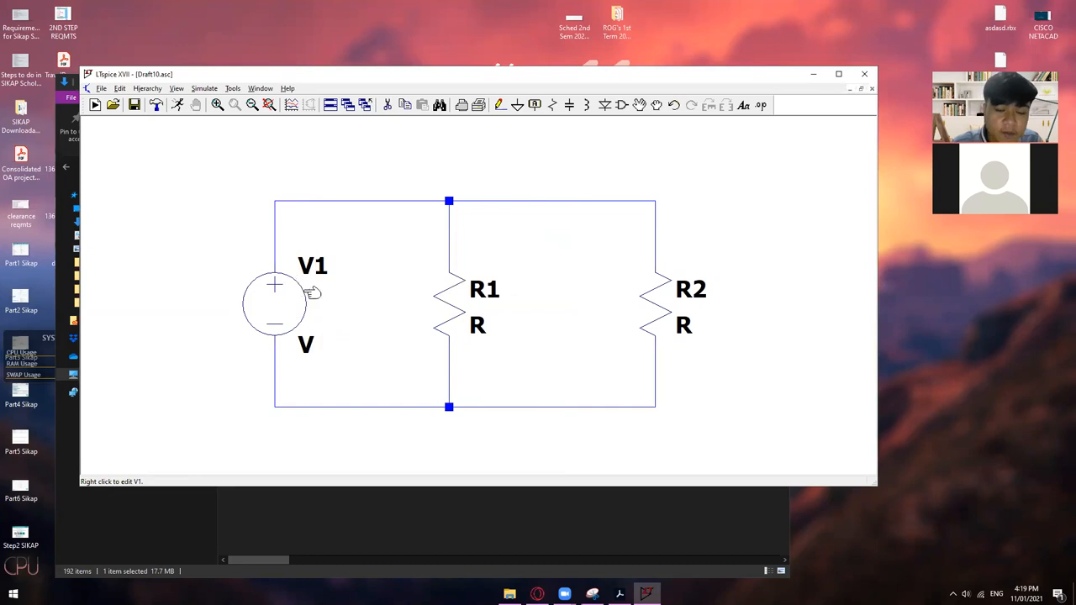
pyautogui.moveTo(278, 296)
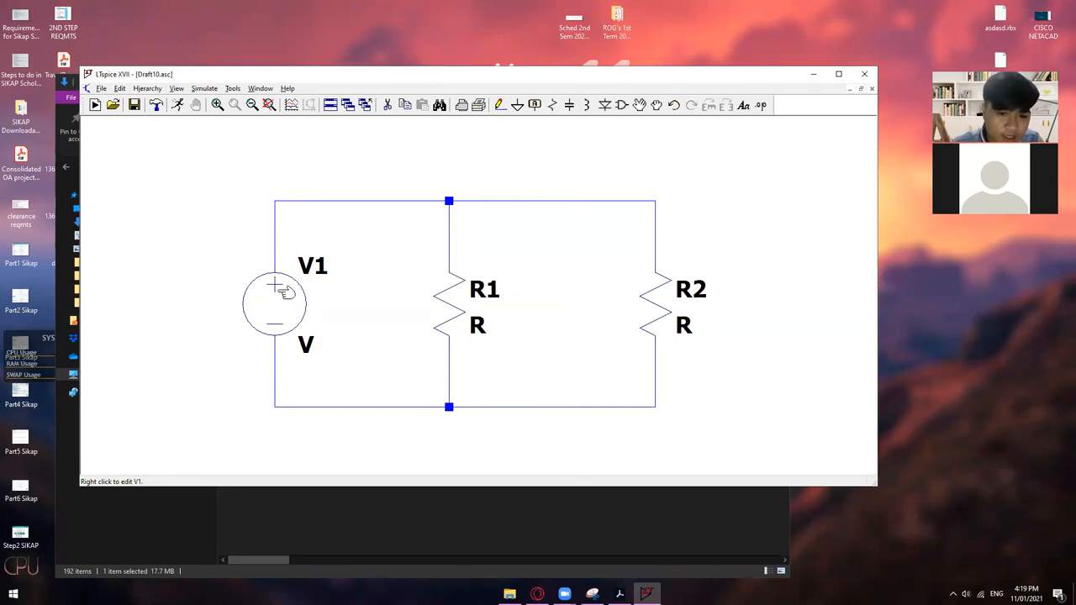
pyautogui.moveTo(276, 296)
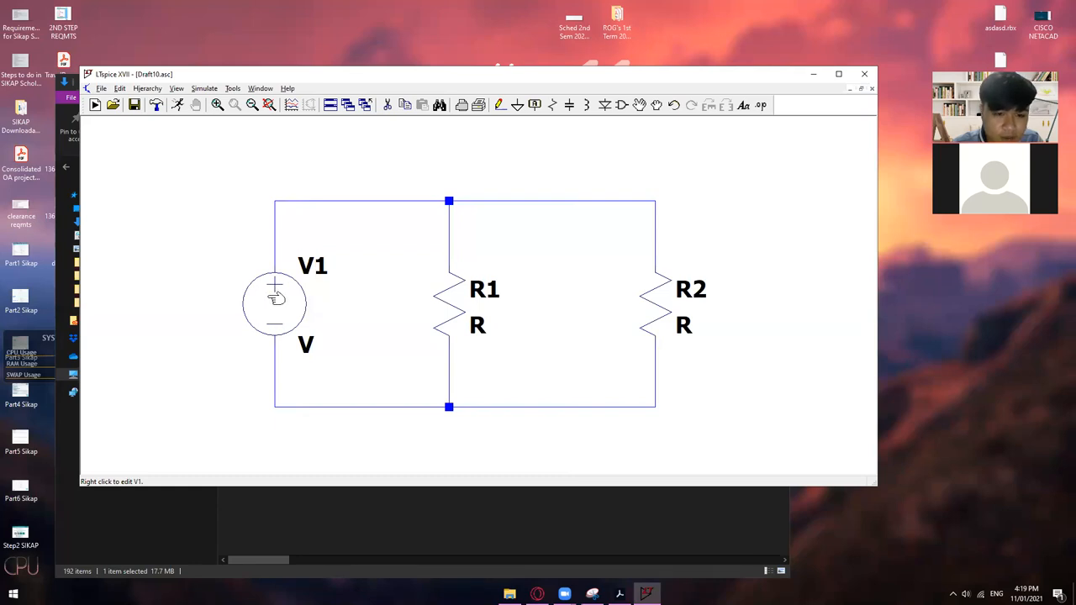
pyautogui.moveTo(294, 289)
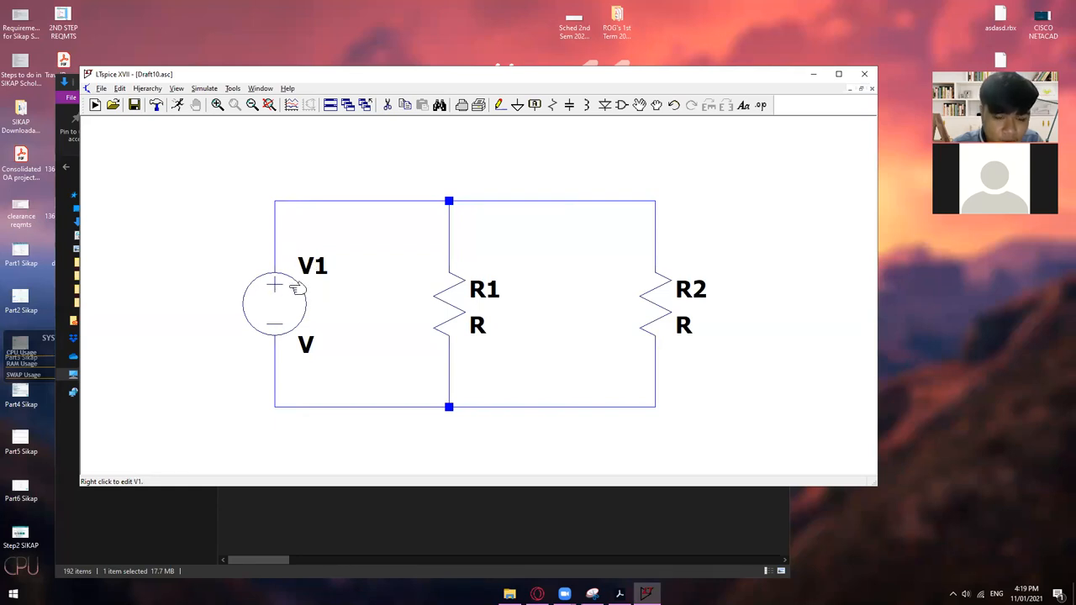
pyautogui.moveTo(312, 265)
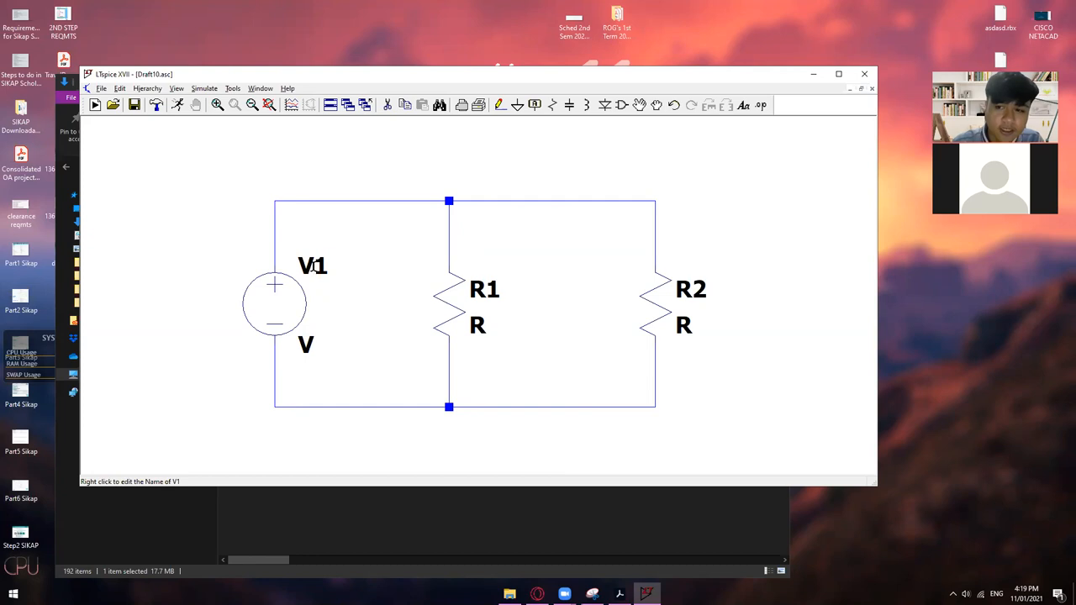
pyautogui.moveTo(306, 344)
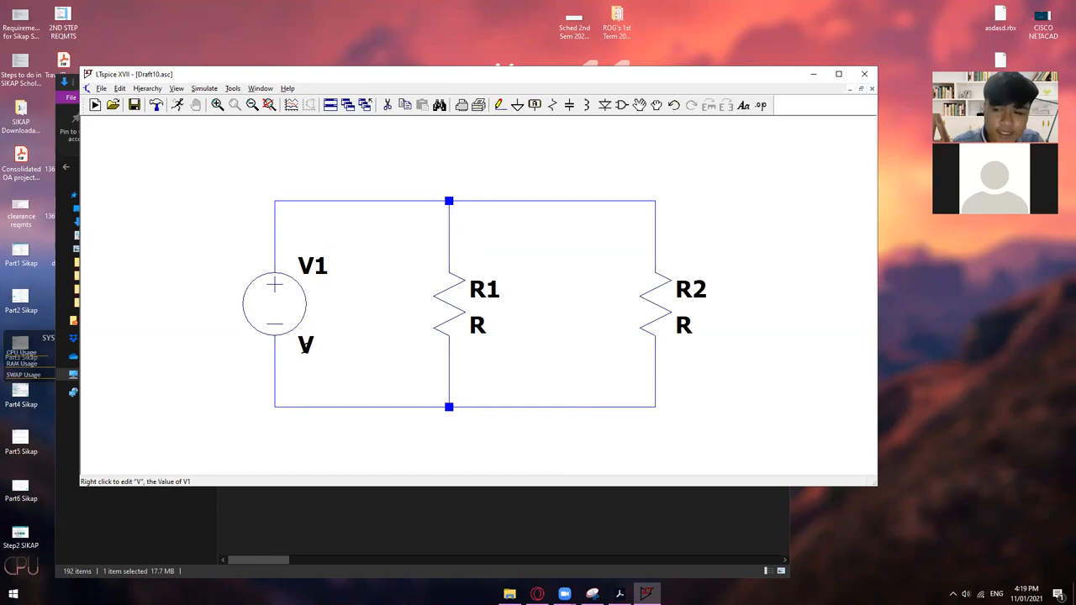
pyautogui.moveTo(309, 329)
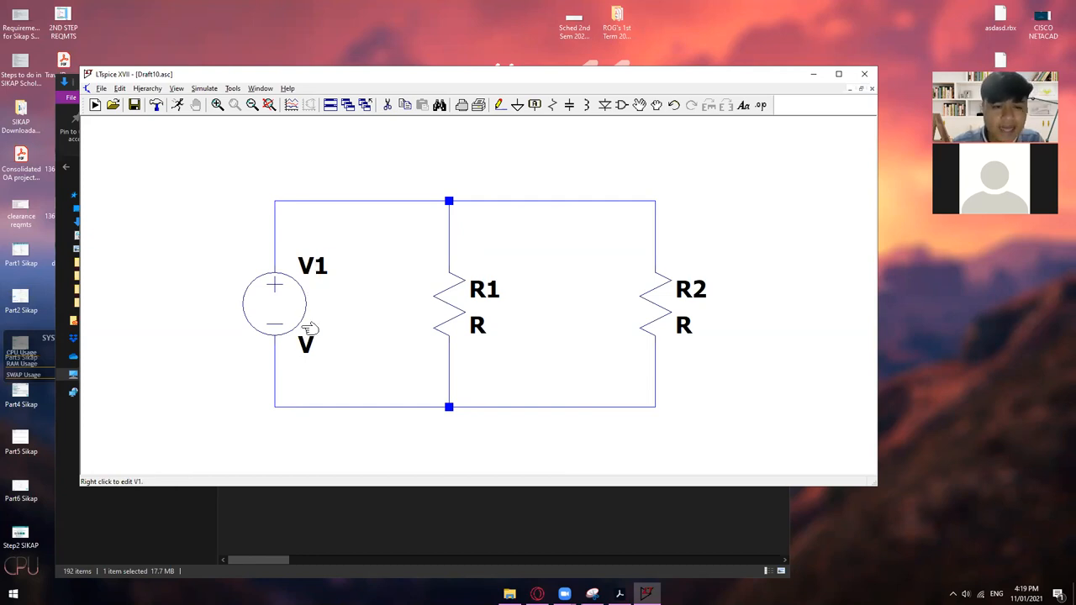
pyautogui.moveTo(299, 322)
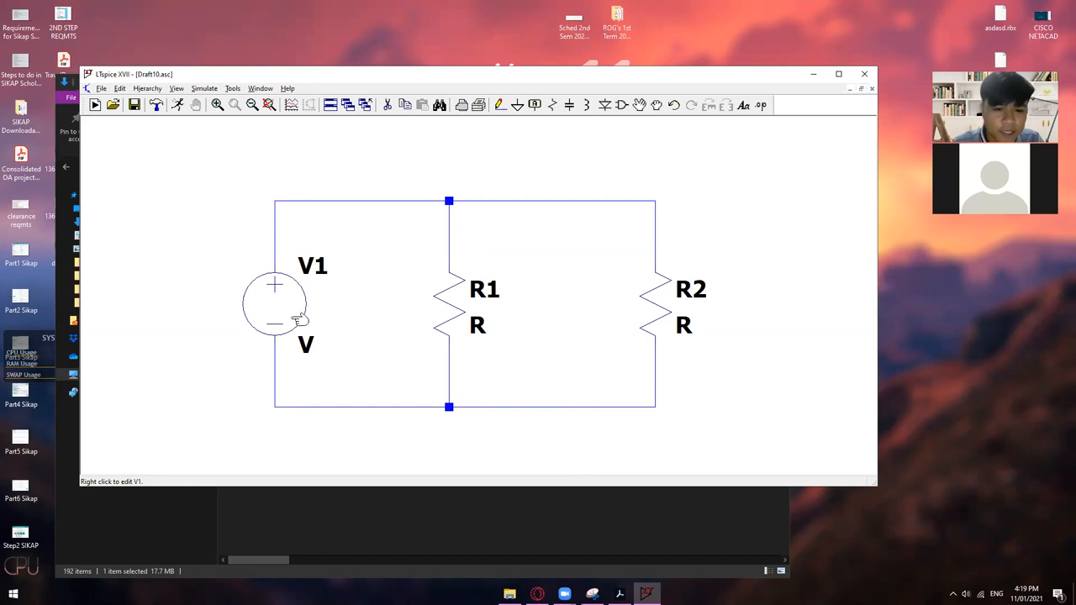
pyautogui.moveTo(277, 300)
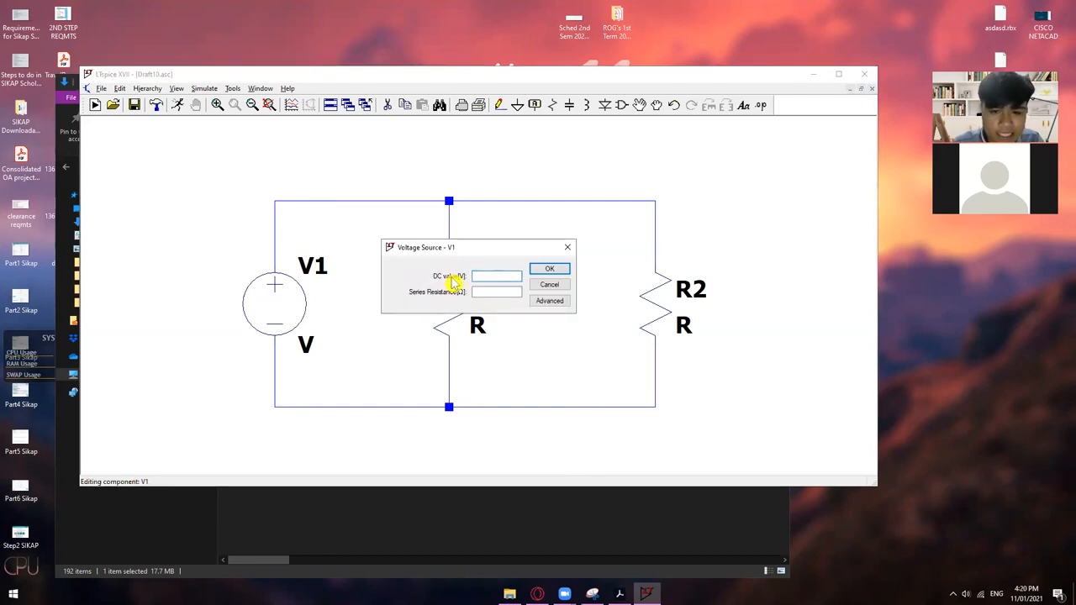
pyautogui.write('5')
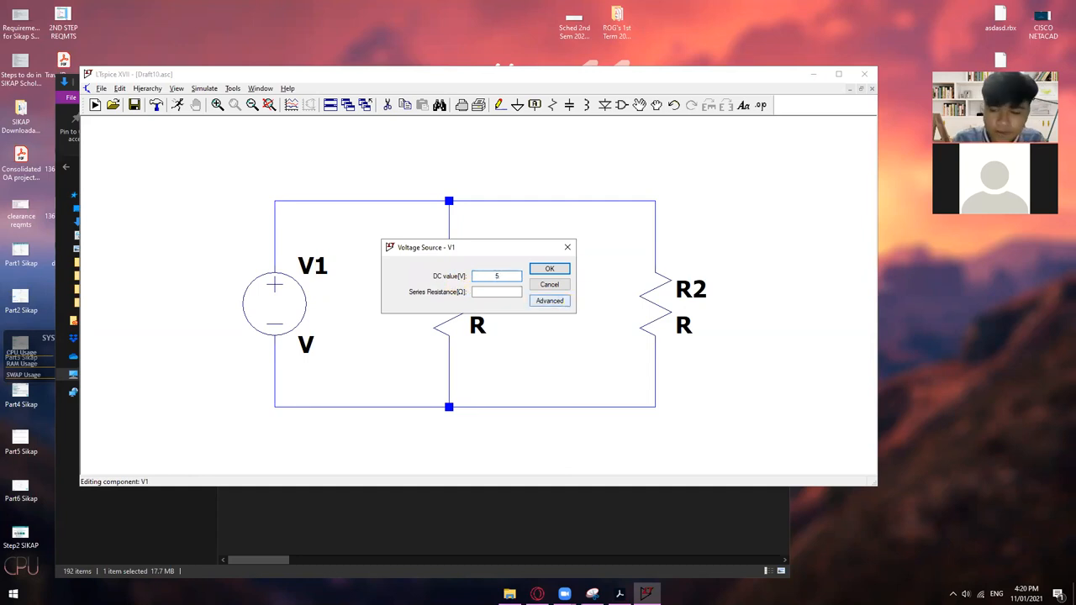
pyautogui.click(548, 269)
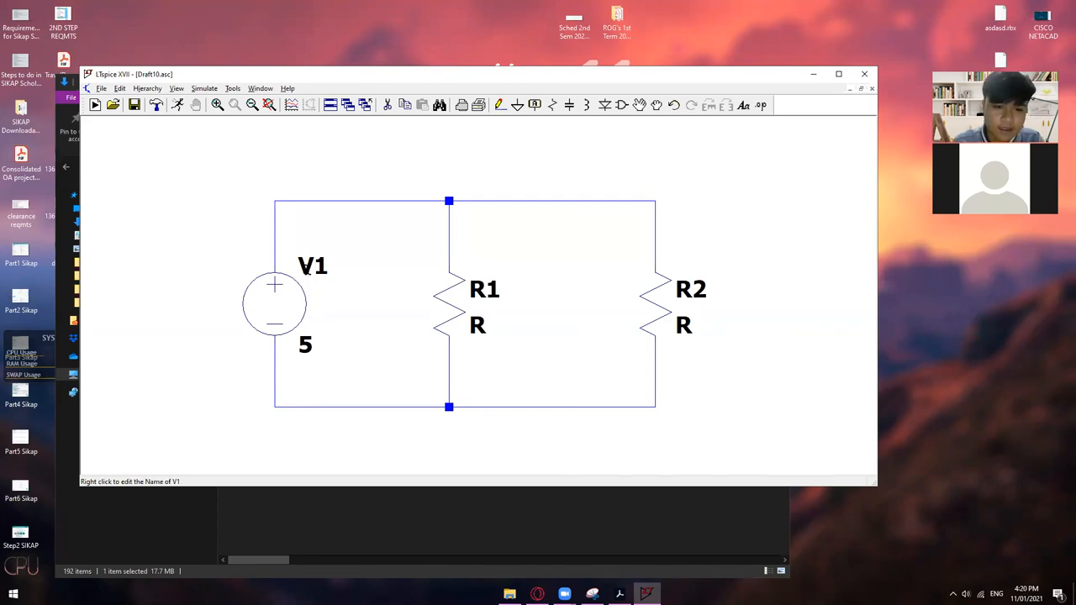
pyautogui.moveTo(450, 306)
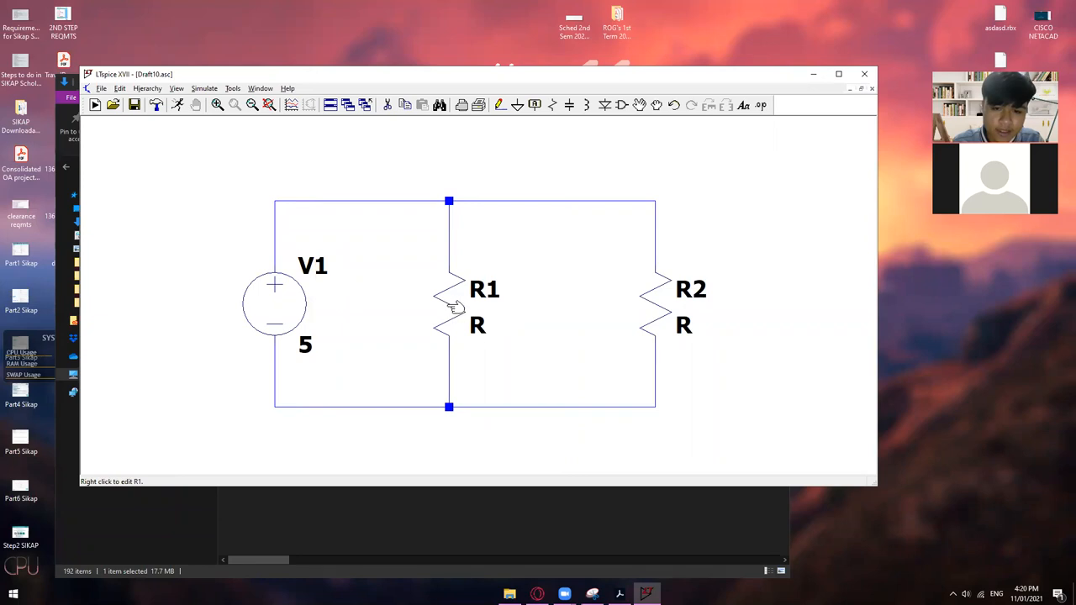
pyautogui.moveTo(450, 316)
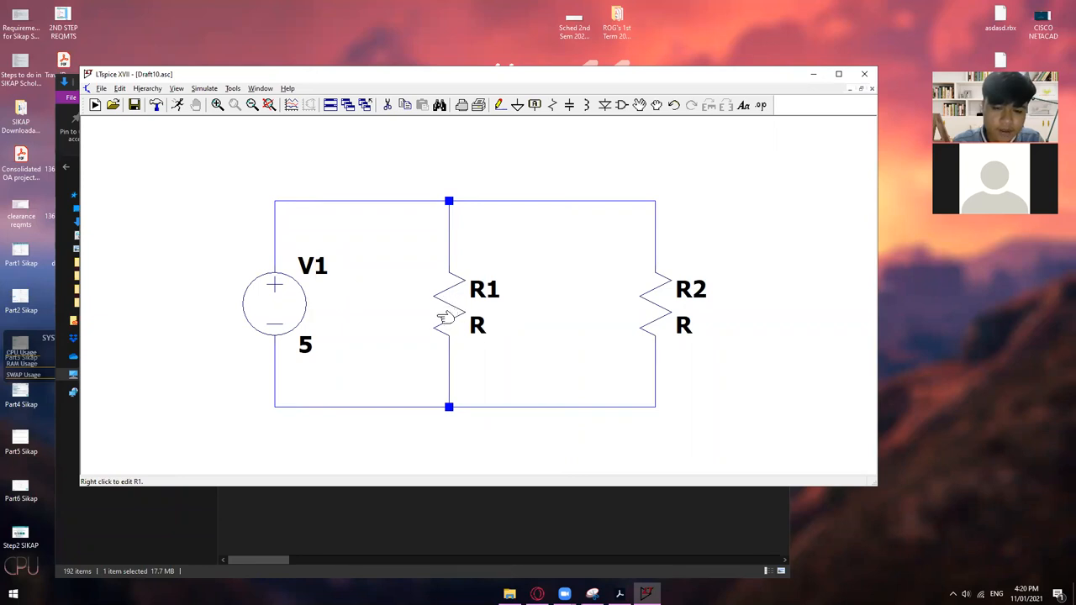
pyautogui.moveTo(446, 309)
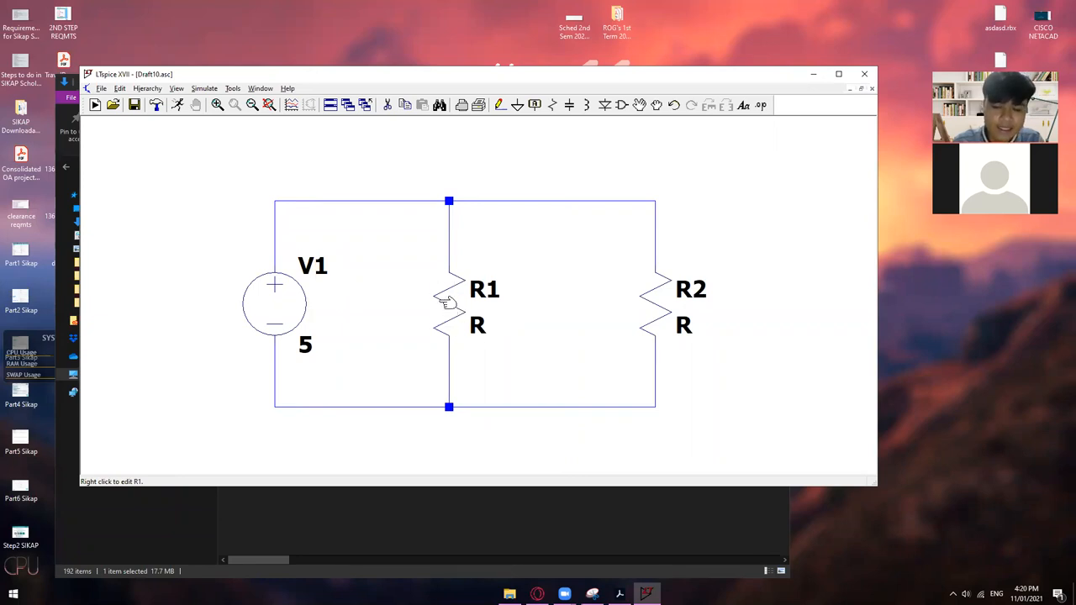
# Give resistor R1 a resistance of 100K through its Resistor properties dialog.
pyautogui.rightClick(440, 306)
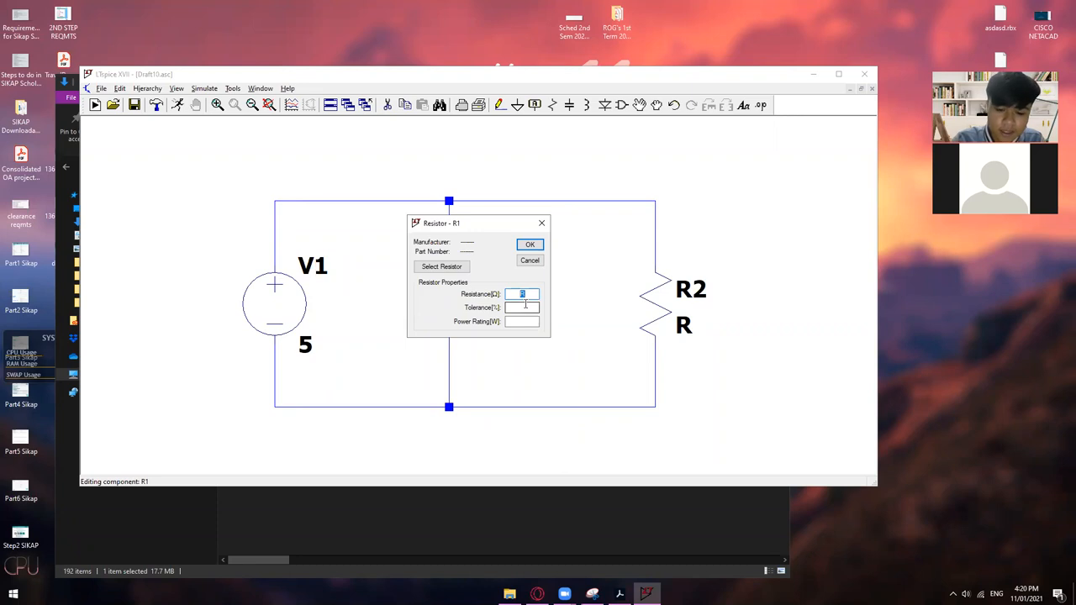
pyautogui.write('100.')
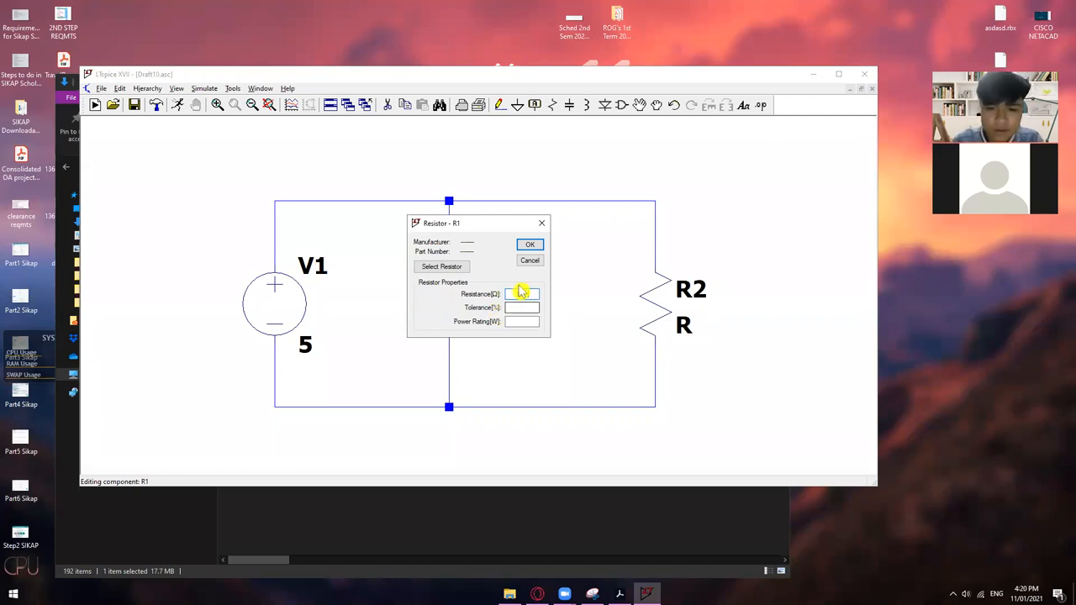
pyautogui.click(530, 244)
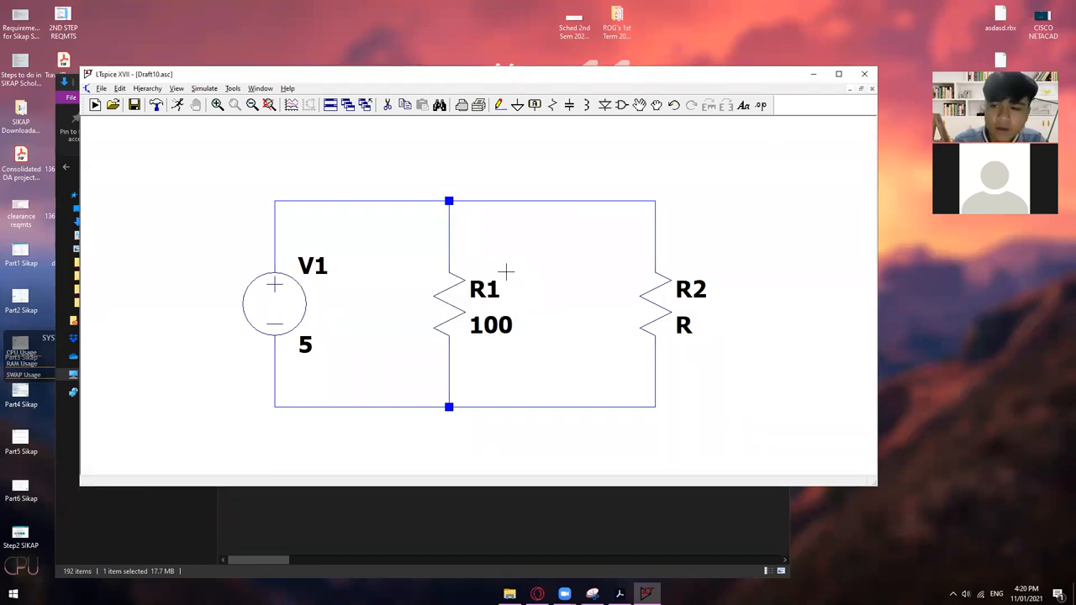
pyautogui.doubleClick(484, 303)
pyautogui.write('100K')
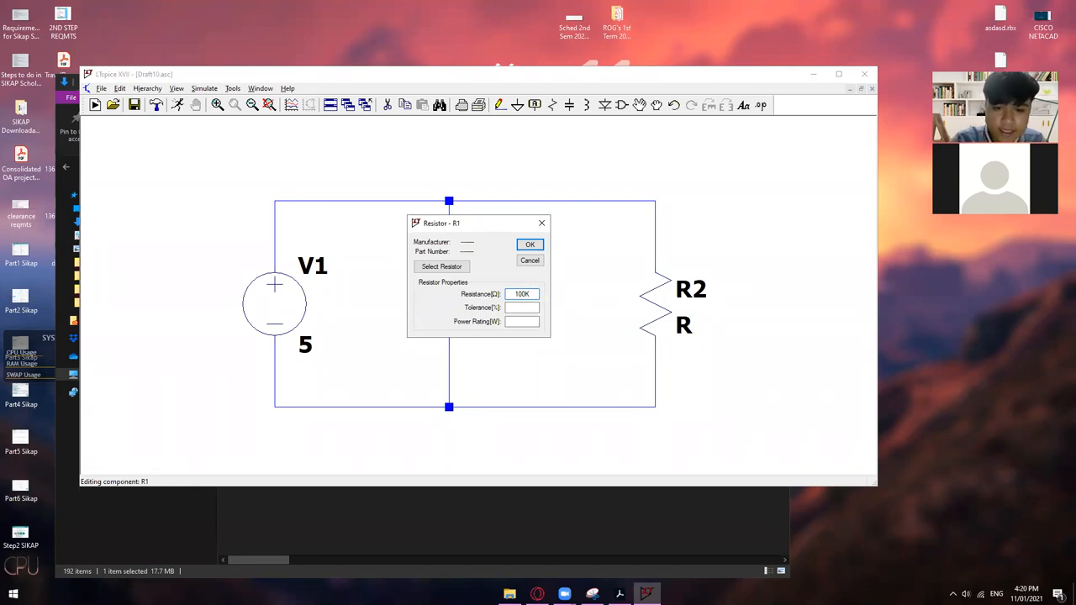
pyautogui.moveTo(534, 276)
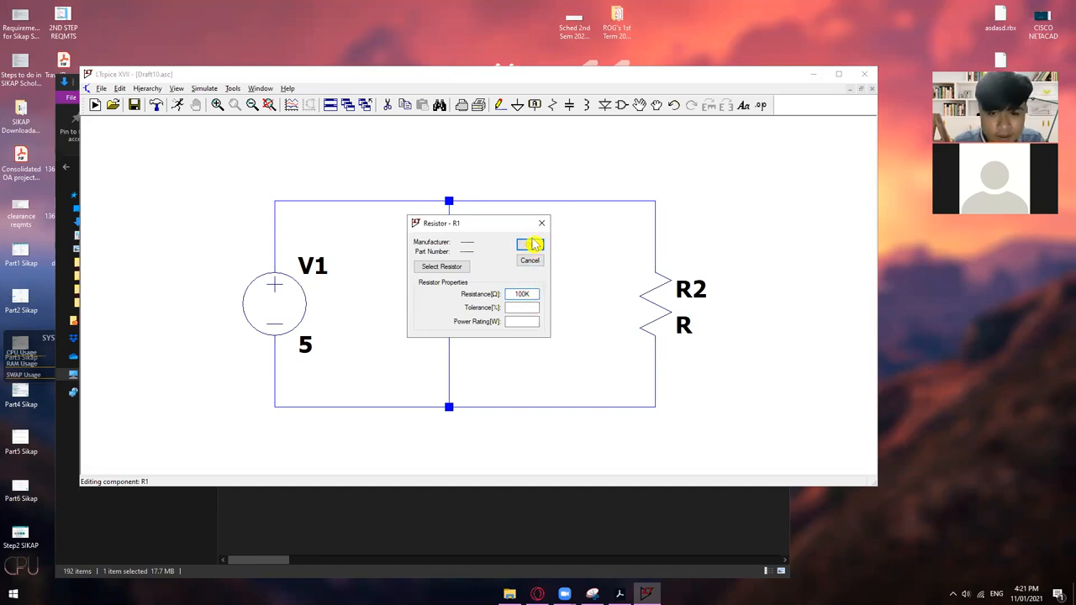
pyautogui.click(529, 243)
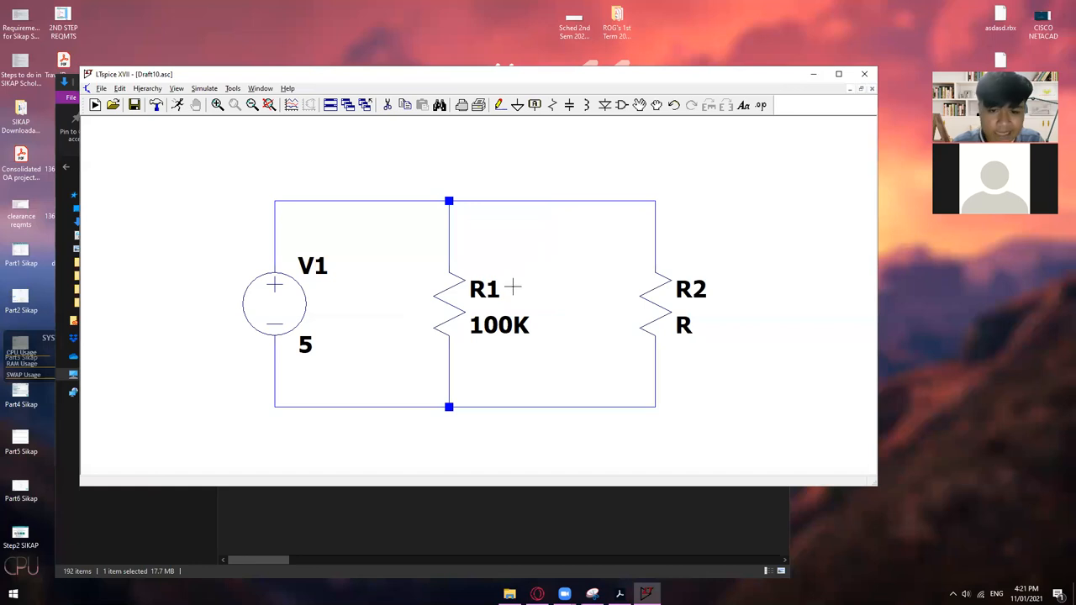
pyautogui.moveTo(655, 314)
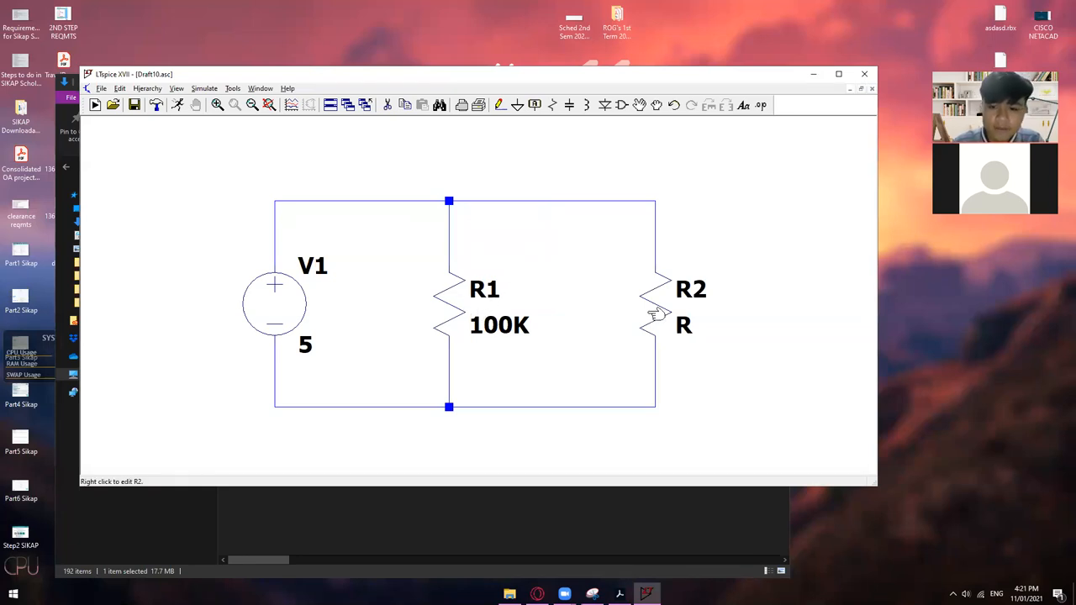
pyautogui.rightClick(655, 316)
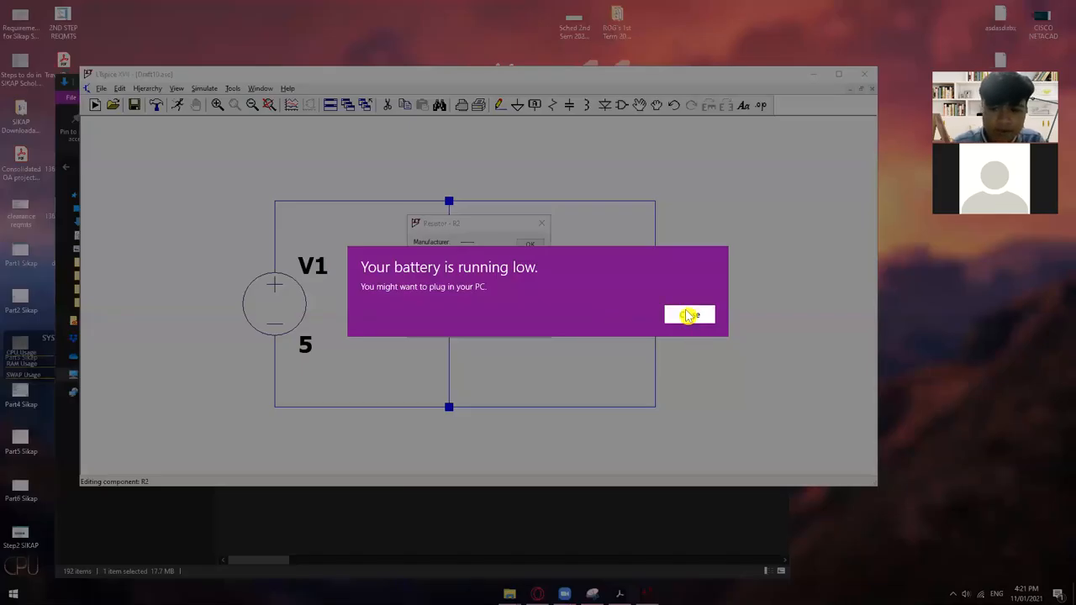
pyautogui.click(689, 314)
pyautogui.write('50')
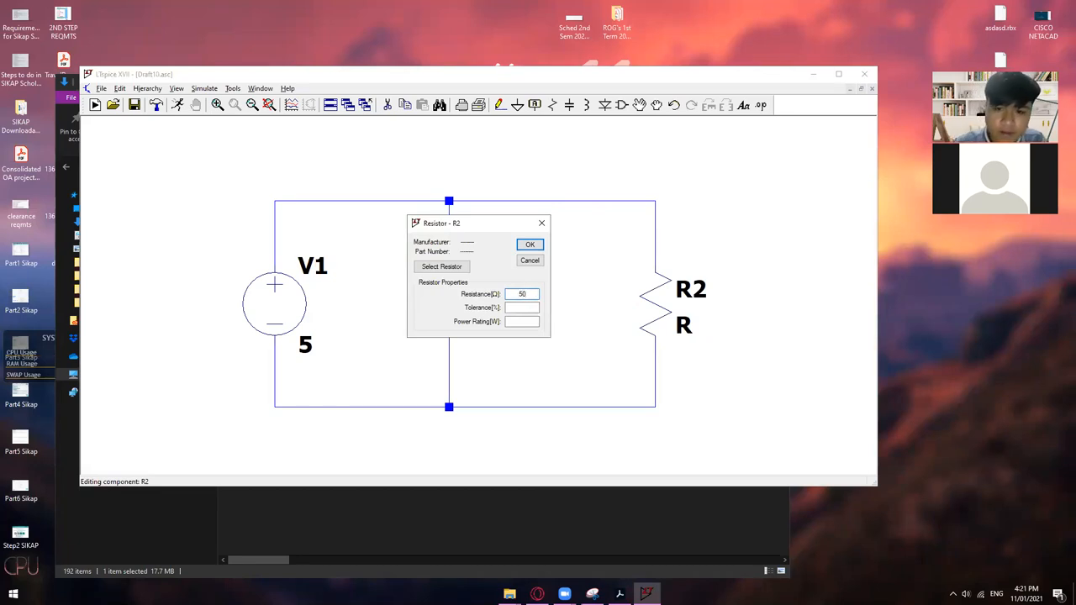
pyautogui.click(530, 244)
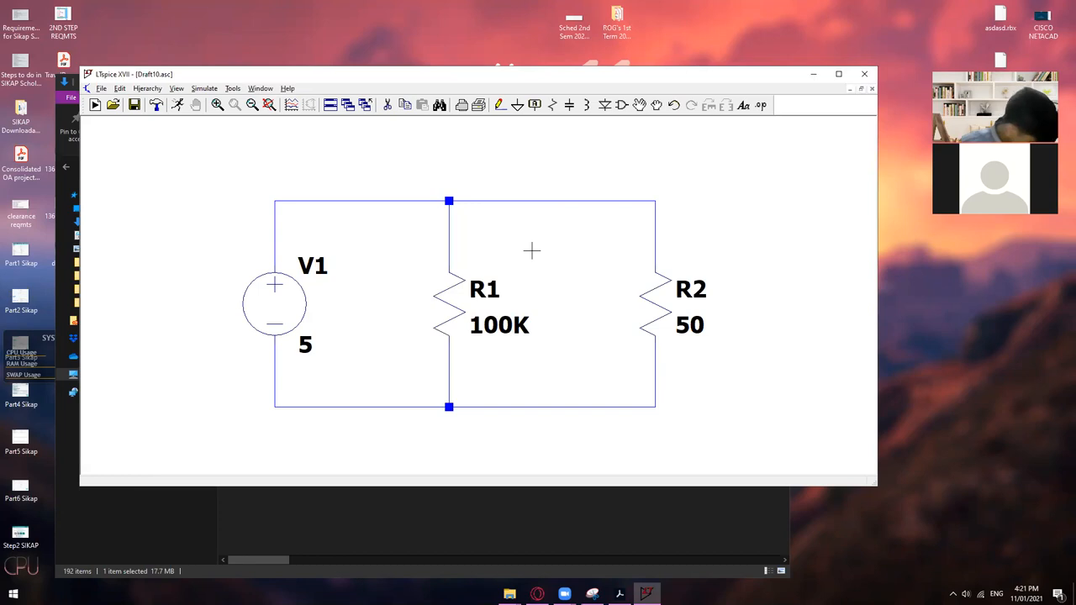
pyautogui.moveTo(387, 238)
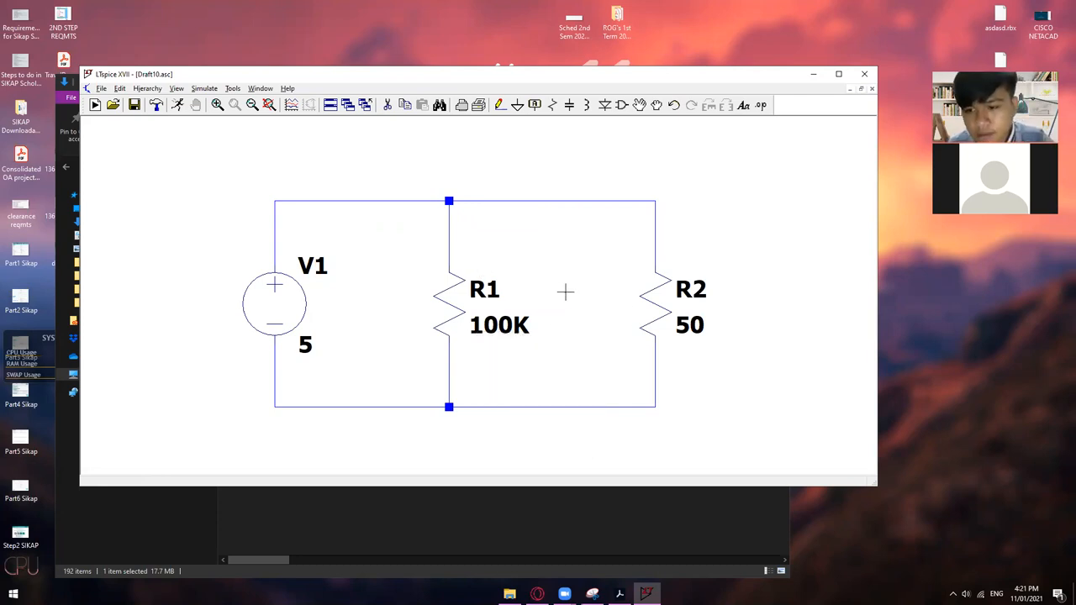
pyautogui.moveTo(568, 274)
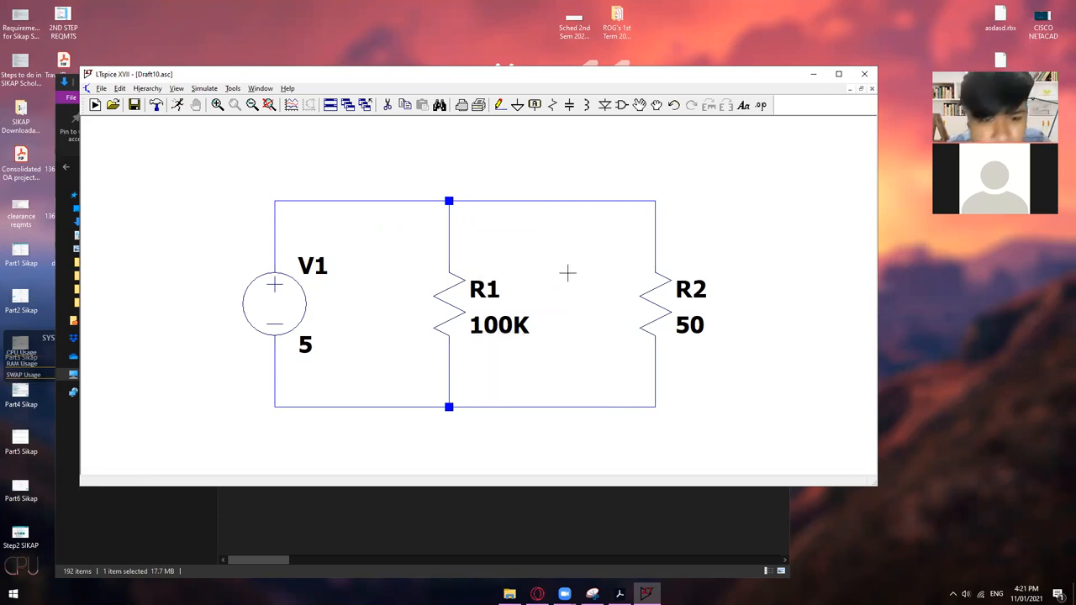
pyautogui.moveTo(537, 259)
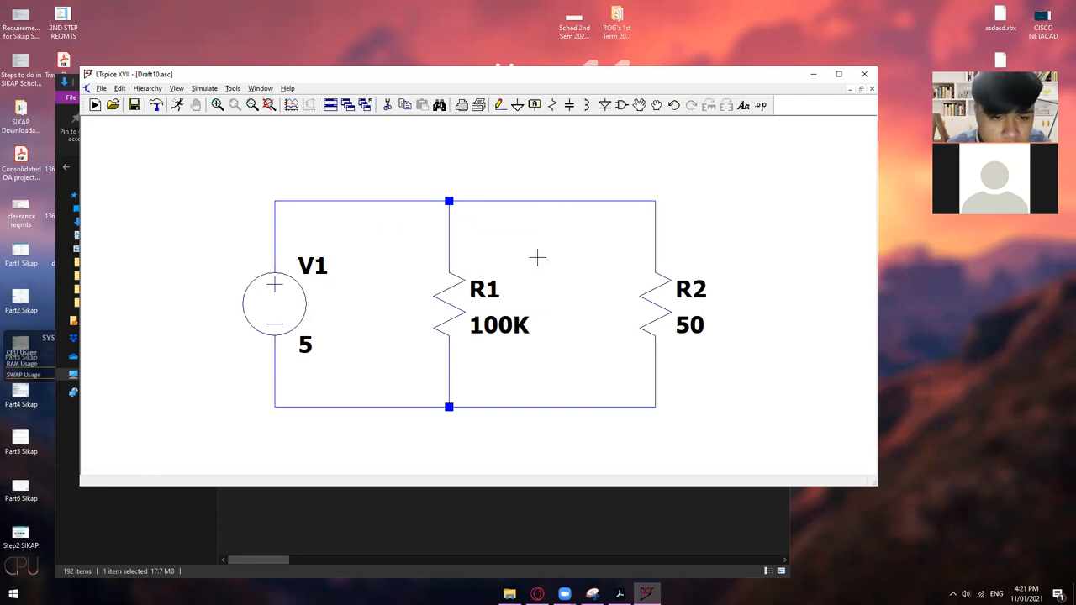
pyautogui.moveTo(542, 255)
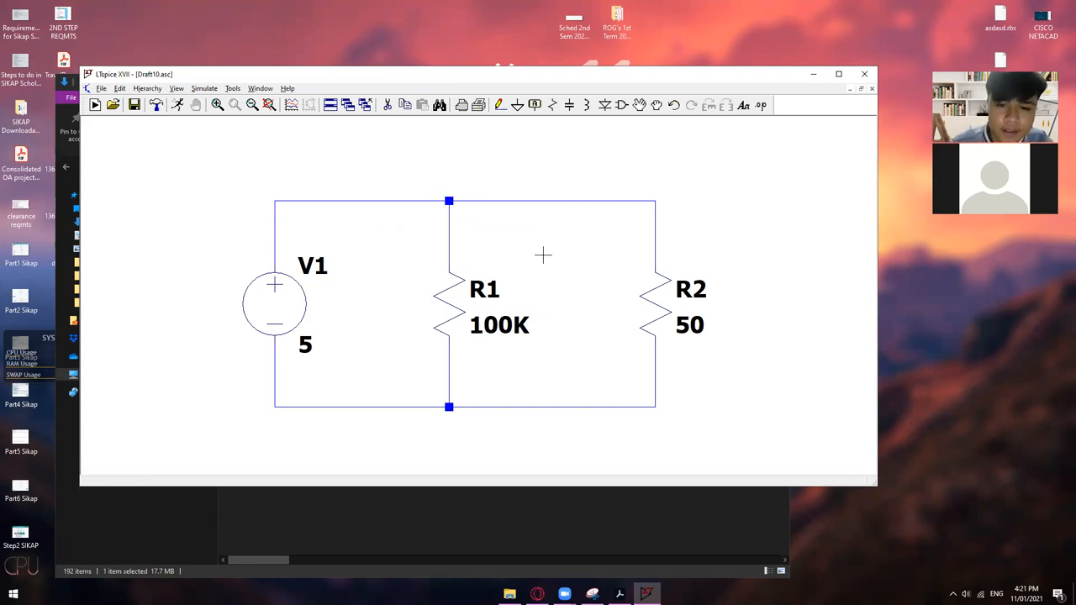
pyautogui.moveTo(517, 200)
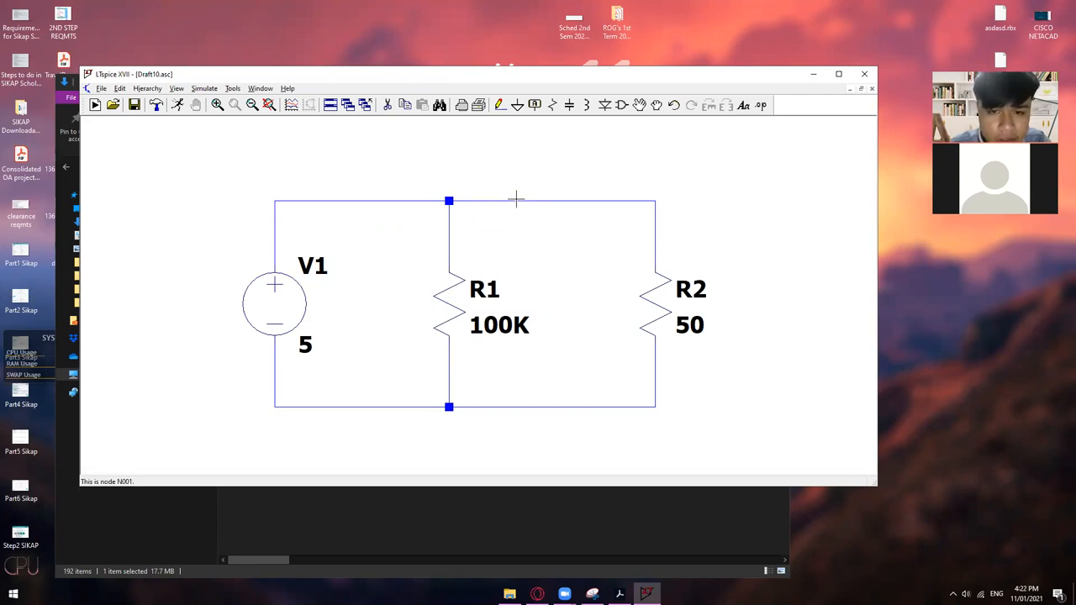
pyautogui.moveTo(443, 255)
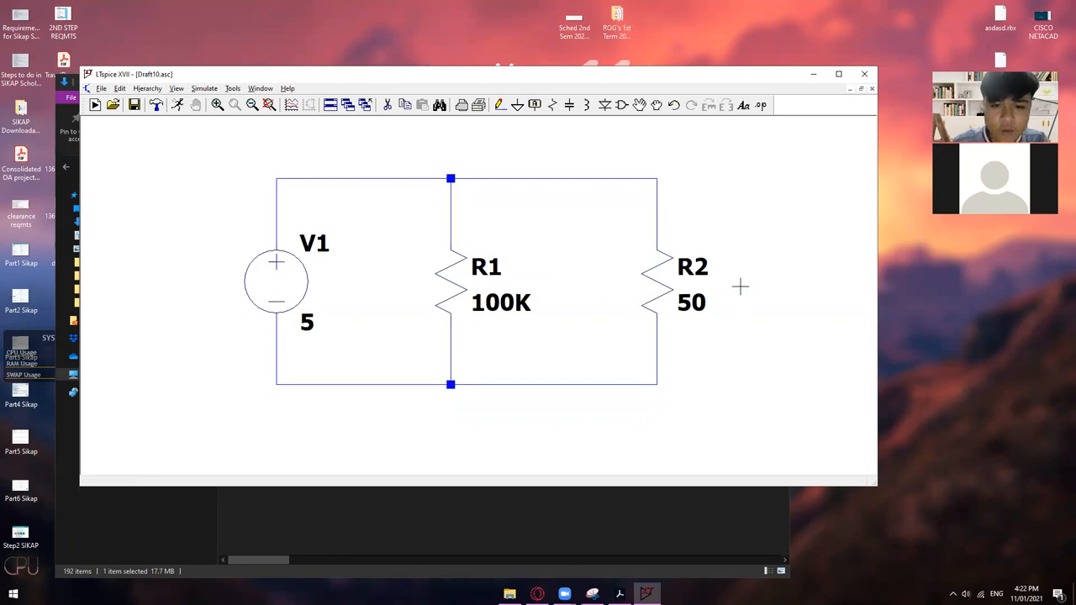
pyautogui.moveTo(697, 288)
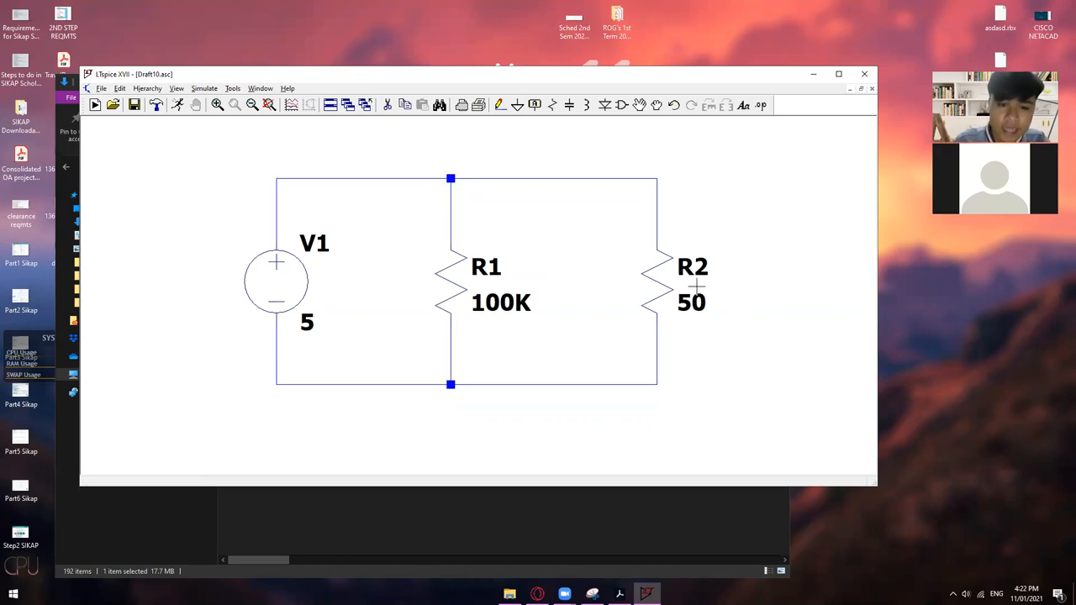
pyautogui.moveTo(699, 284)
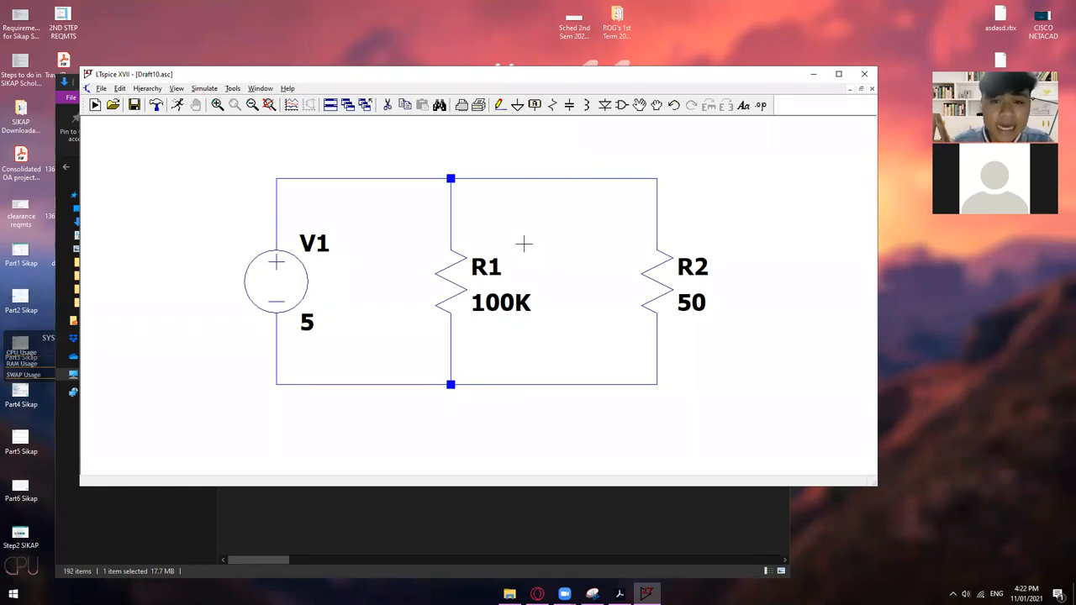
pyautogui.moveTo(534, 171)
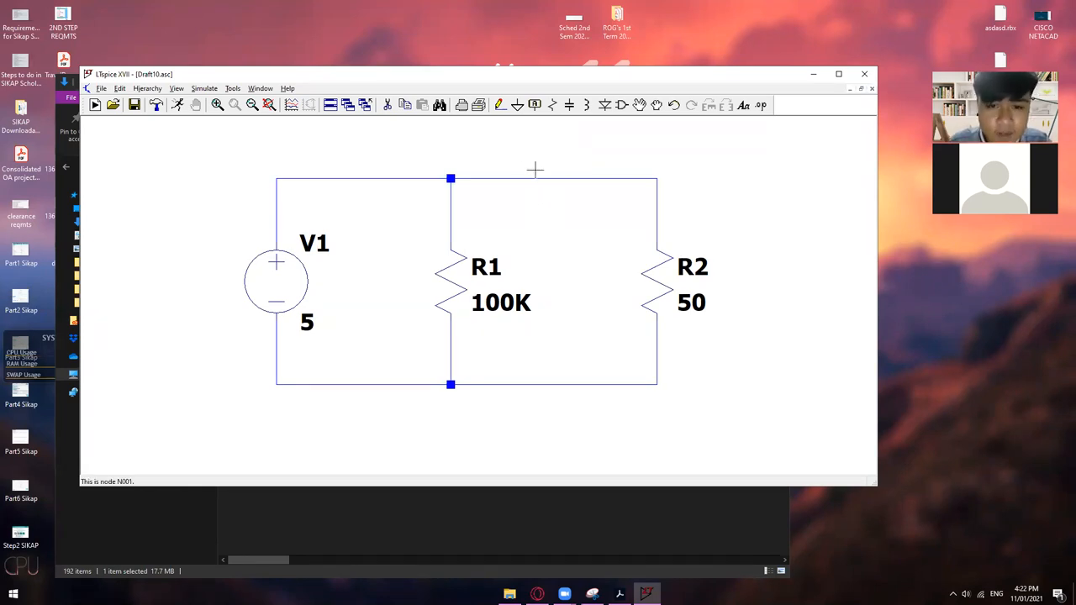
# Start placing a ground symbol for the bottom node beneath R1.
pyautogui.click(518, 104)
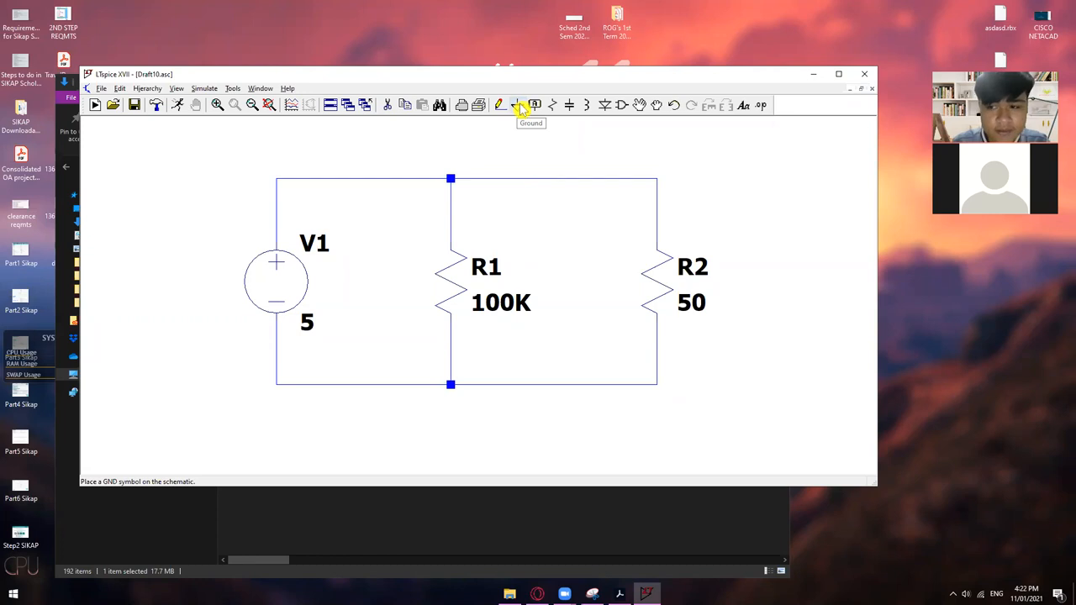
pyautogui.moveTo(520, 114)
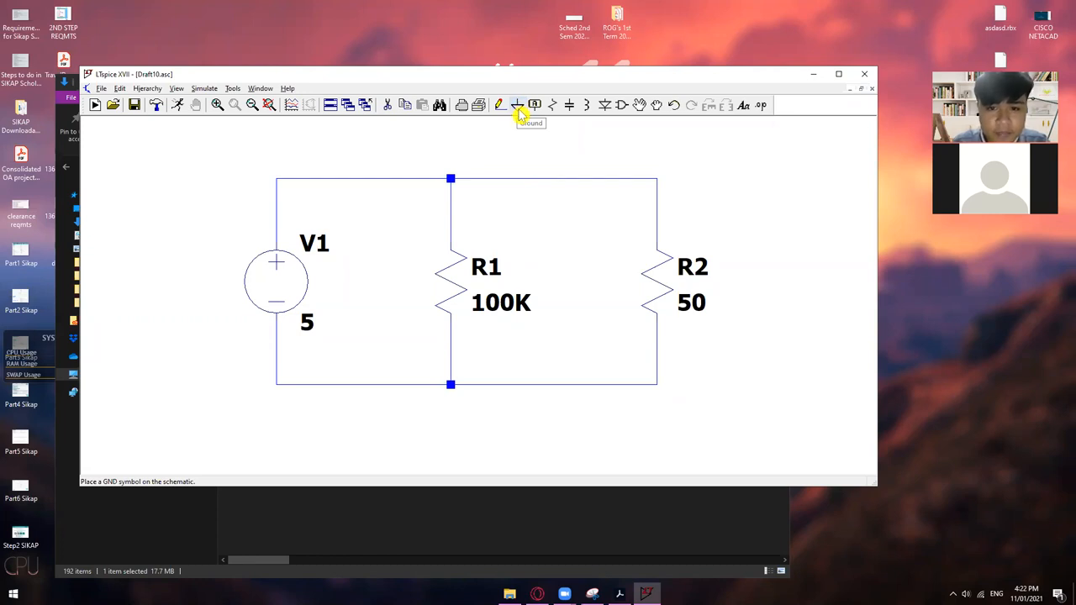
pyautogui.click(517, 105)
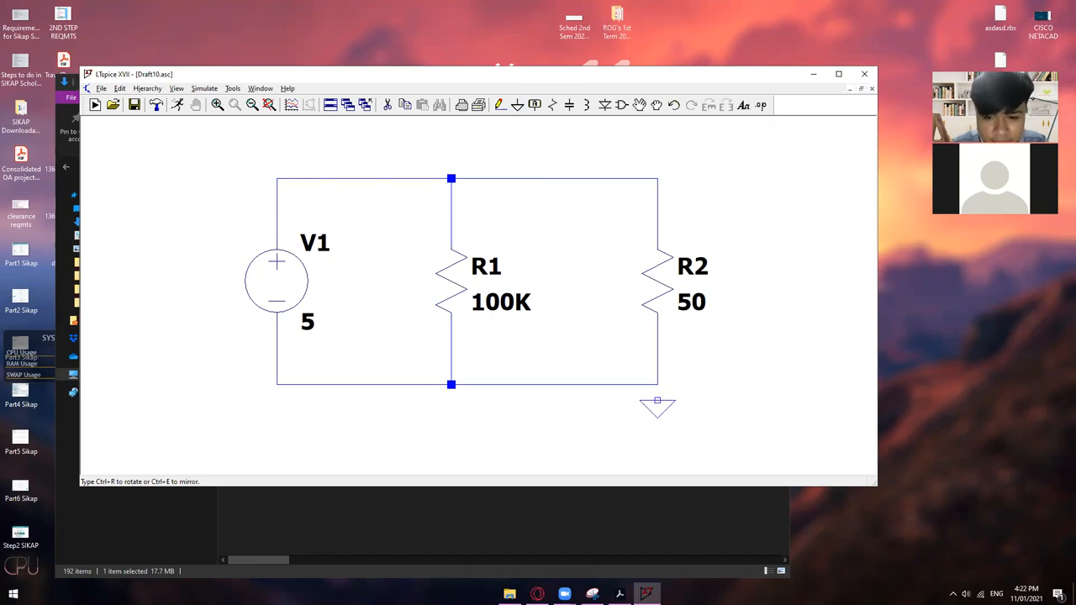
pyautogui.moveTo(403, 249)
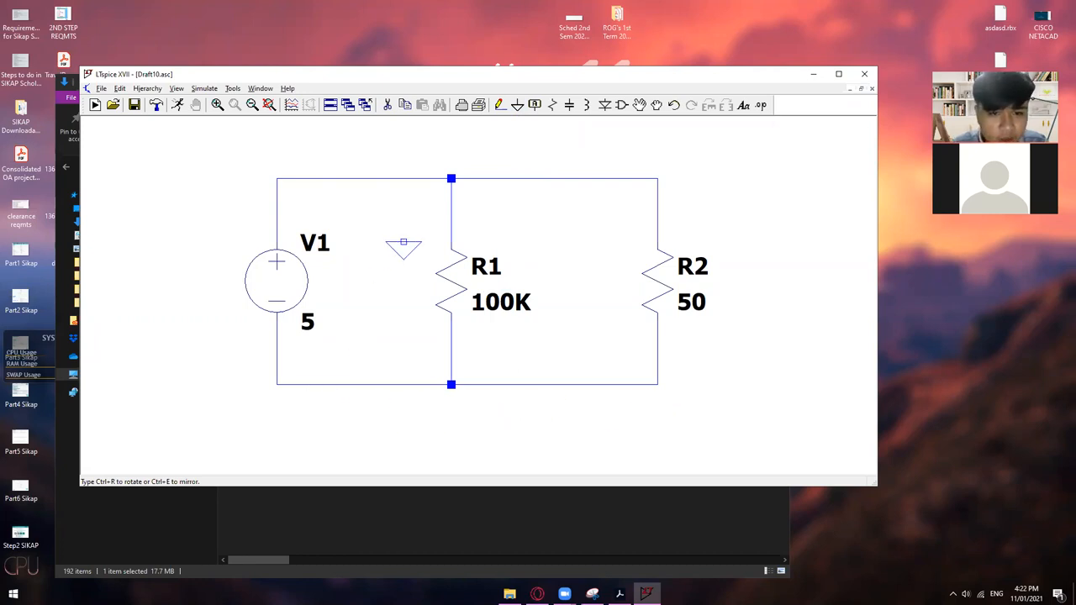
pyautogui.moveTo(594, 421)
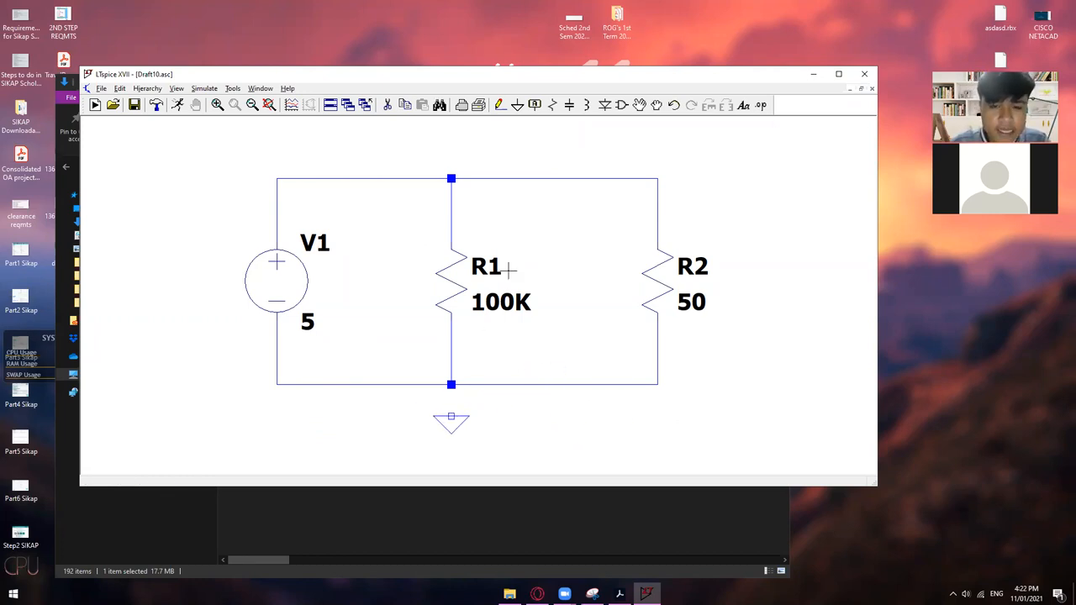
pyautogui.moveTo(450, 385)
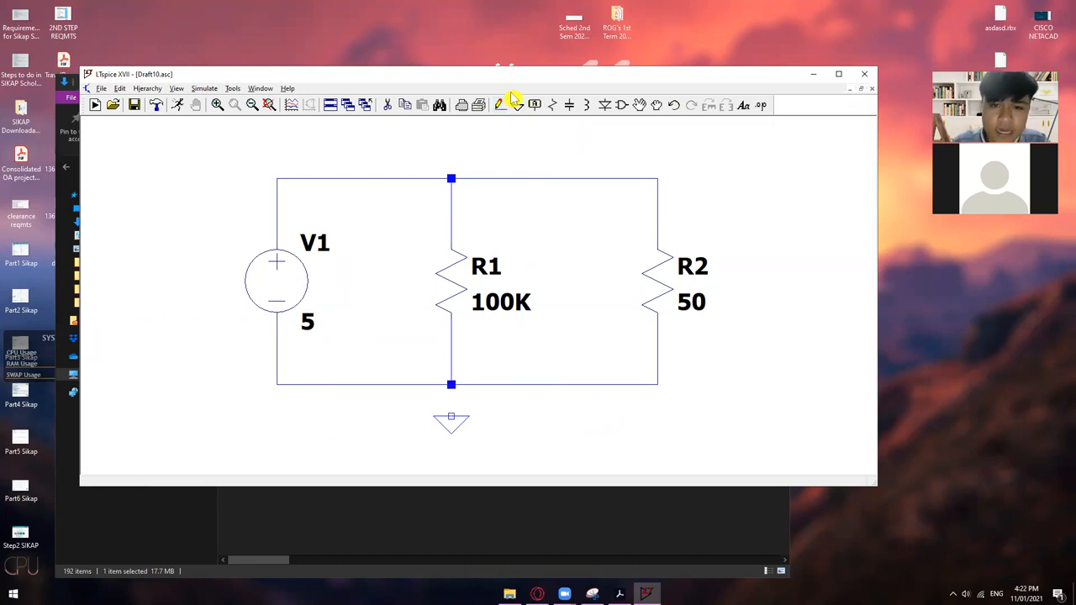
pyautogui.moveTo(454, 375)
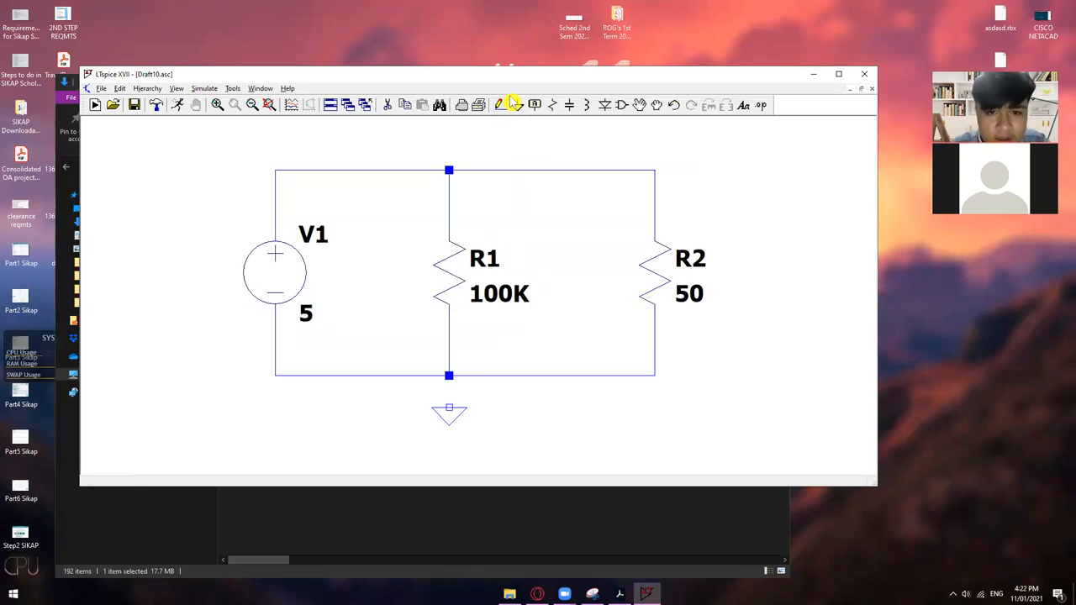
pyautogui.moveTo(548, 403)
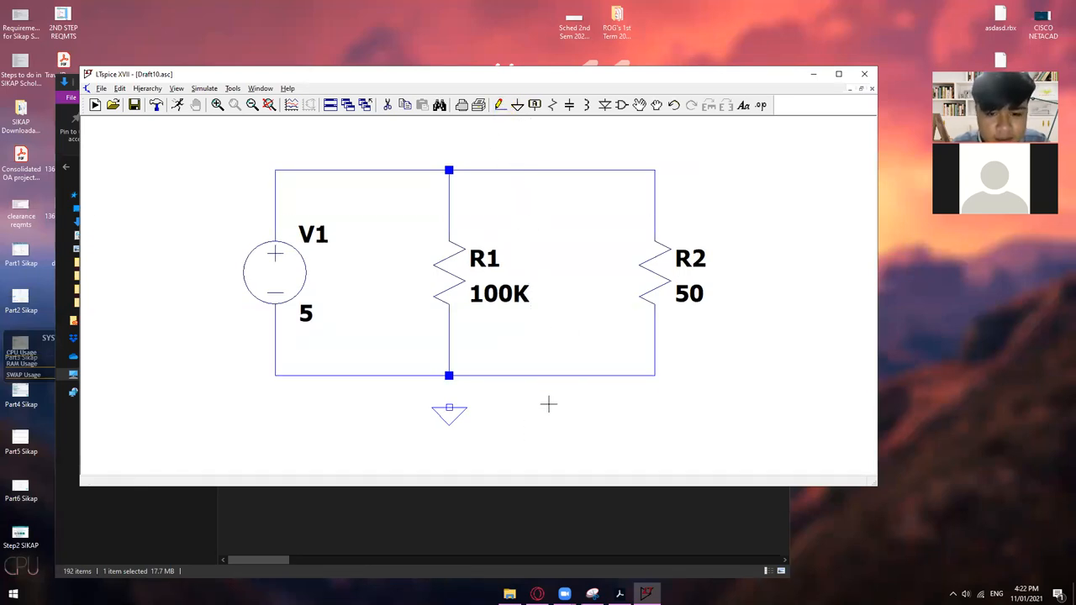
pyautogui.moveTo(412, 384)
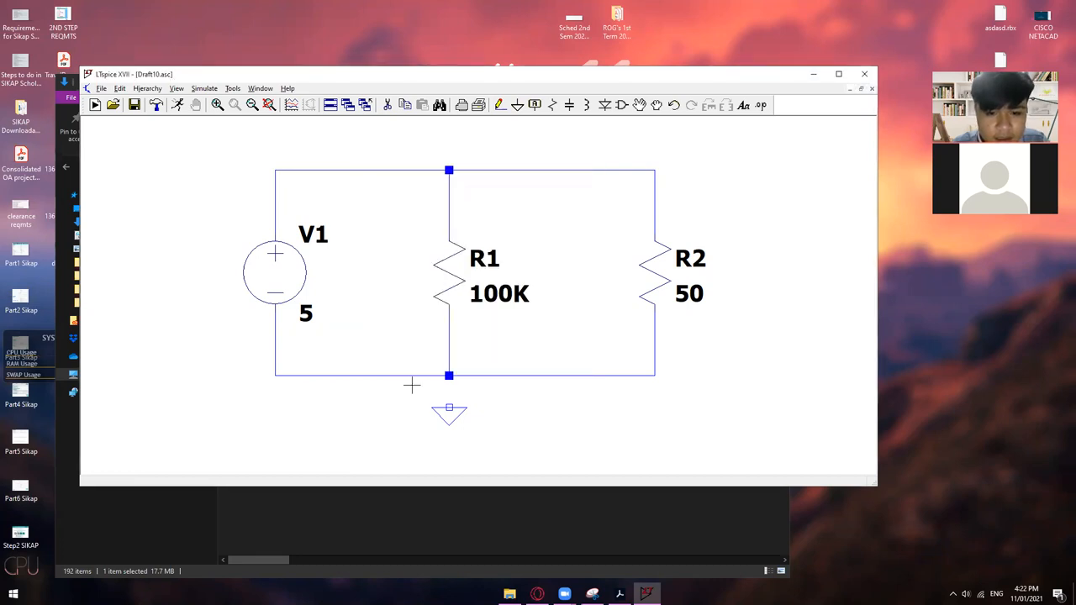
pyautogui.moveTo(518, 367)
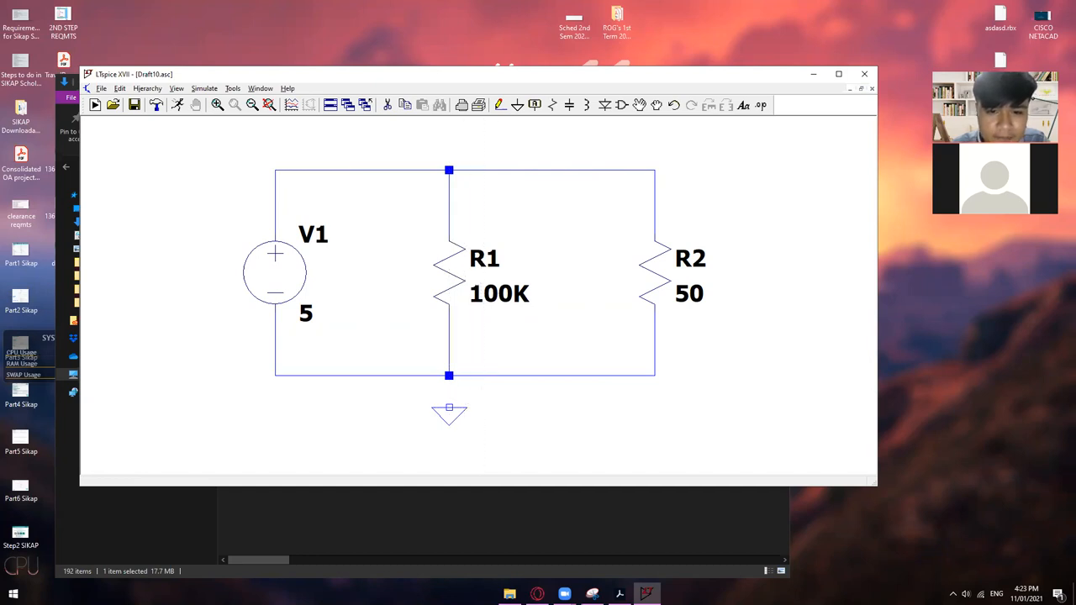
pyautogui.moveTo(480, 390)
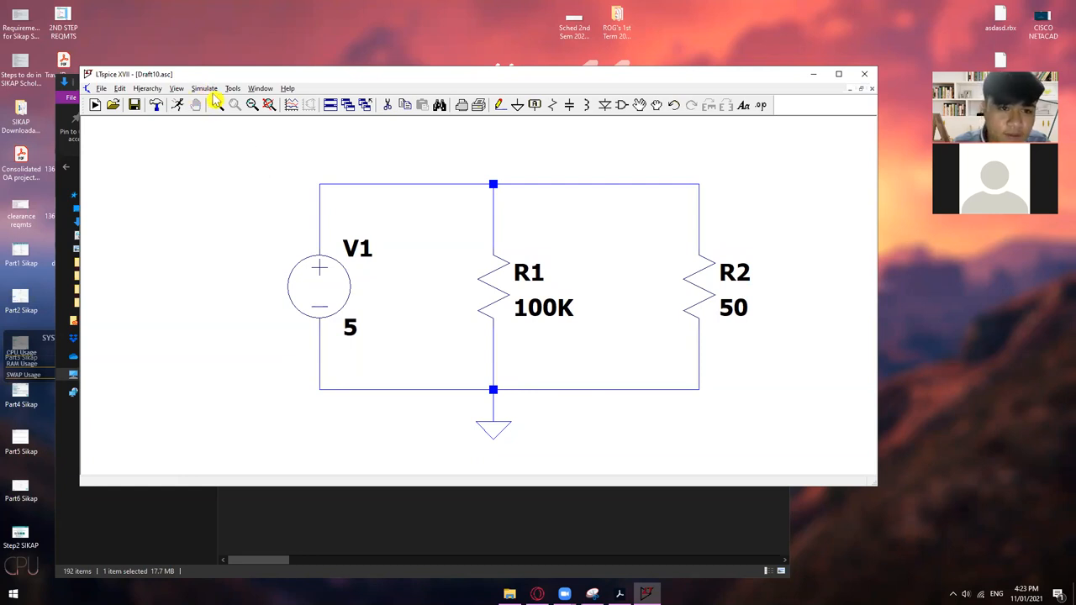
# Set the transient simulation stop time to 30ms in the Edit Simulation Command dialog.
pyautogui.click(204, 88)
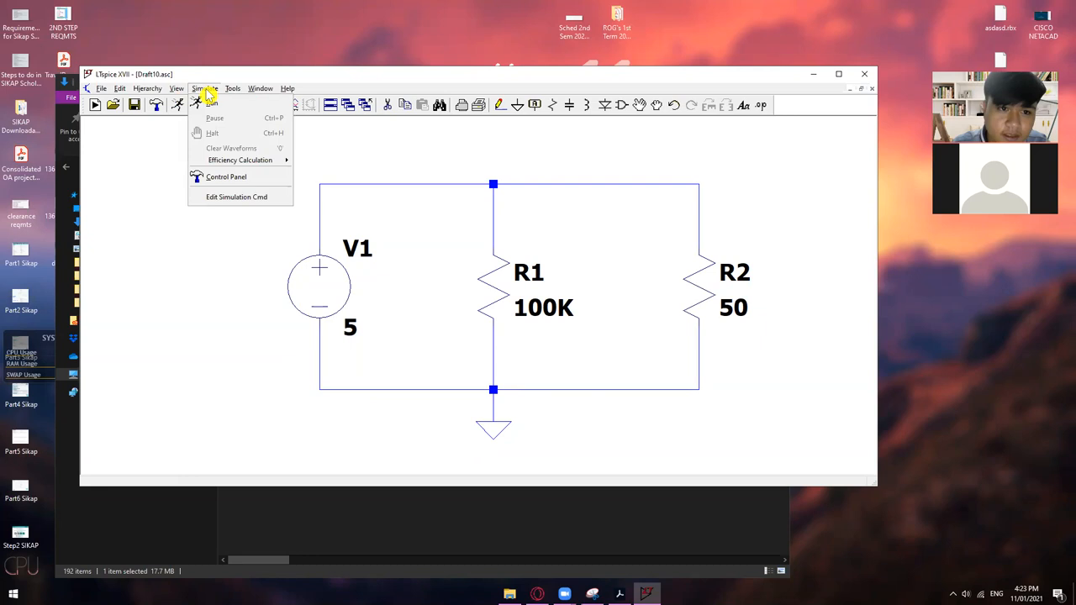
pyautogui.moveTo(212, 104)
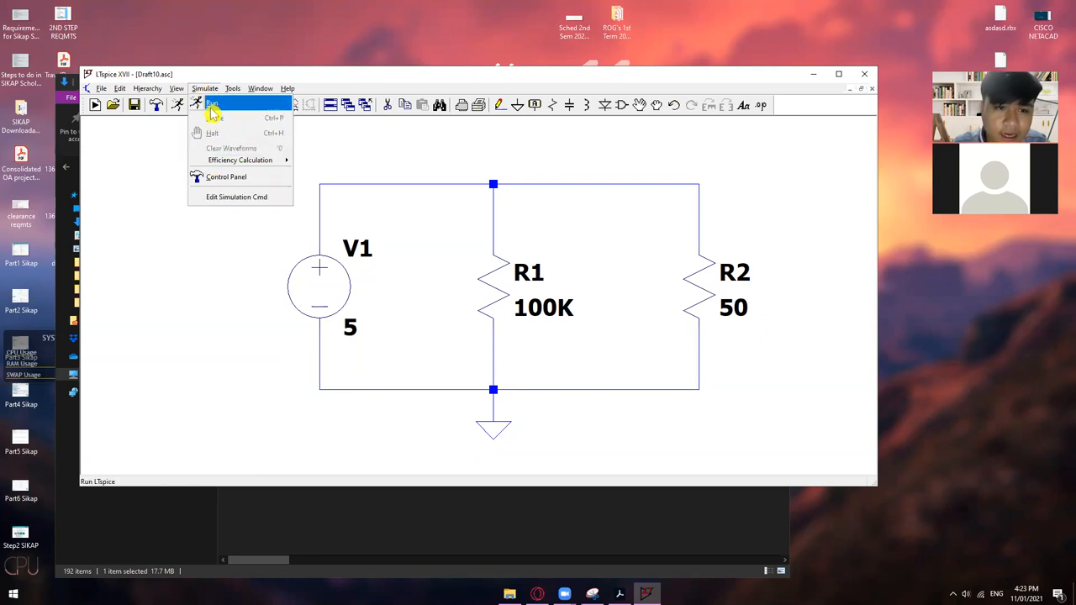
pyautogui.moveTo(232, 197)
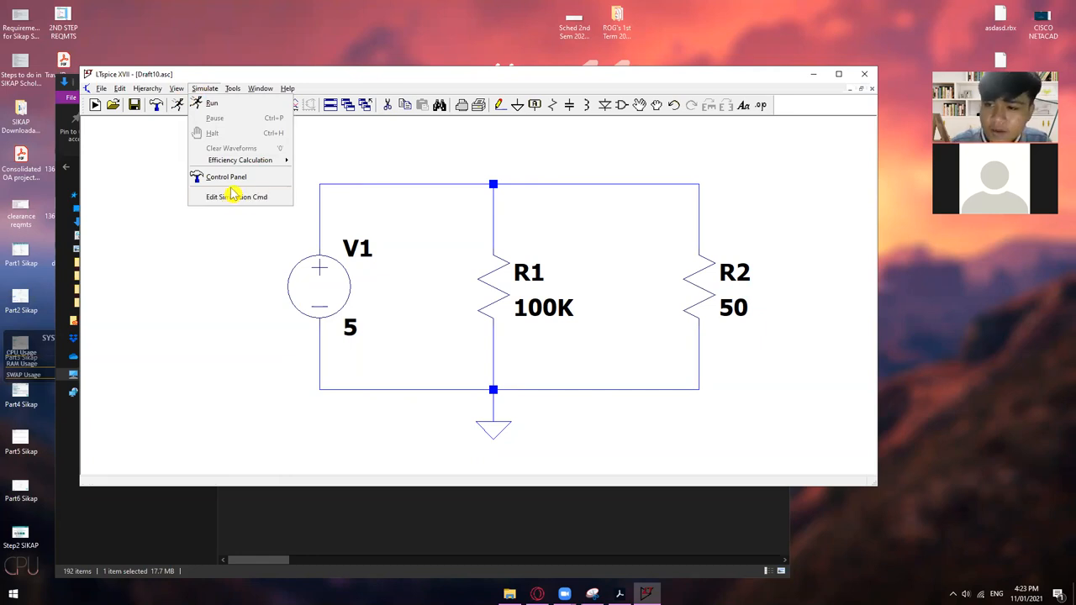
pyautogui.moveTo(236, 197)
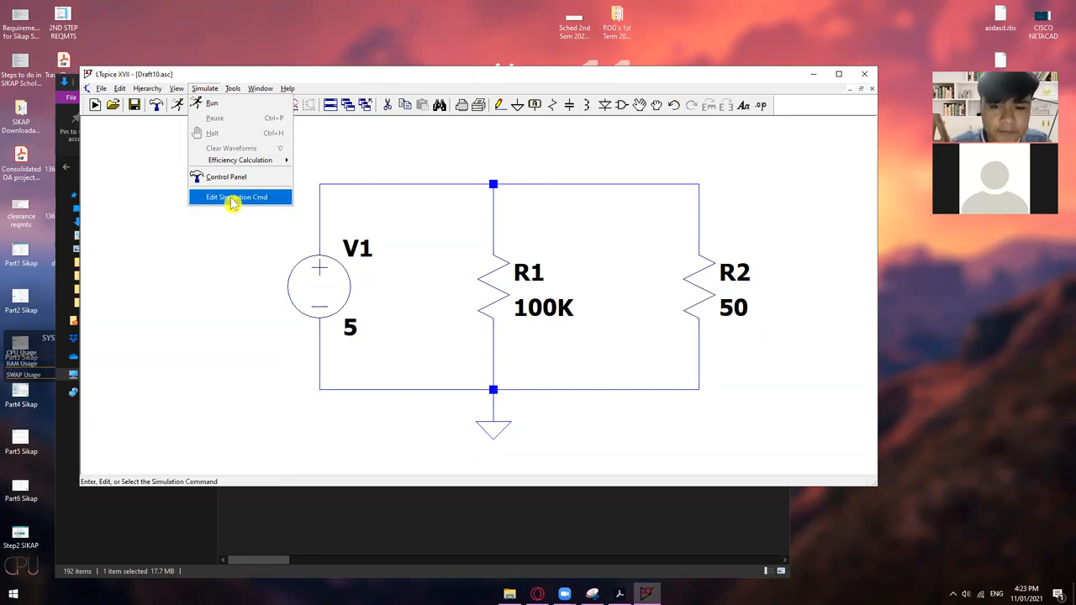
pyautogui.click(235, 197)
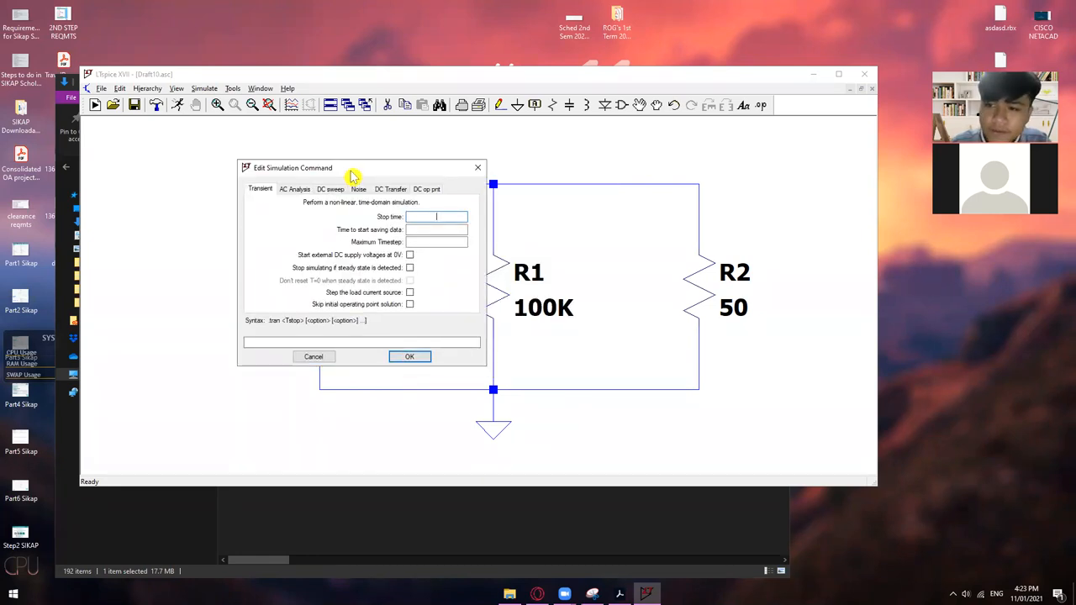
pyautogui.moveTo(351, 185)
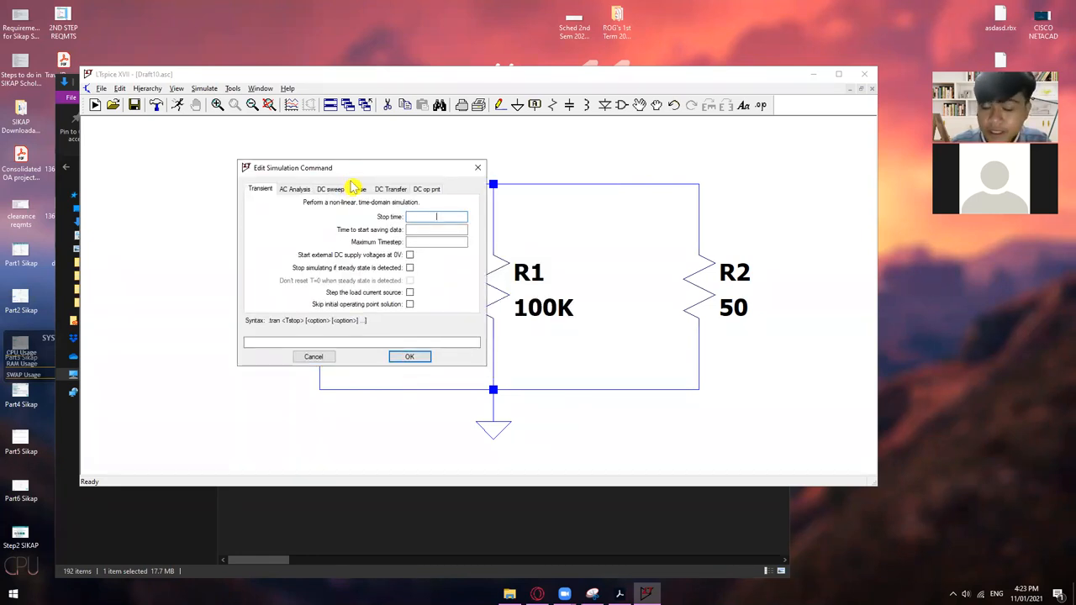
pyautogui.moveTo(262, 199)
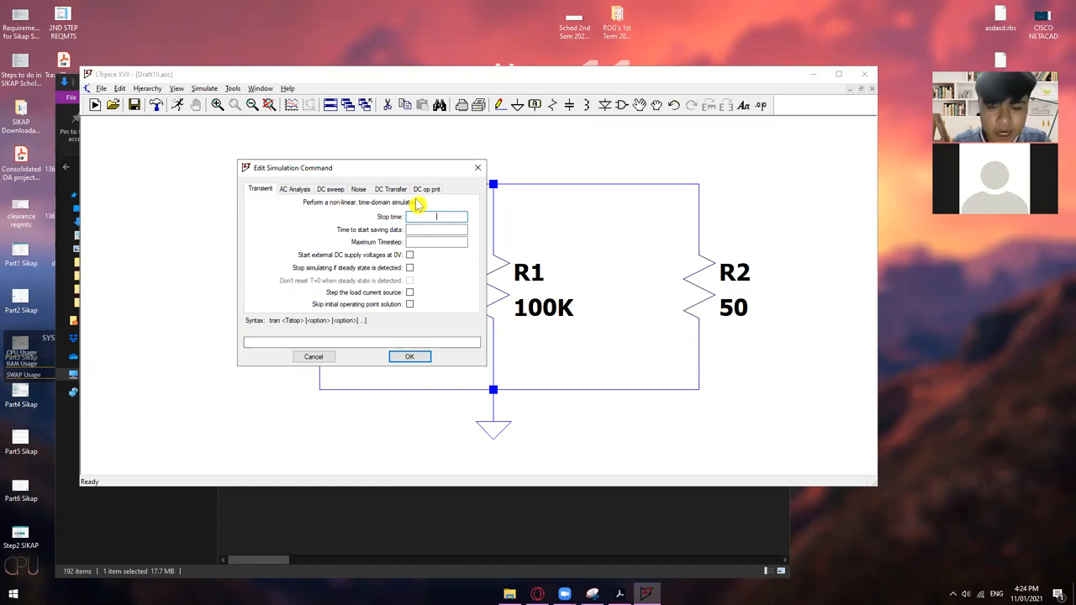
pyautogui.moveTo(410, 205)
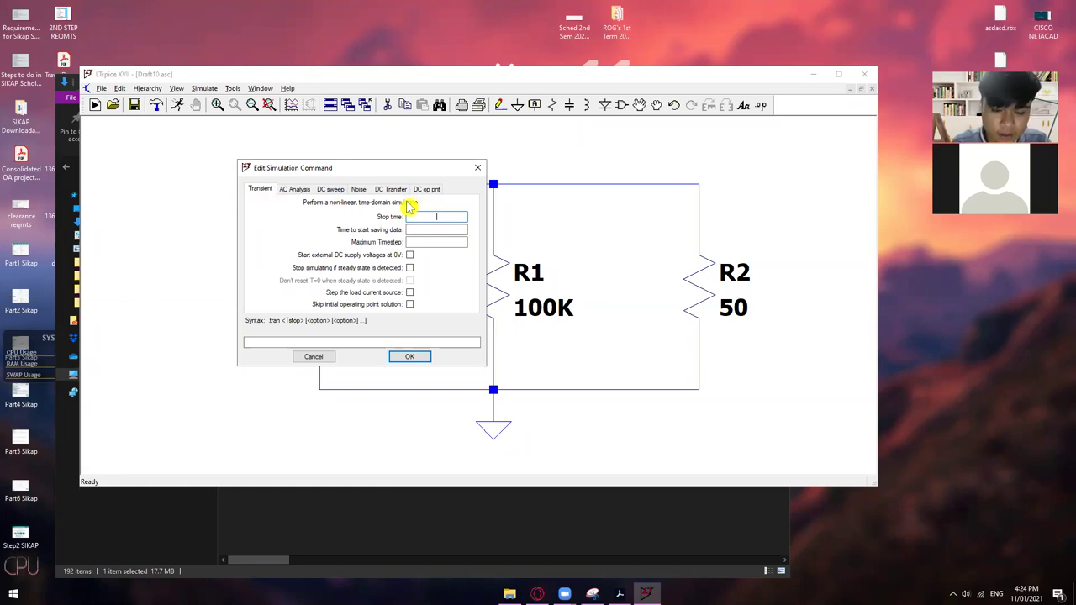
pyautogui.write('50')
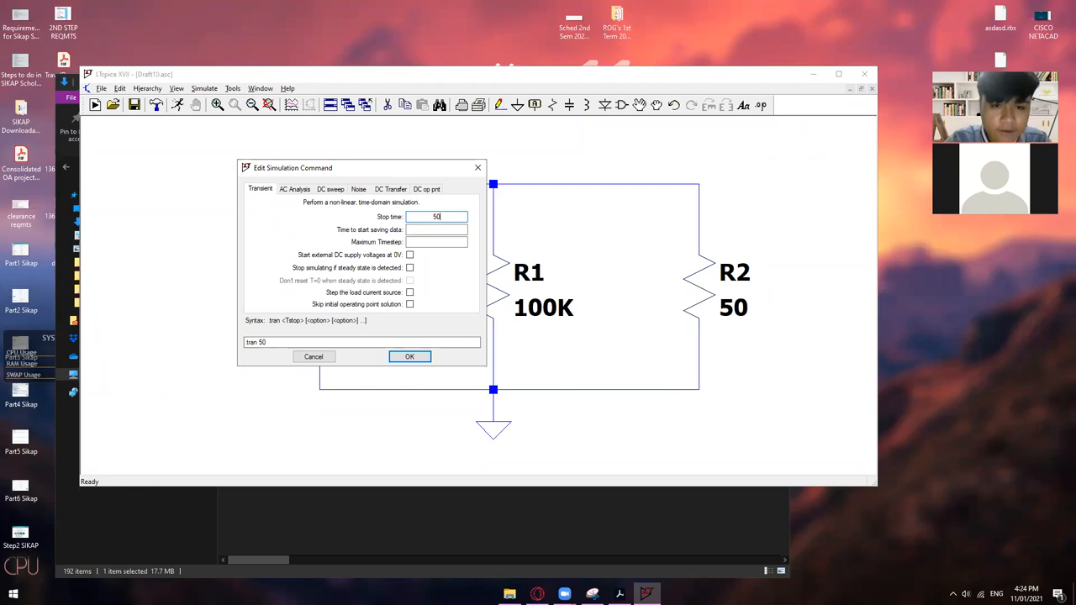
pyautogui.write('.s')
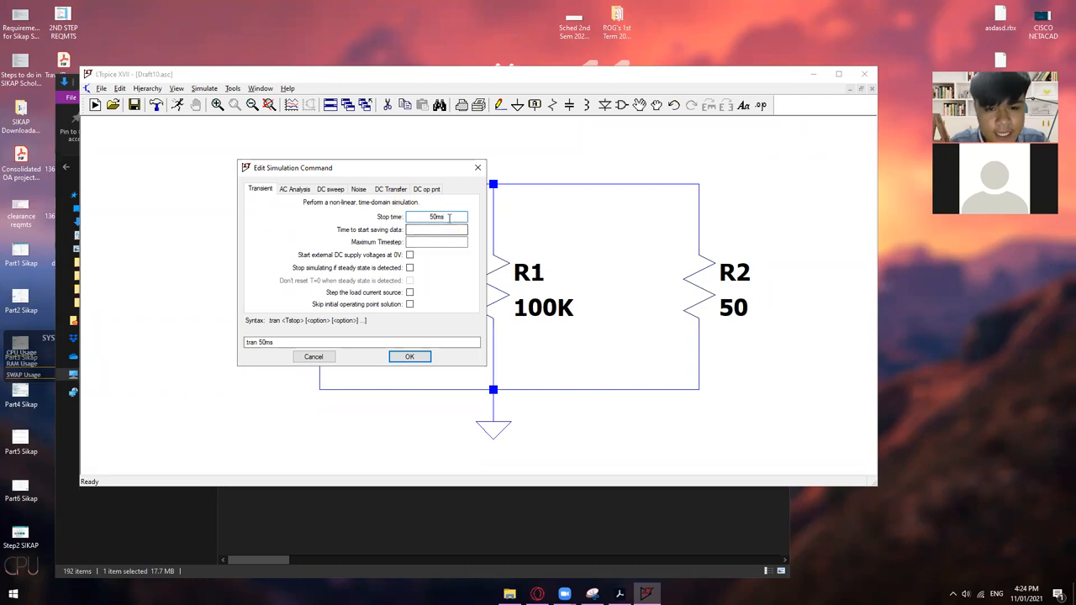
pyautogui.tripleClick(437, 216)
pyautogui.write('3')
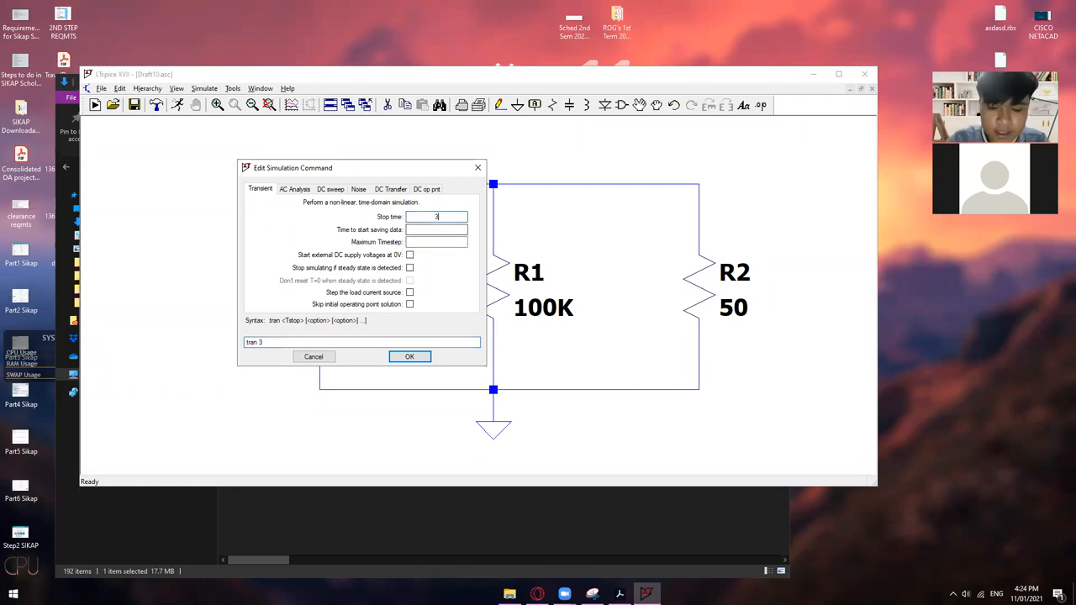
pyautogui.write('0ms')
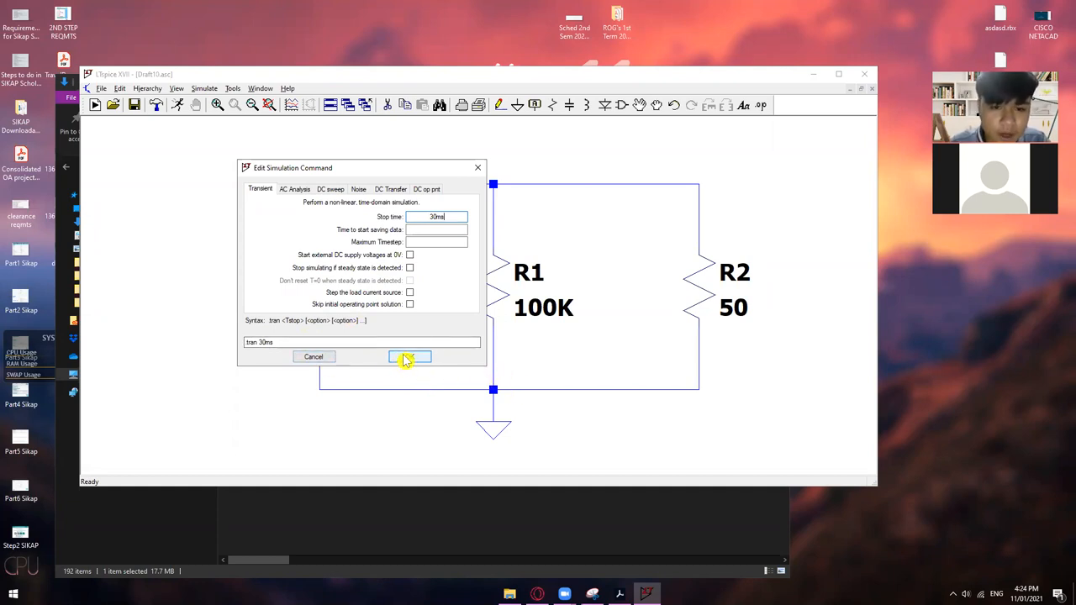
# Confirm the .tran 30ms directive and place it beneath the circuit's ground connection.
pyautogui.click(410, 356)
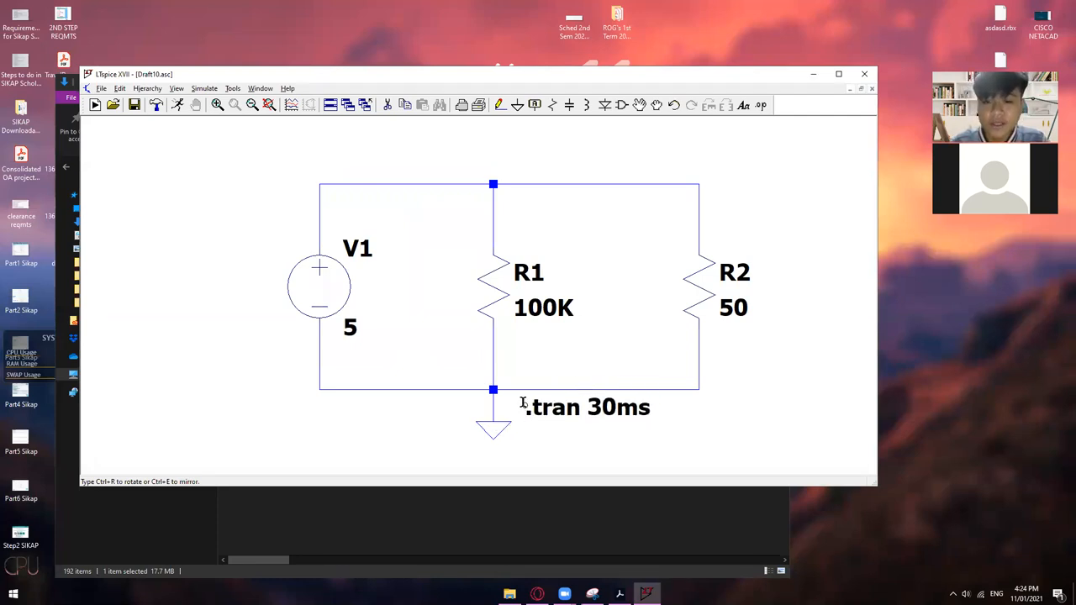
pyautogui.moveTo(588, 406); pyautogui.dragTo(625, 413)
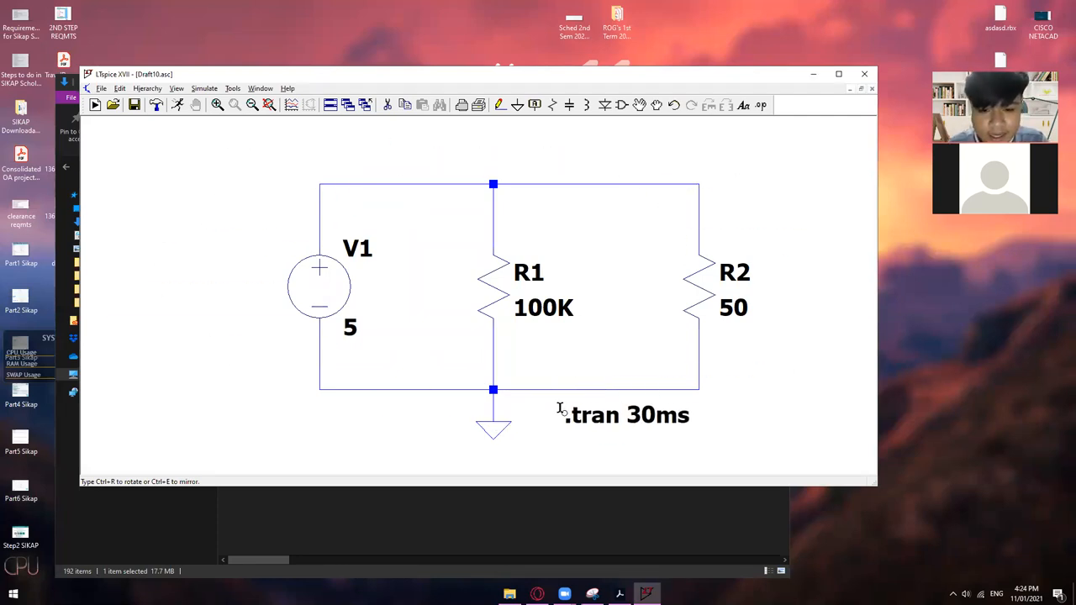
pyautogui.moveTo(625, 413); pyautogui.dragTo(584, 413)
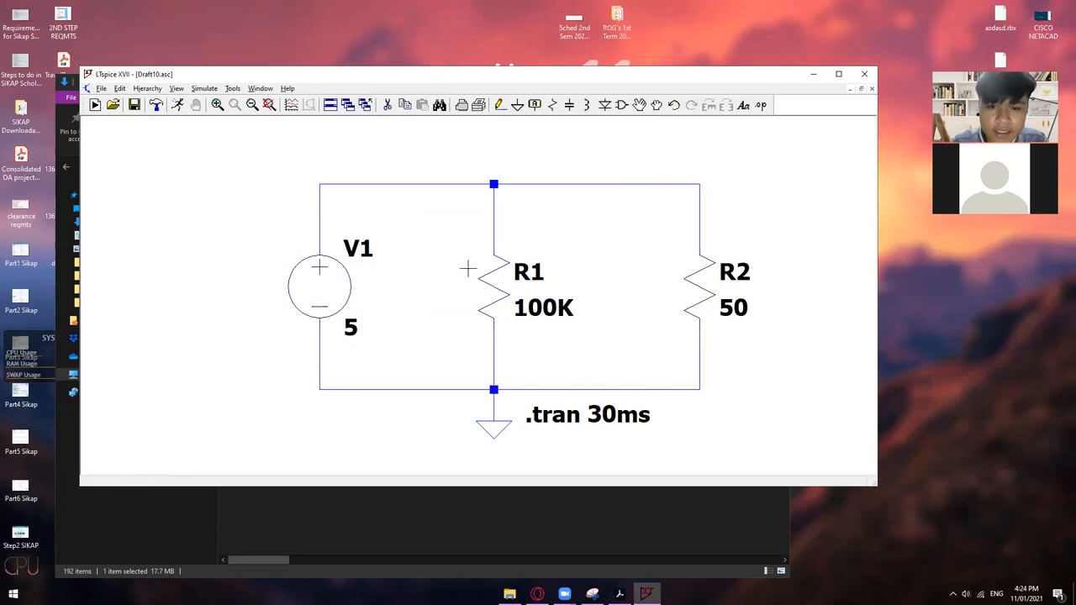
pyautogui.moveTo(601, 413)
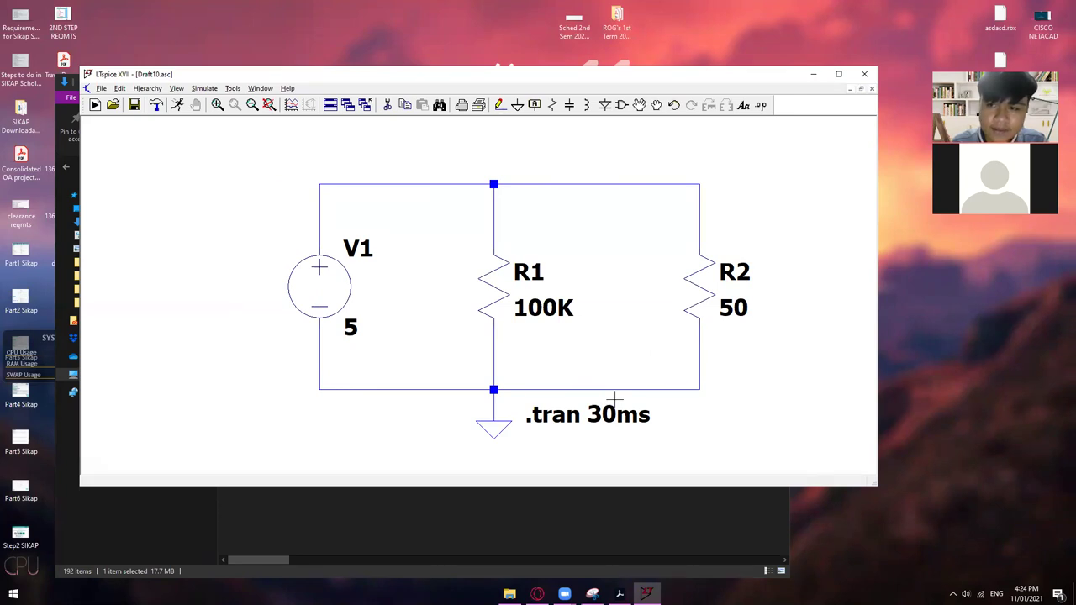
pyautogui.moveTo(636, 394)
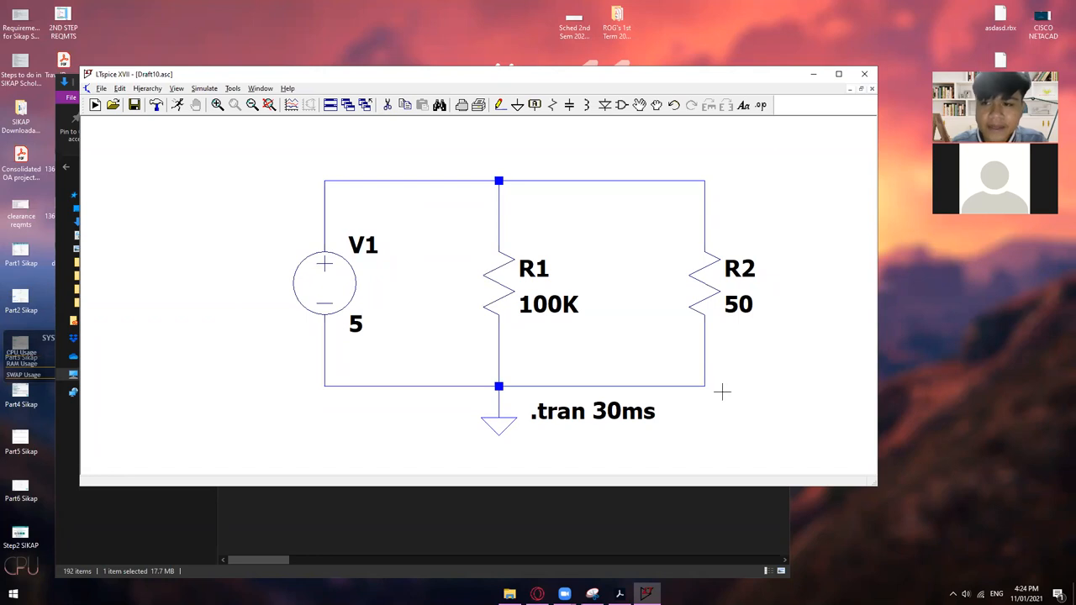
pyautogui.moveTo(709, 400)
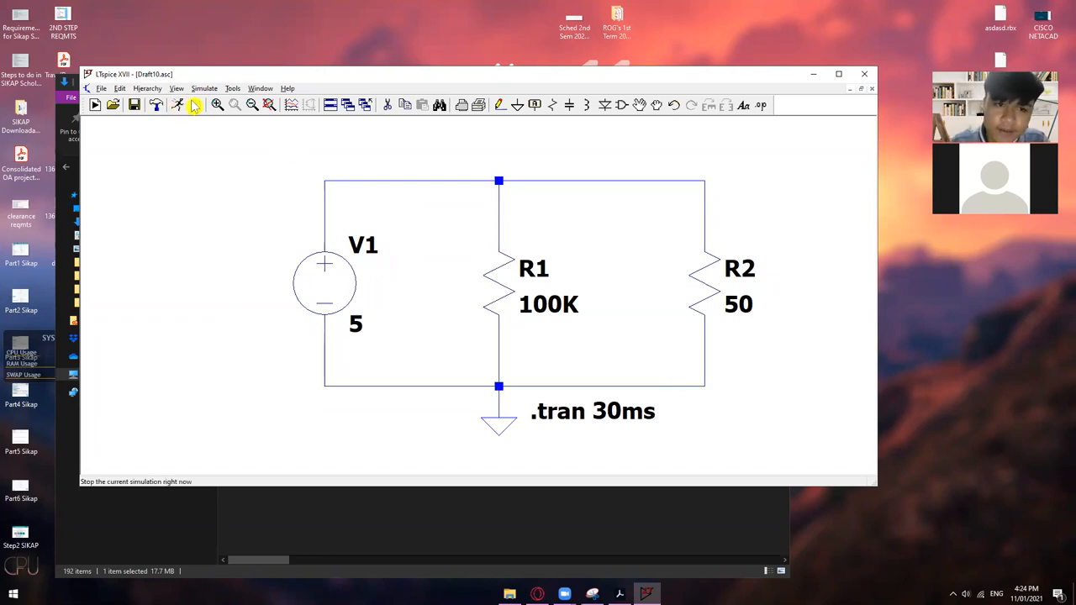
pyautogui.moveTo(178, 105)
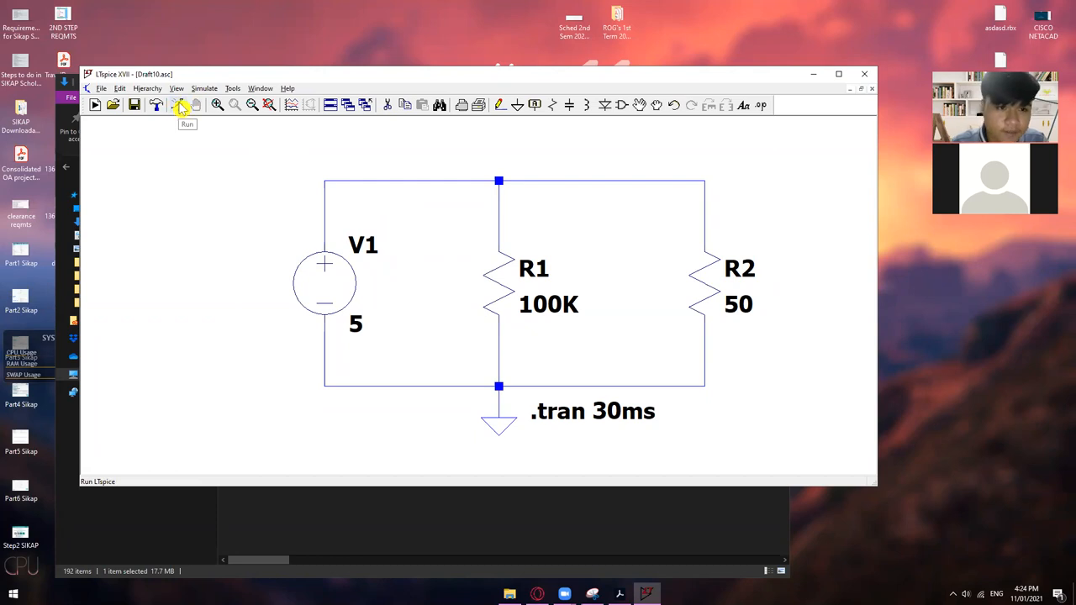
# Run the transient simulation, opening an empty 0–30ms waveform pane.
pyautogui.click(179, 104)
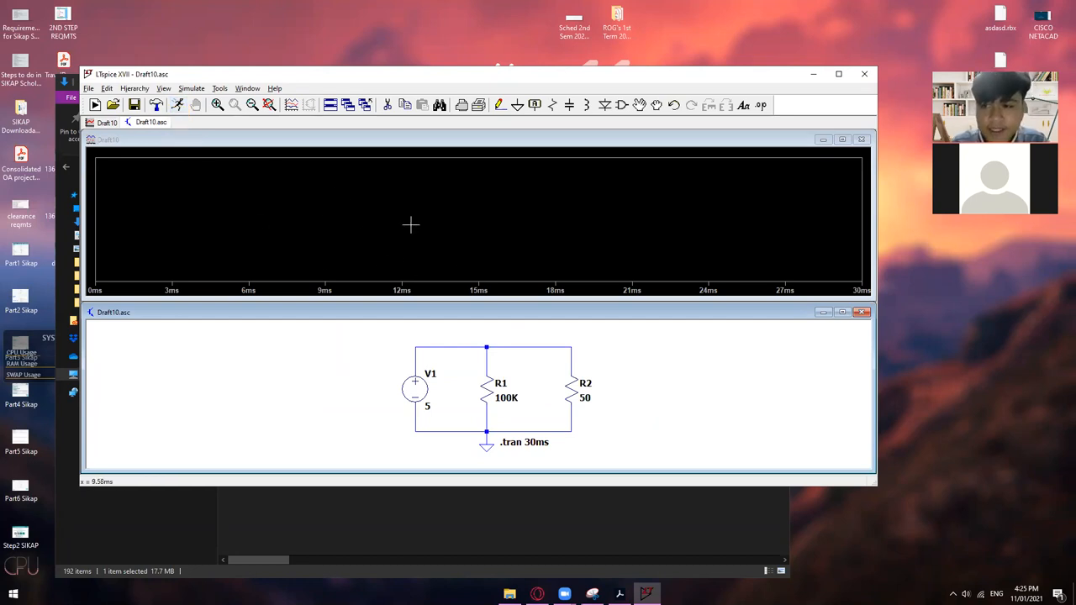
pyautogui.moveTo(395, 198)
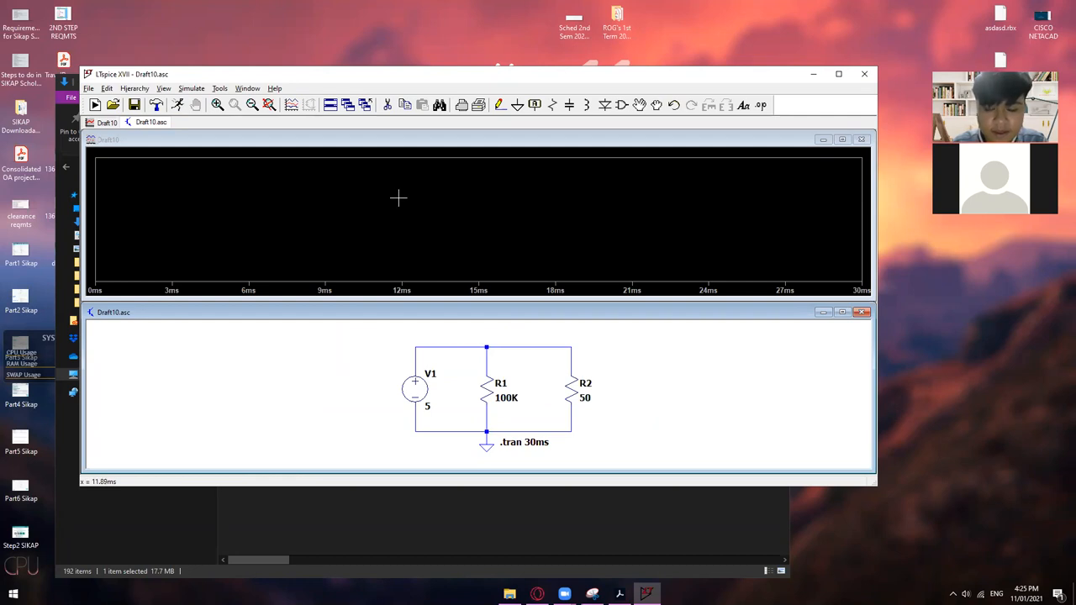
pyautogui.moveTo(381, 195)
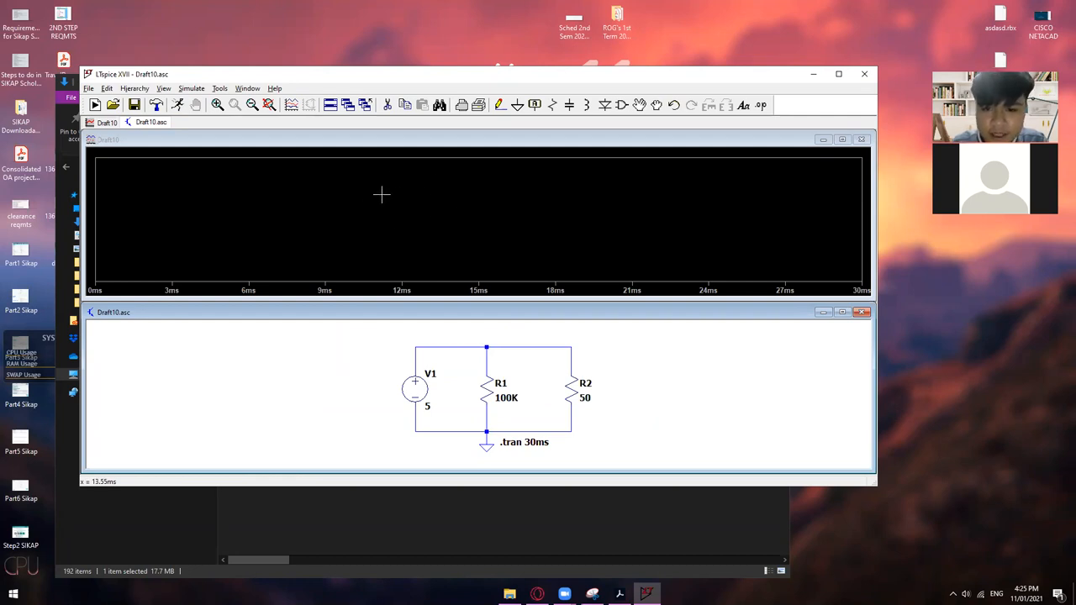
pyautogui.moveTo(373, 168)
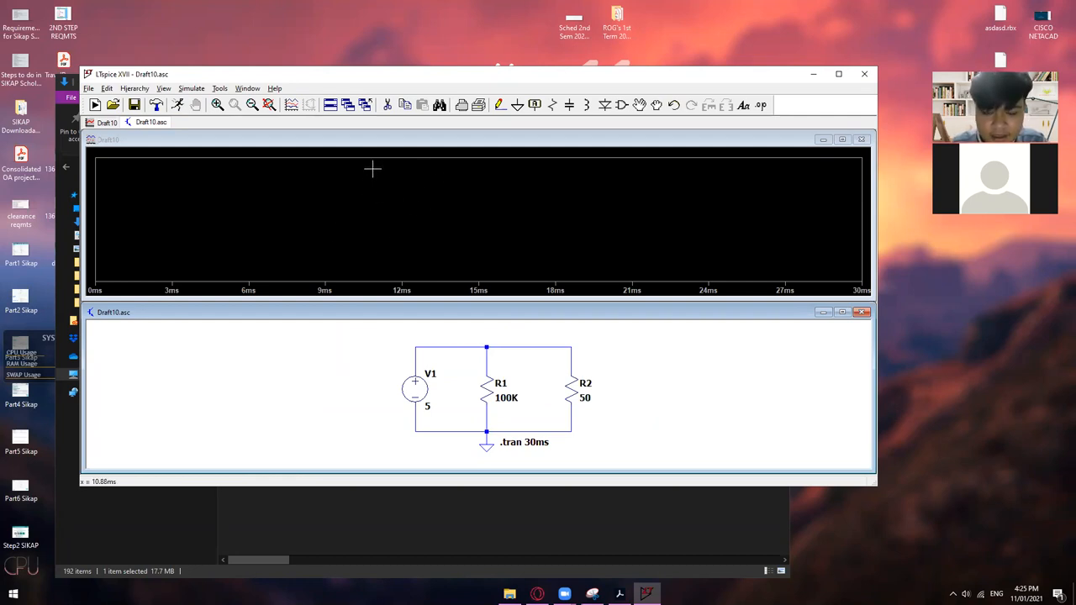
pyautogui.moveTo(437, 385)
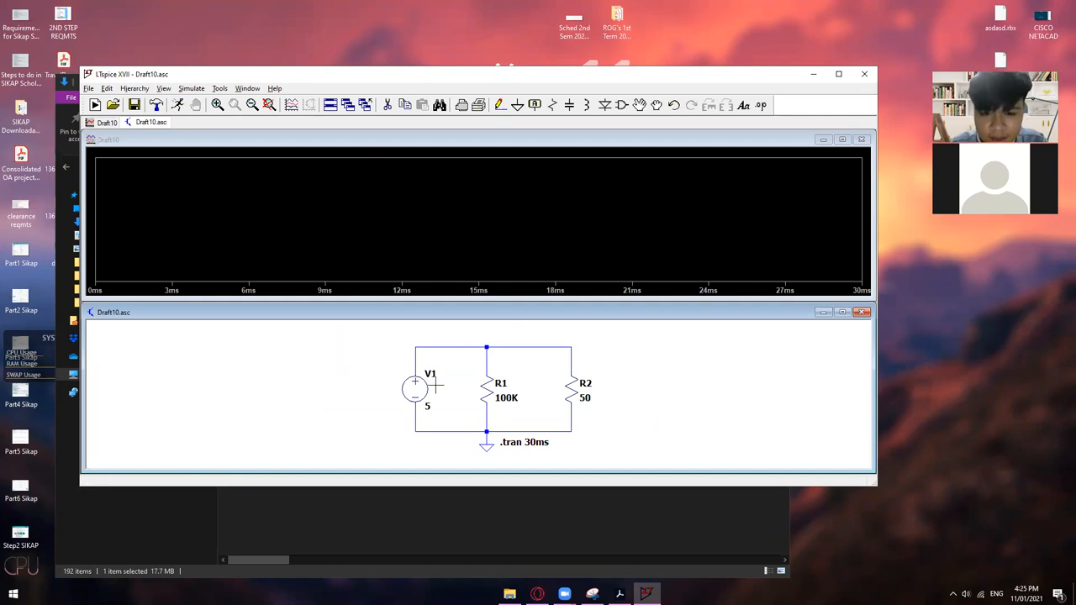
pyautogui.moveTo(497, 353)
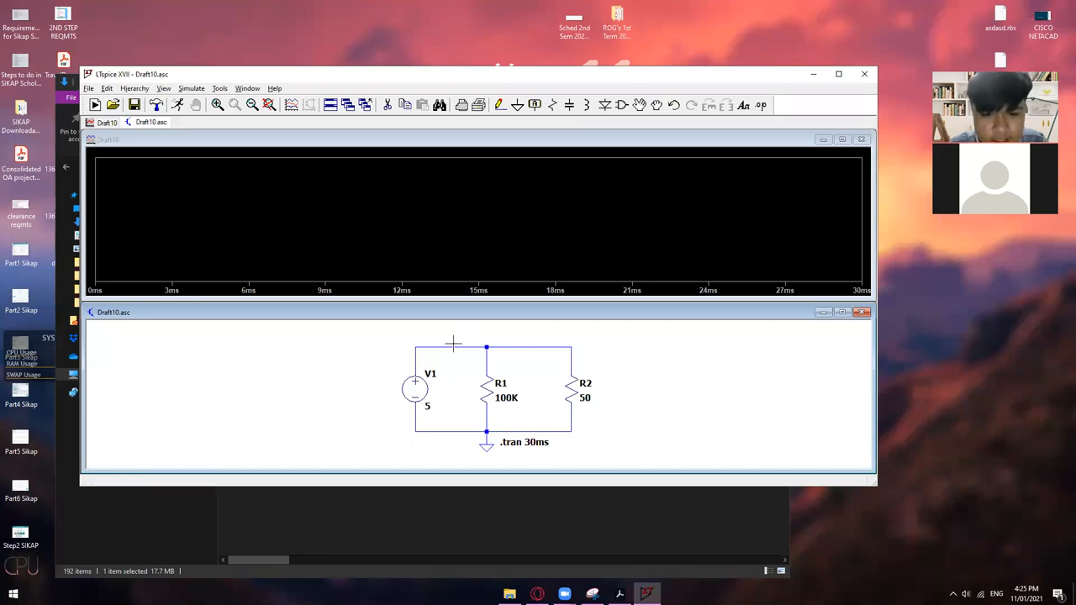
pyautogui.moveTo(457, 343)
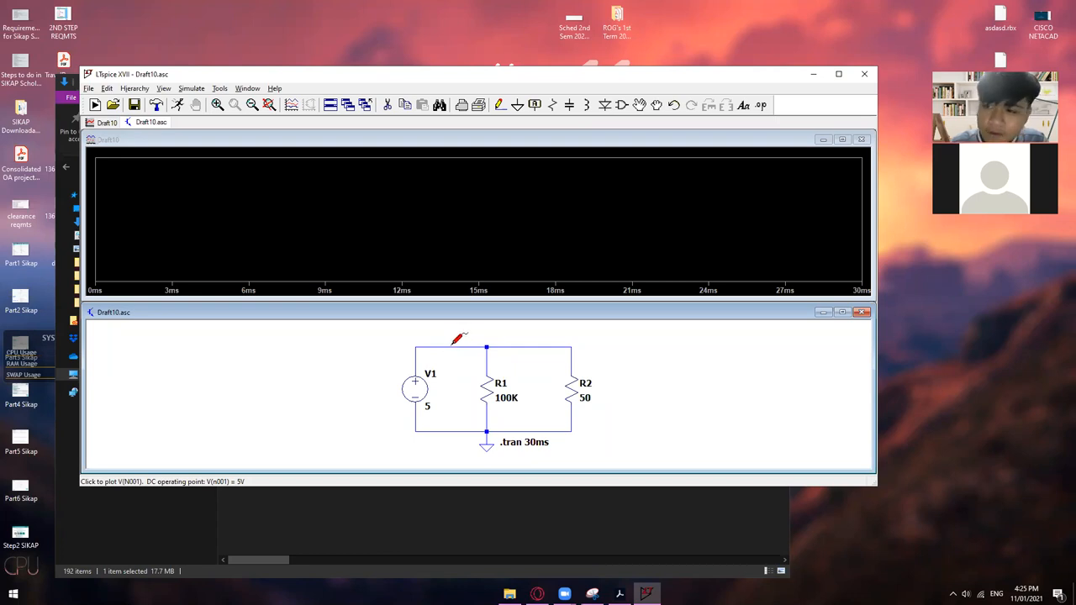
# Probe the top node to plot V(n001) as a flat 5V line over 30ms.
pyautogui.click(486, 346)
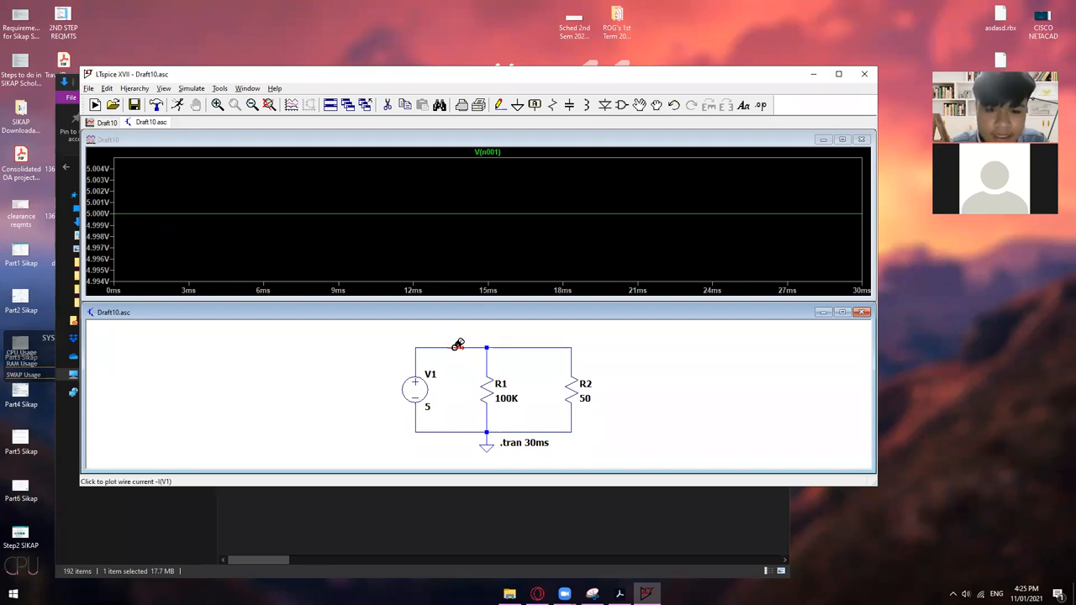
pyautogui.click(486, 346)
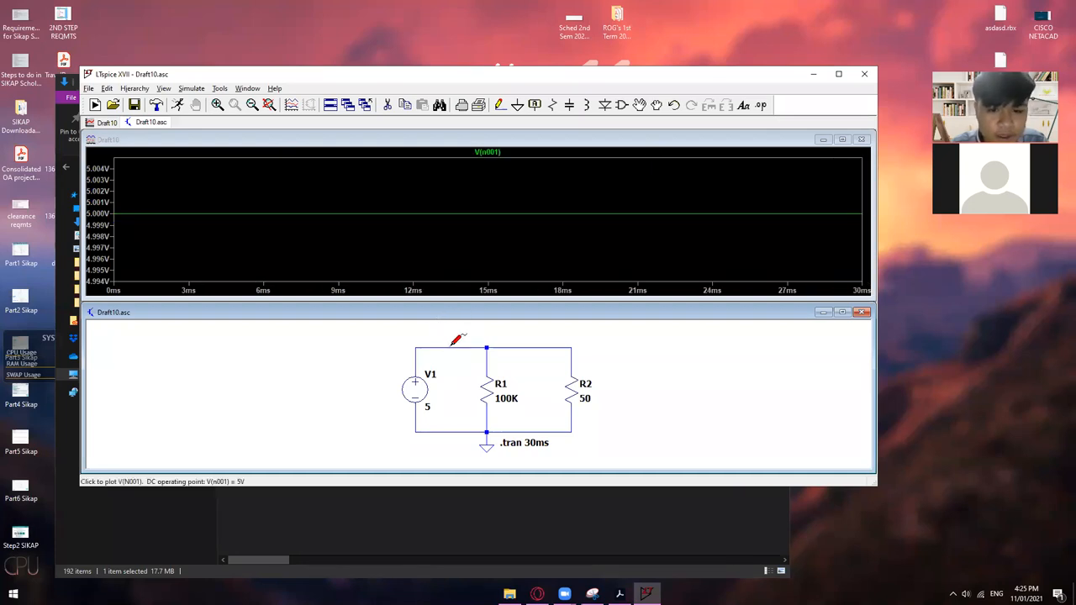
pyautogui.moveTo(447, 321)
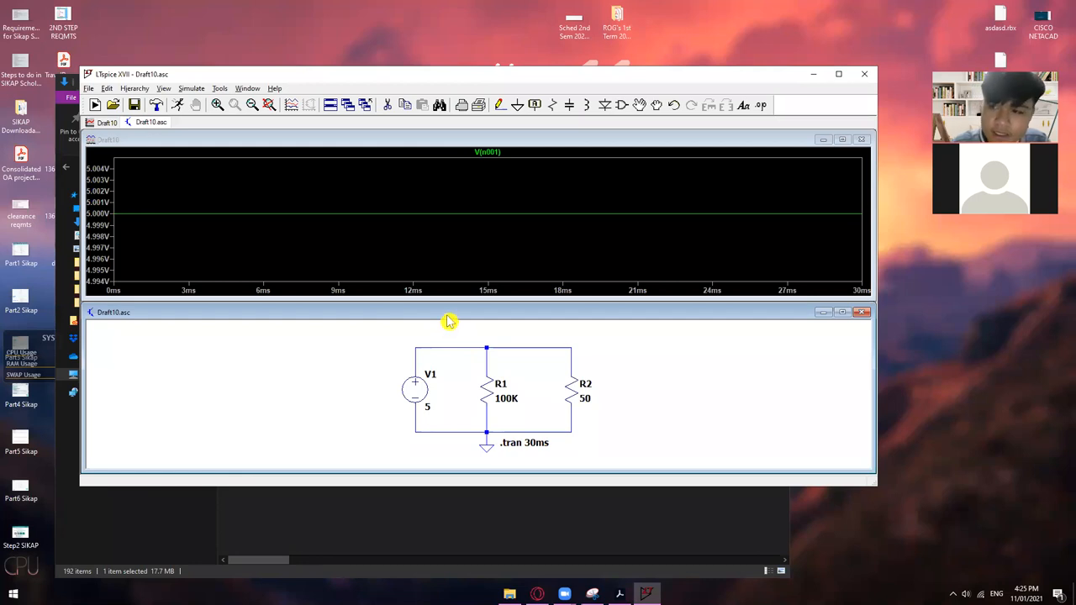
pyautogui.moveTo(457, 344)
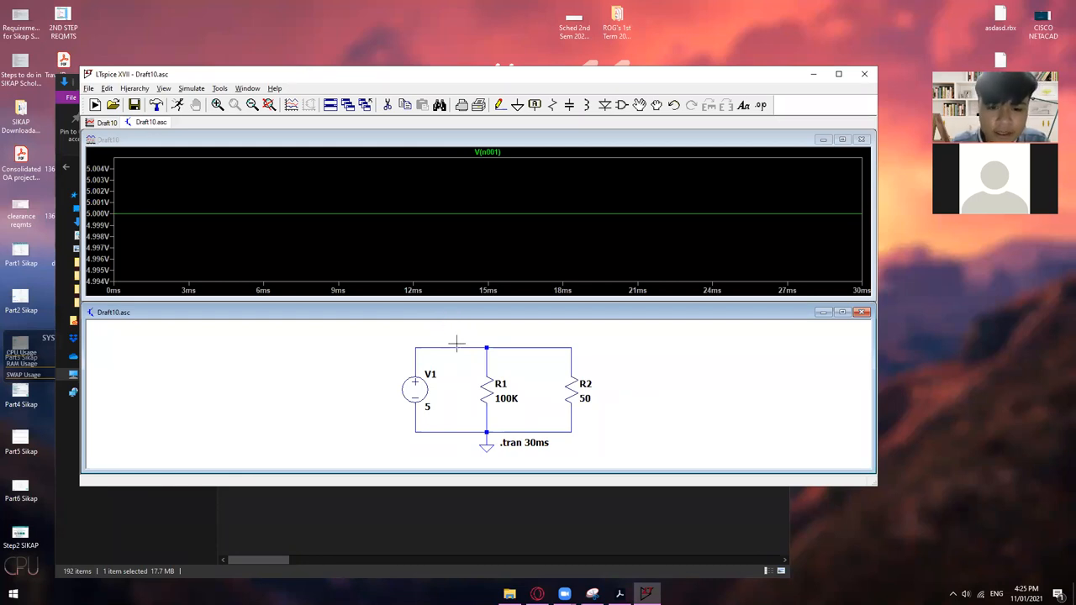
pyautogui.moveTo(457, 333)
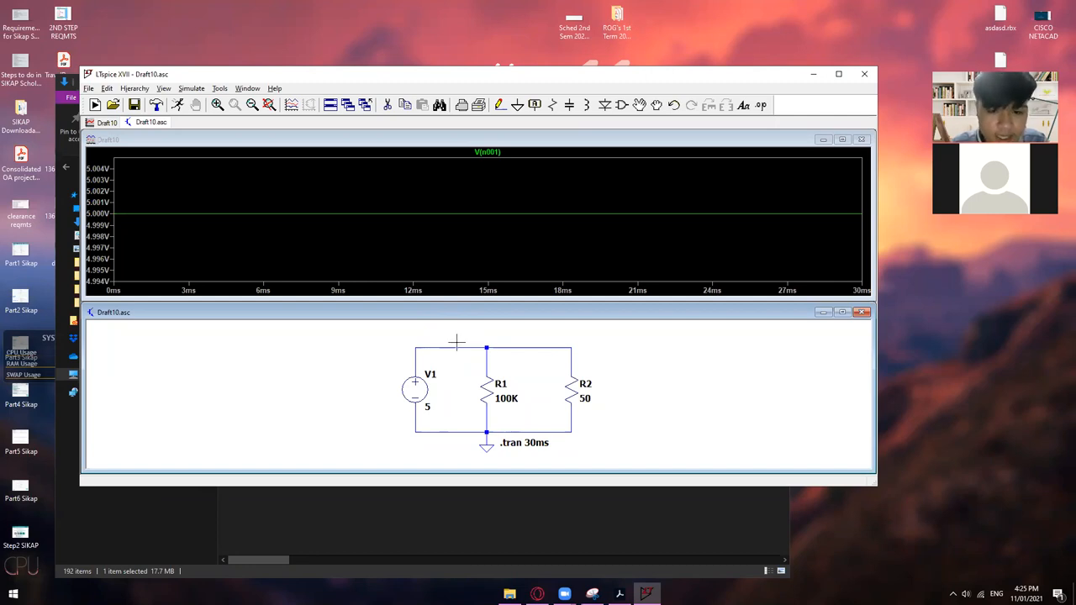
pyautogui.moveTo(457, 342)
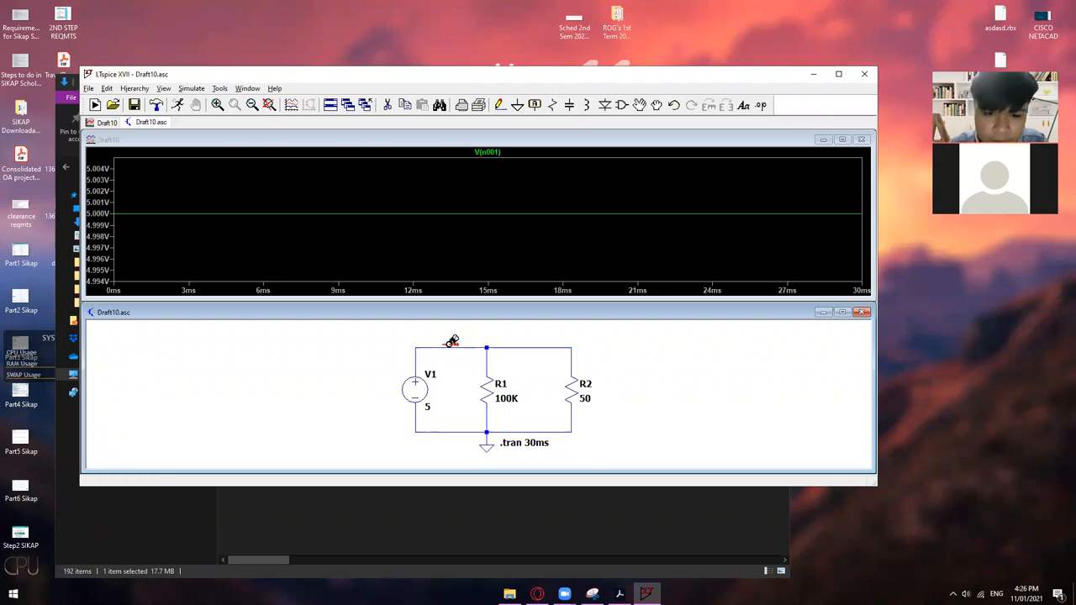
pyautogui.moveTo(450, 348)
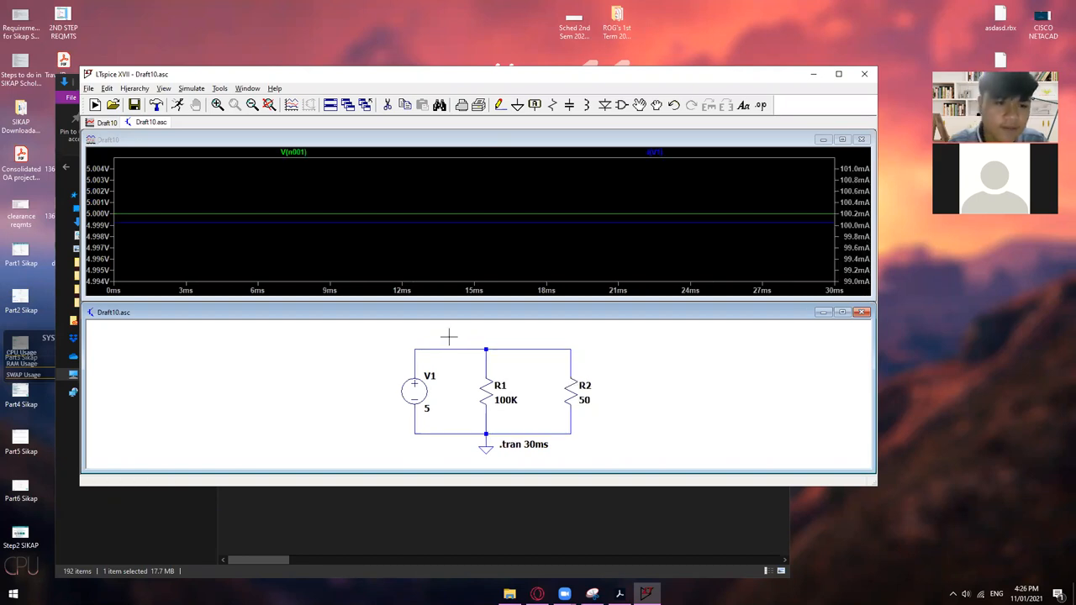
pyautogui.moveTo(454, 328)
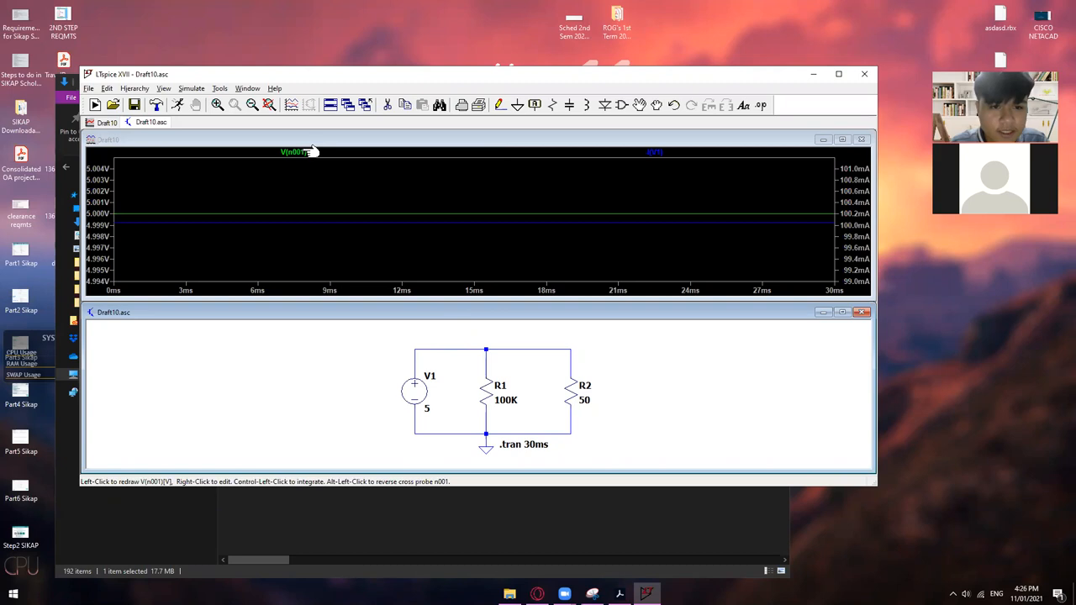
pyautogui.moveTo(304, 154)
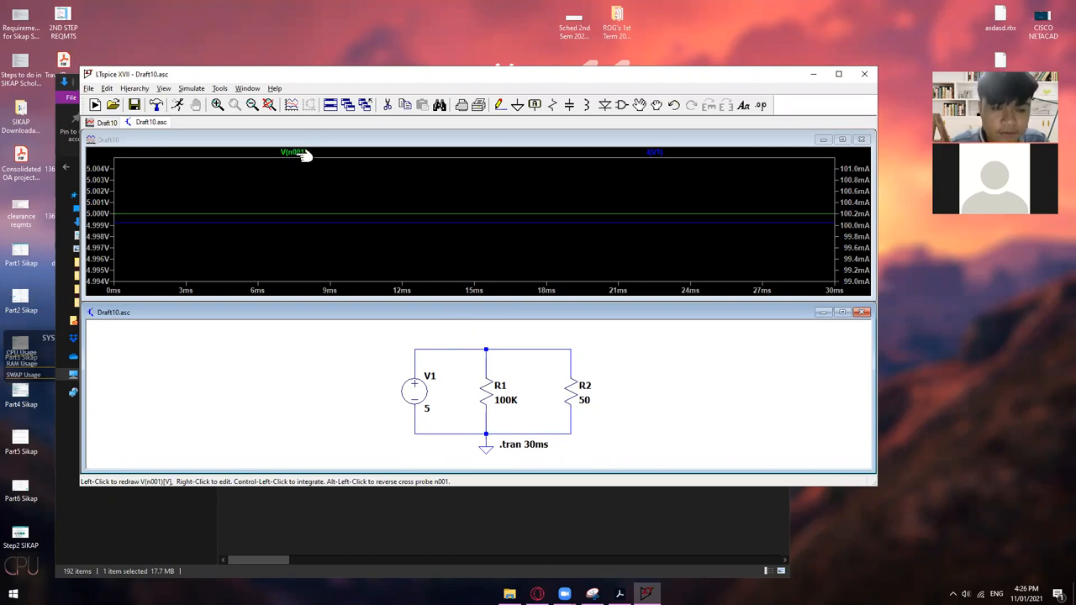
pyautogui.moveTo(302, 155)
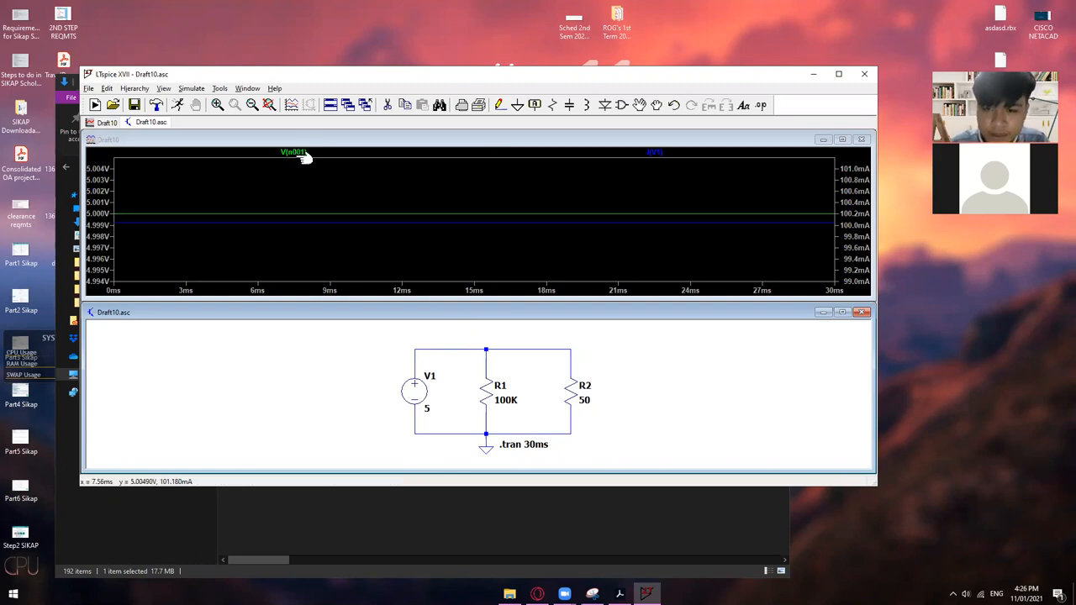
pyautogui.moveTo(636, 160)
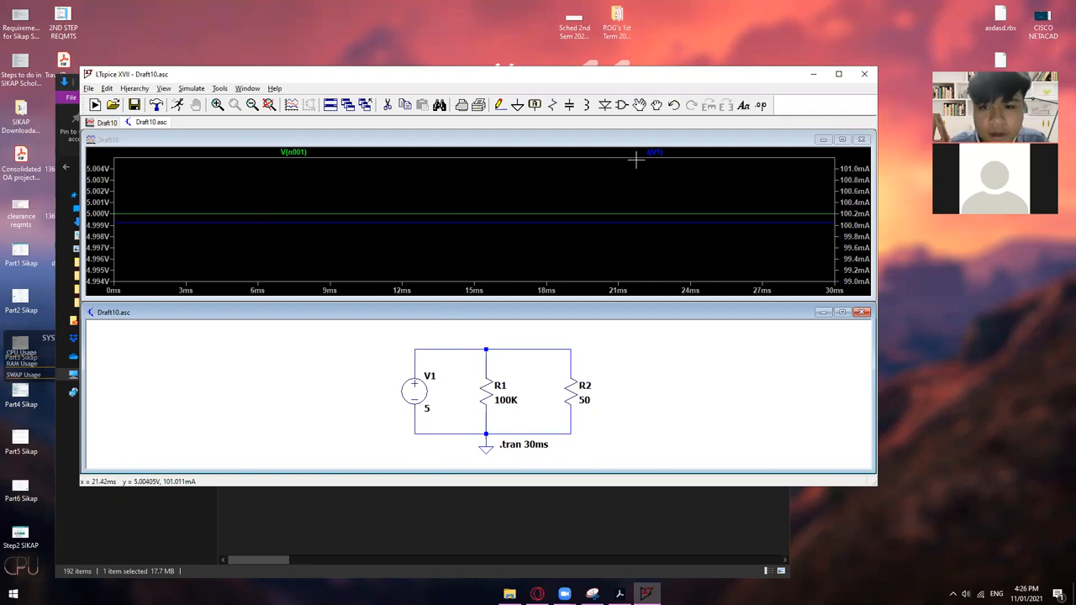
pyautogui.moveTo(642, 158)
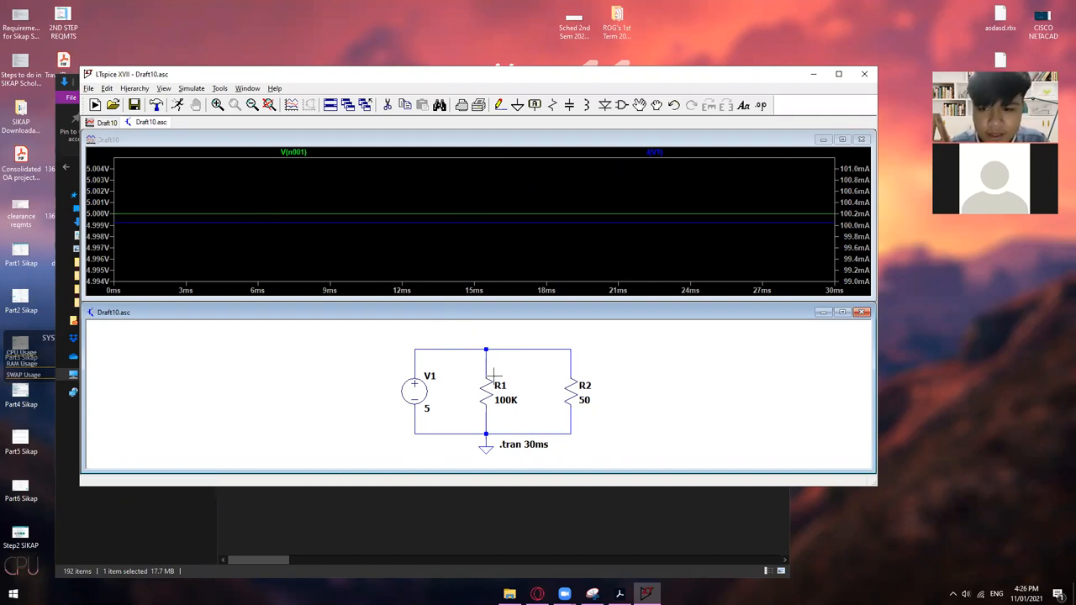
pyautogui.moveTo(156, 215)
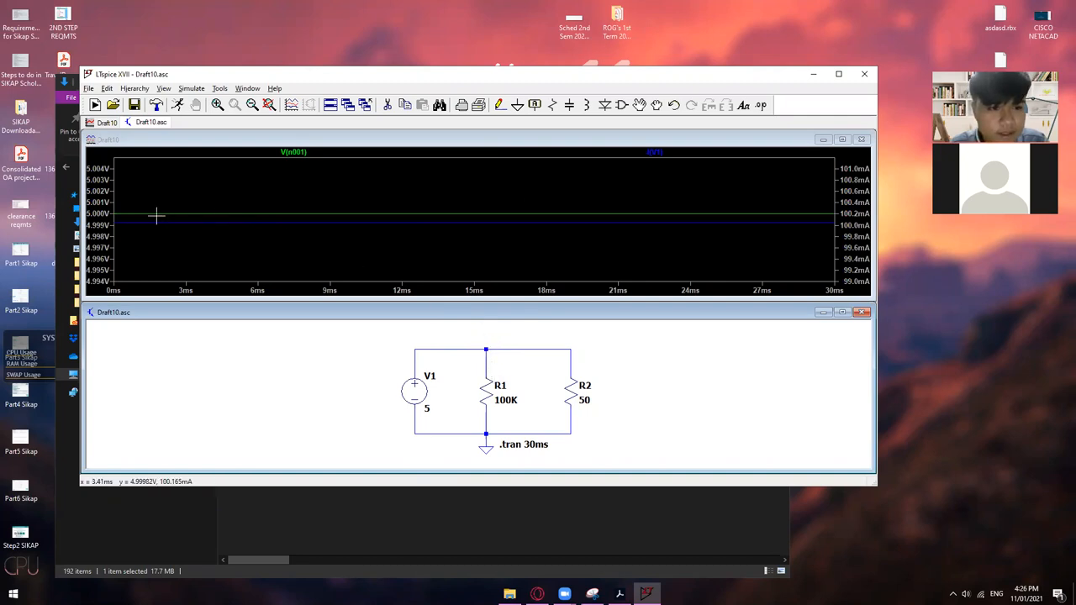
pyautogui.moveTo(118, 212)
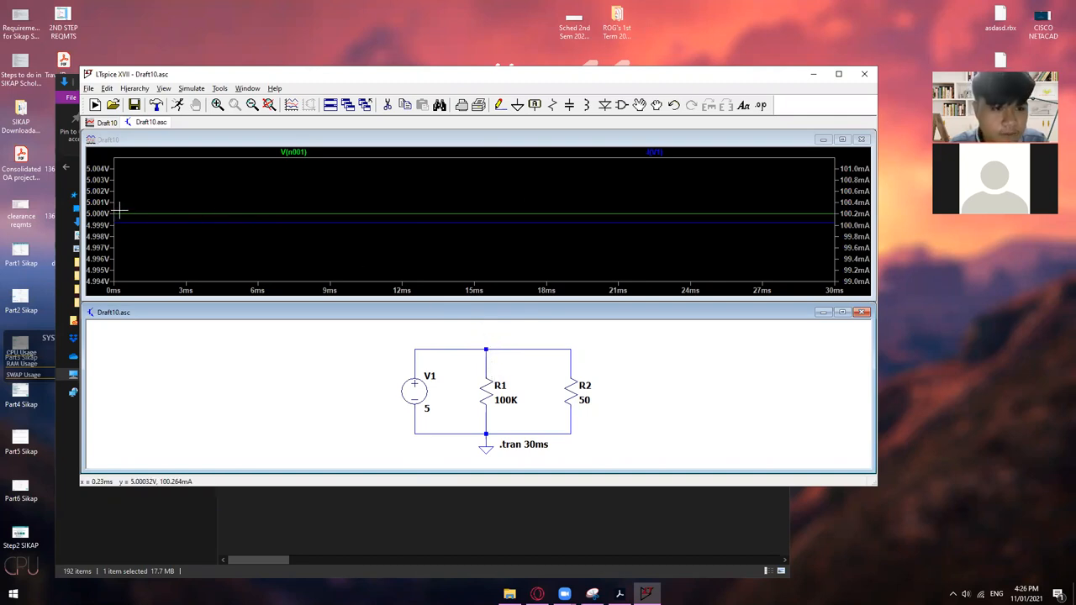
pyautogui.moveTo(832, 229)
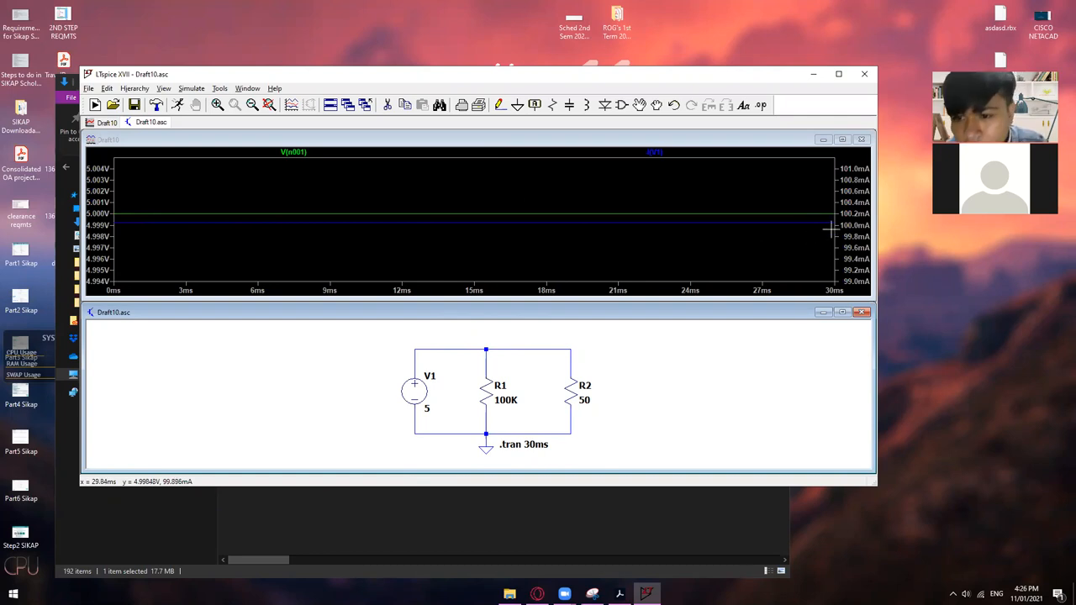
pyautogui.moveTo(803, 202)
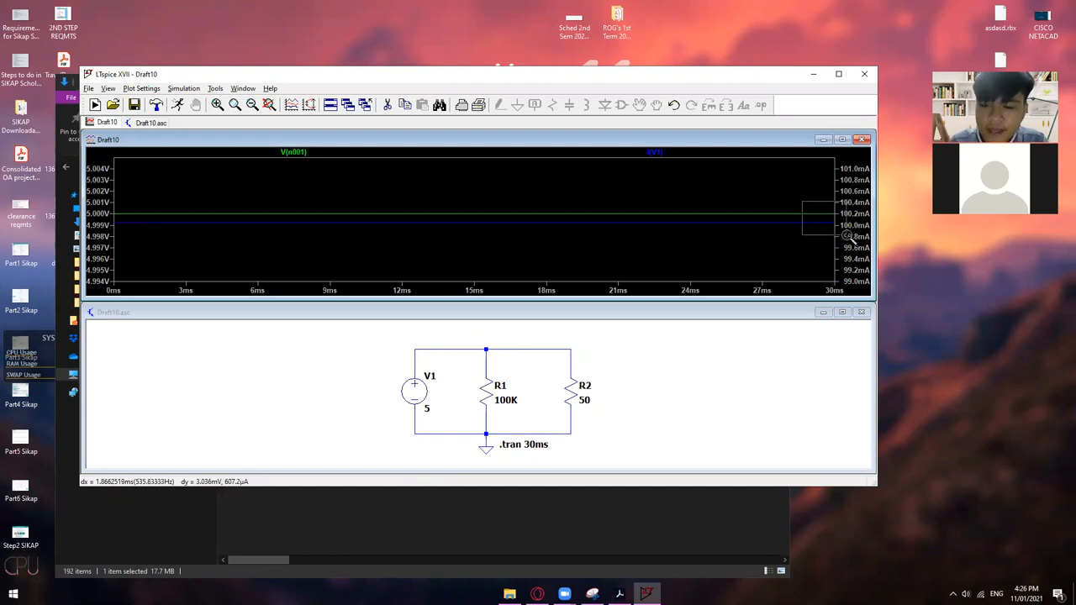
pyautogui.moveTo(804, 205)
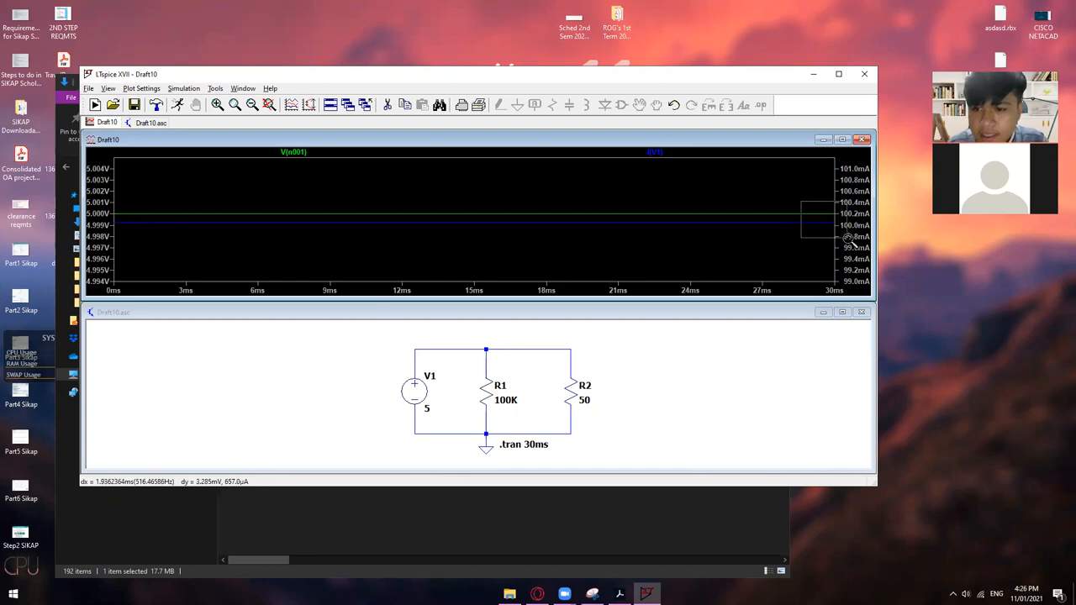
pyautogui.moveTo(850, 239)
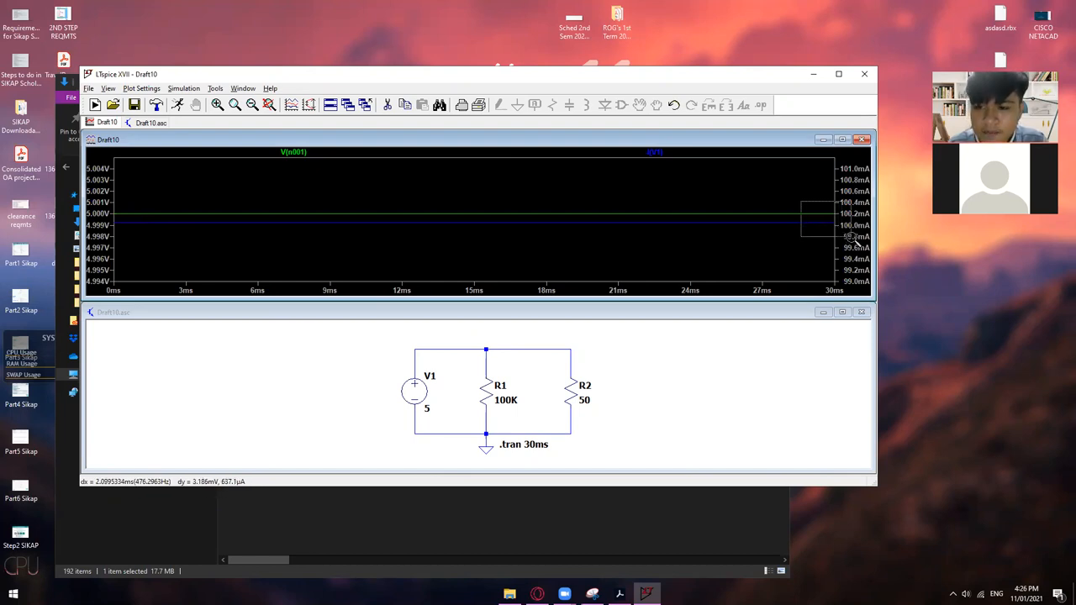
pyautogui.moveTo(854, 244)
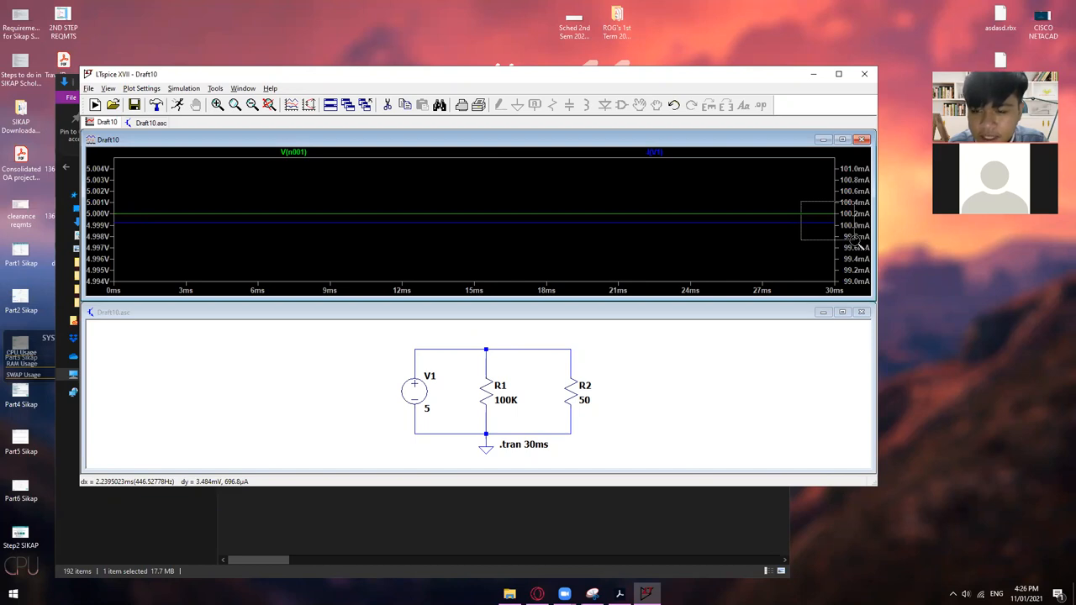
pyautogui.moveTo(854, 238)
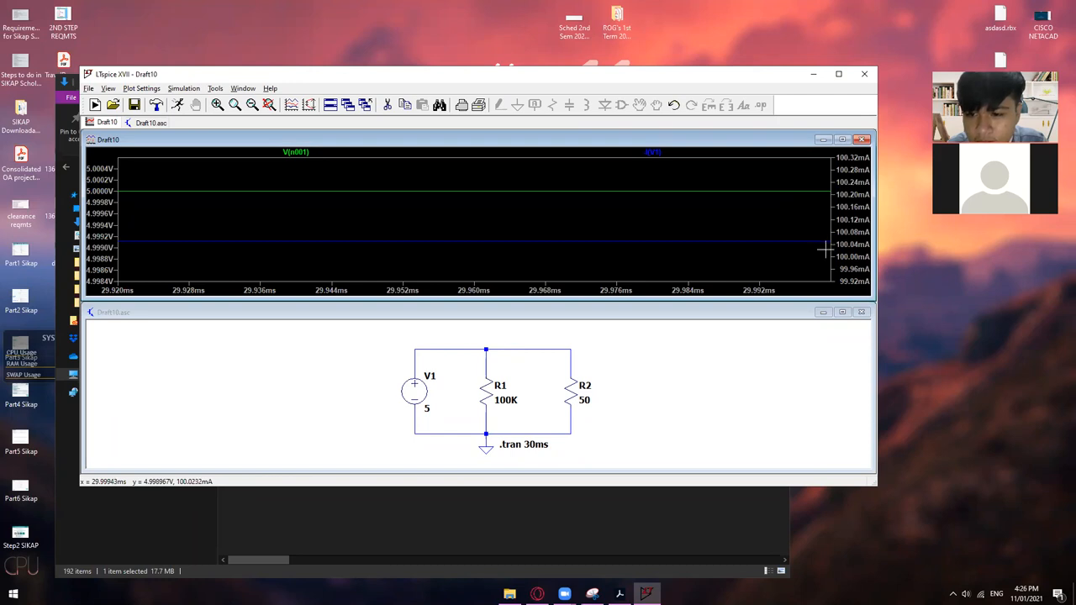
pyautogui.moveTo(826, 249)
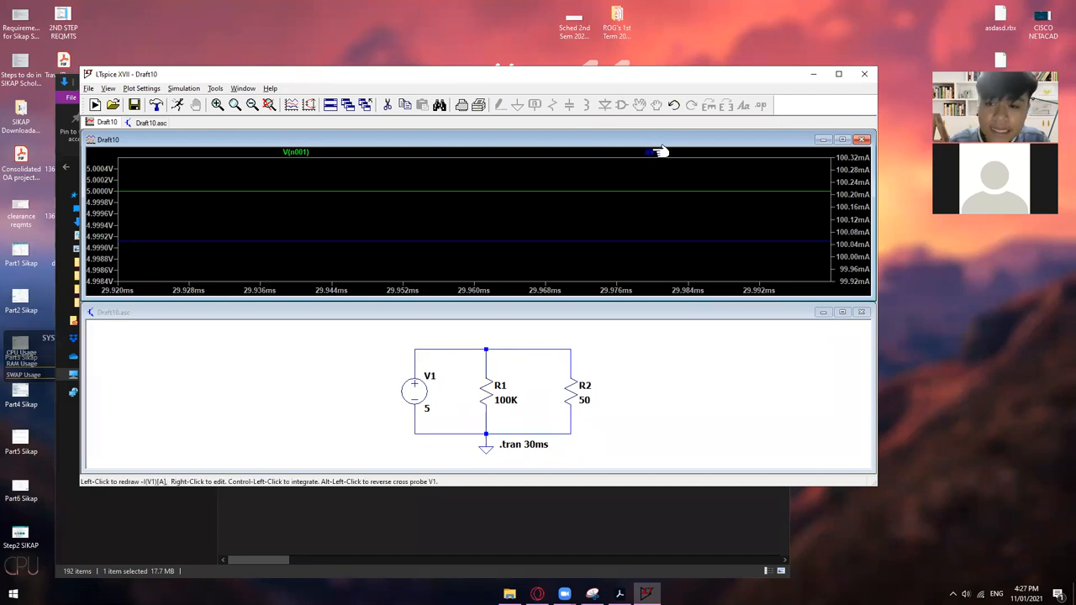
pyautogui.click(474, 243)
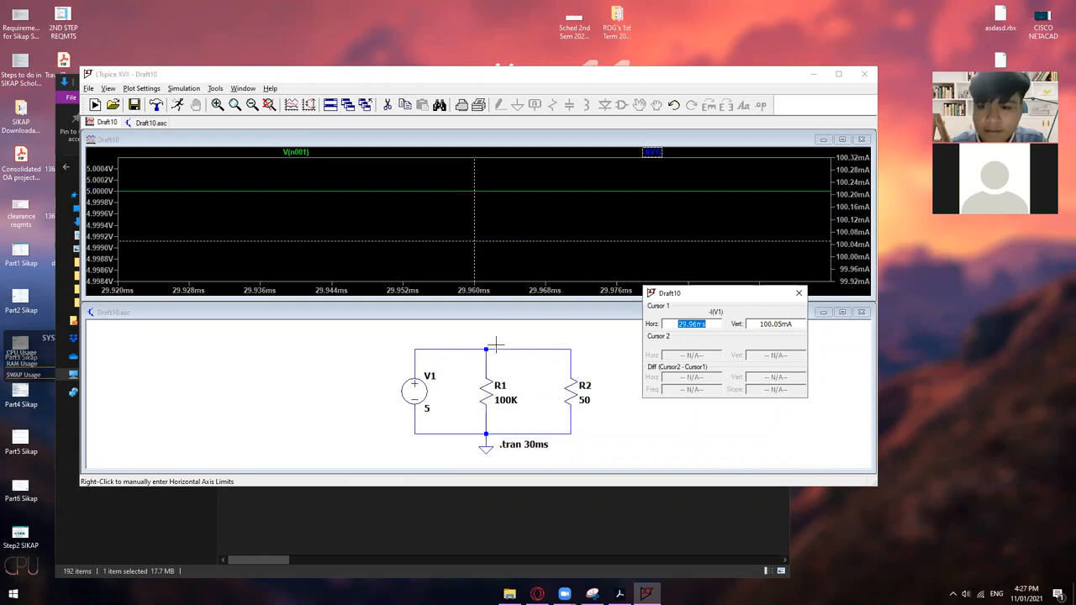
pyautogui.moveTo(501, 348)
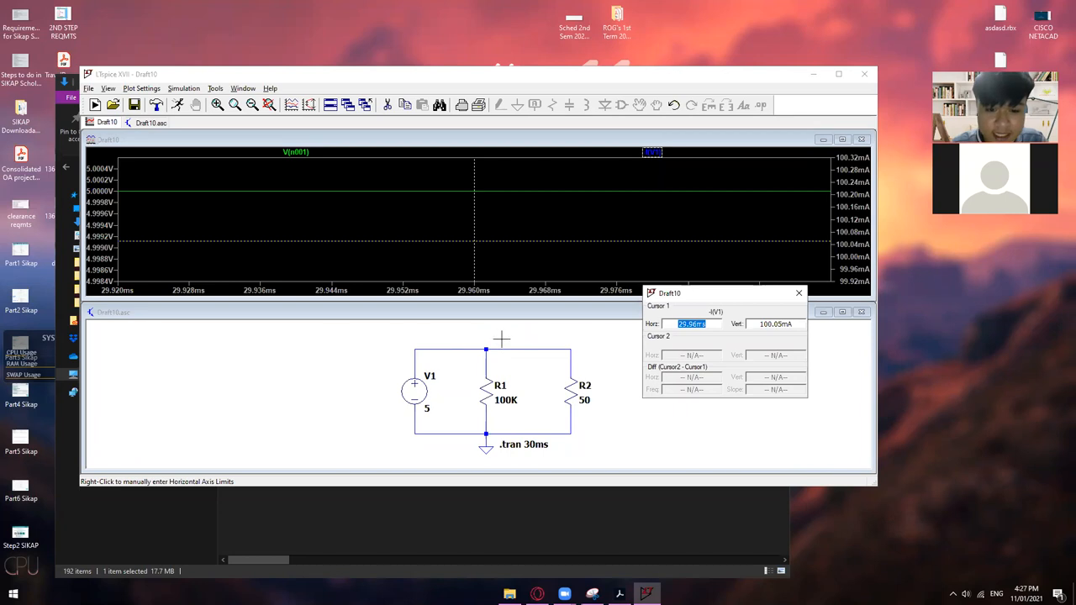
pyautogui.moveTo(793, 311)
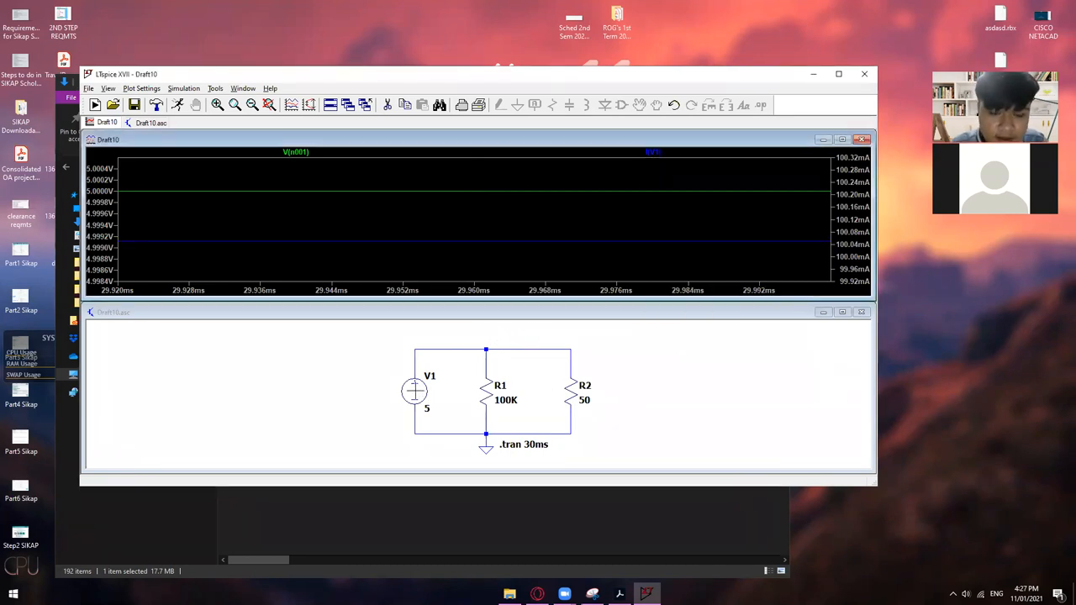
# Open V1's advanced independent source settings listing the waveform functions.
pyautogui.doubleClick(413, 393)
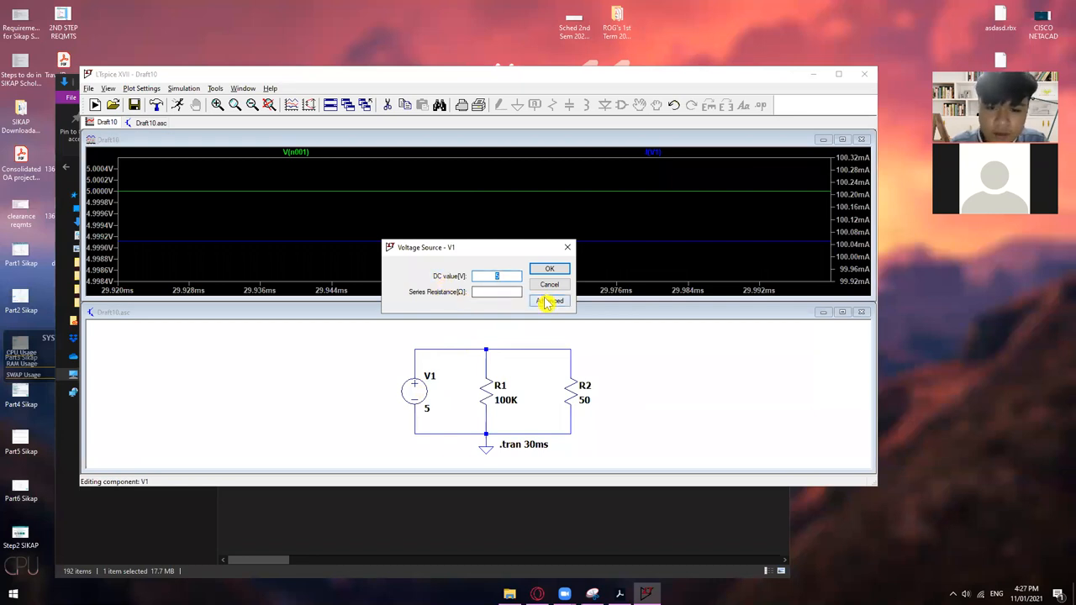
pyautogui.moveTo(468, 373)
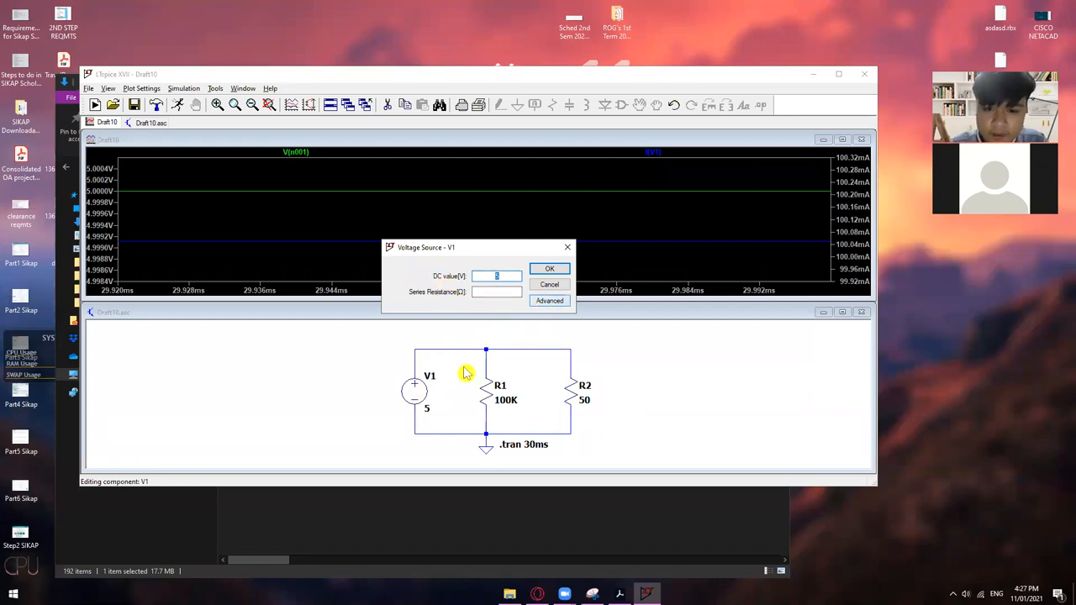
pyautogui.click(548, 301)
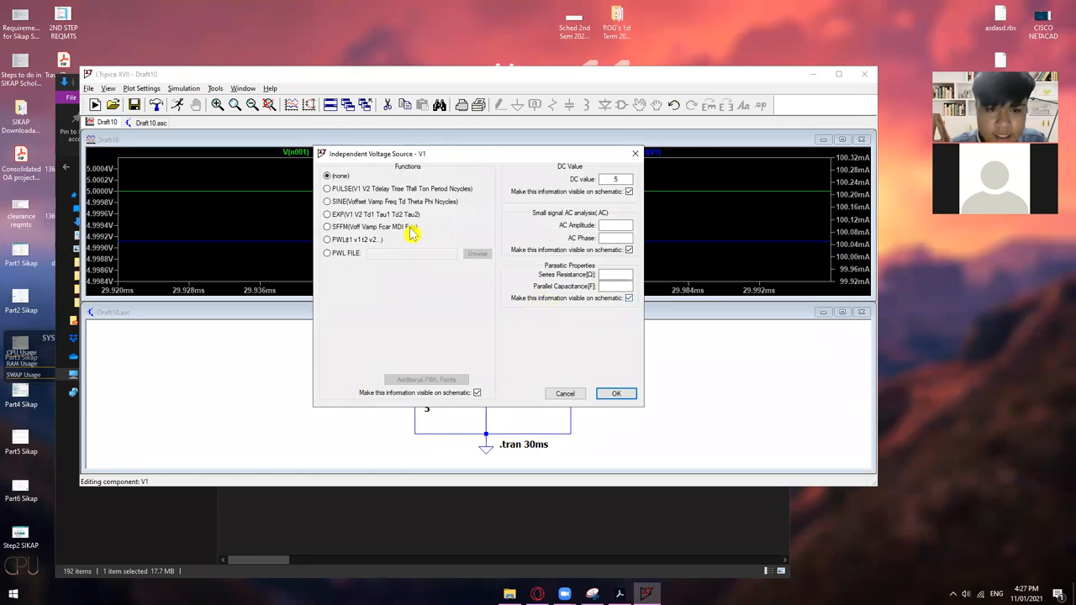
pyautogui.moveTo(403, 202)
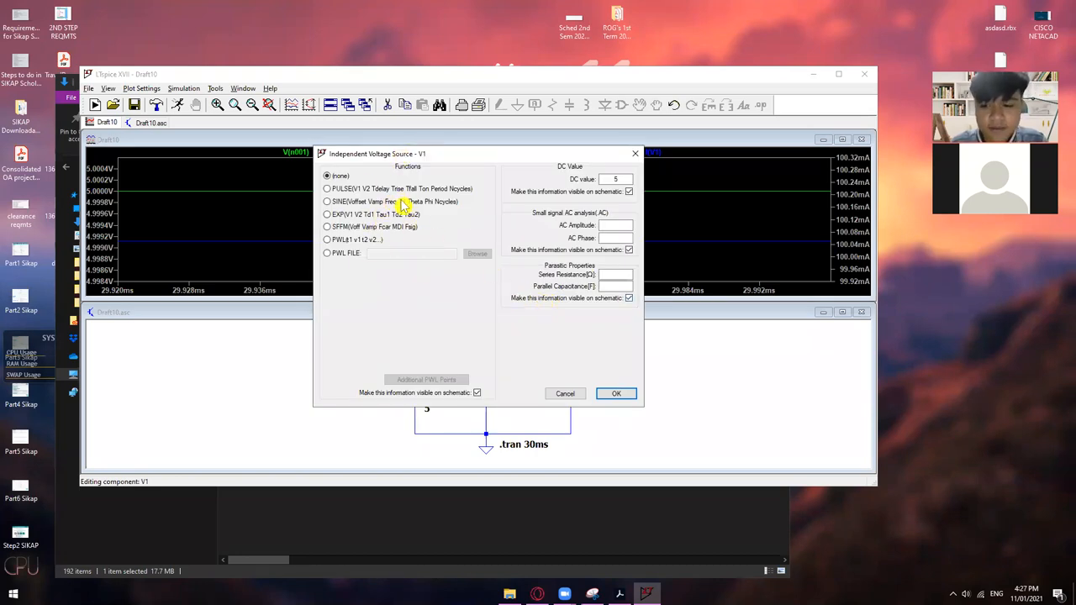
pyautogui.moveTo(418, 235)
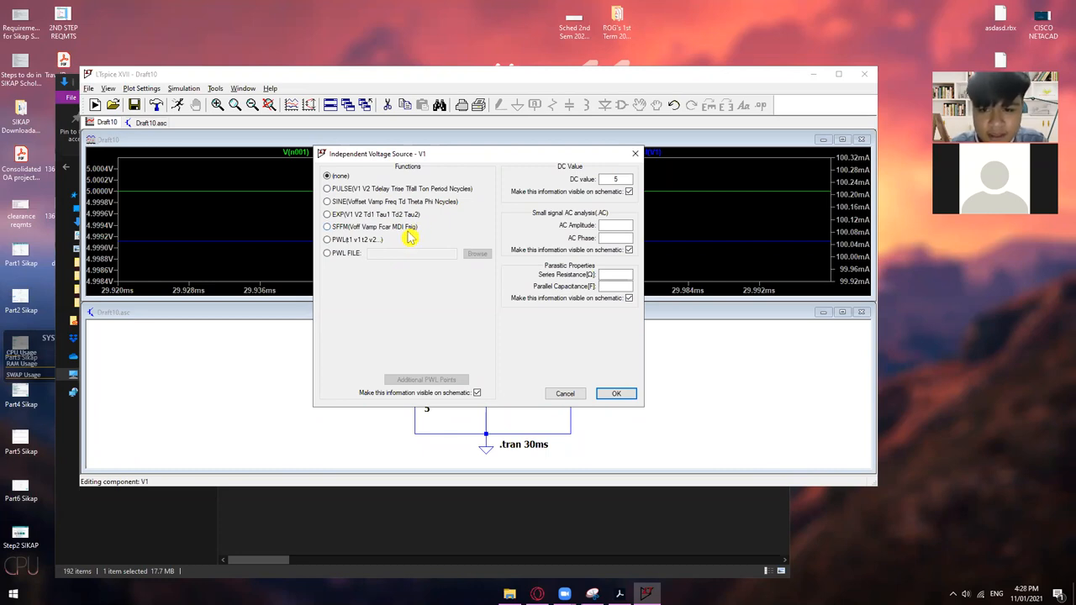
pyautogui.moveTo(411, 232)
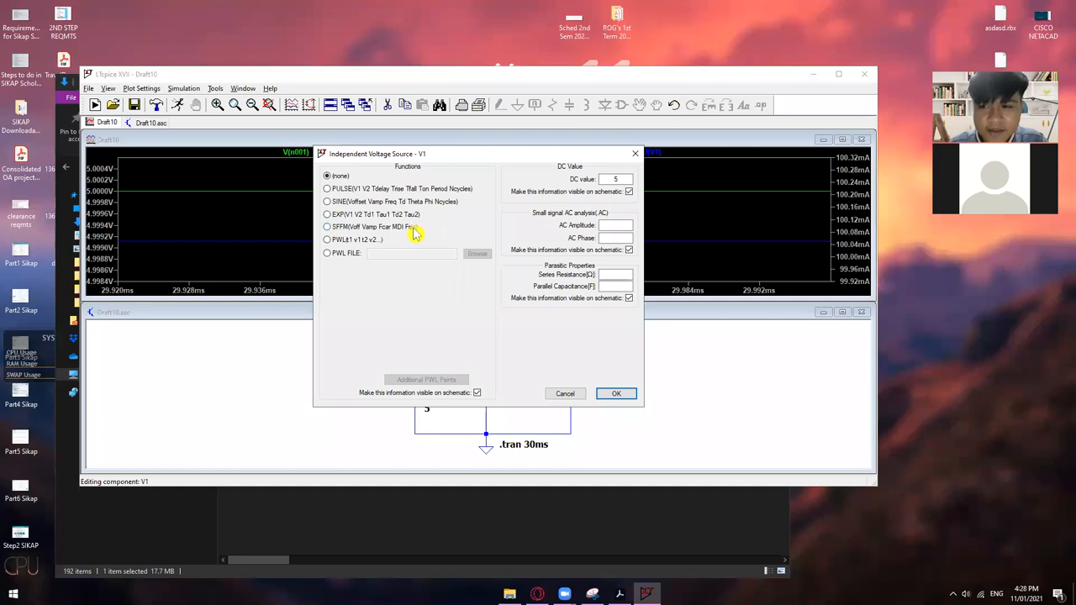
pyautogui.moveTo(402, 235)
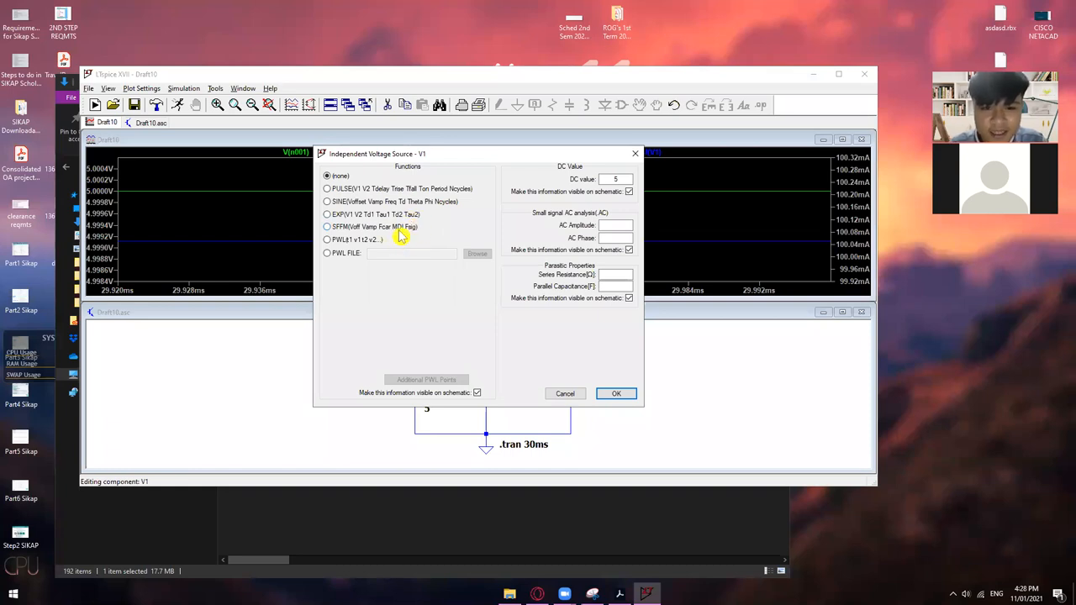
pyautogui.moveTo(412, 226)
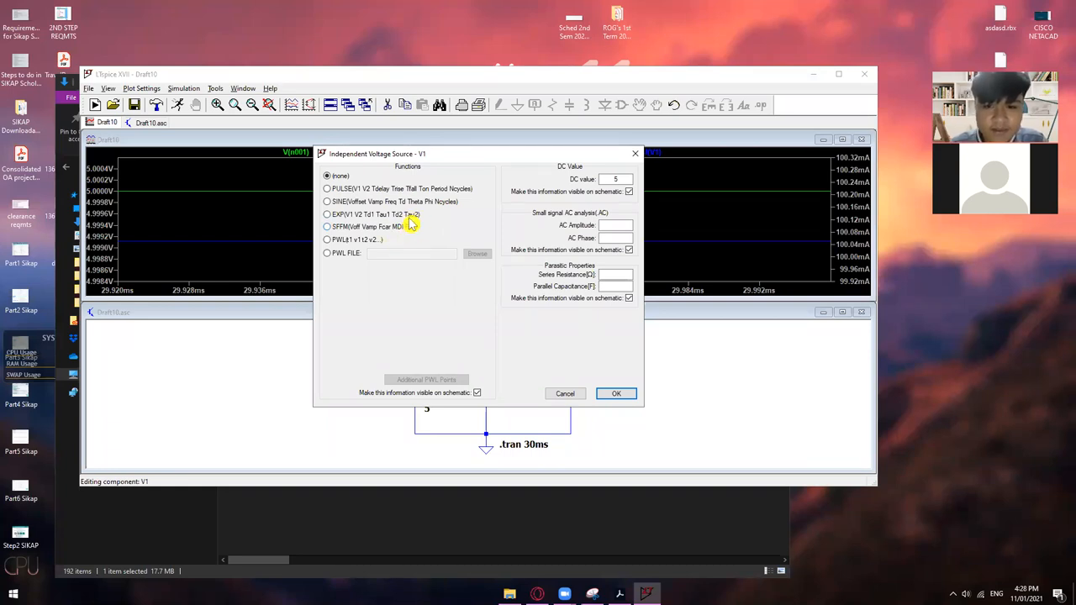
pyautogui.moveTo(395, 255)
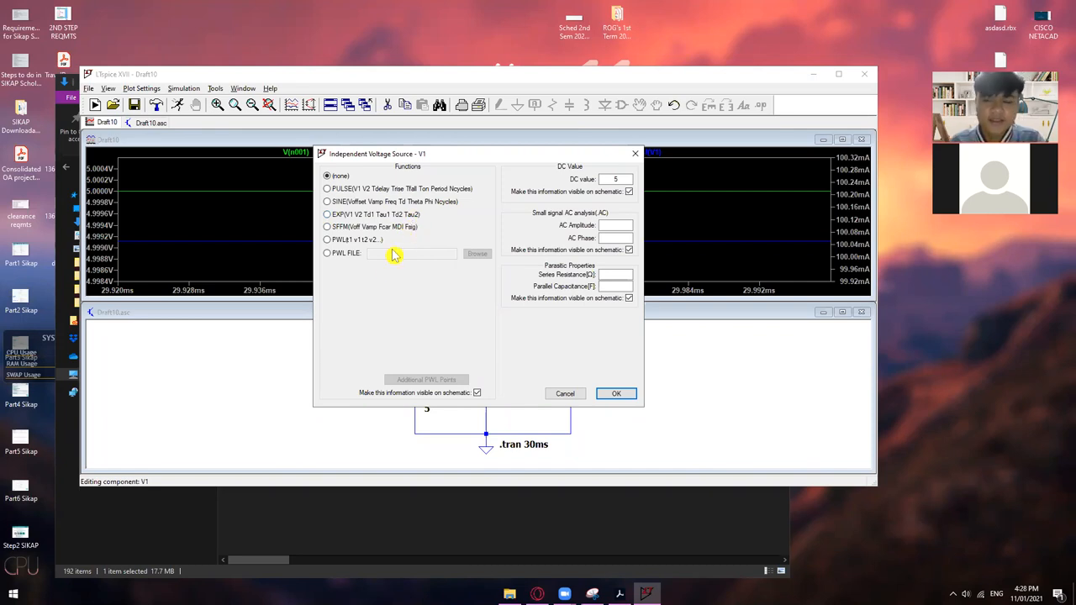
pyautogui.moveTo(402, 233)
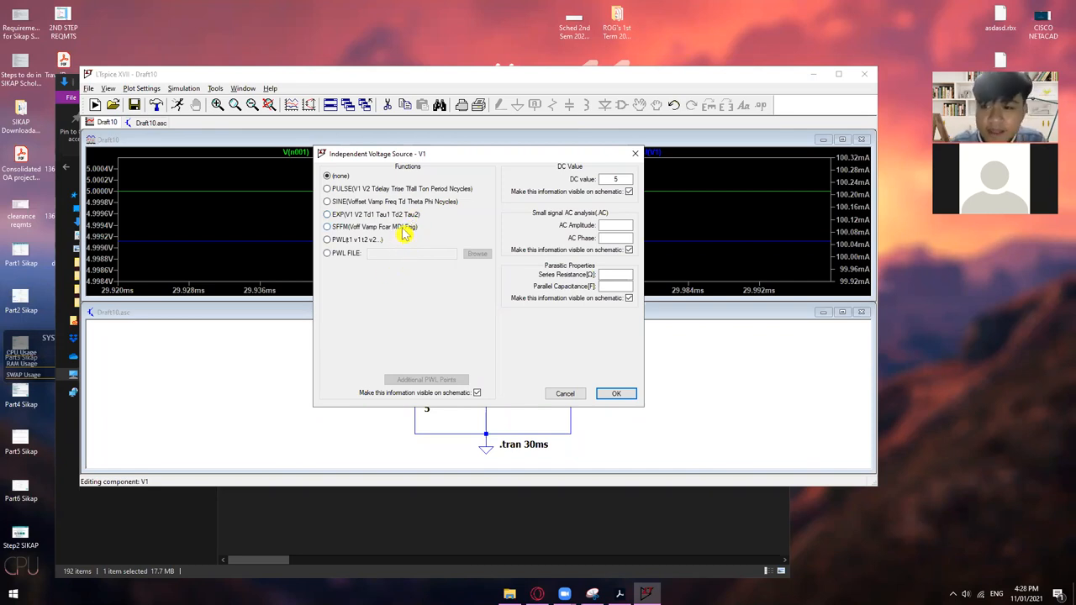
# Choose the SINE function for V1 and enter amplitude 30.
pyautogui.click(328, 202)
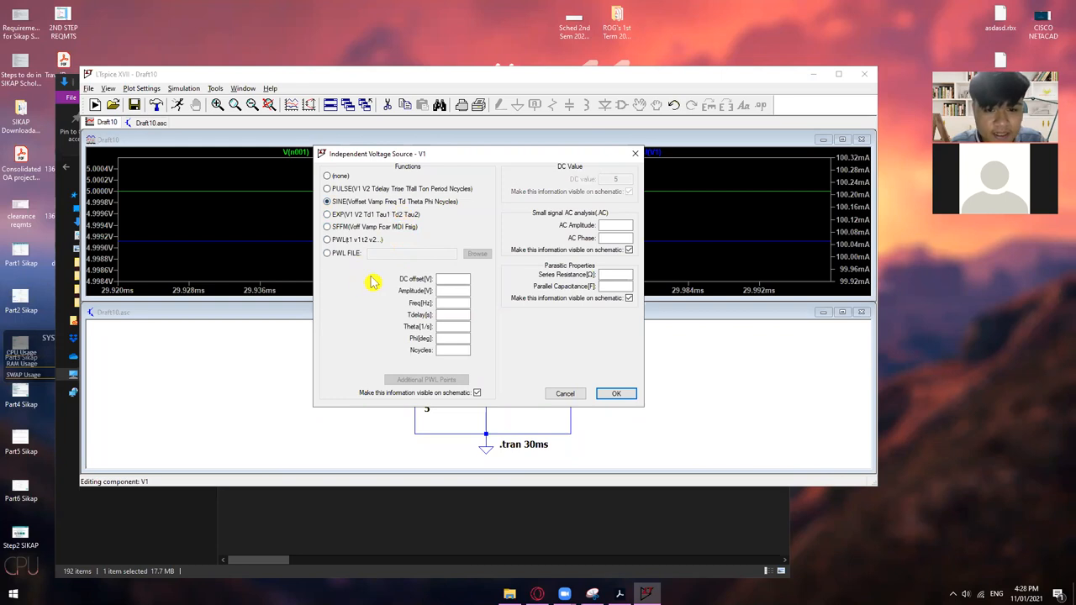
pyautogui.click(454, 291)
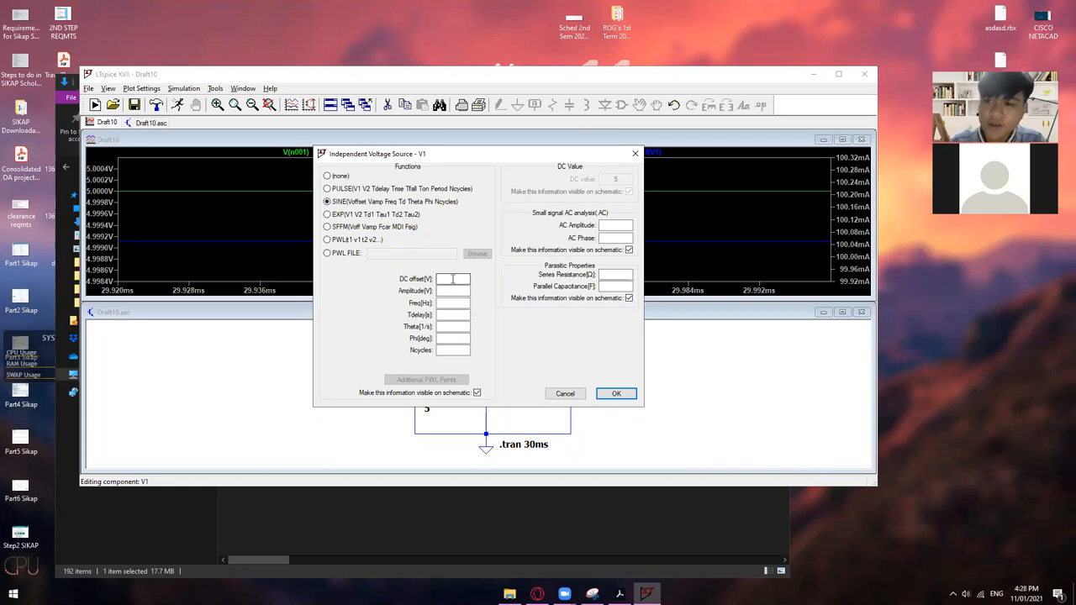
pyautogui.click(453, 289)
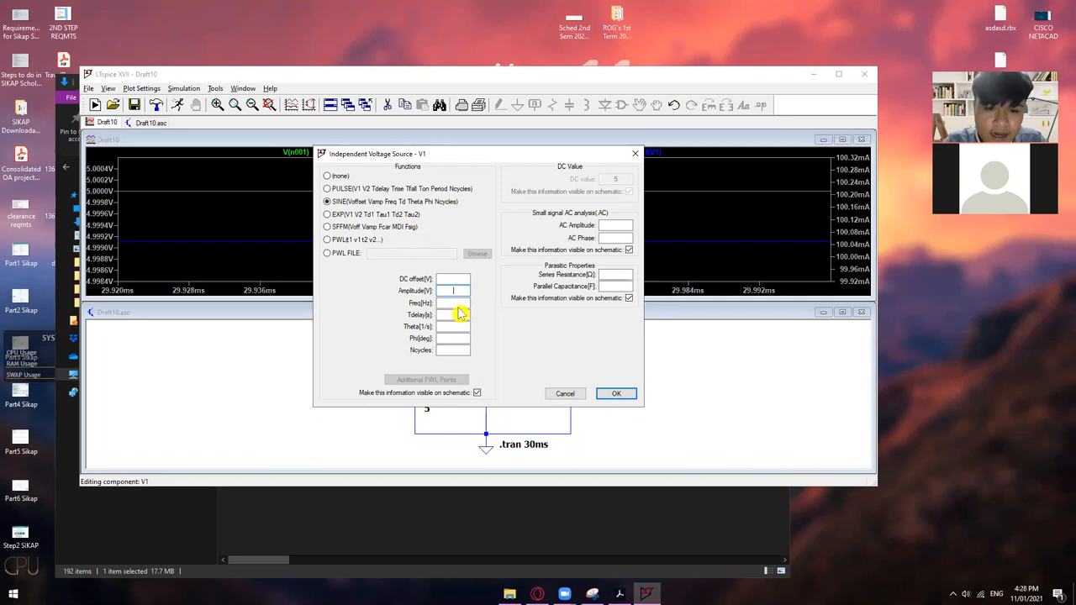
pyautogui.write('3')
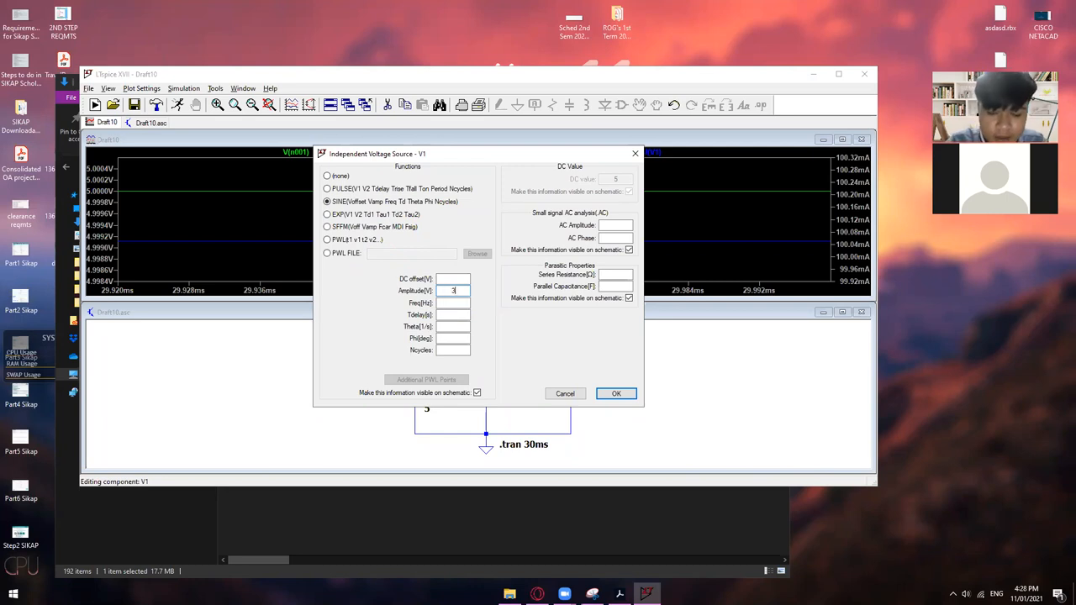
pyautogui.write('0')
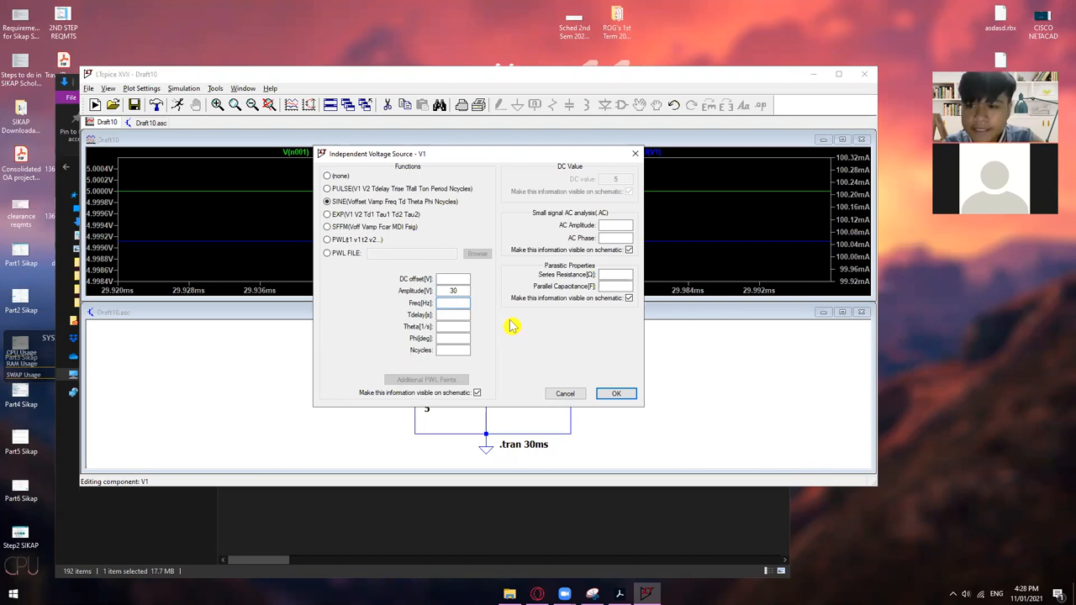
# Enter a sine frequency of 60 and review the amplitude and frequency fields.
pyautogui.click(452, 302)
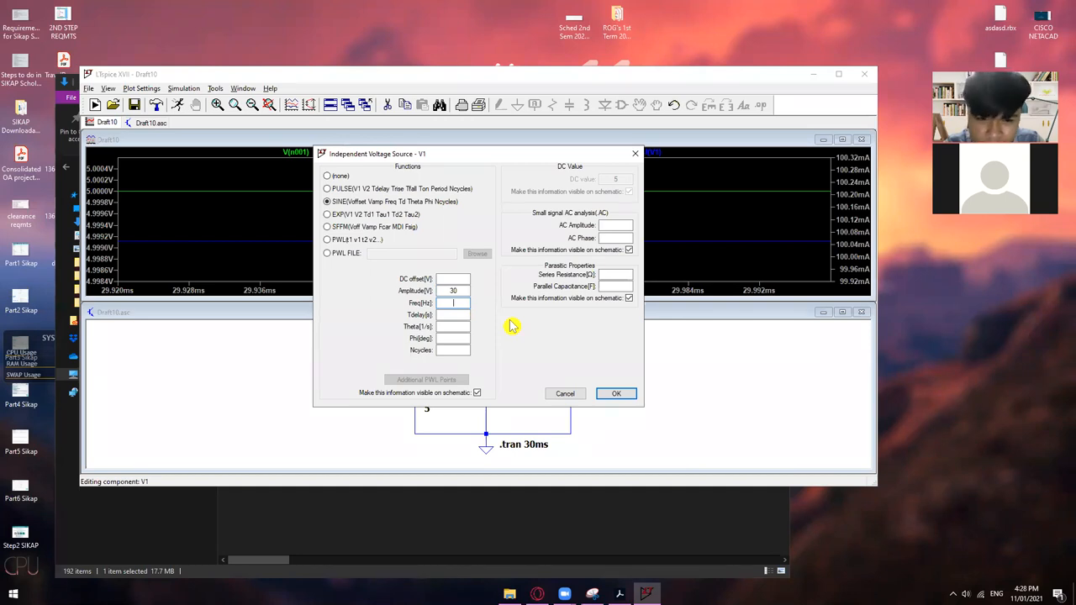
pyautogui.write('60')
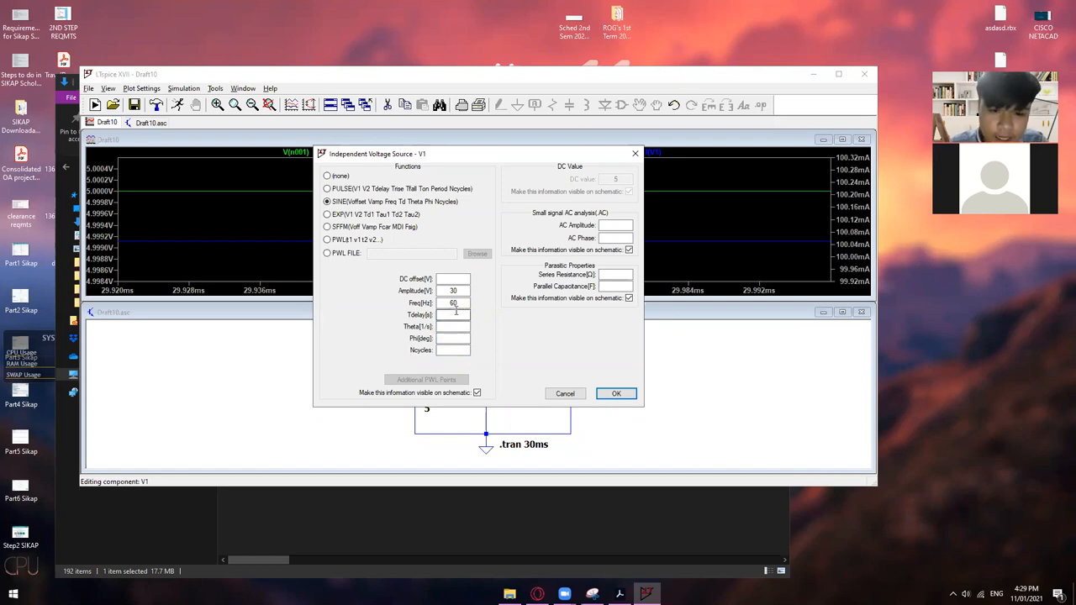
pyautogui.click(454, 314)
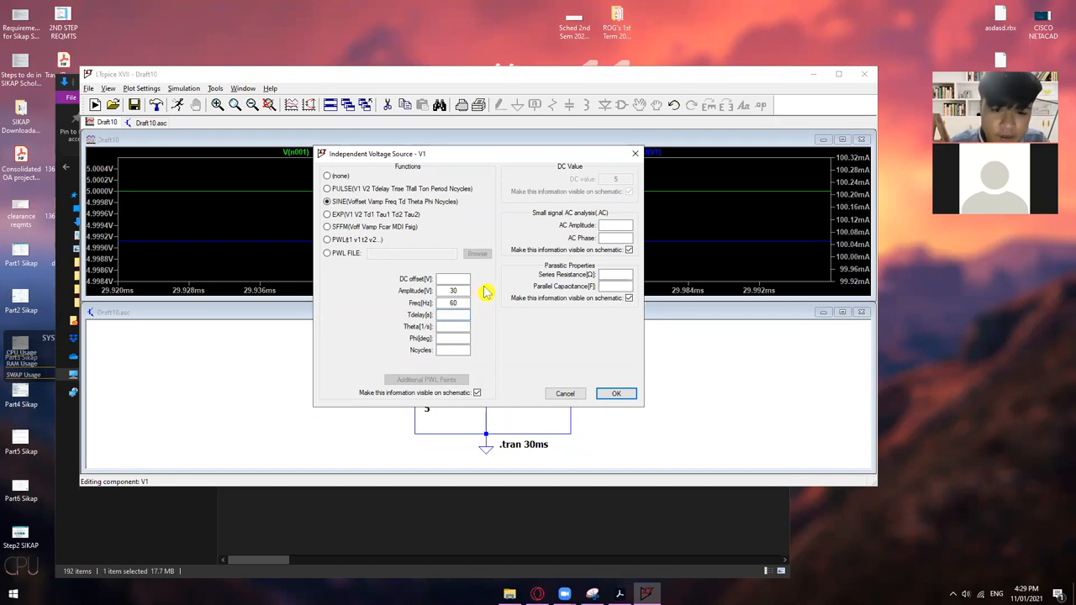
pyautogui.click(454, 315)
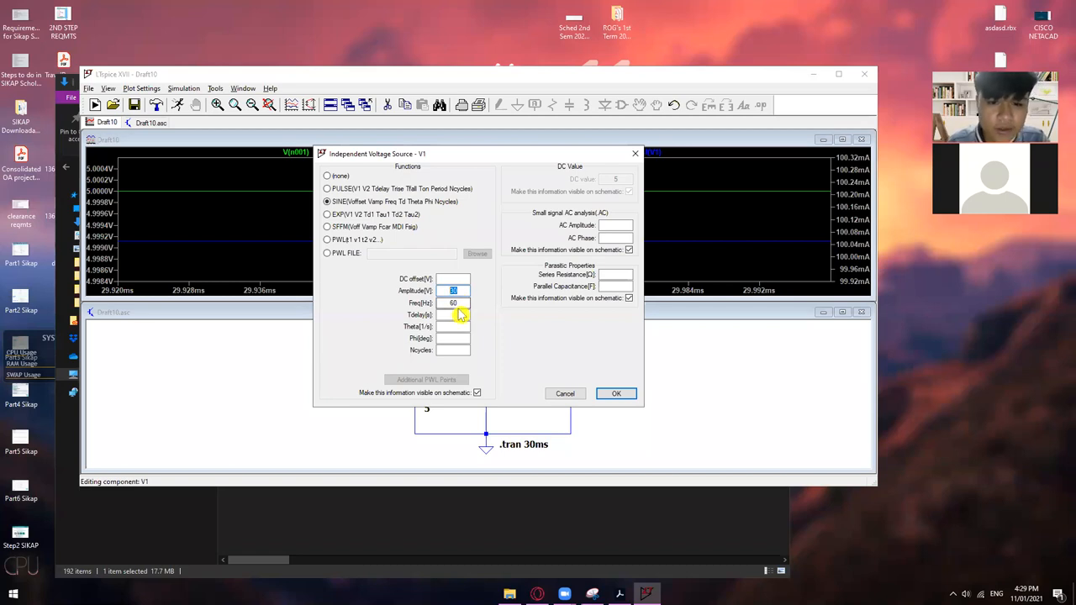
pyautogui.click(453, 302)
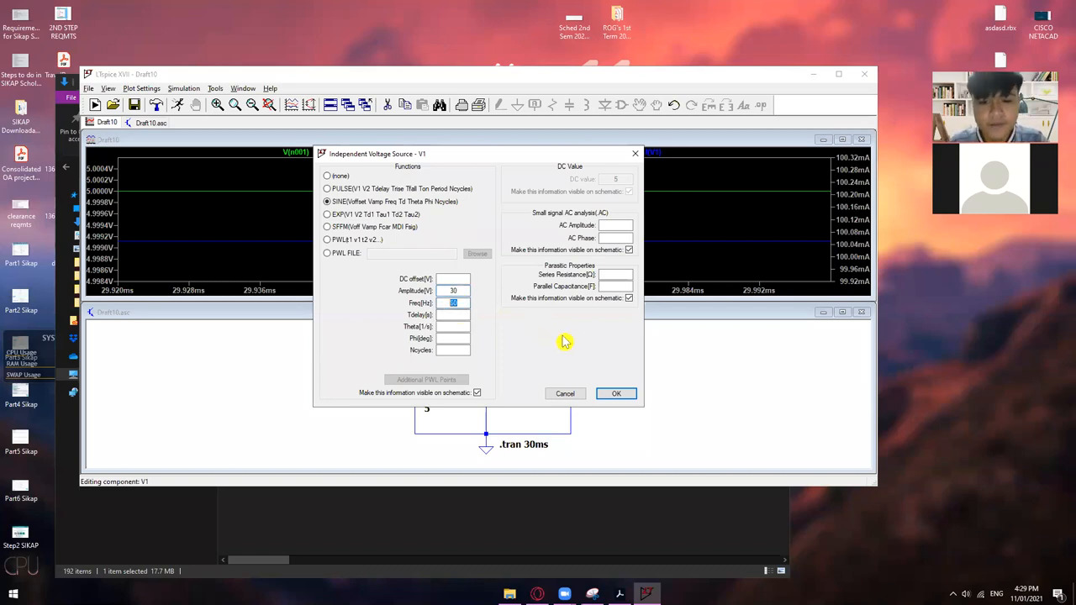
pyautogui.moveTo(501, 299)
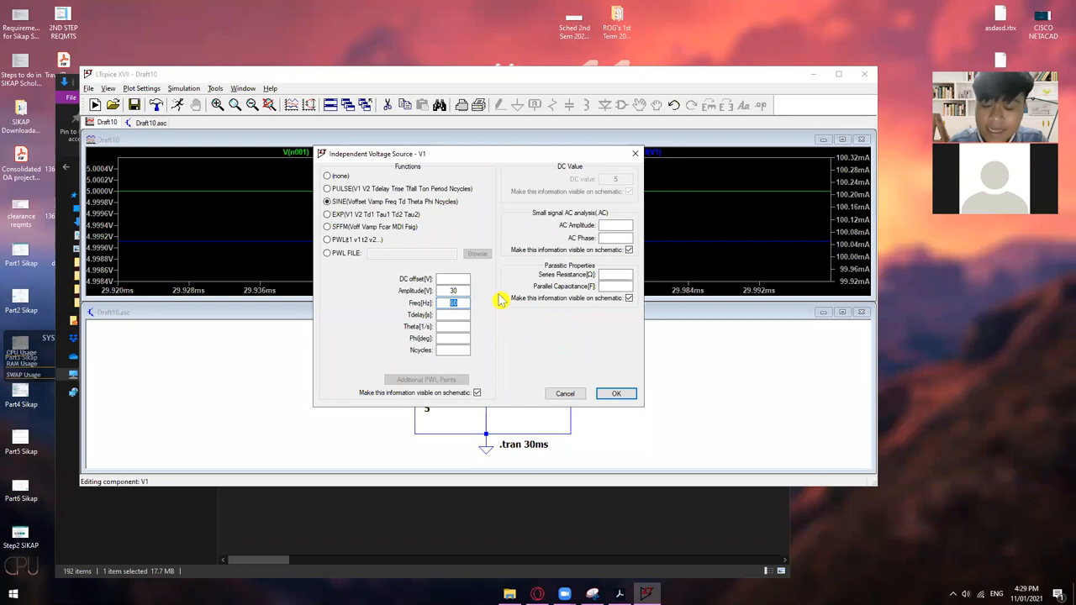
pyautogui.moveTo(508, 309)
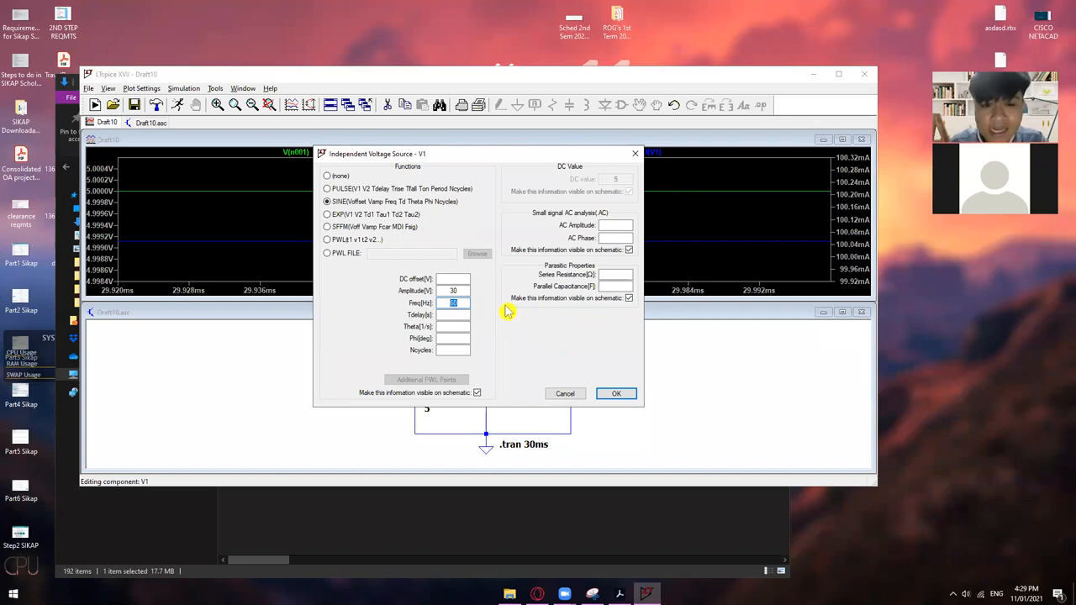
pyautogui.moveTo(551, 353)
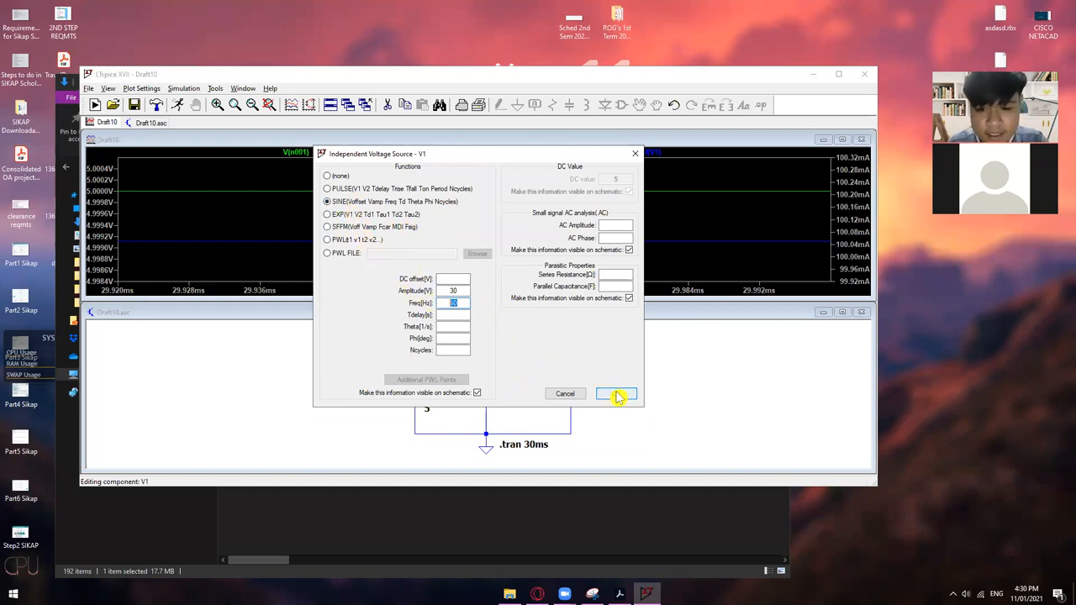
# Confirm V1 as SINE(0 30 60) and rerun to plot V(n001) as a ±30V sine wave.
pyautogui.click(615, 394)
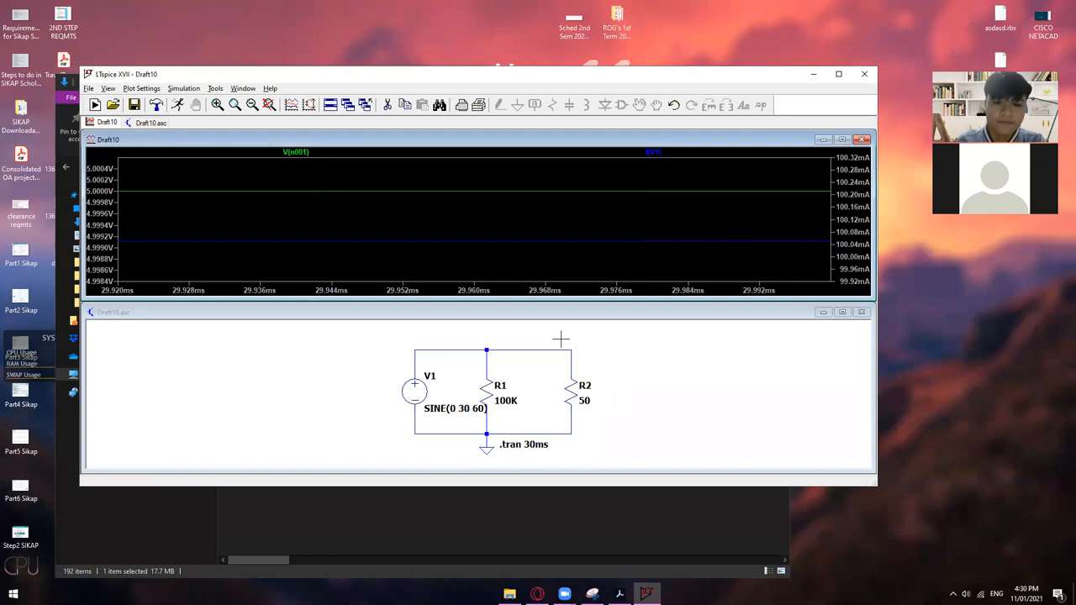
pyautogui.moveTo(462, 411)
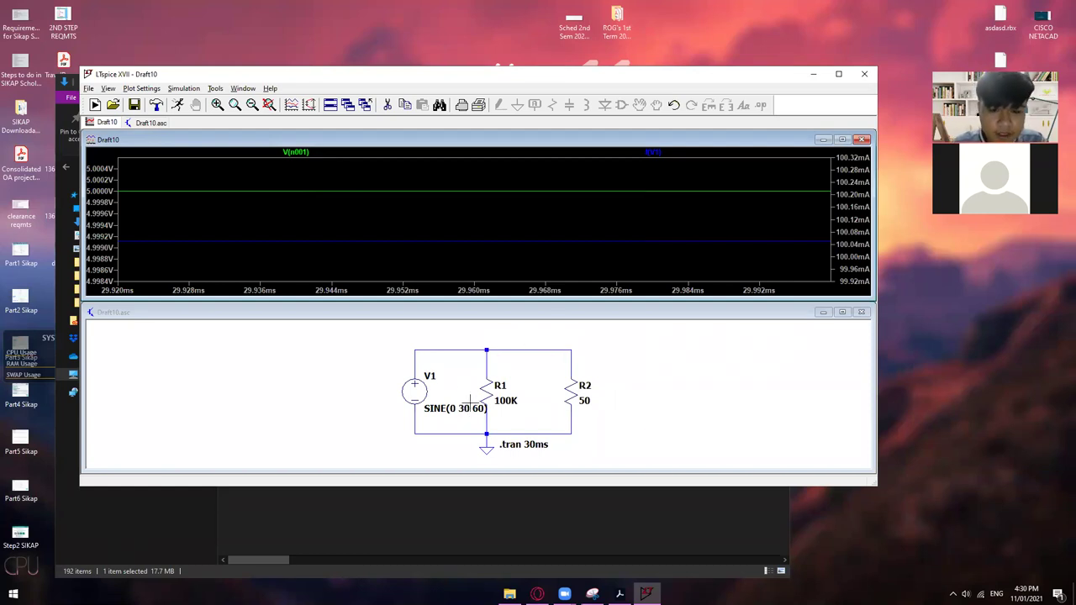
pyautogui.moveTo(604, 373)
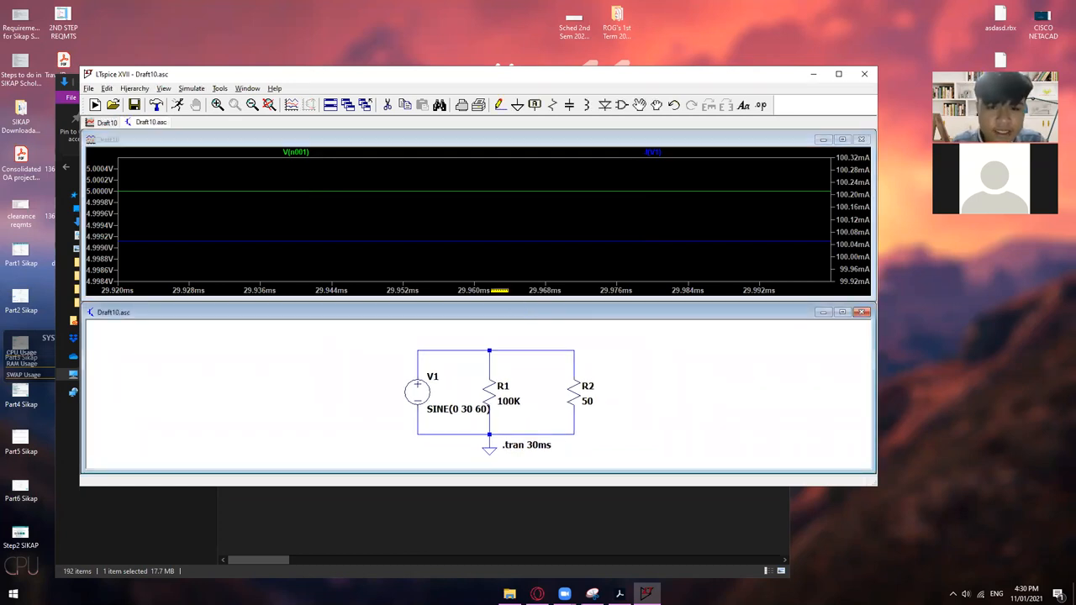
pyautogui.moveTo(179, 105)
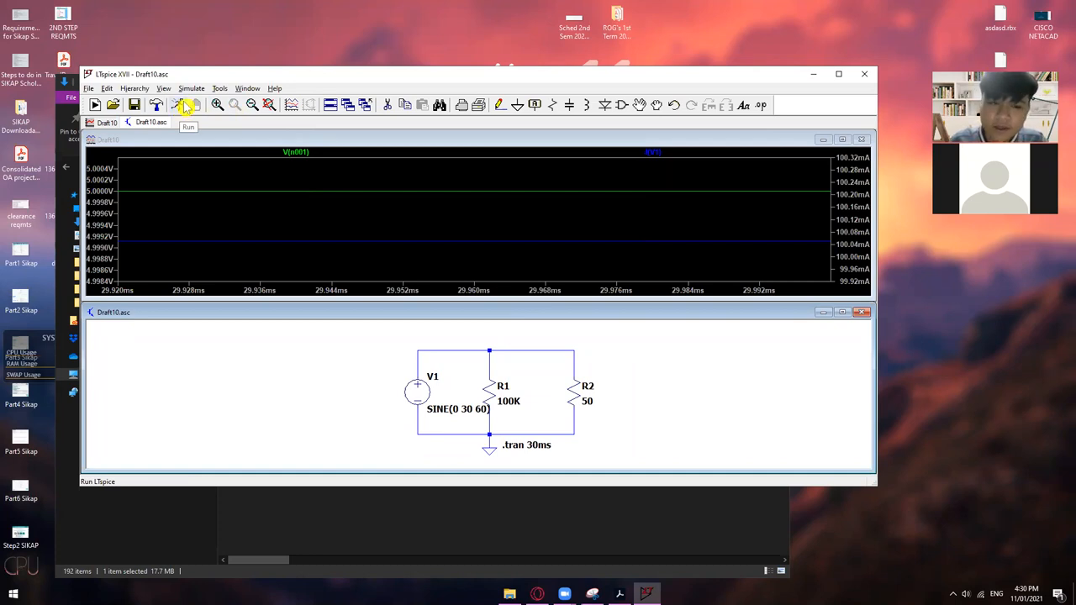
pyautogui.moveTo(484, 342)
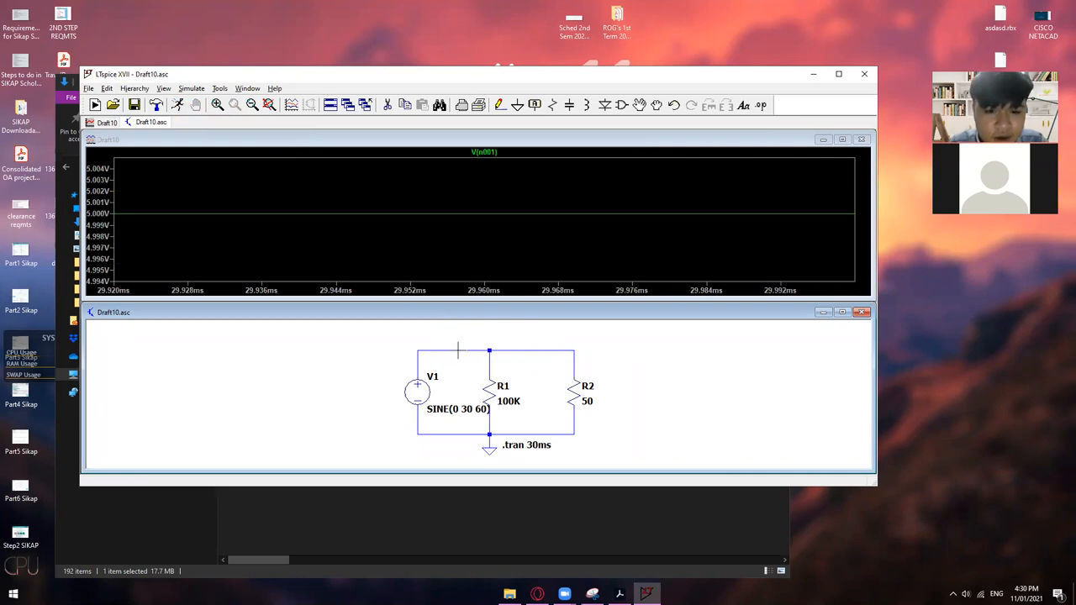
pyautogui.moveTo(451, 332)
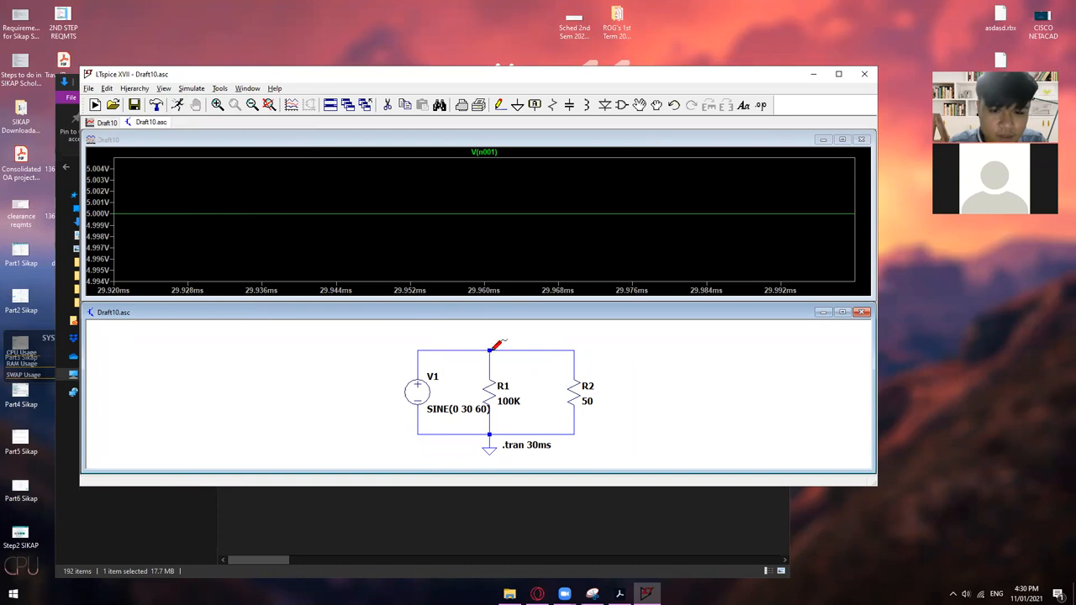
pyautogui.moveTo(222, 159)
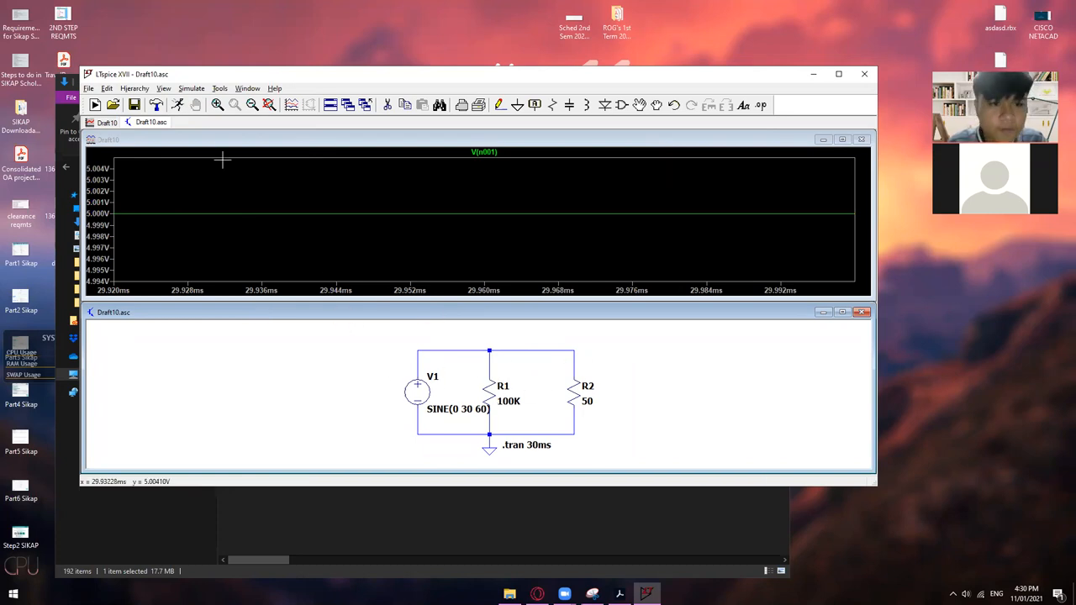
pyautogui.click(178, 104)
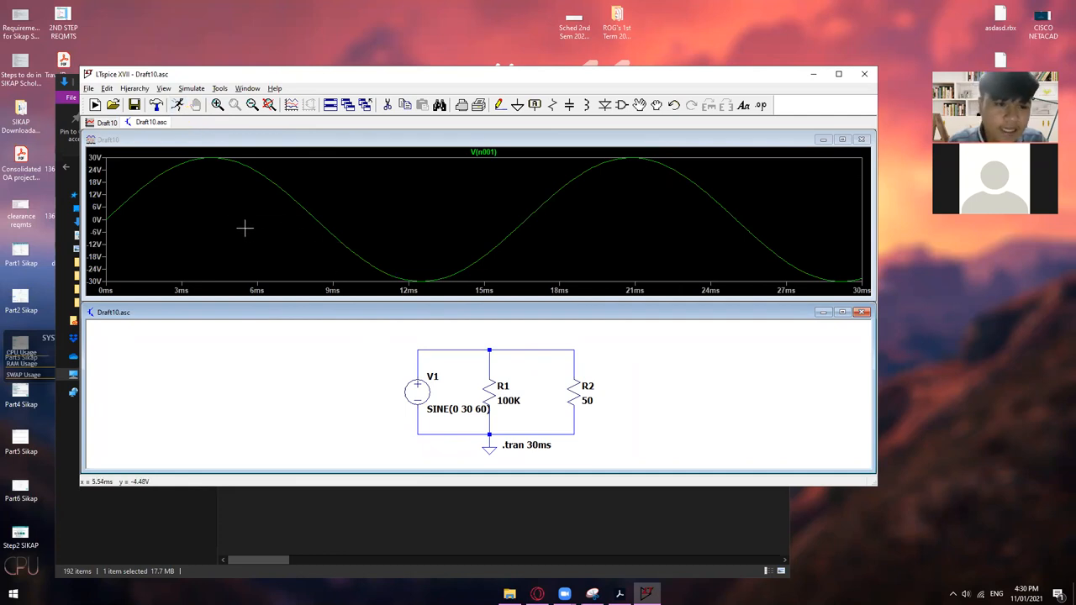
pyautogui.moveTo(213, 195)
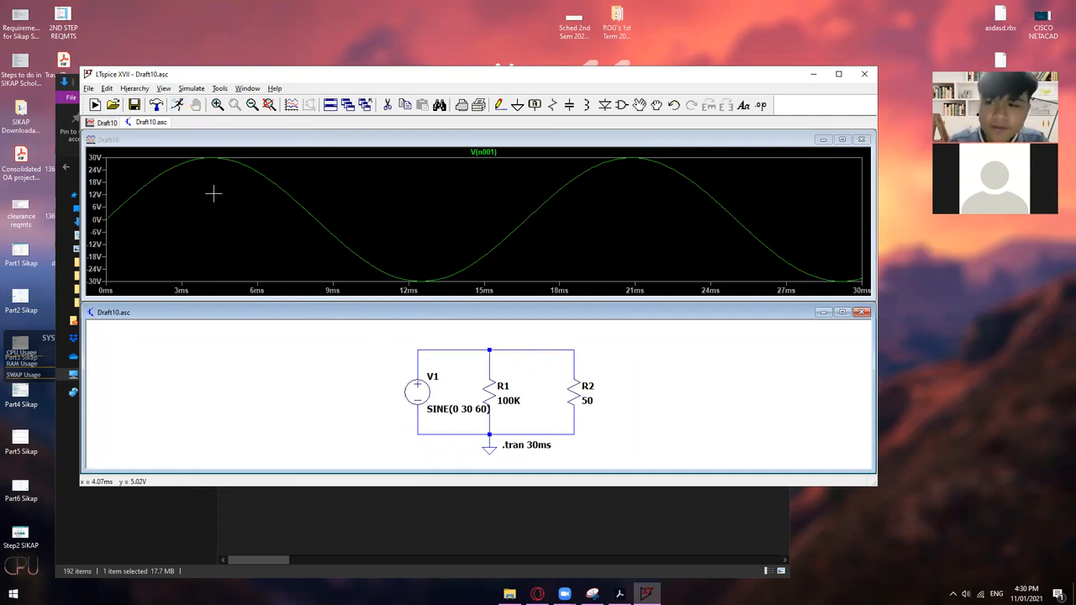
pyautogui.moveTo(232, 211)
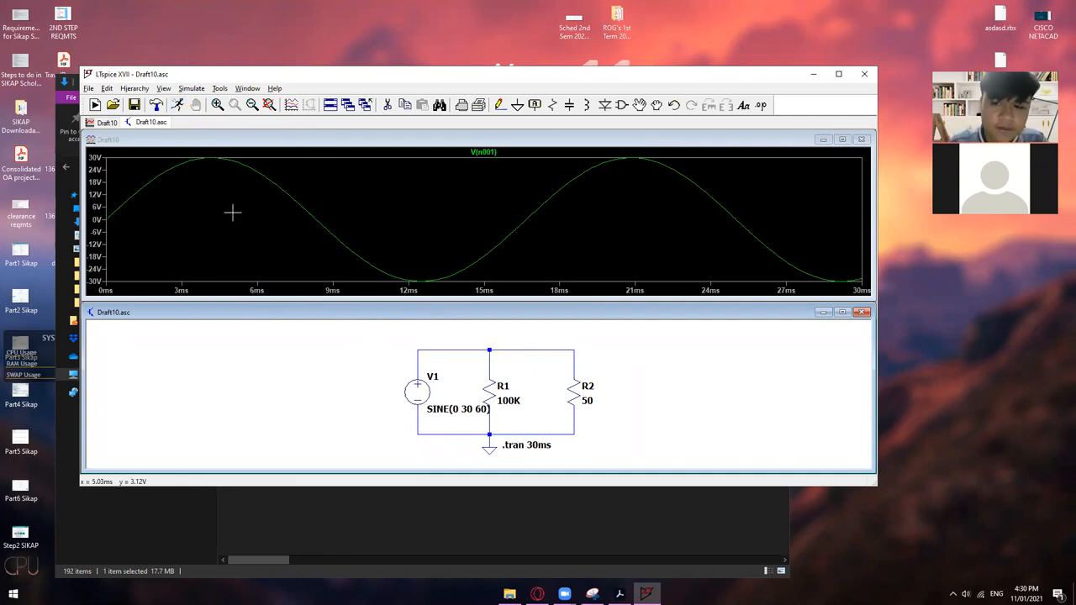
pyautogui.moveTo(232, 214)
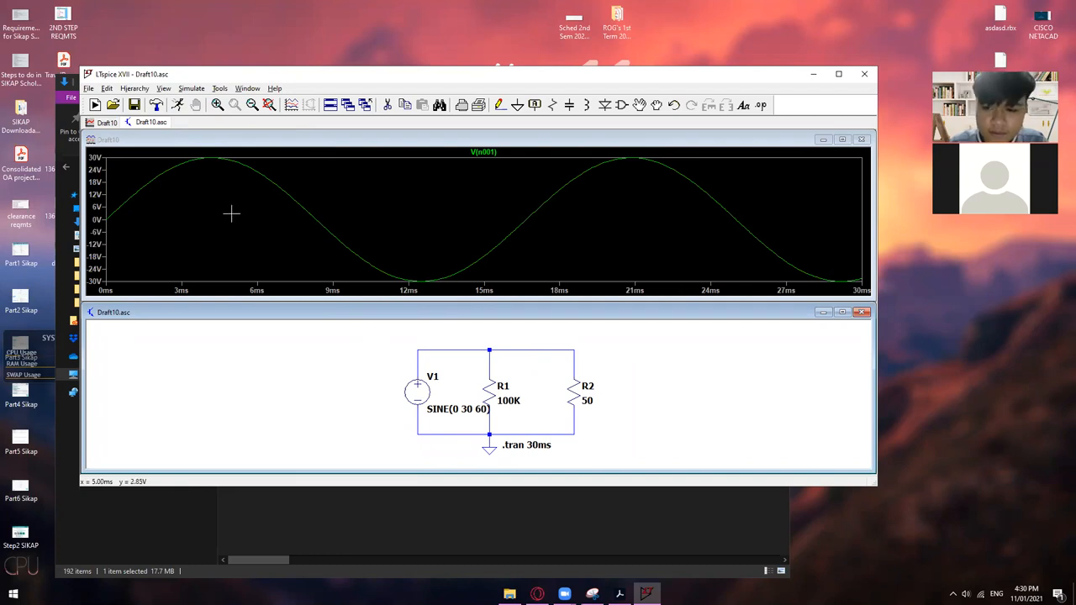
pyautogui.moveTo(108, 215)
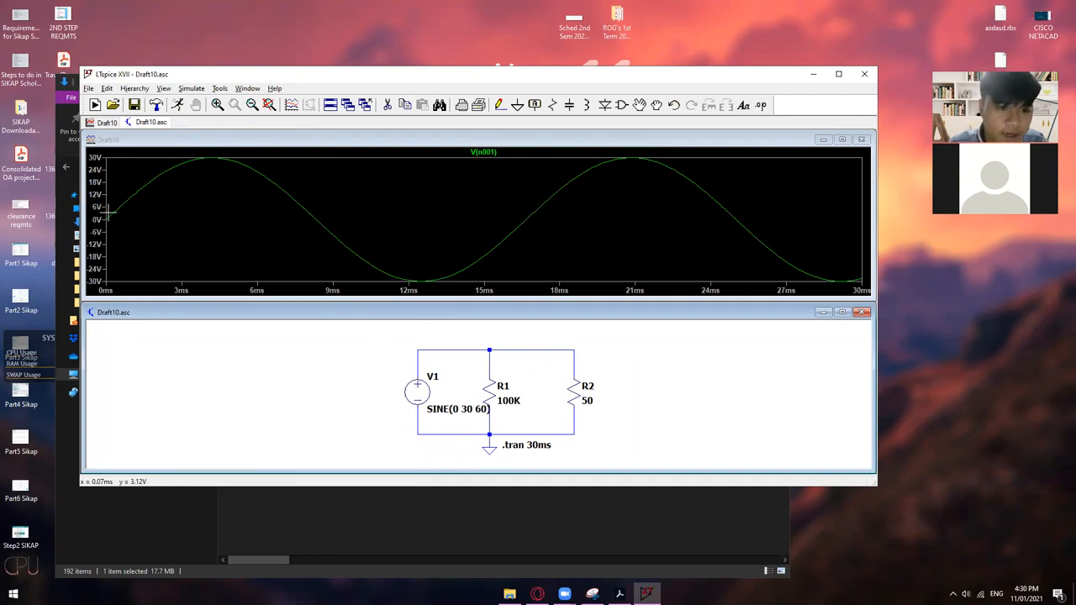
pyautogui.moveTo(108, 243)
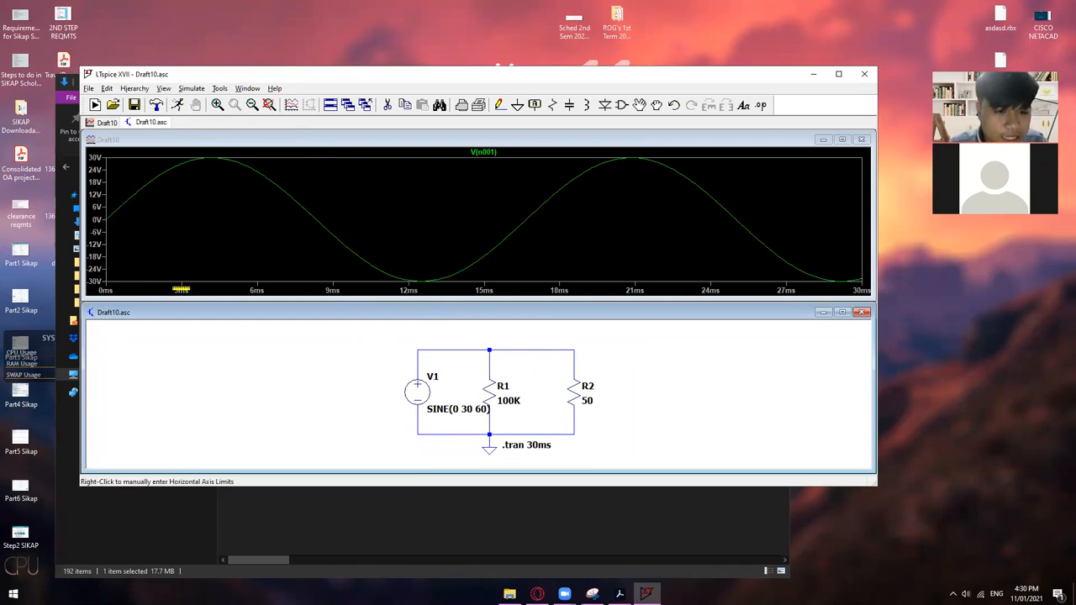
pyautogui.moveTo(209, 279)
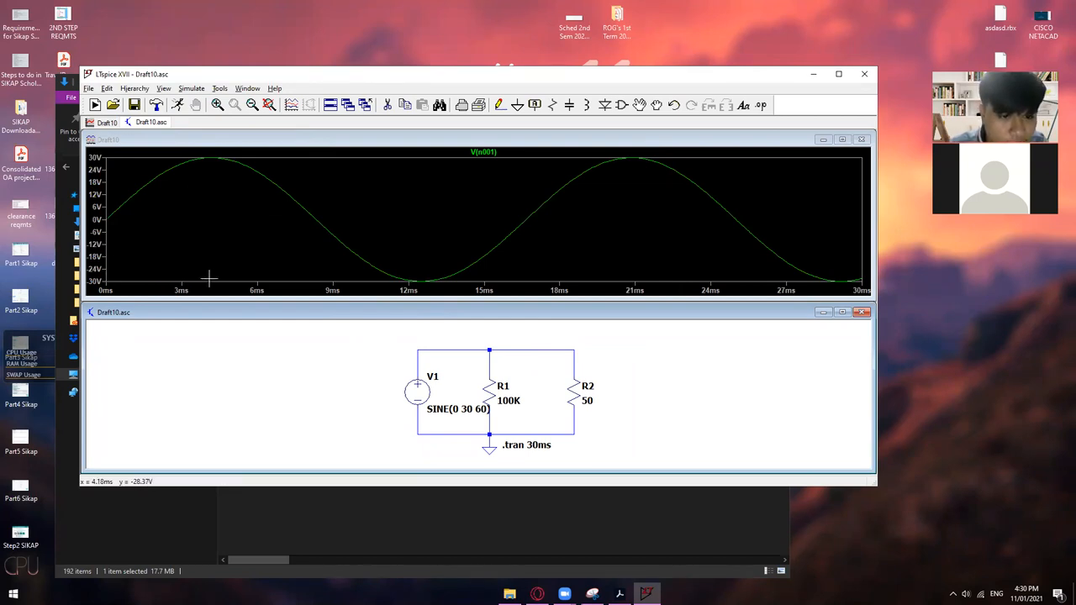
pyautogui.moveTo(205, 182)
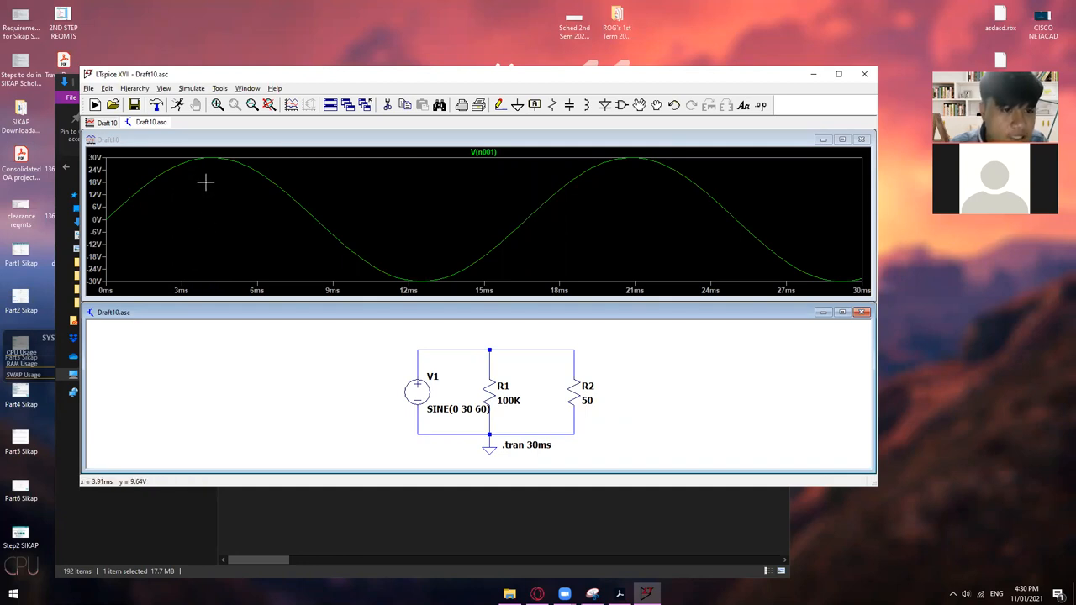
pyautogui.moveTo(528, 163)
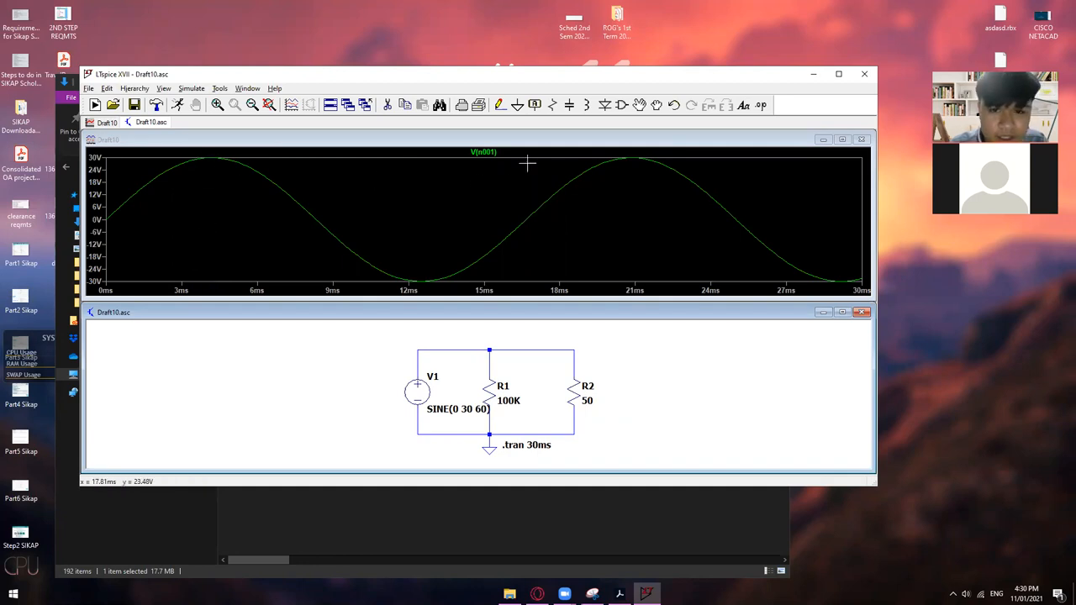
# Attach measurement cursor 1 to the V(n001) trace.
pyautogui.click(482, 151)
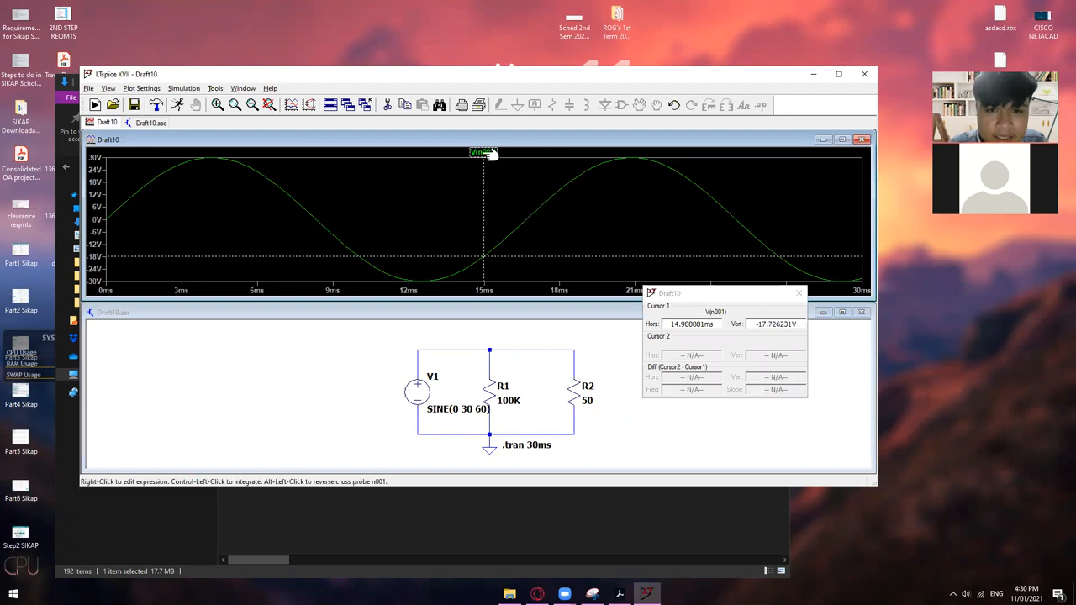
pyautogui.click(483, 151)
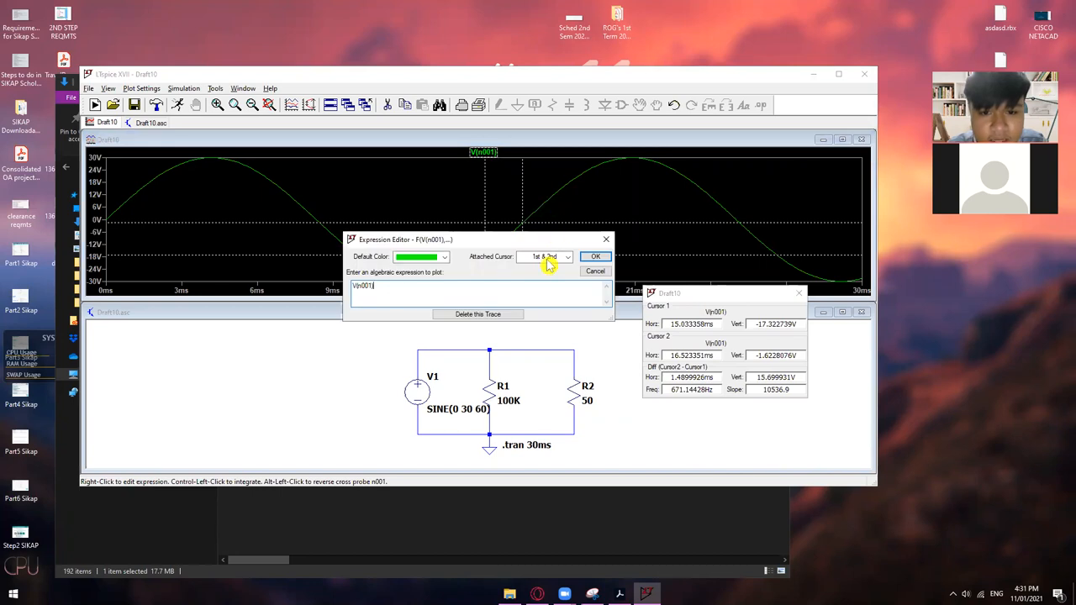
pyautogui.click(595, 255)
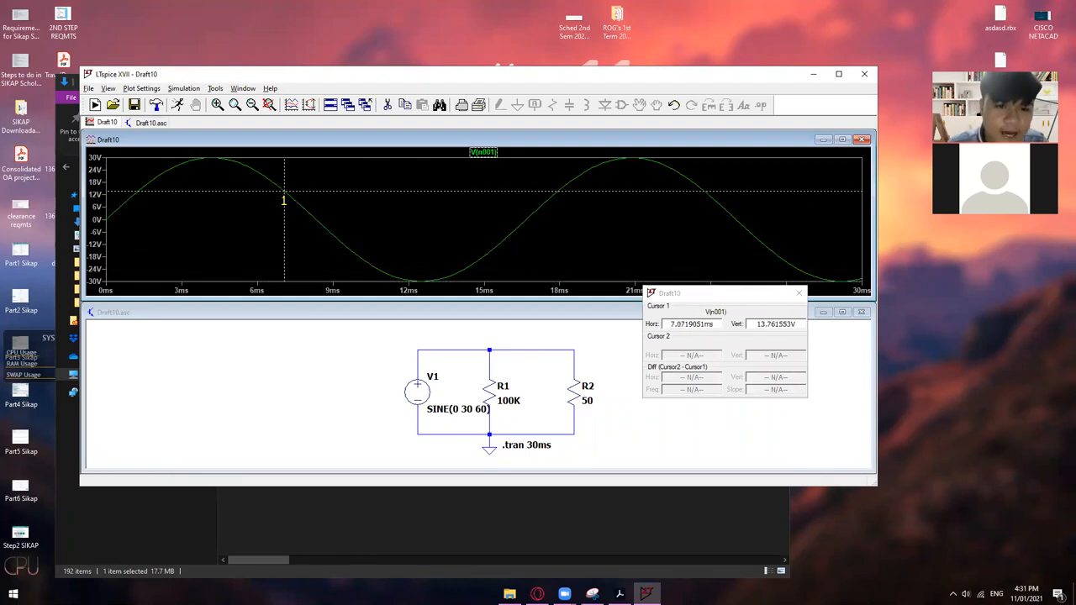
# Slide the cursor onto the sine wave's first peak, reading about 4.63ms and 29.33V.
pyautogui.moveTo(284, 202); pyautogui.dragTo(215, 195)
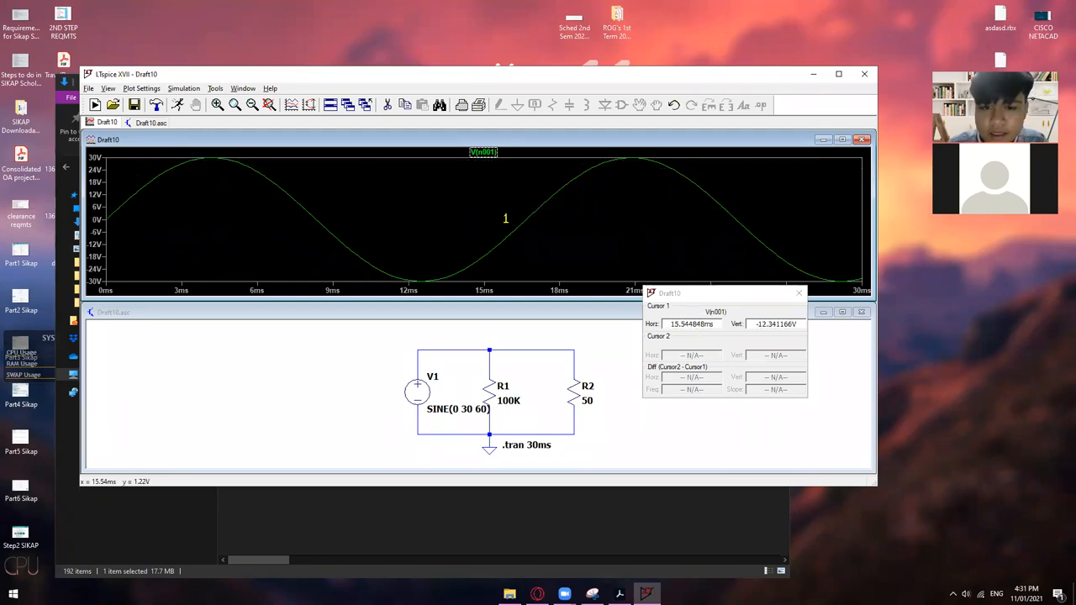
pyautogui.click(209, 182)
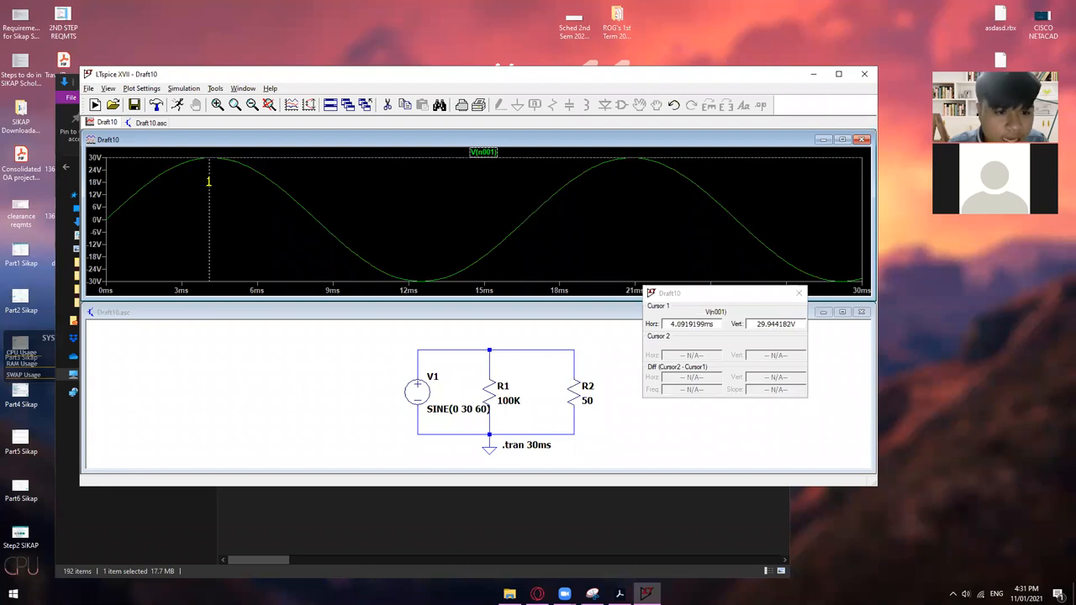
pyautogui.moveTo(212, 181)
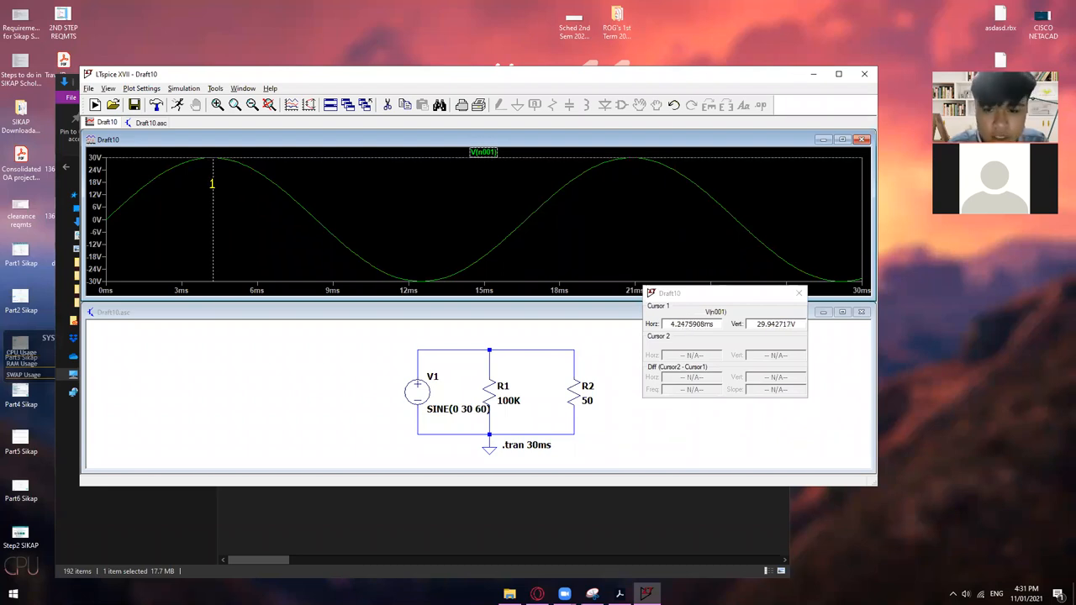
pyautogui.moveTo(228, 183)
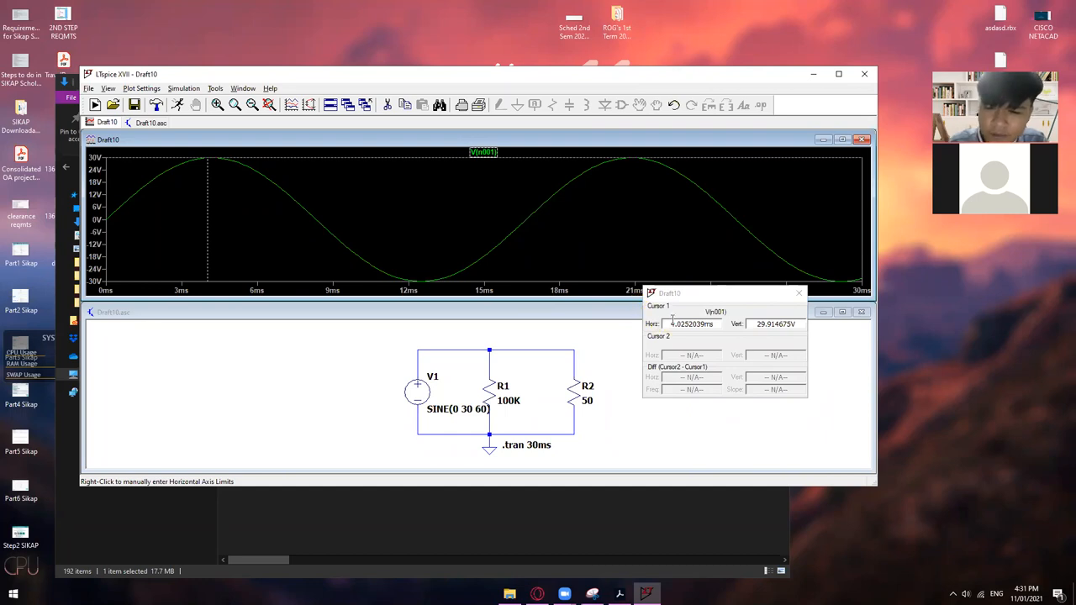
pyautogui.moveTo(207, 190)
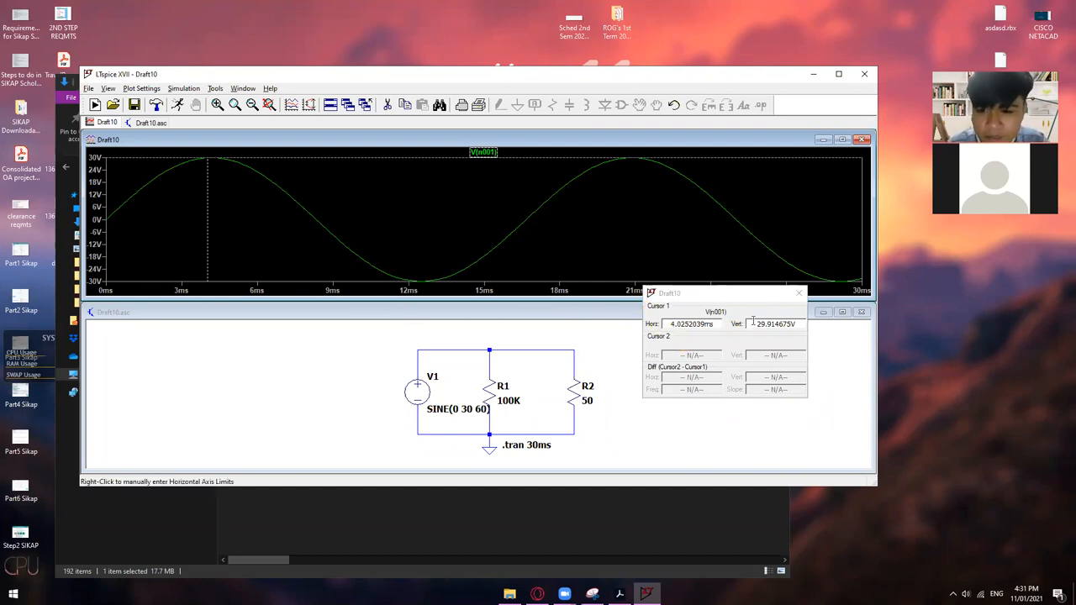
pyautogui.moveTo(738, 324)
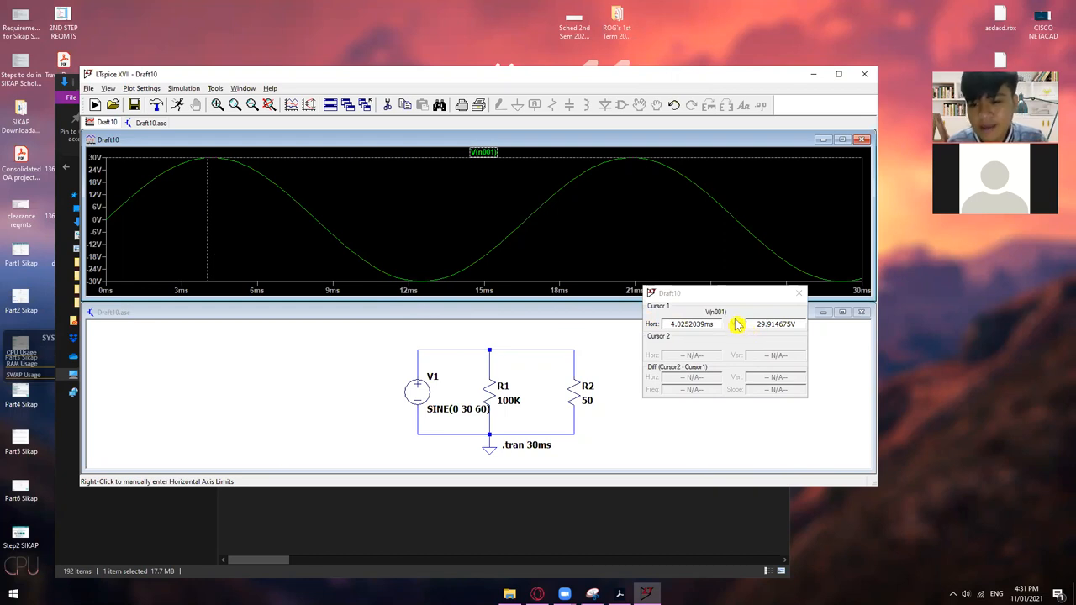
pyautogui.moveTo(725, 316)
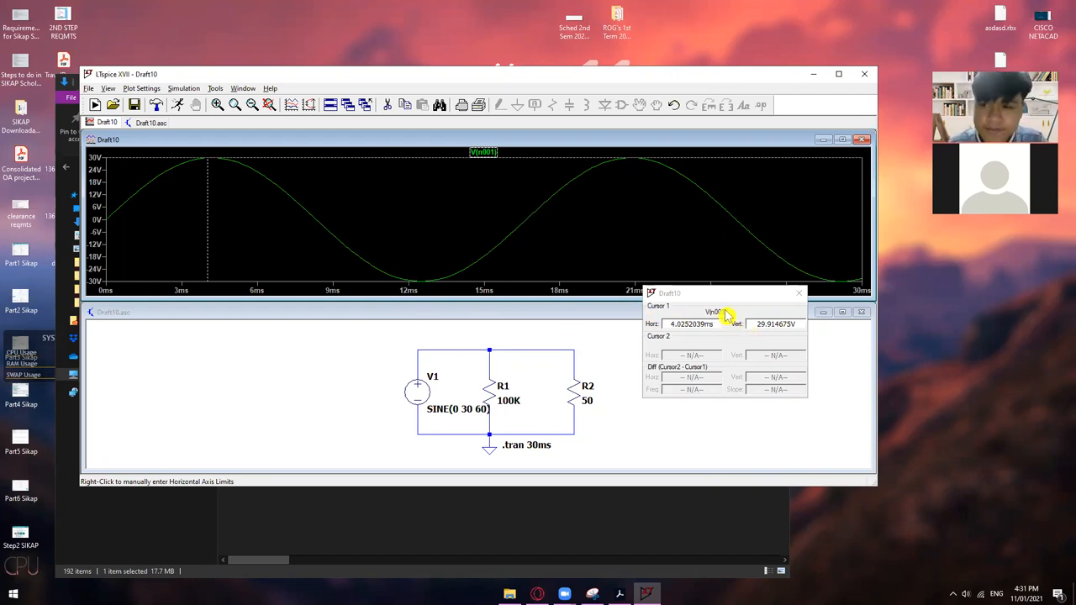
pyautogui.moveTo(218, 222)
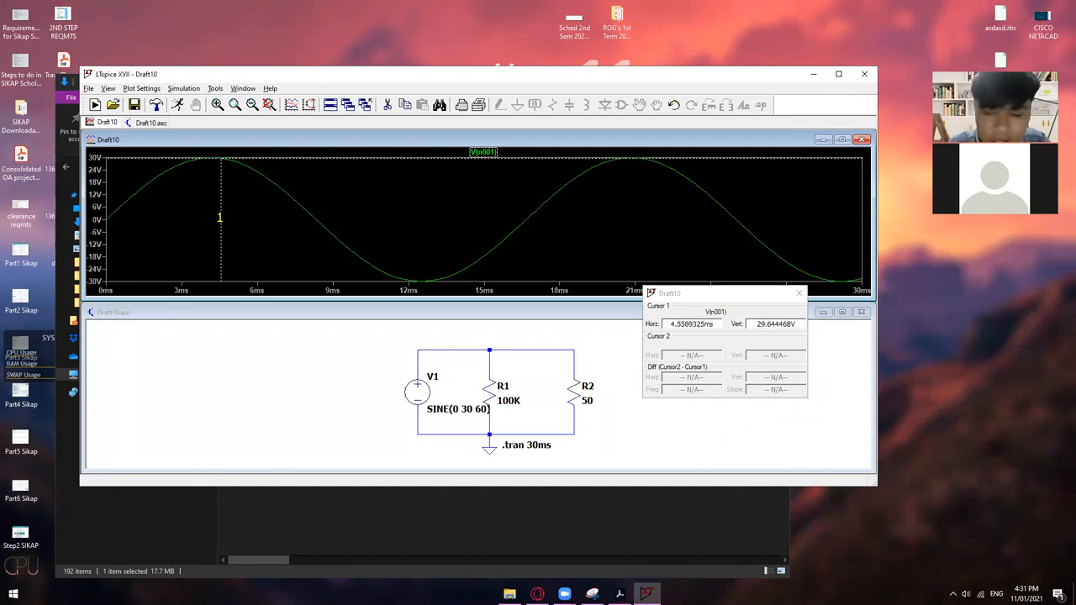
pyautogui.moveTo(220, 218); pyautogui.dragTo(215, 222)
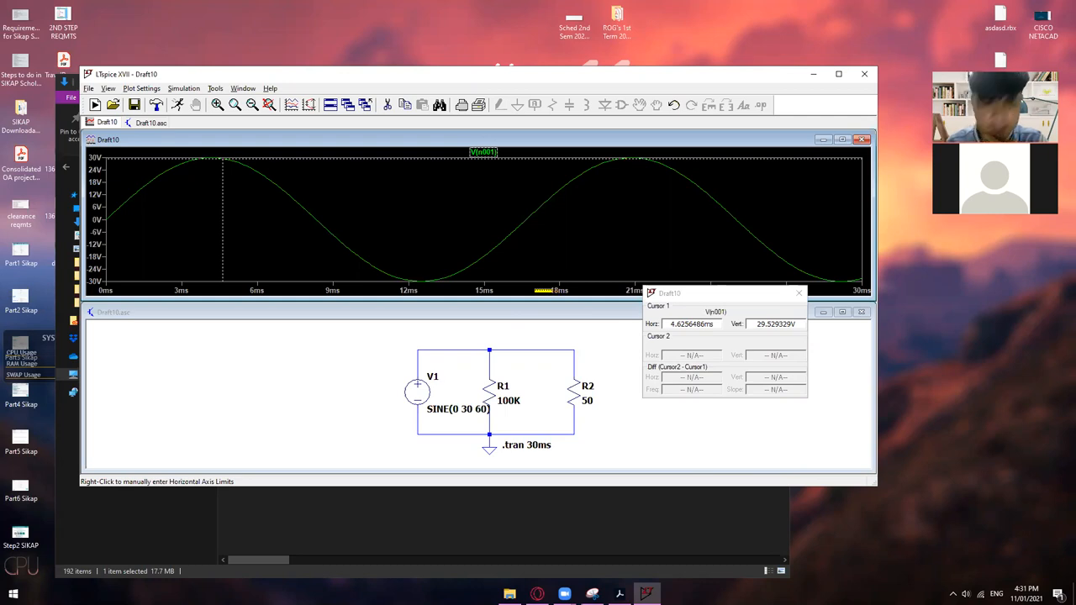
pyautogui.click(222, 205)
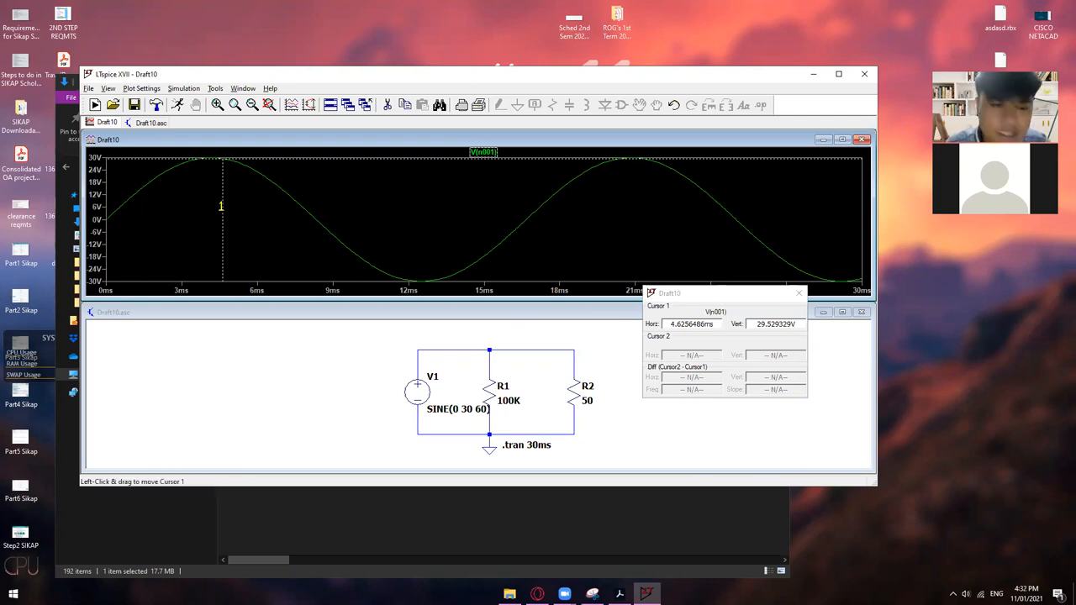
pyautogui.moveTo(211, 188)
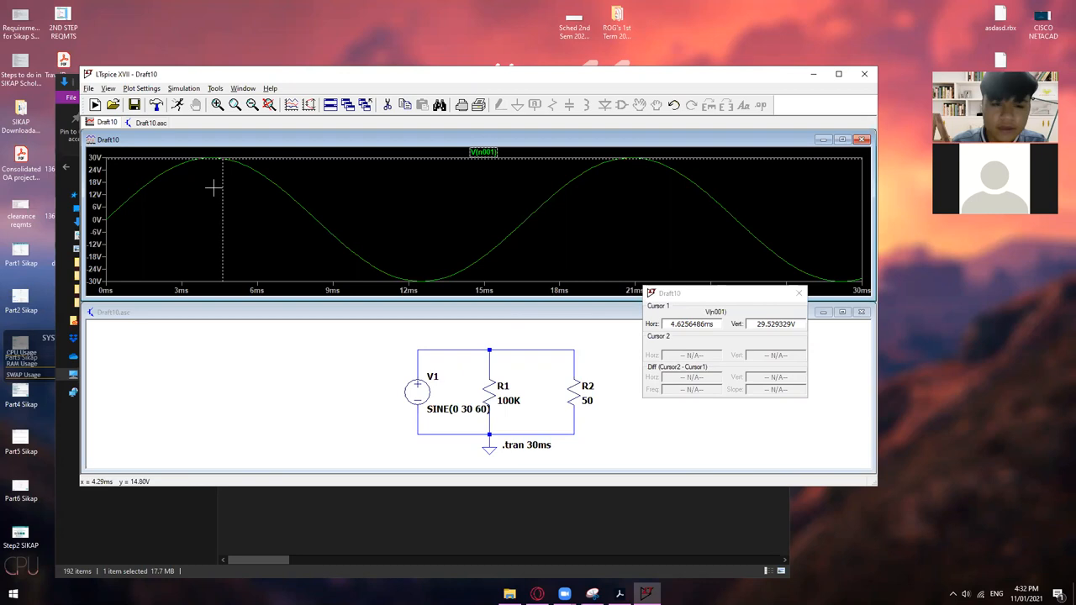
pyautogui.moveTo(591, 351)
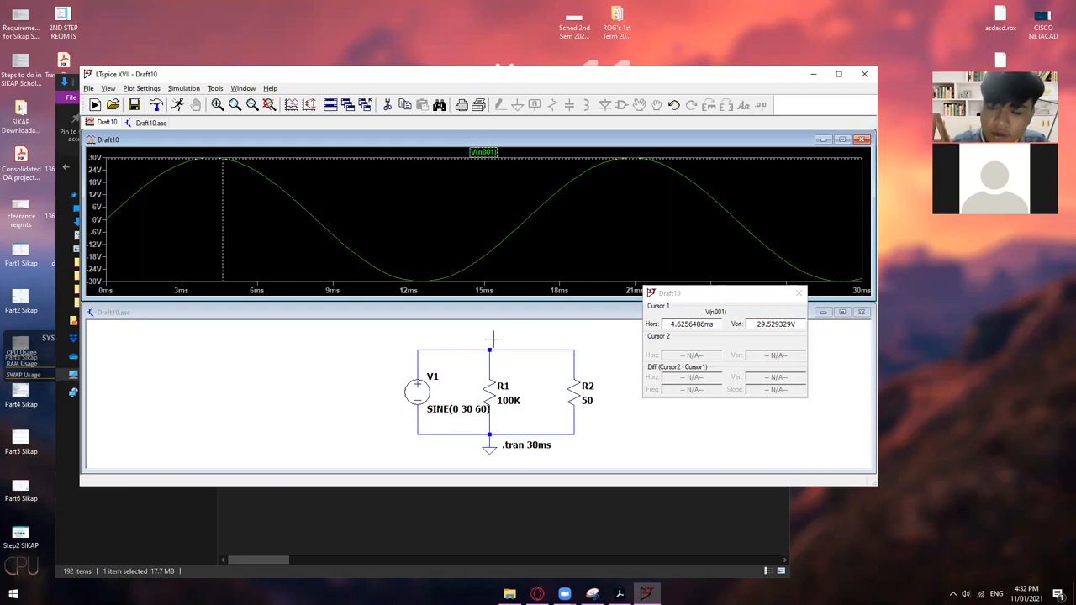
pyautogui.moveTo(491, 341)
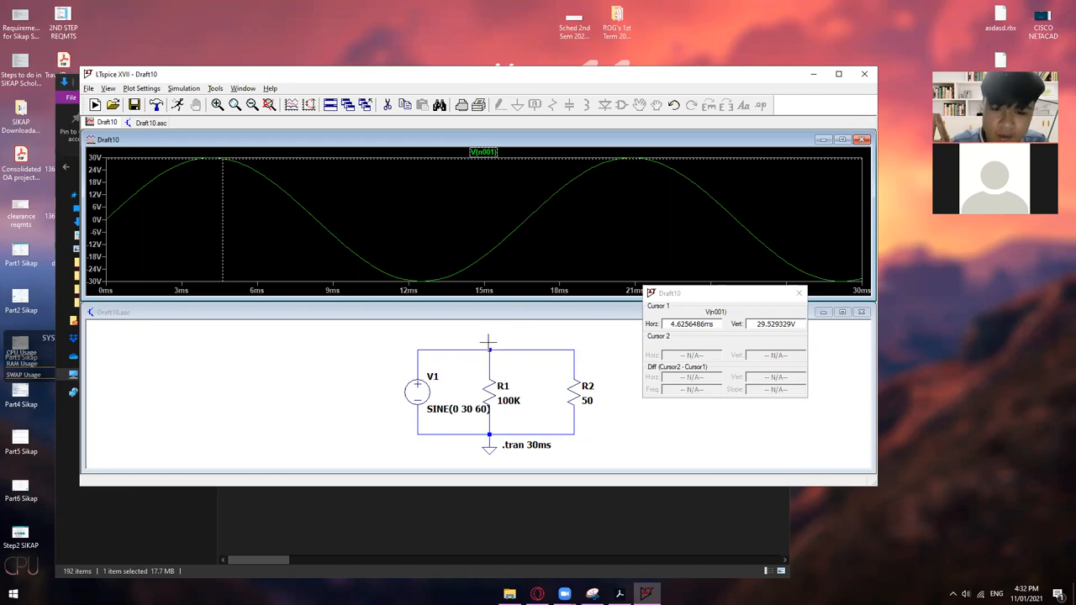
pyautogui.moveTo(543, 360)
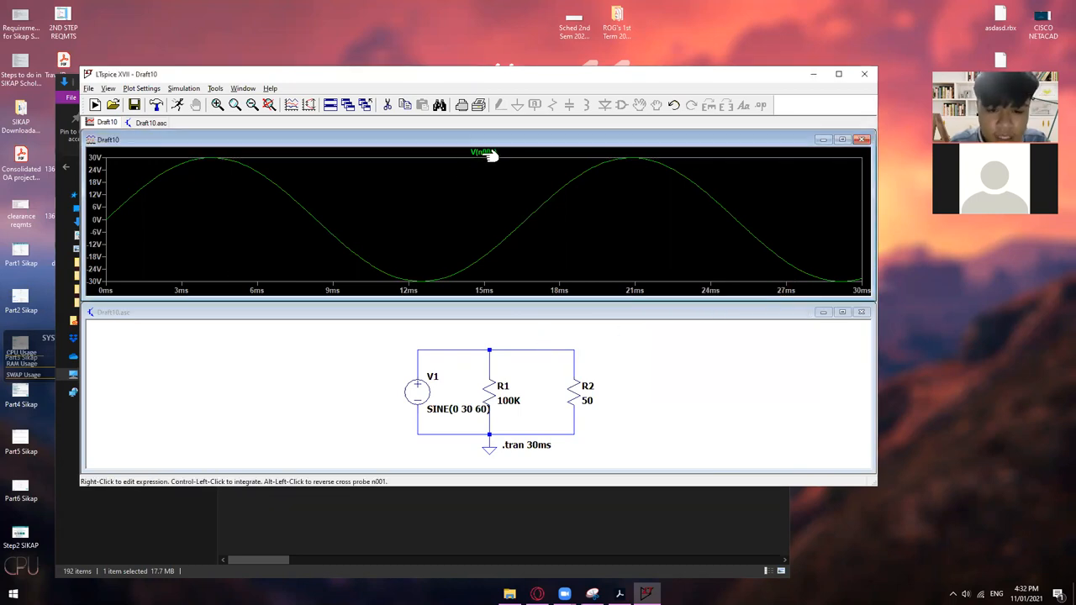
pyautogui.moveTo(494, 158)
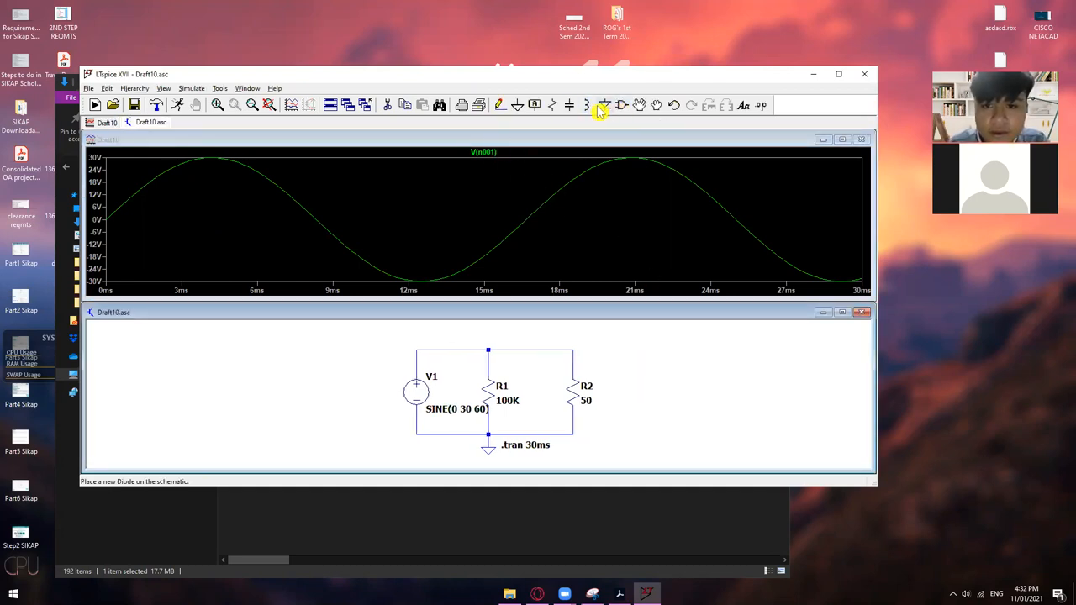
pyautogui.moveTo(578, 105)
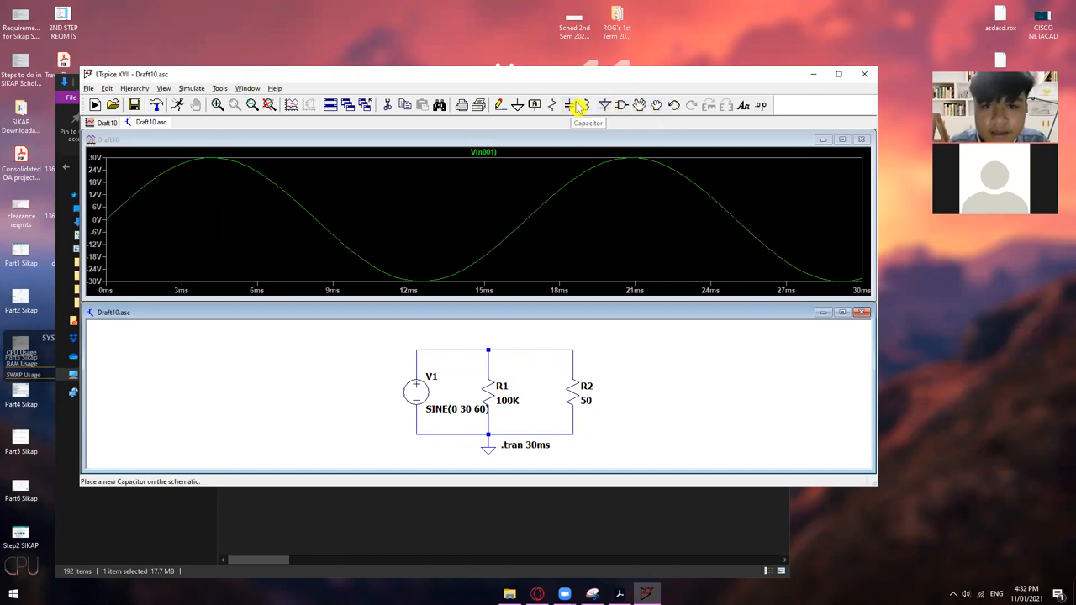
pyautogui.moveTo(618, 111)
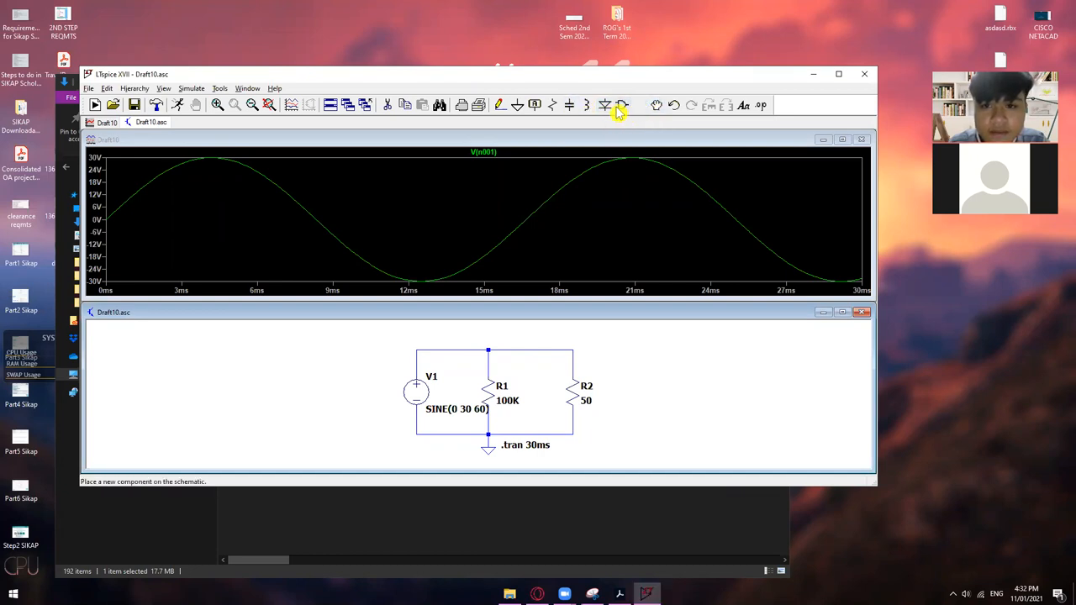
pyautogui.moveTo(605, 104)
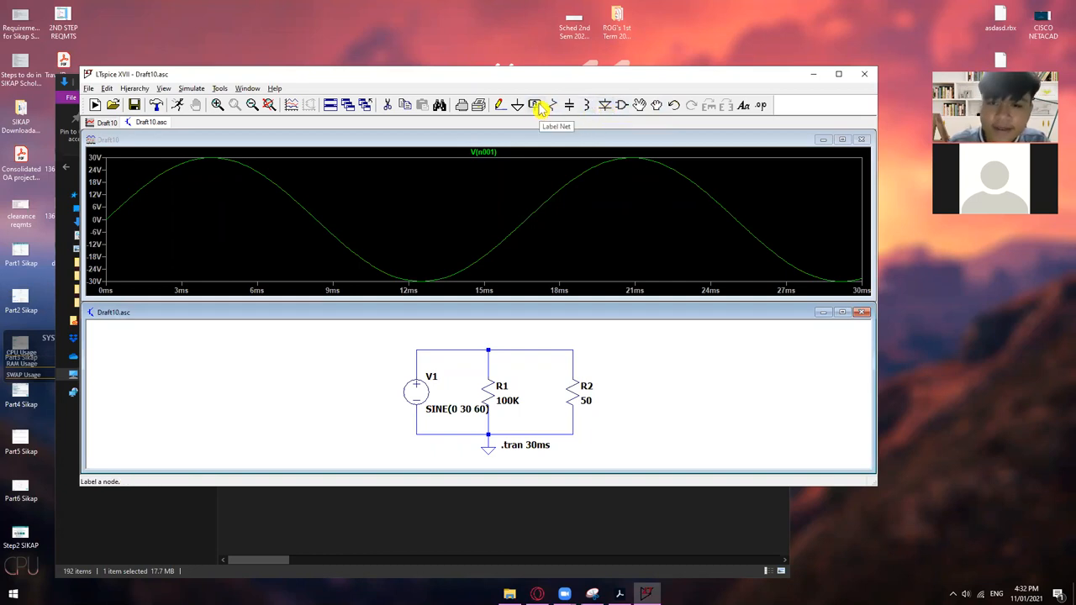
pyautogui.moveTo(535, 105)
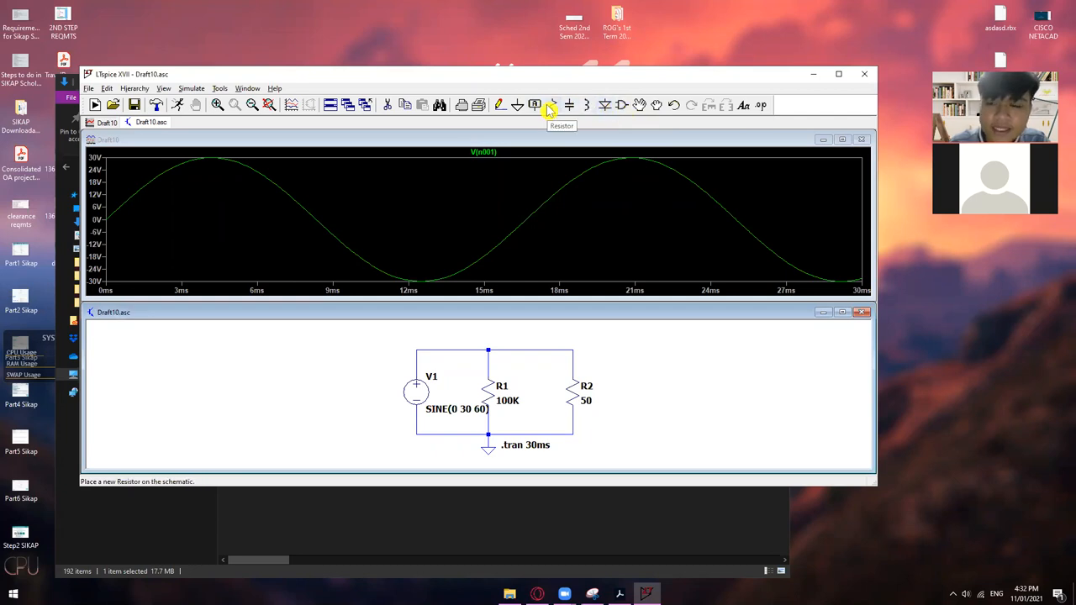
pyautogui.moveTo(535, 111)
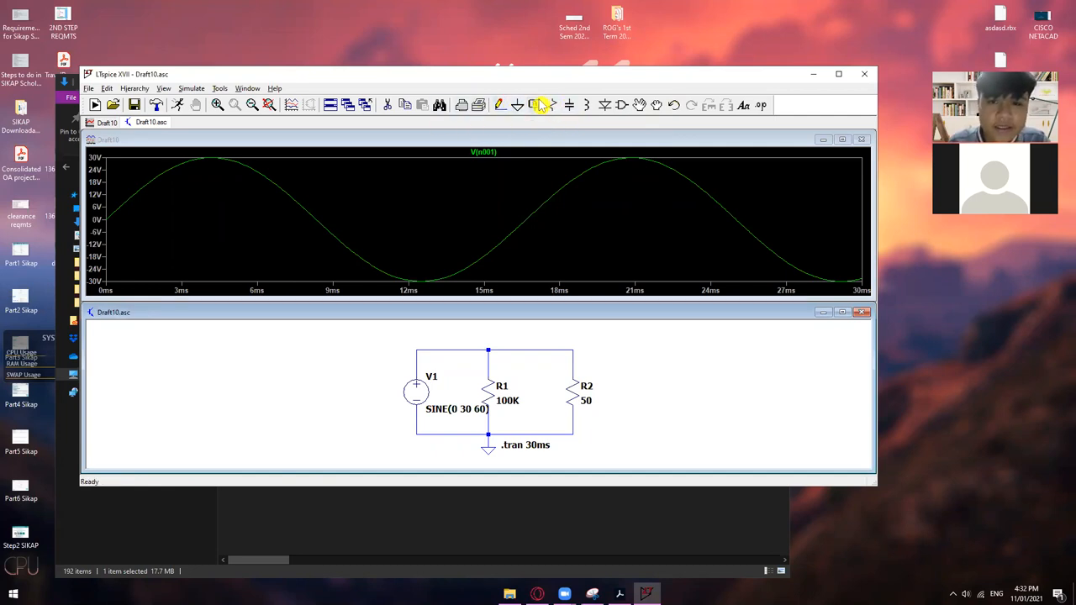
# Label the top node joining V1, R1 and R2 as N1 via the Label Net dialog.
pyautogui.click(534, 104)
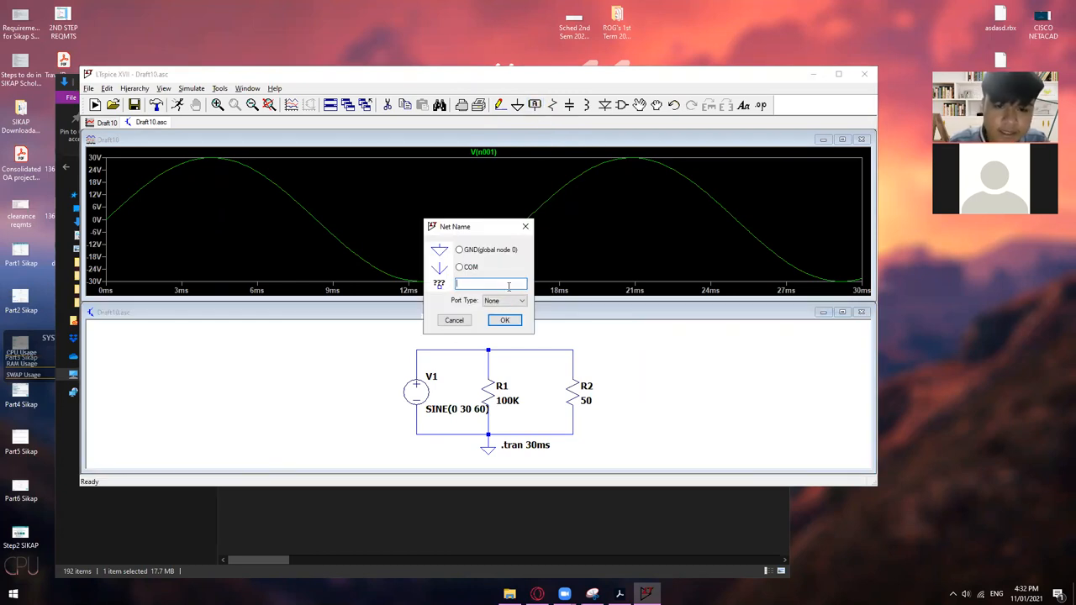
pyautogui.write('Volt')
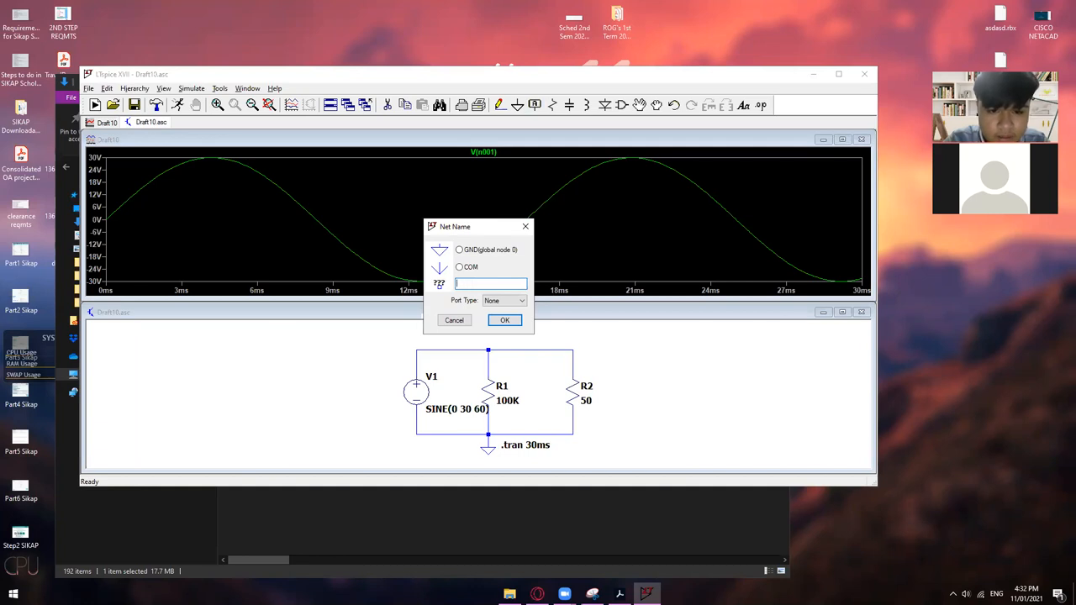
pyautogui.write('N1')
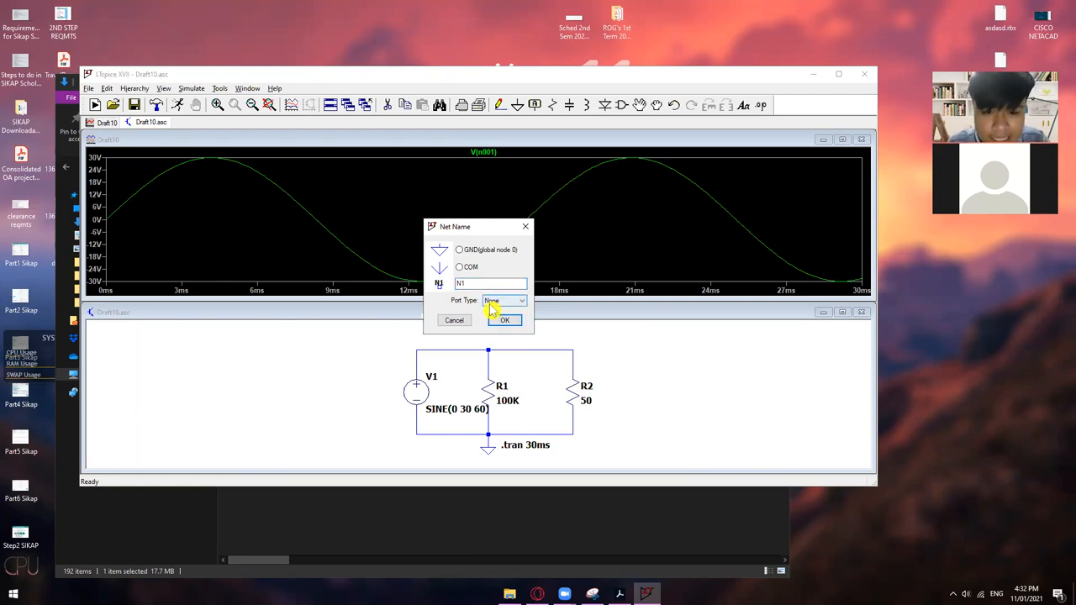
pyautogui.click(504, 319)
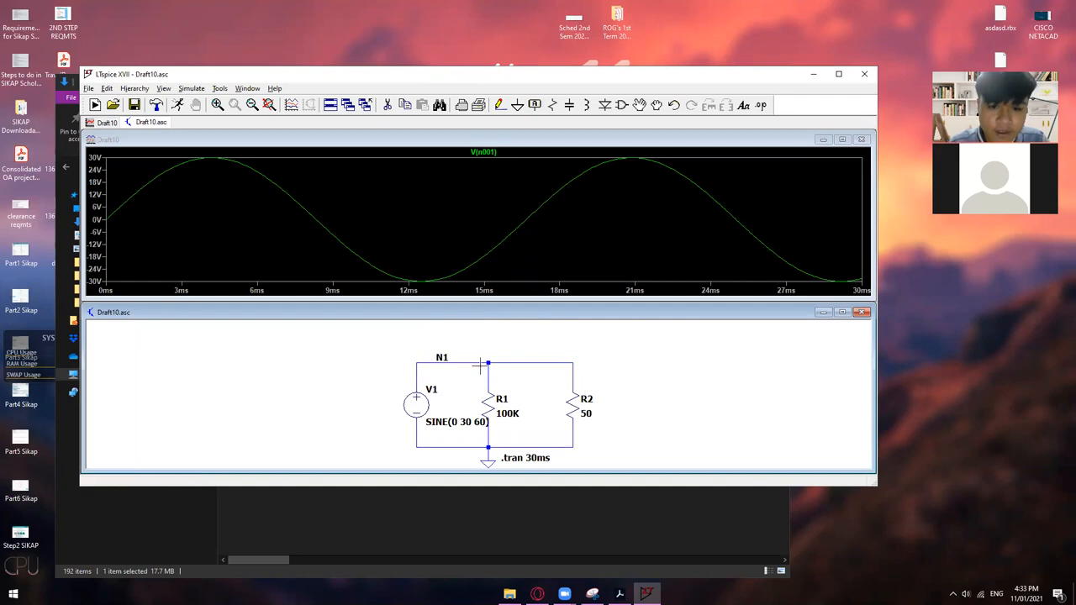
pyautogui.moveTo(168, 131)
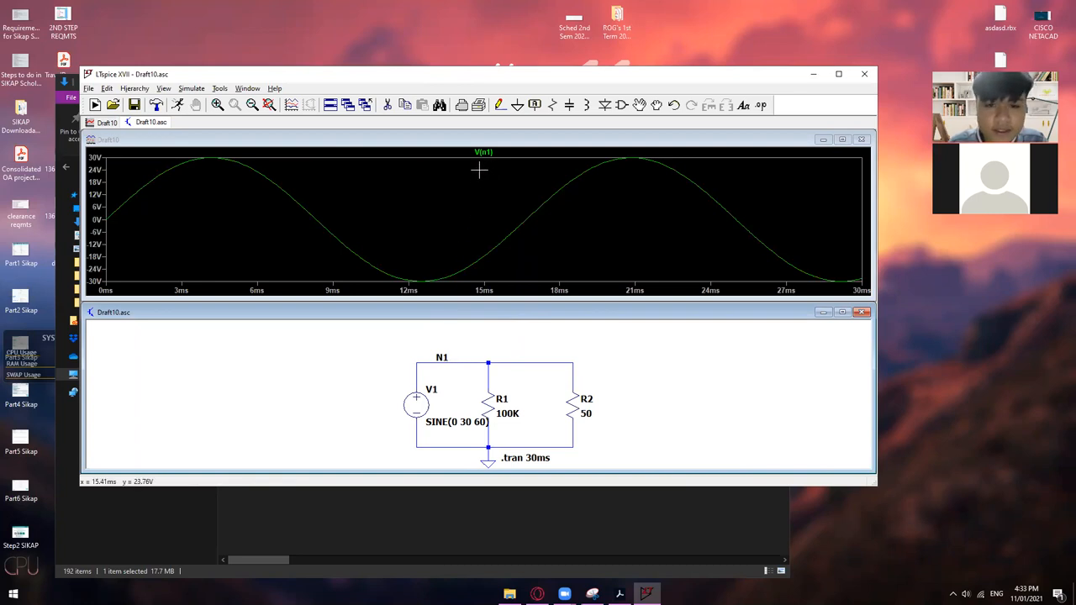
pyautogui.moveTo(451, 357)
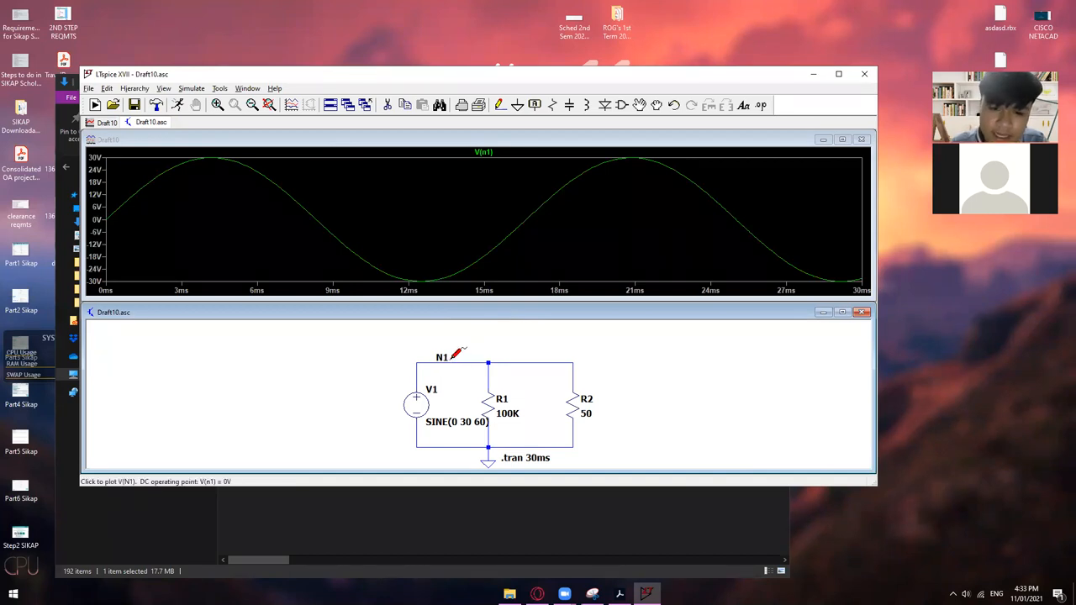
pyautogui.moveTo(578, 390)
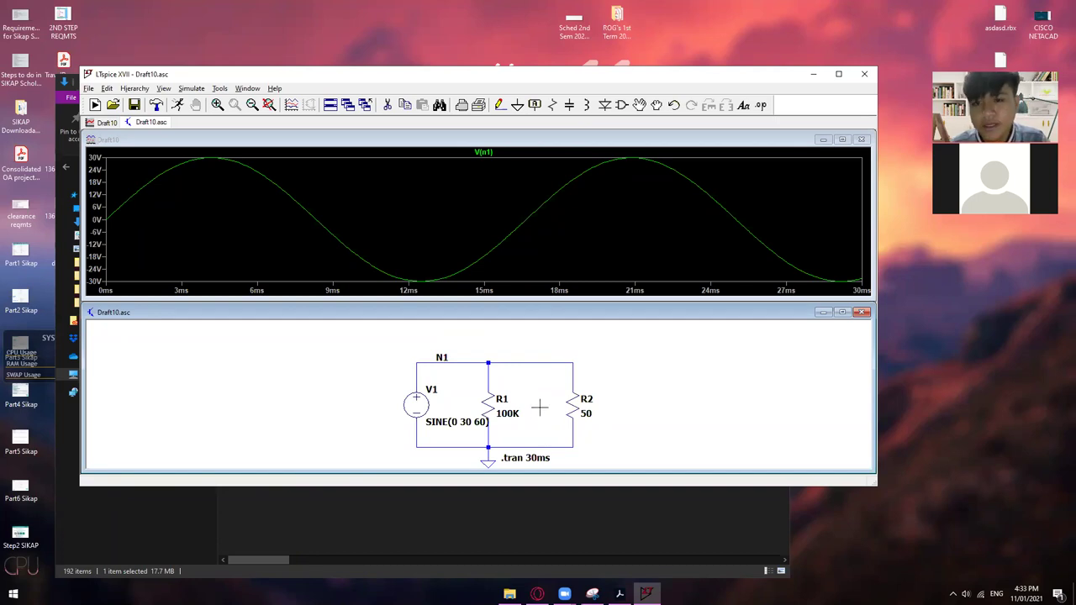
pyautogui.moveTo(548, 358)
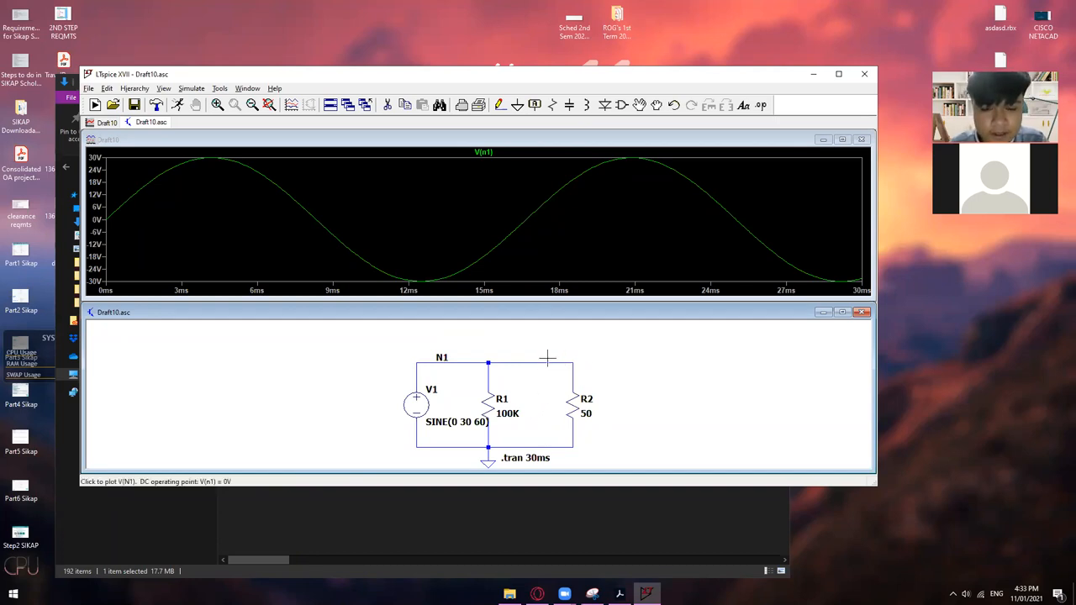
pyautogui.moveTo(484, 336)
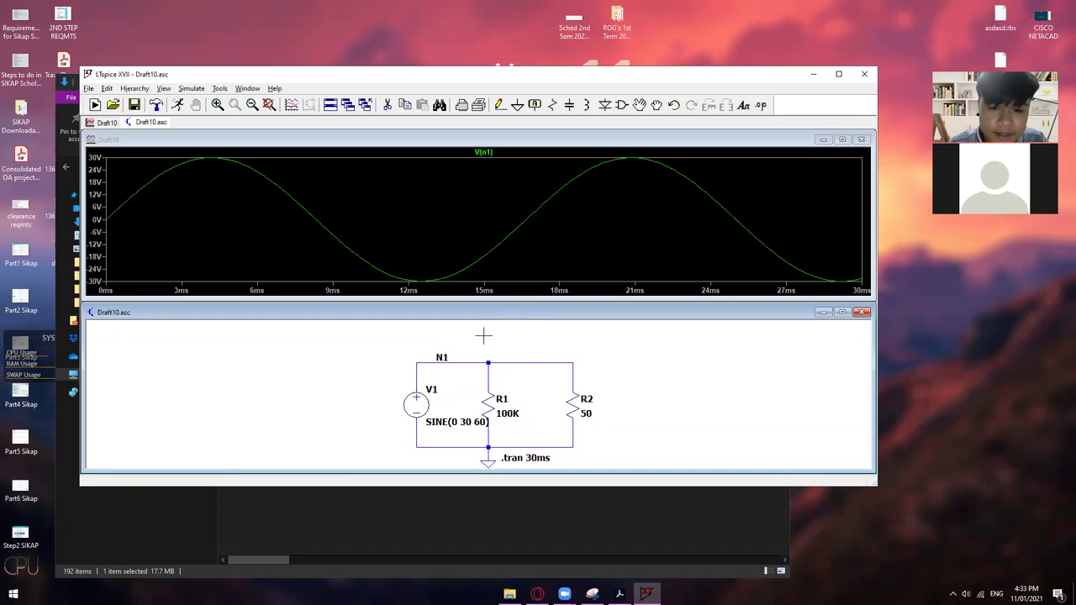
pyautogui.moveTo(473, 363)
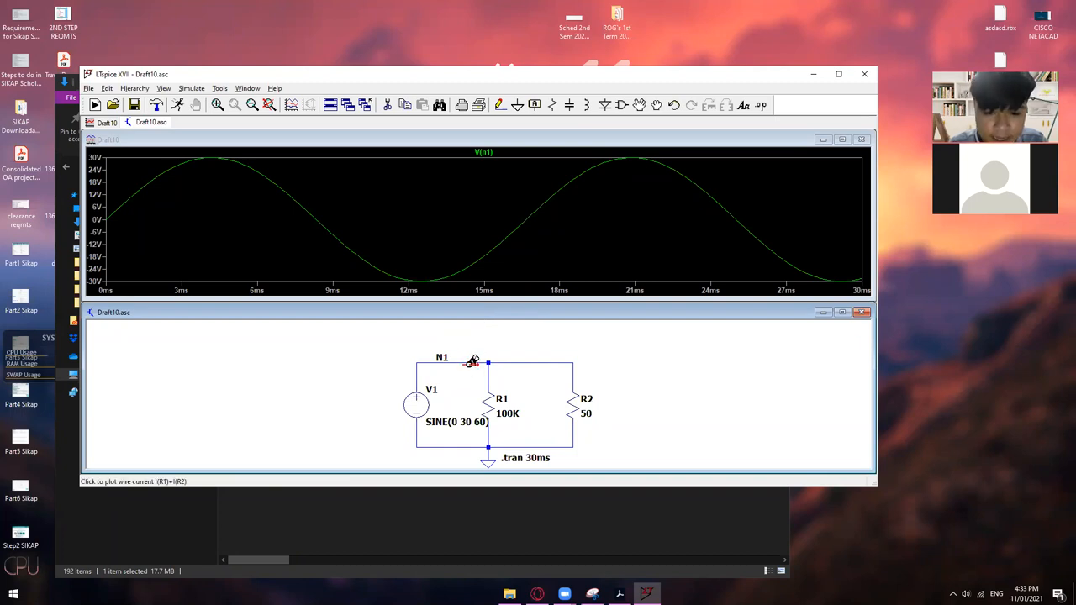
pyautogui.moveTo(462, 361)
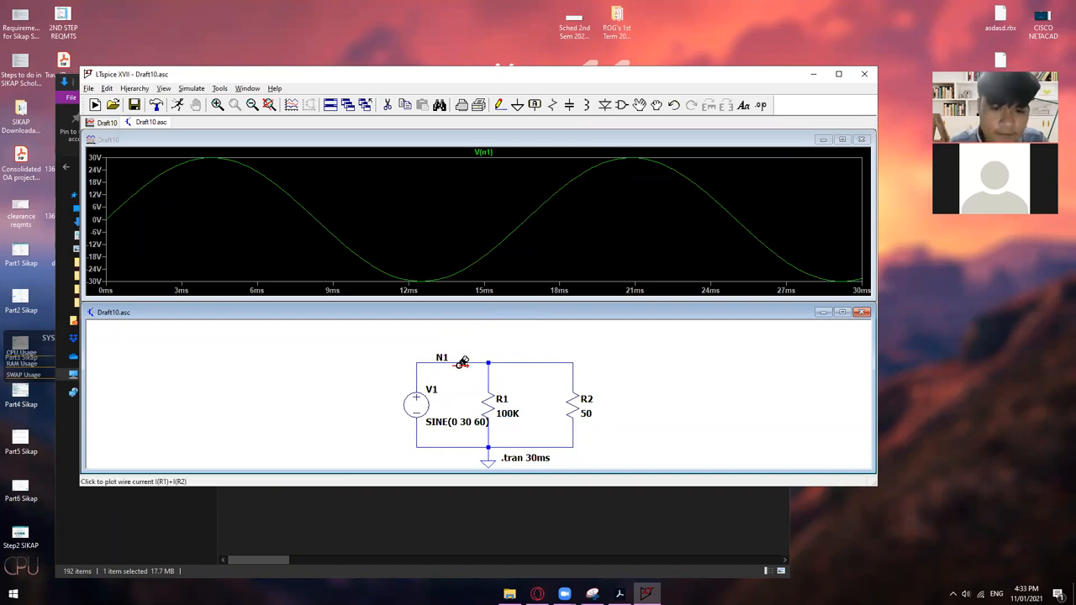
pyautogui.click(487, 363)
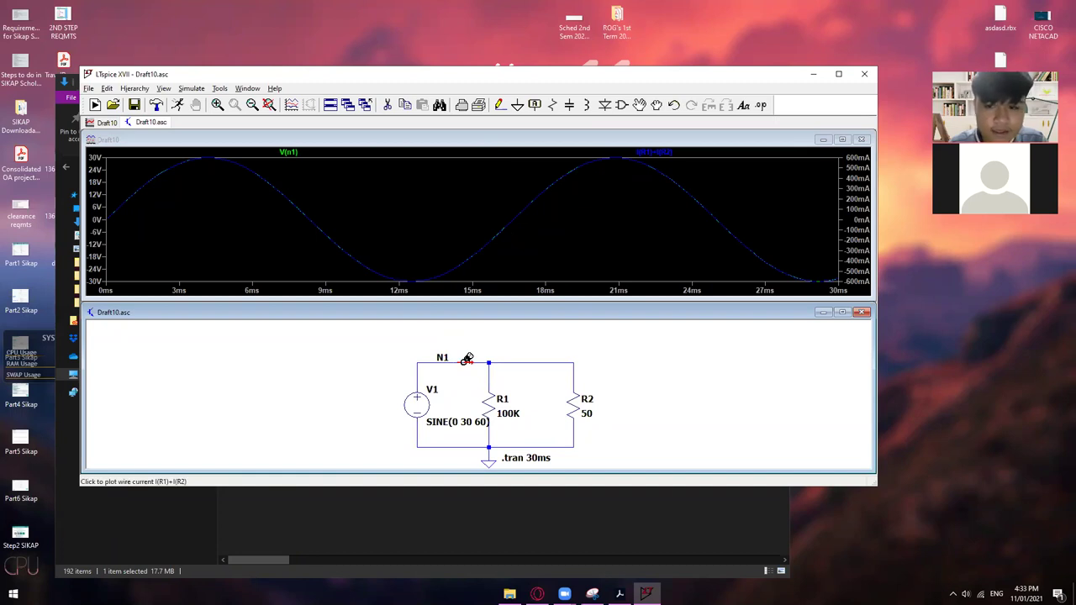
pyautogui.moveTo(454, 242)
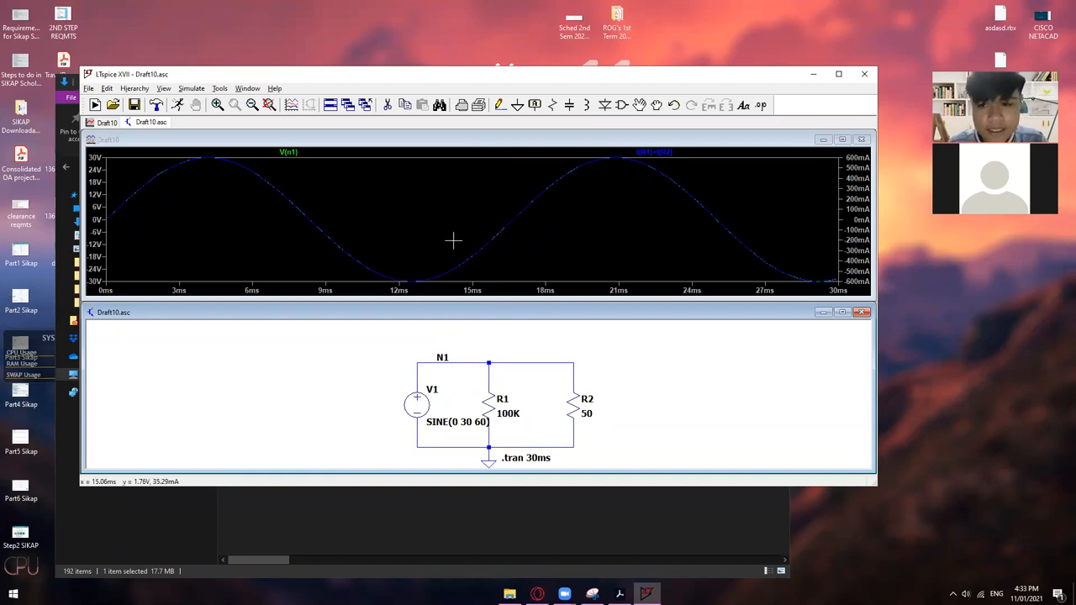
pyautogui.moveTo(346, 250)
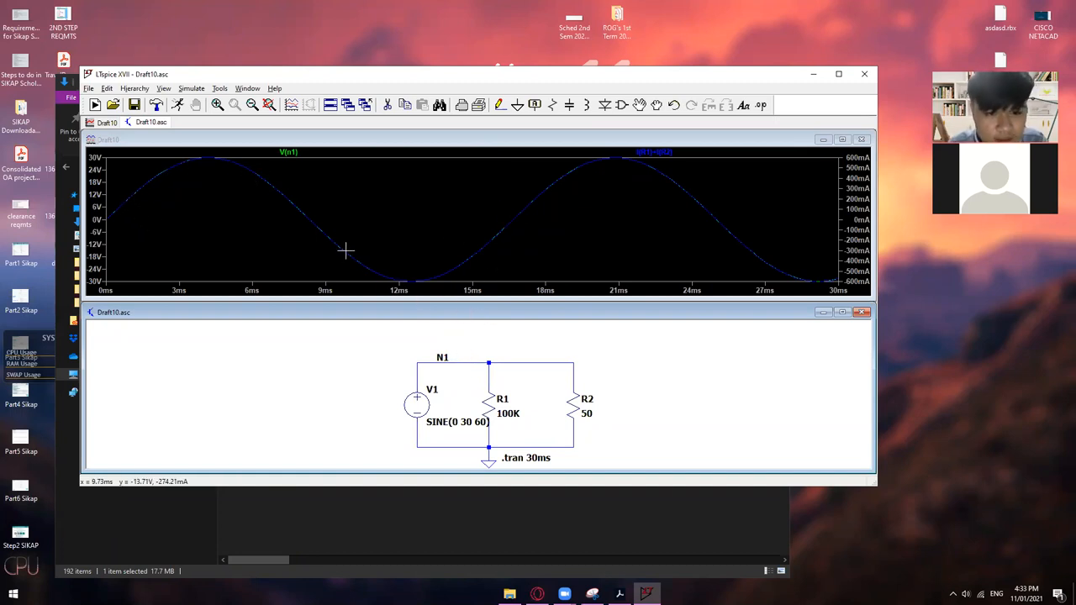
pyautogui.moveTo(326, 266)
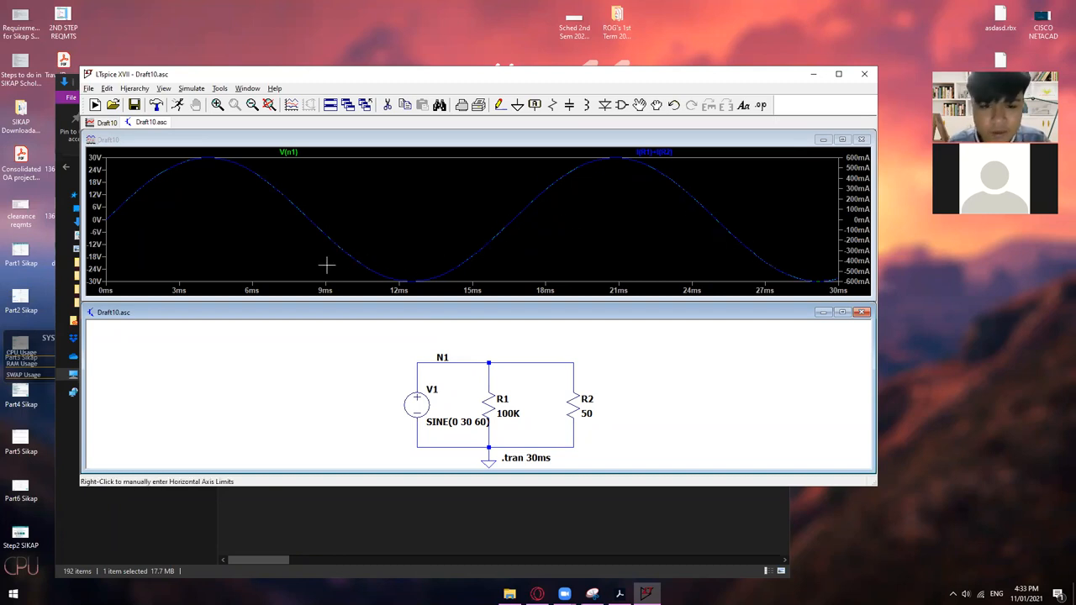
pyautogui.moveTo(756, 238)
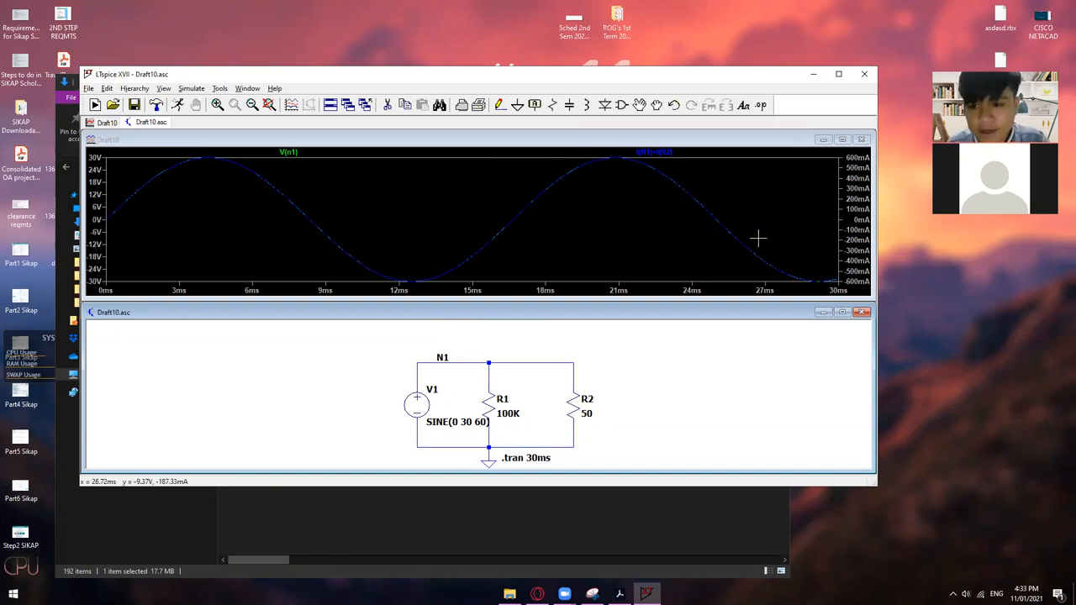
pyautogui.moveTo(834, 156)
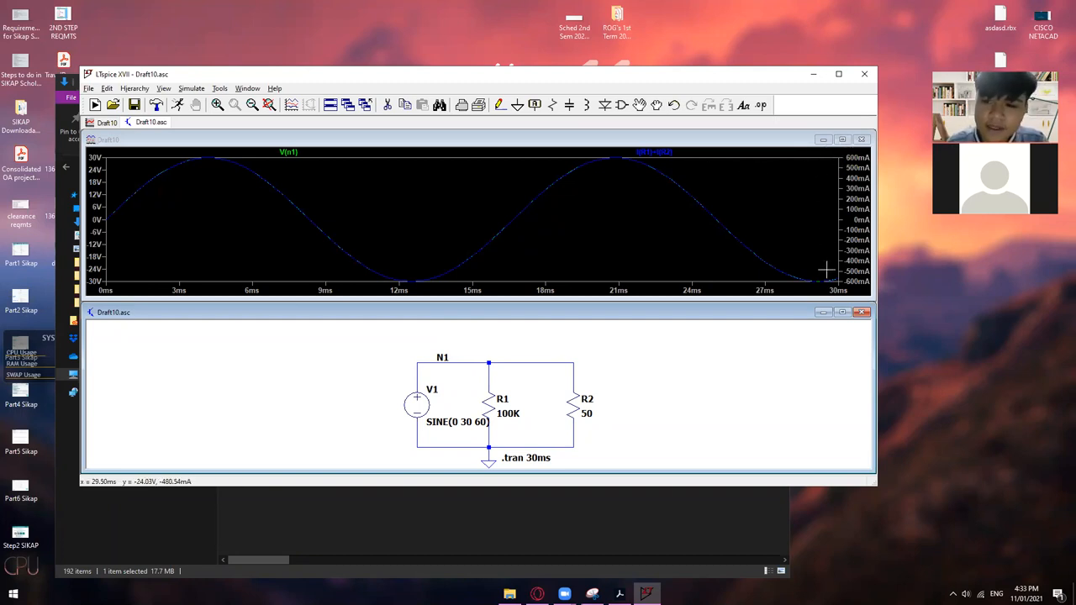
pyautogui.moveTo(820, 272)
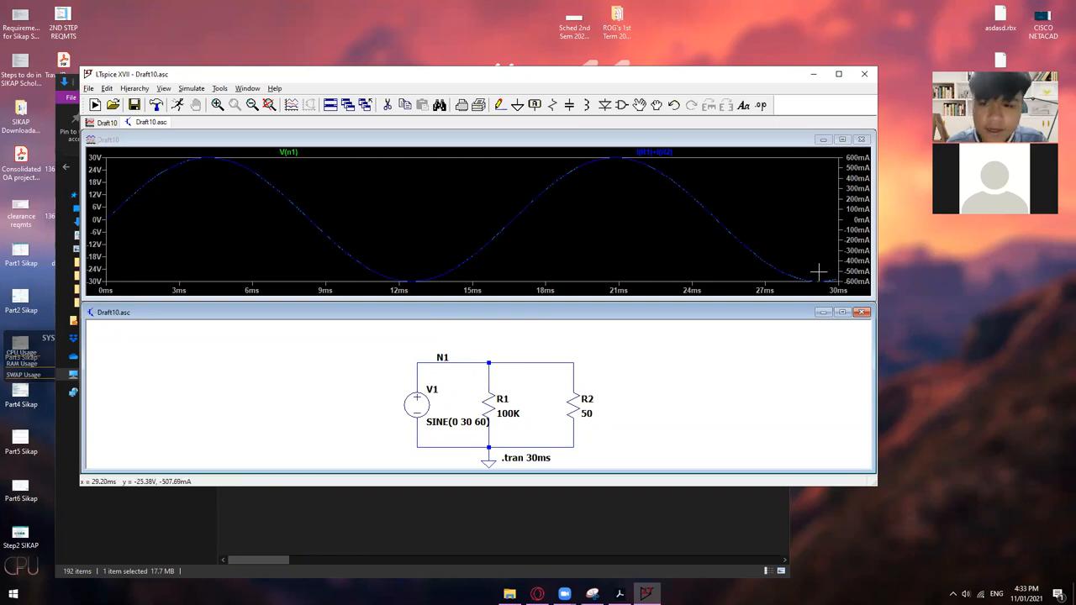
pyautogui.moveTo(832, 281)
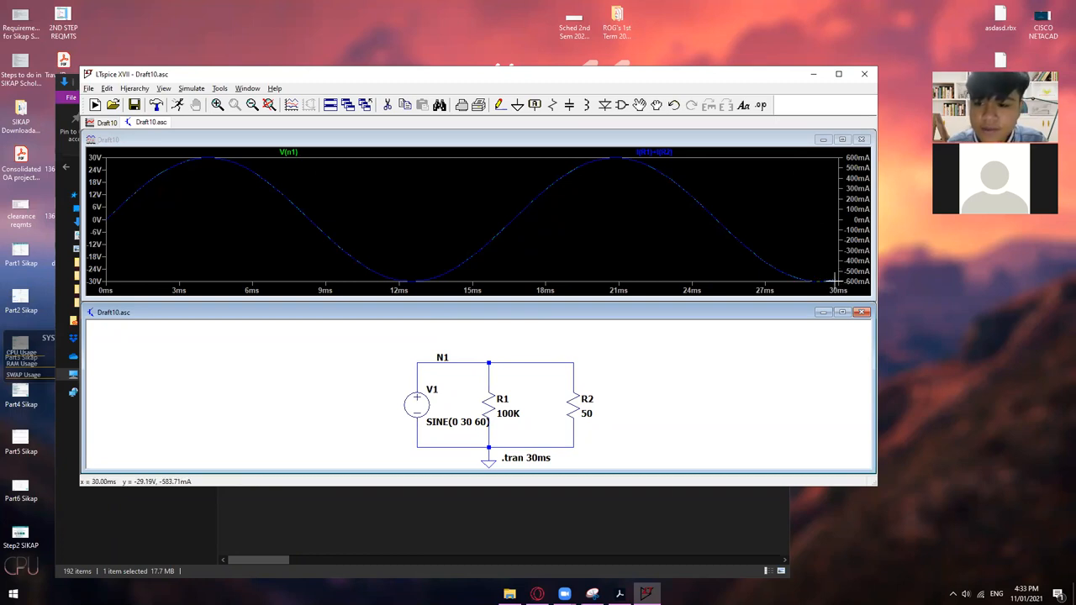
pyautogui.moveTo(838, 282)
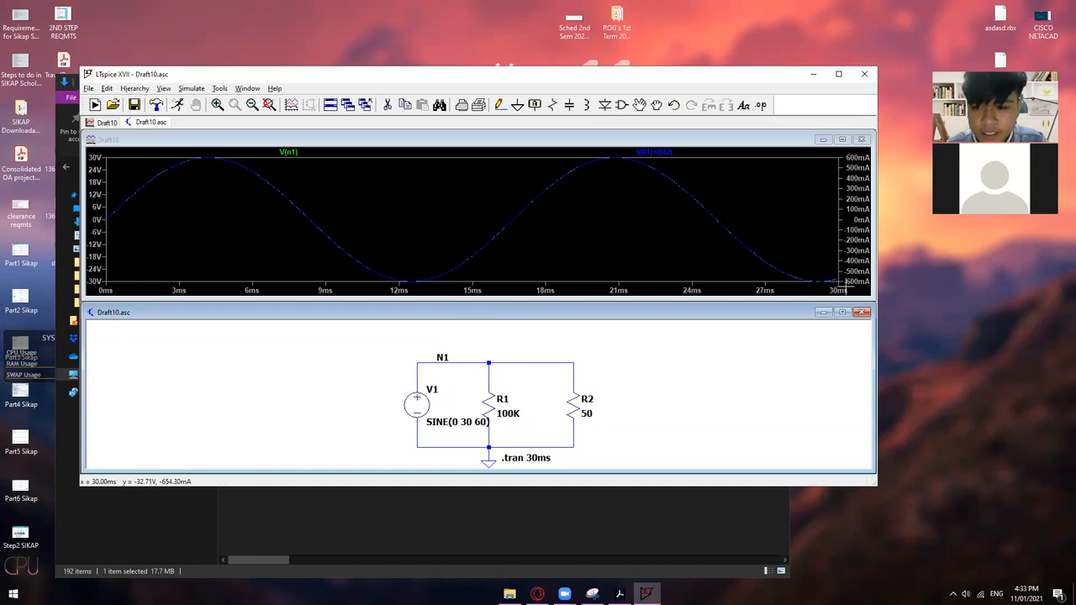
pyautogui.moveTo(790, 279)
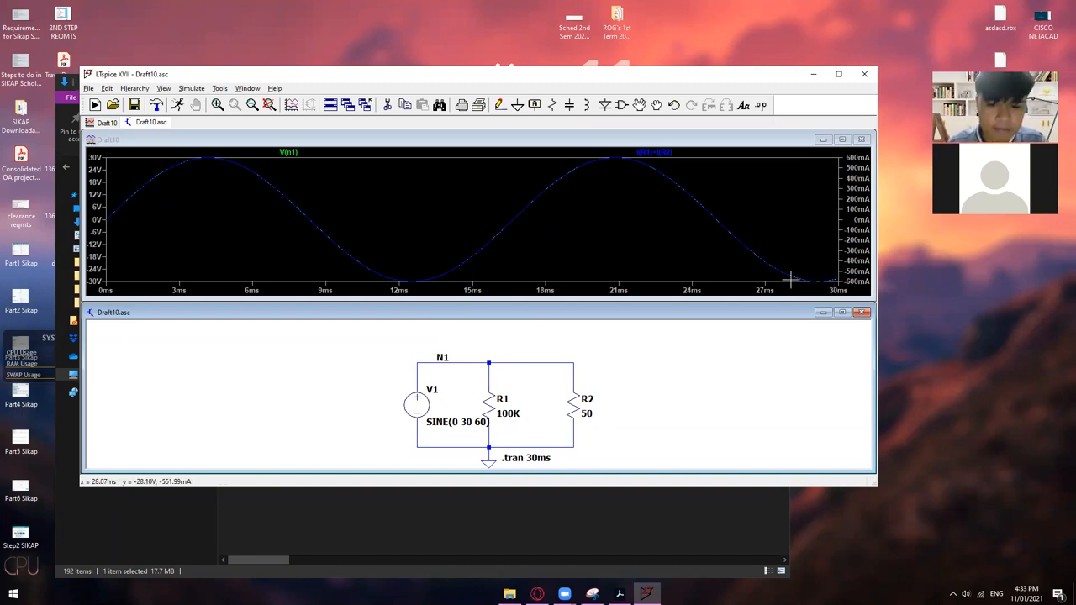
pyautogui.moveTo(786, 258)
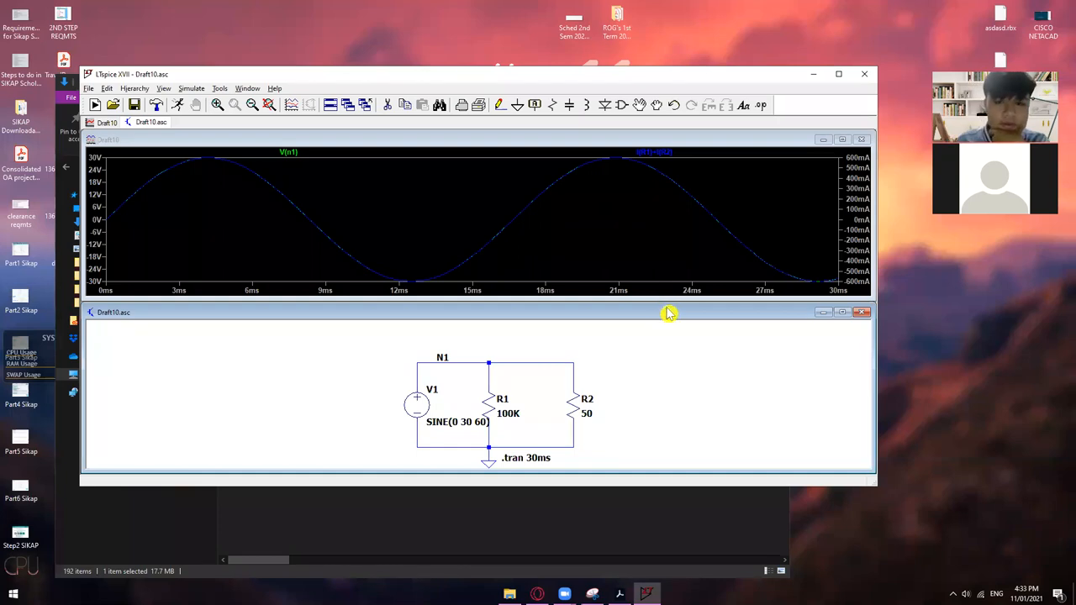
pyautogui.moveTo(658, 377)
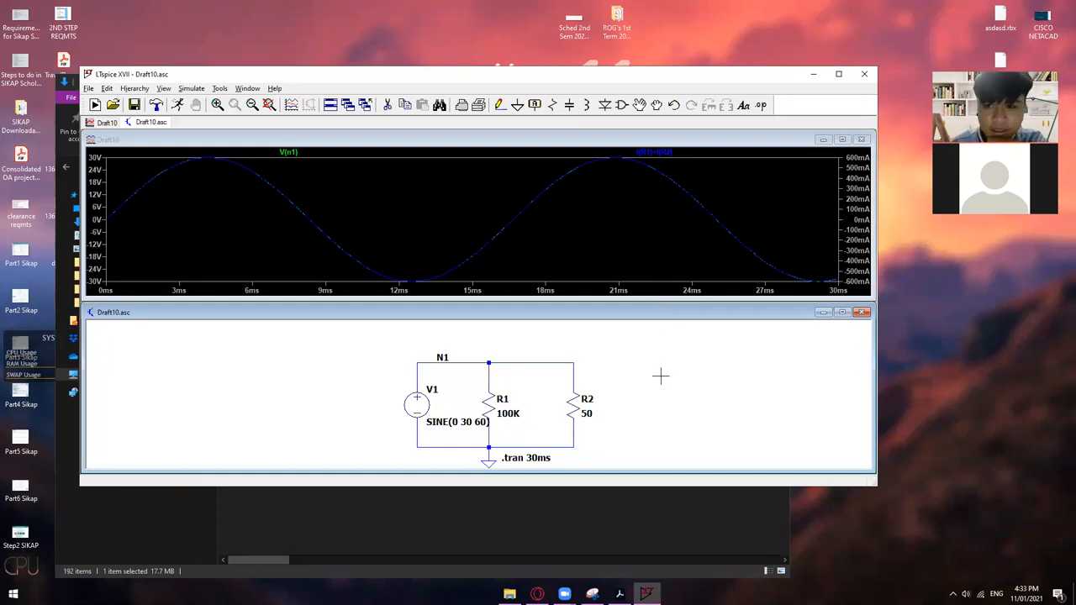
pyautogui.moveTo(664, 348)
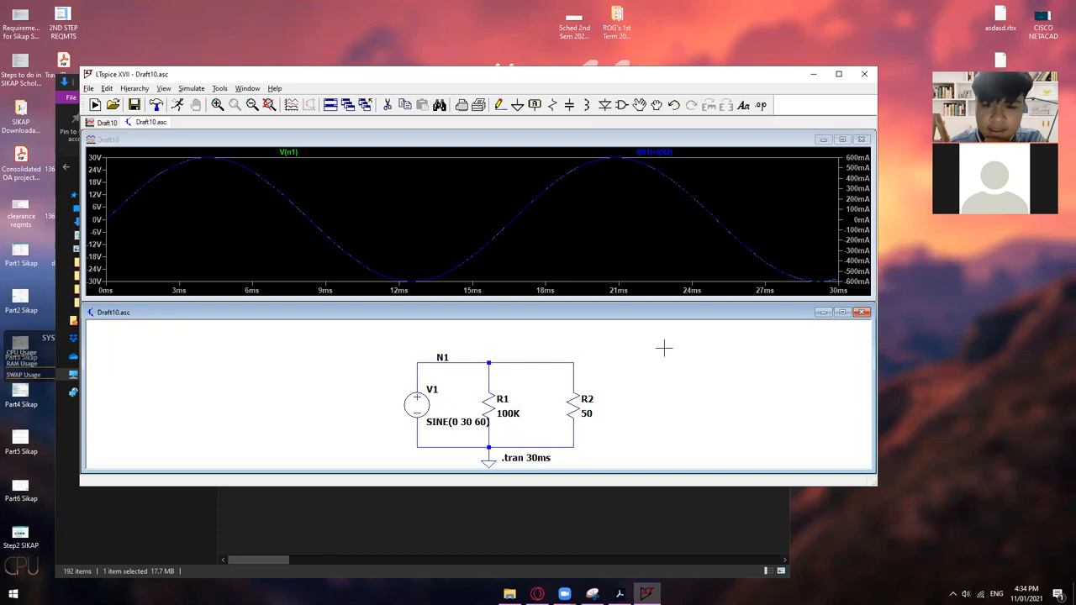
pyautogui.moveTo(665, 368)
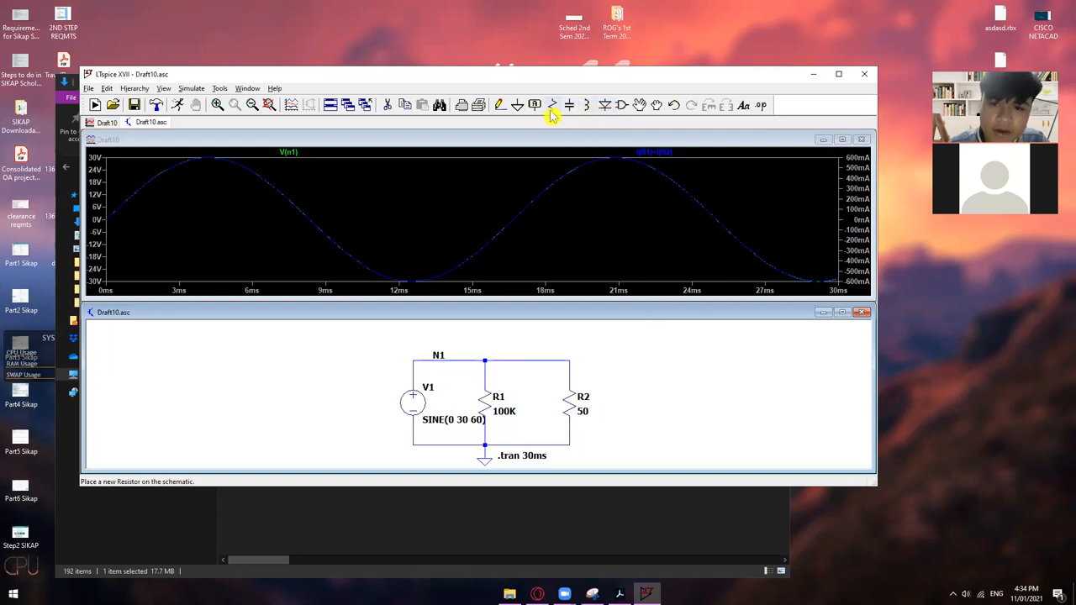
pyautogui.moveTo(568, 104)
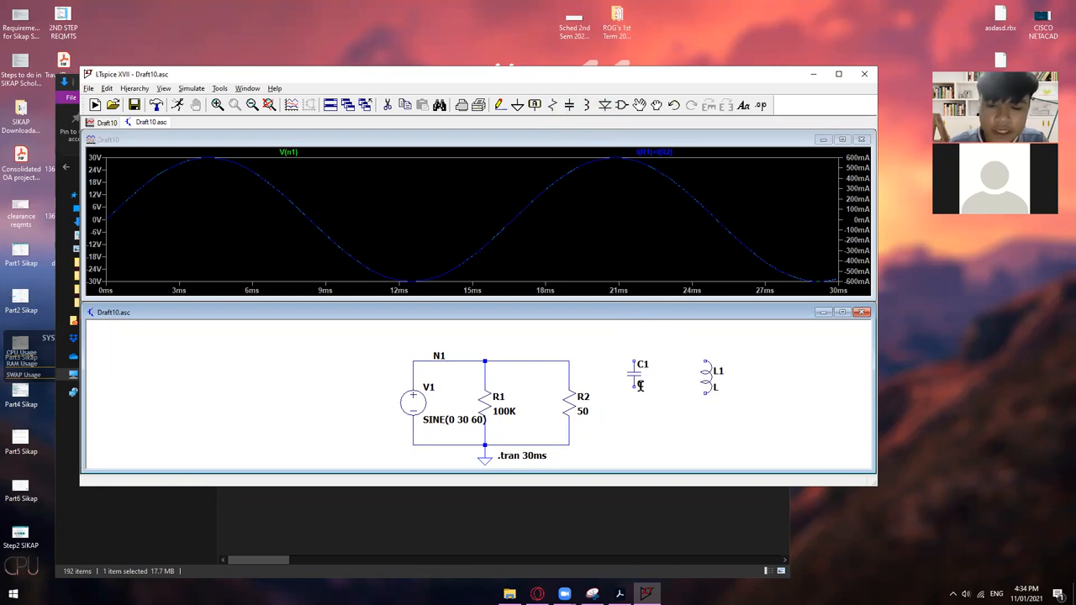
pyautogui.moveTo(642, 433)
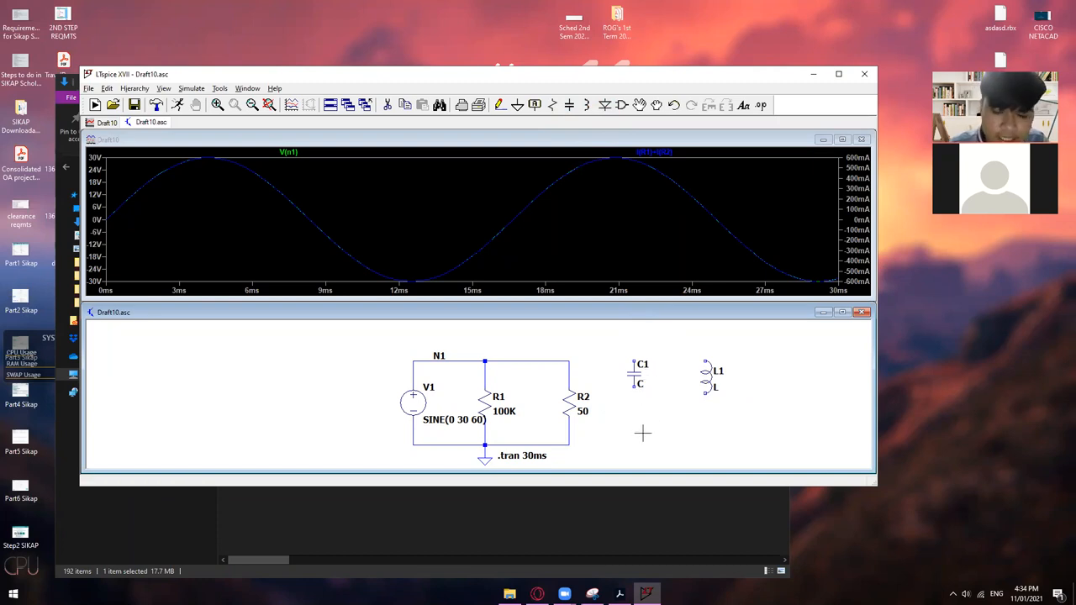
# Place capacitor C2 below C1 to the right of the resistor circuit.
pyautogui.click(637, 421)
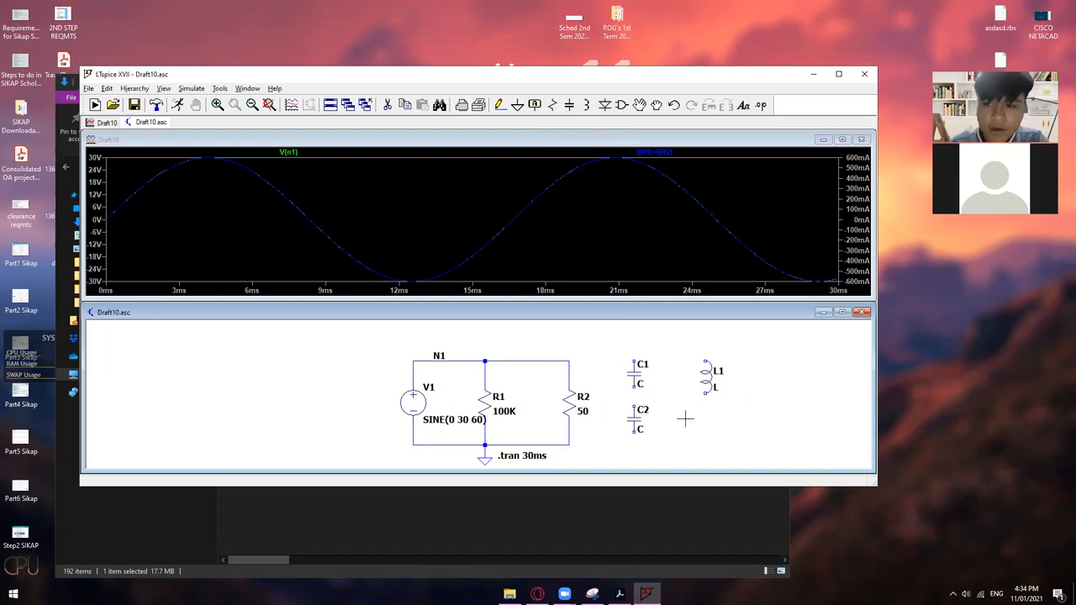
pyautogui.click(716, 417)
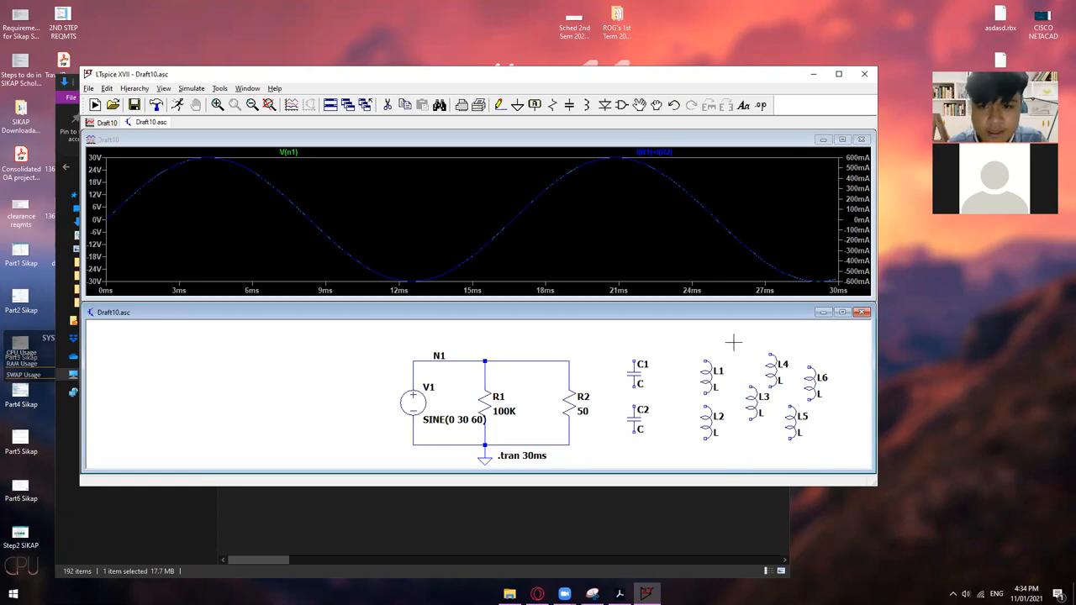
pyautogui.moveTo(750, 255)
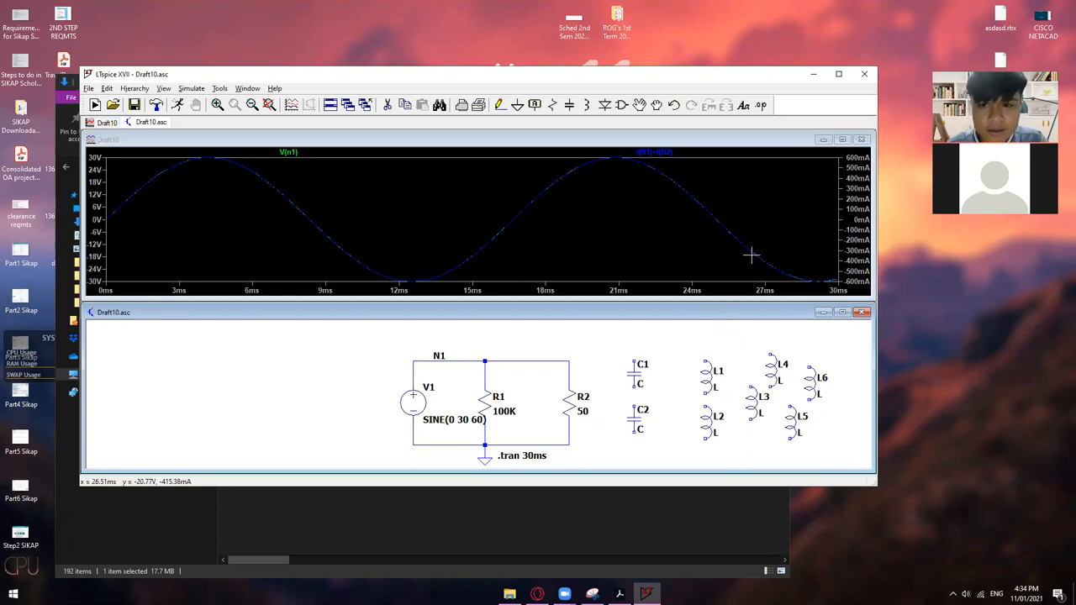
pyautogui.moveTo(639, 104)
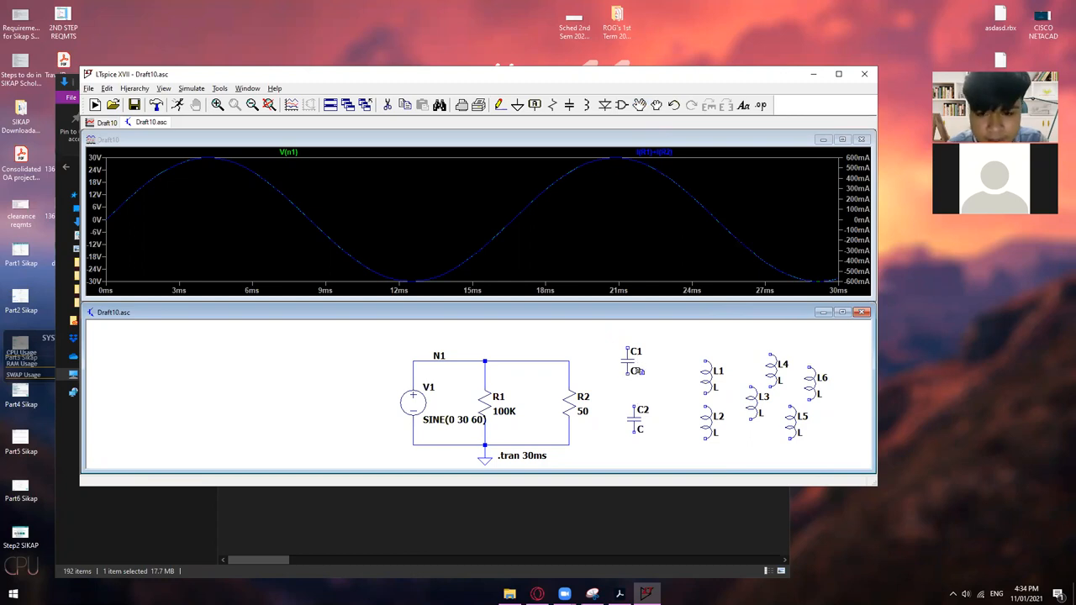
pyautogui.moveTo(632, 362)
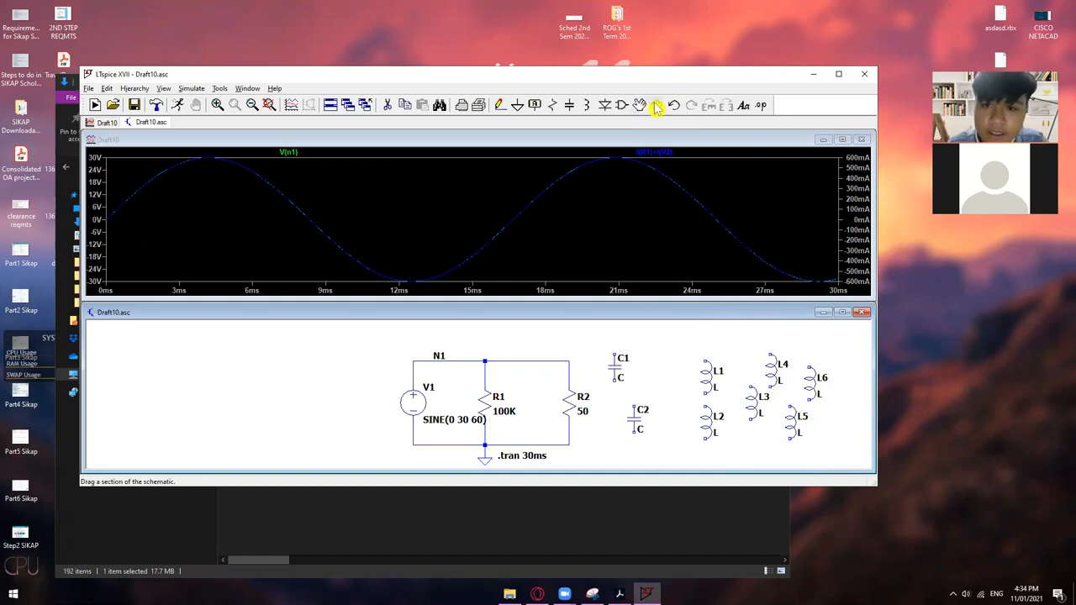
pyautogui.moveTo(659, 104)
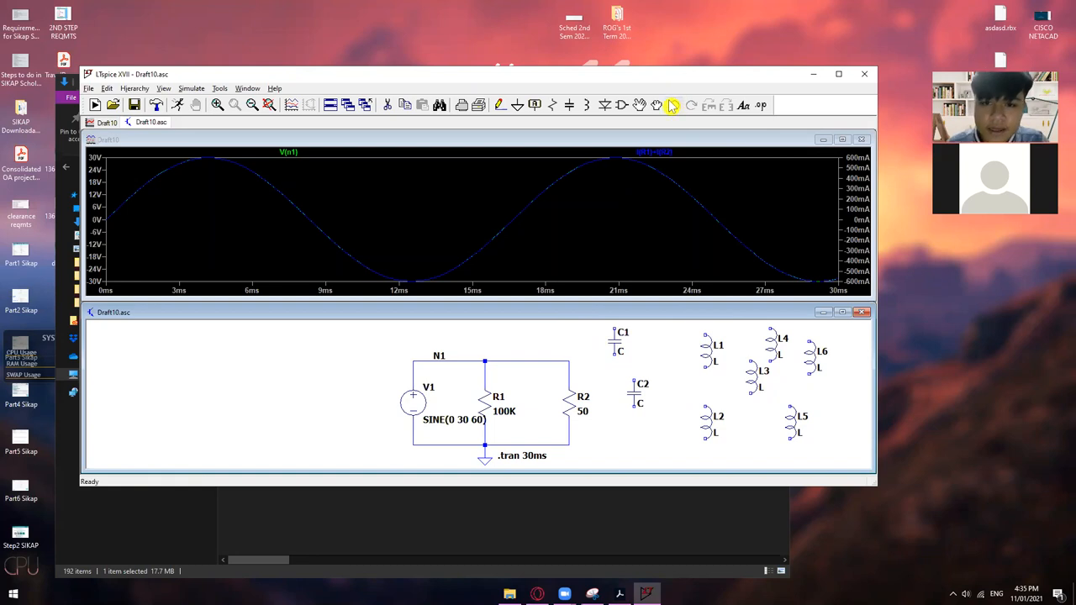
pyautogui.moveTo(672, 104)
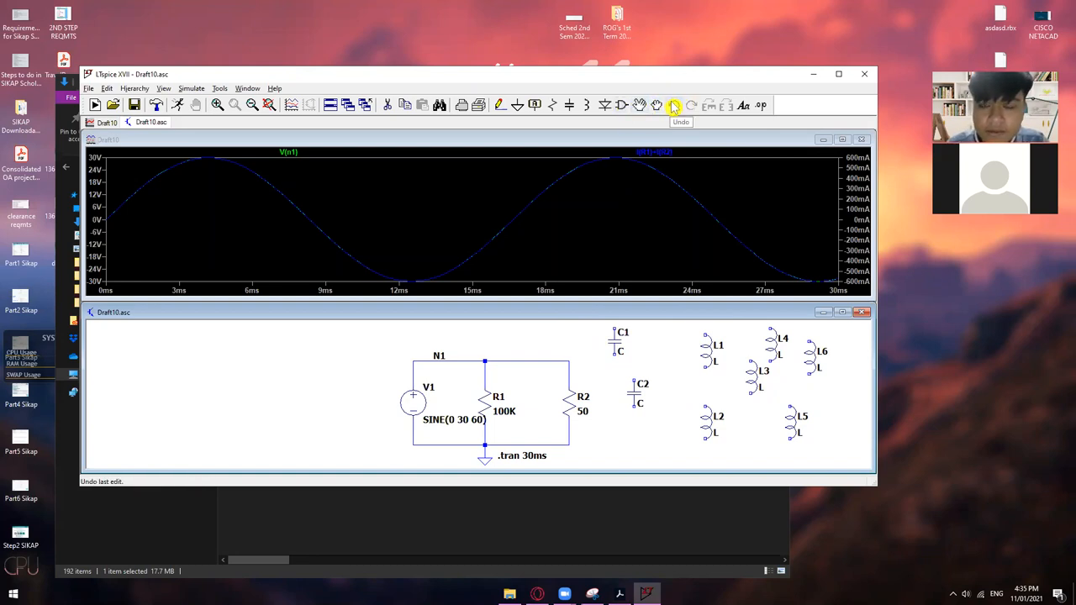
pyautogui.moveTo(673, 104)
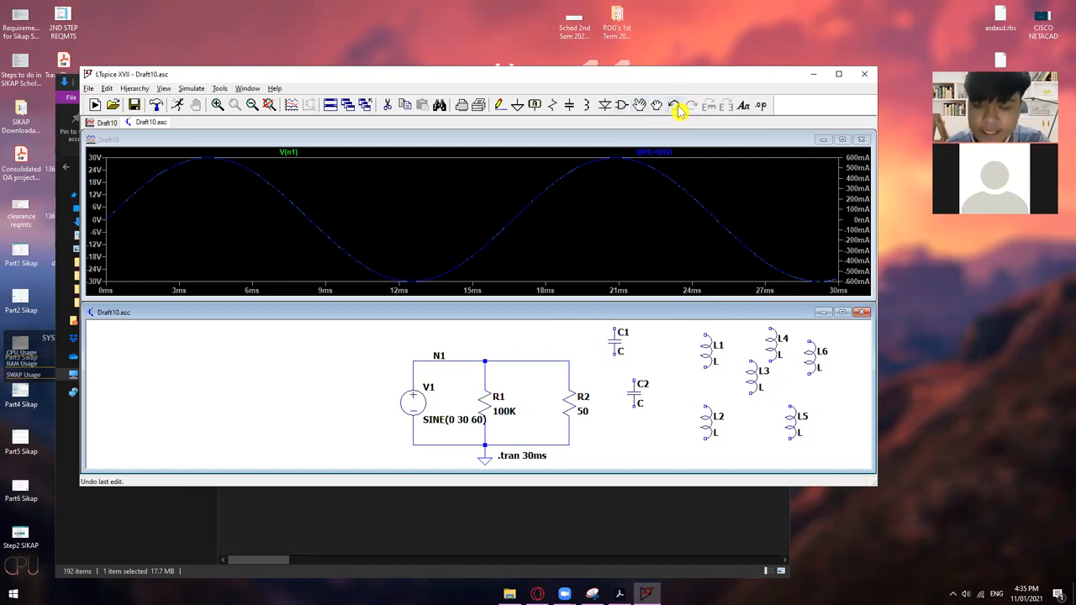
pyautogui.moveTo(675, 104)
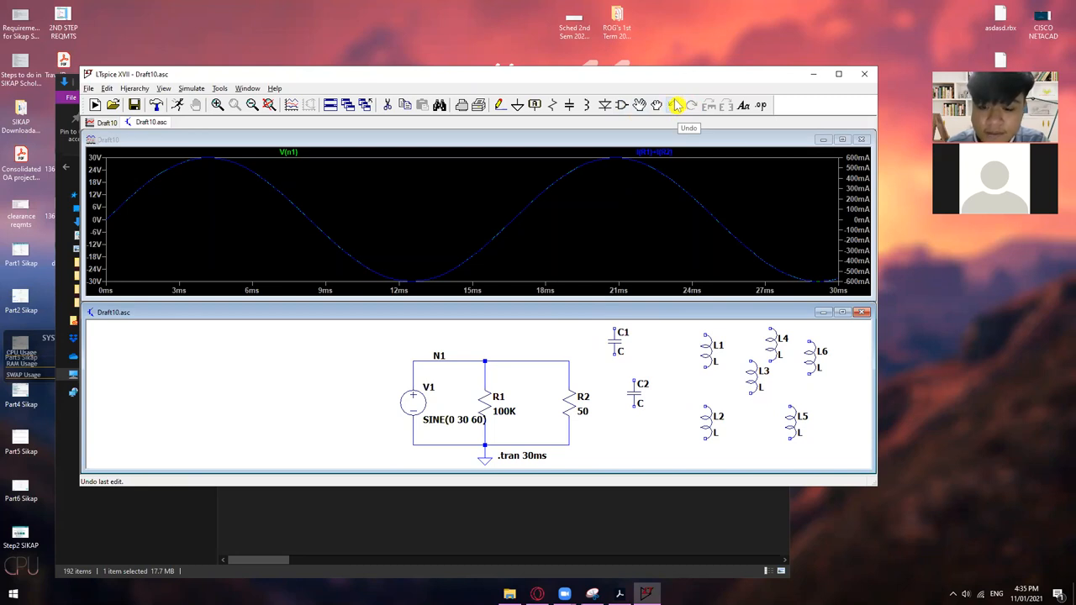
pyautogui.moveTo(676, 105)
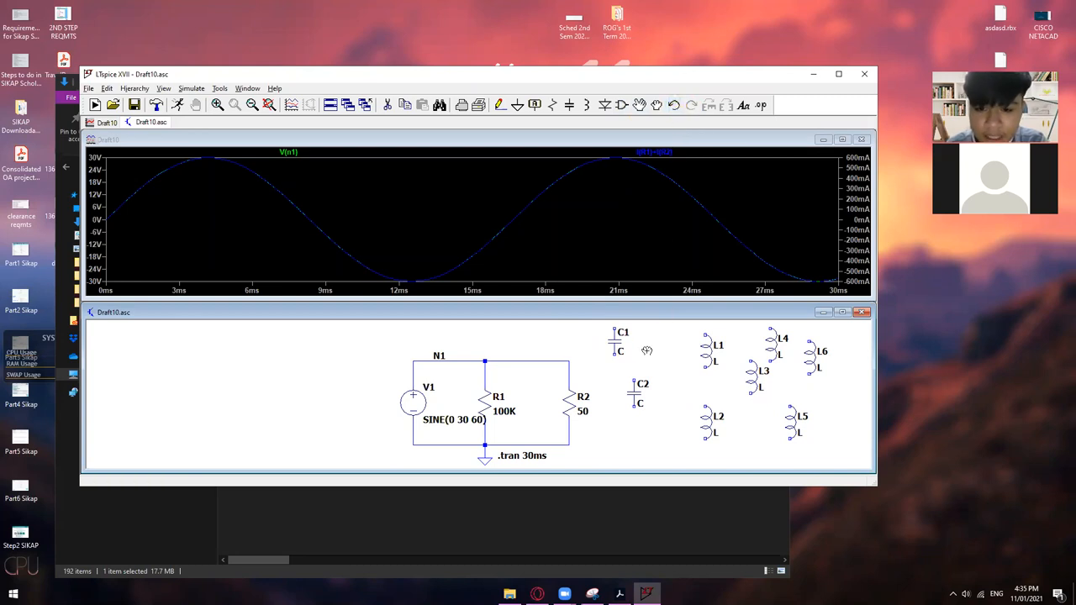
# Undo the last two component rearrangements so C1, C2 and the inductors regroup beside R2.
pyautogui.click(691, 105)
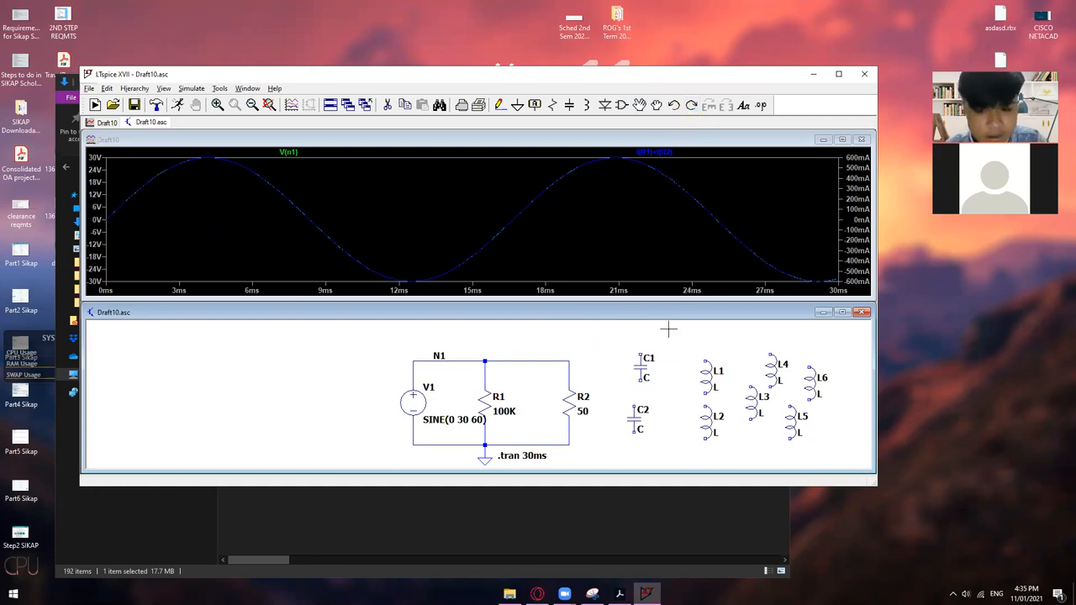
pyautogui.moveTo(692, 108)
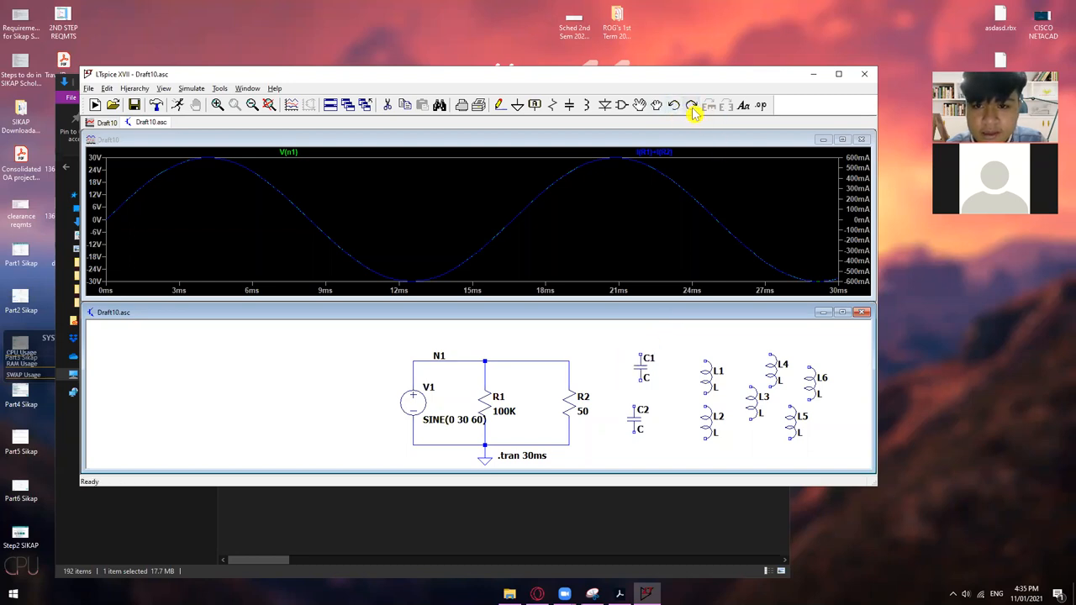
pyautogui.moveTo(696, 110)
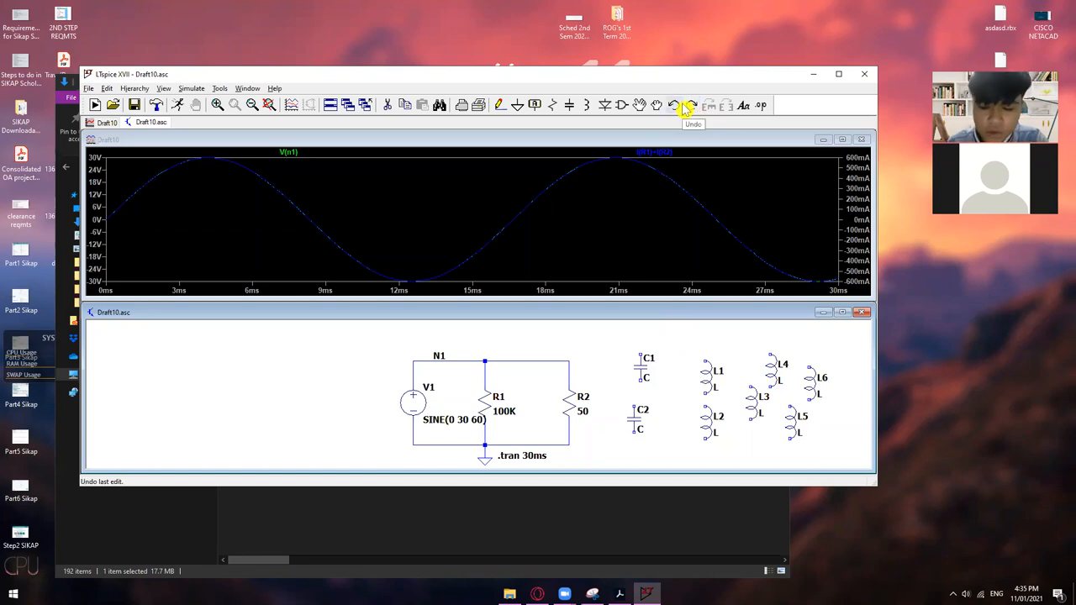
pyautogui.click(672, 104)
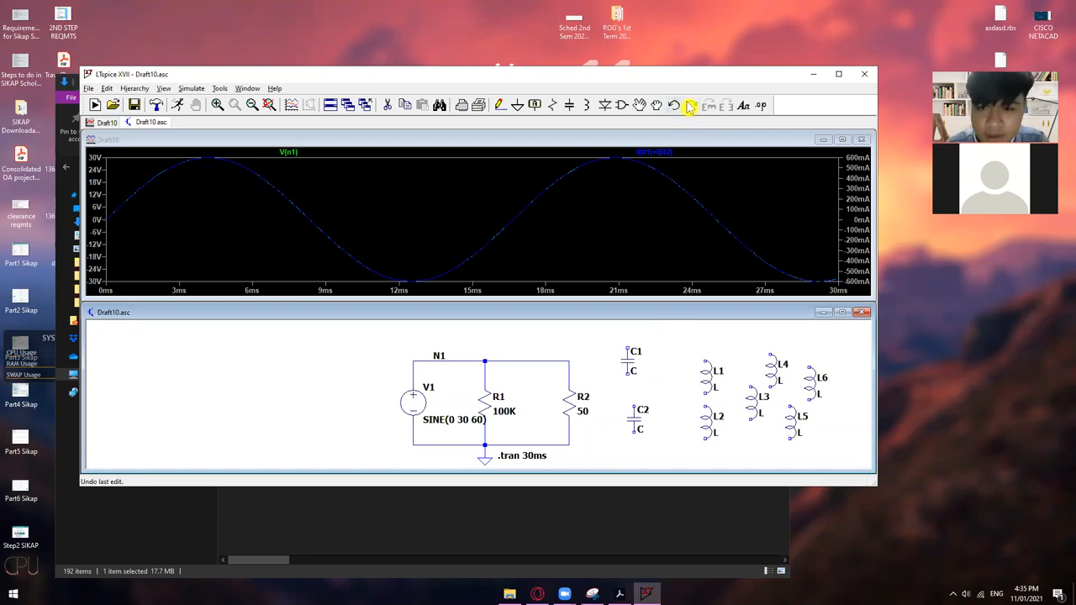
pyautogui.moveTo(691, 105)
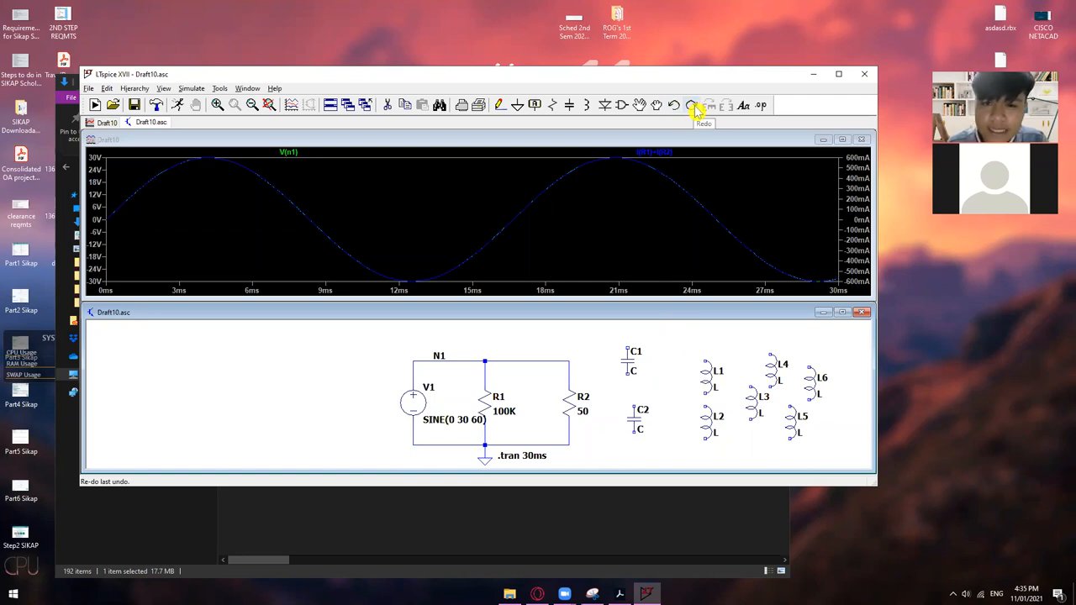
pyautogui.moveTo(696, 115)
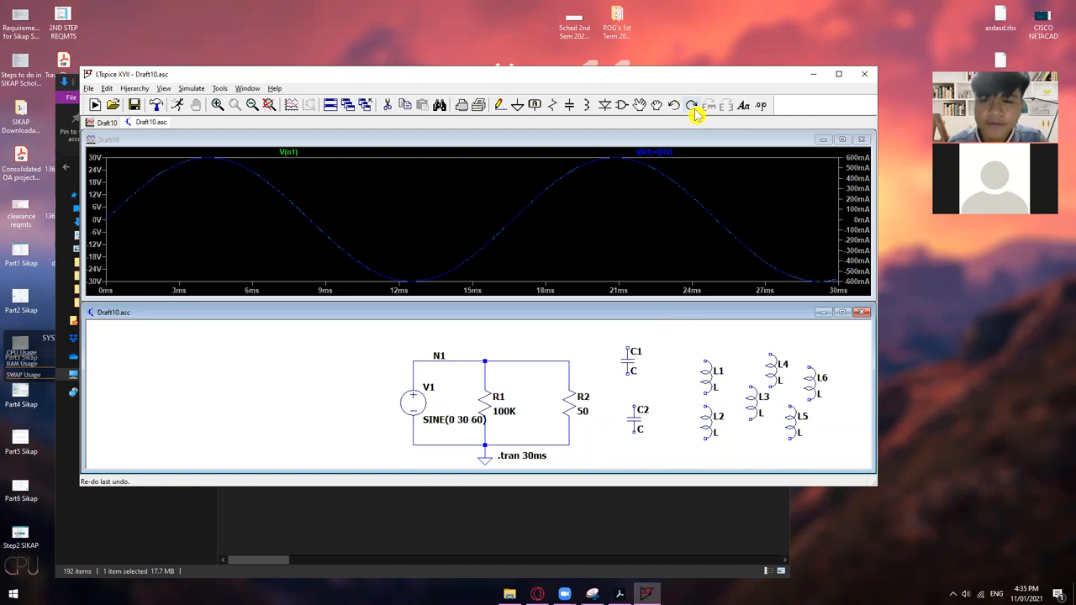
pyautogui.moveTo(692, 104)
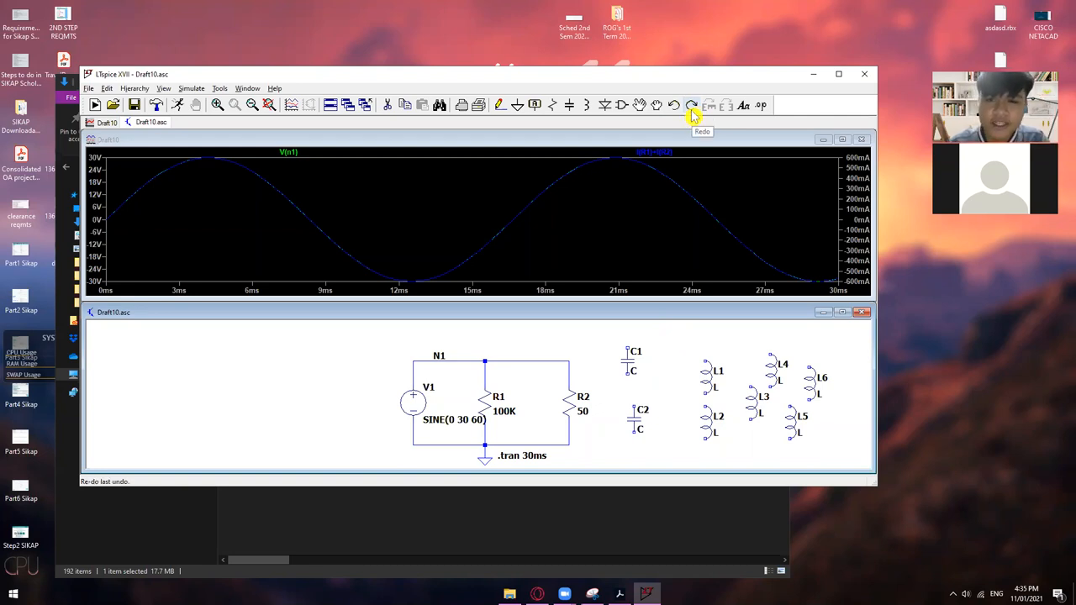
pyautogui.moveTo(690, 111)
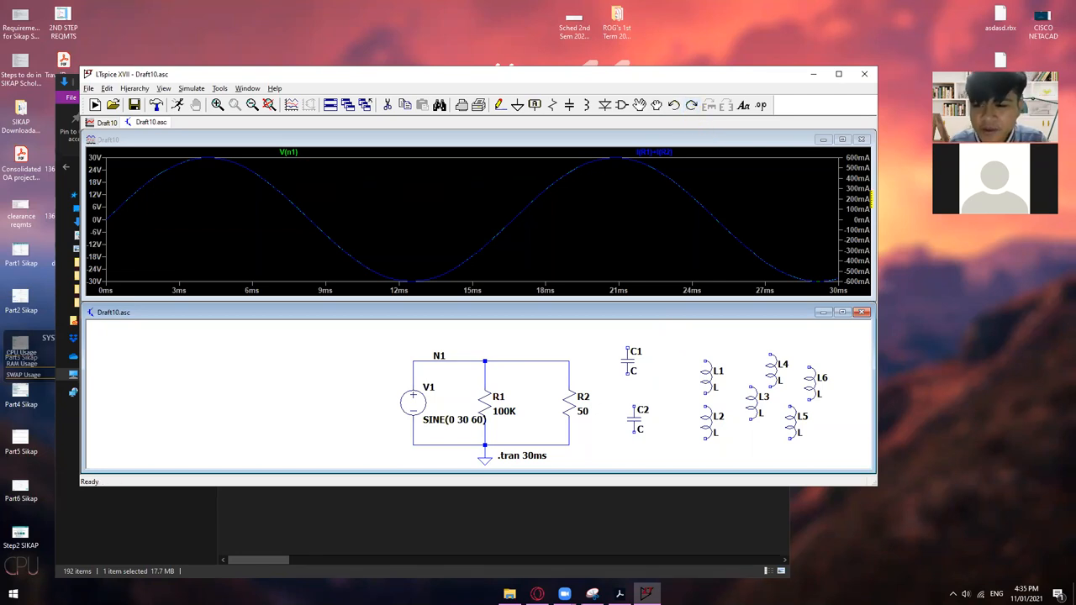
pyautogui.moveTo(931, 228)
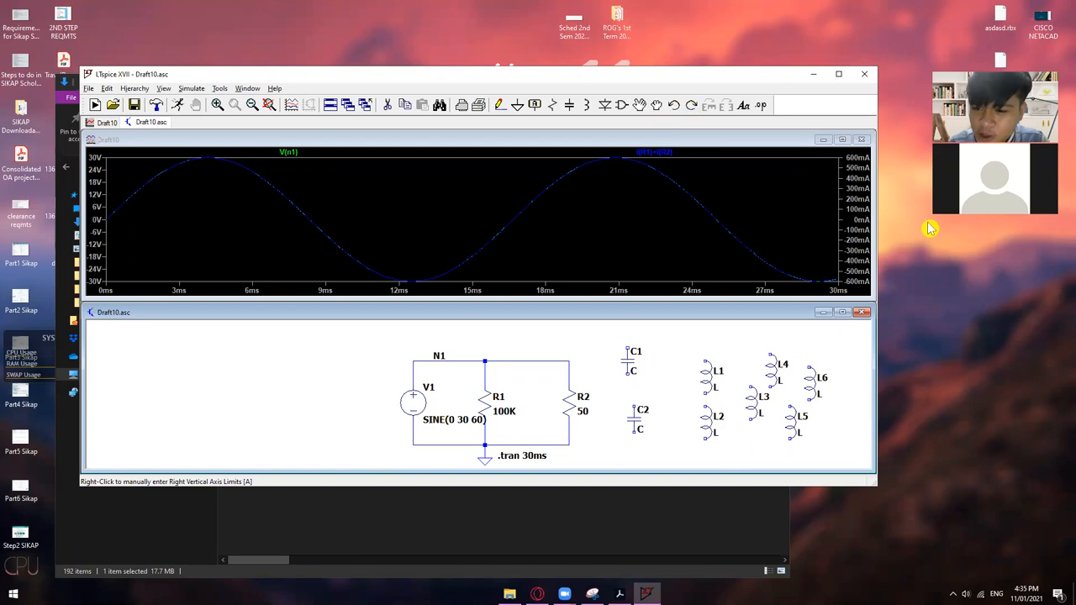
pyautogui.moveTo(652, 249)
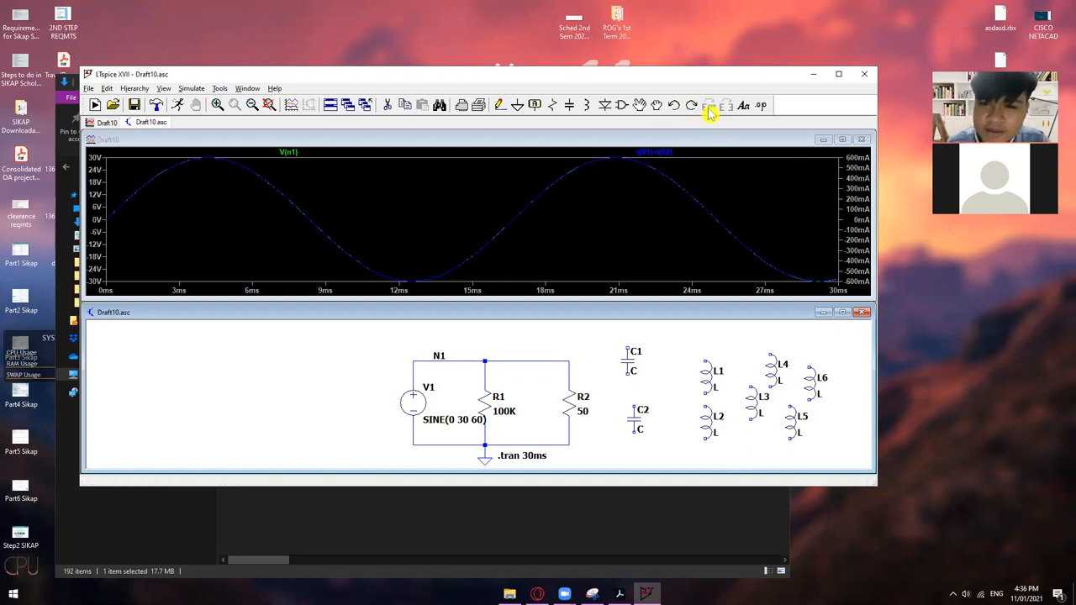
pyautogui.moveTo(709, 104)
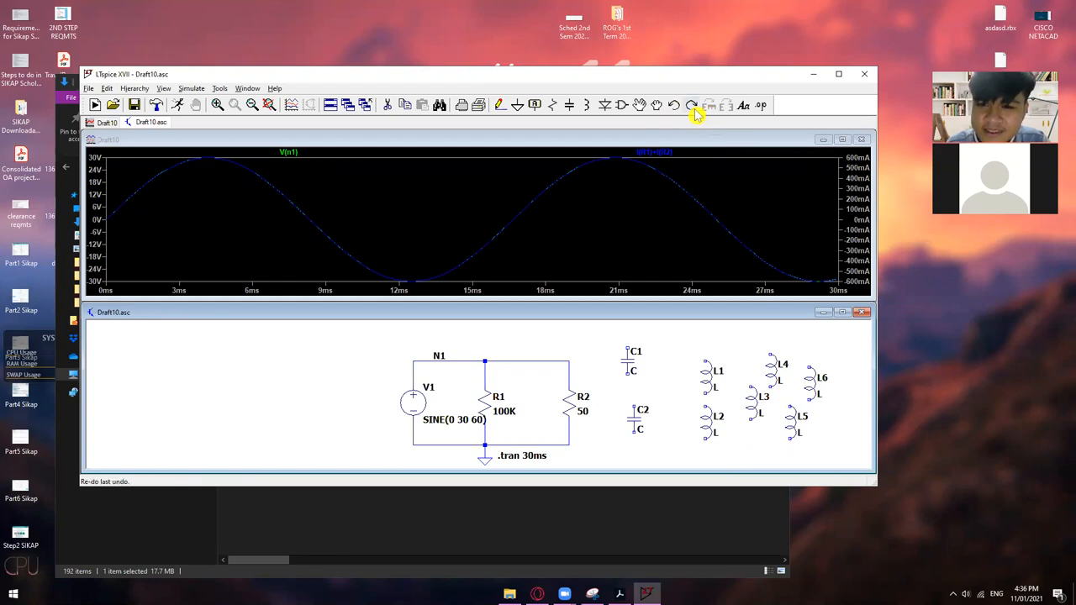
pyautogui.moveTo(693, 109)
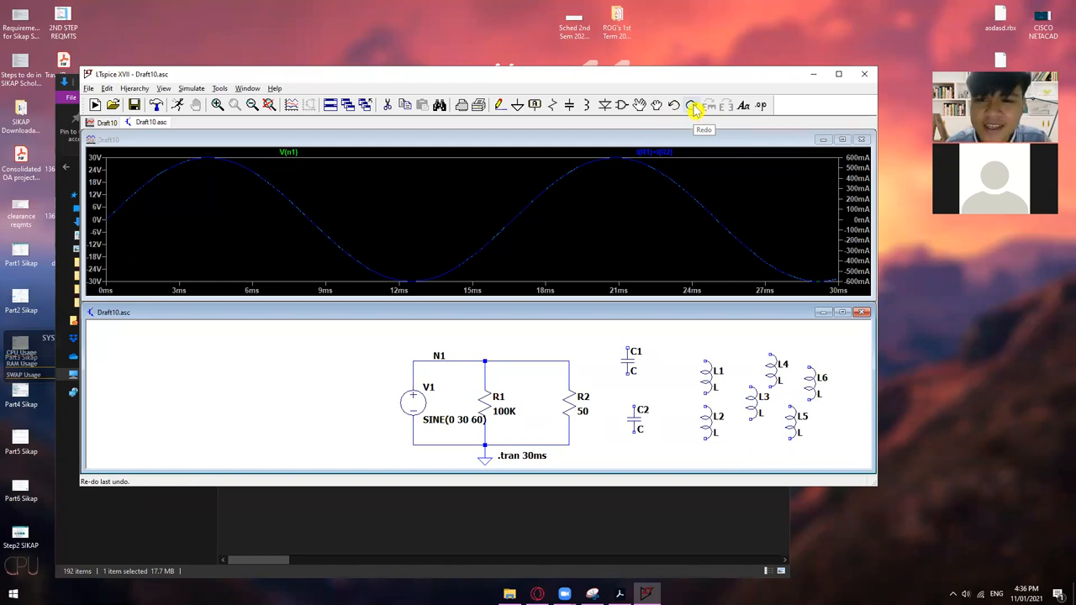
pyautogui.moveTo(696, 111)
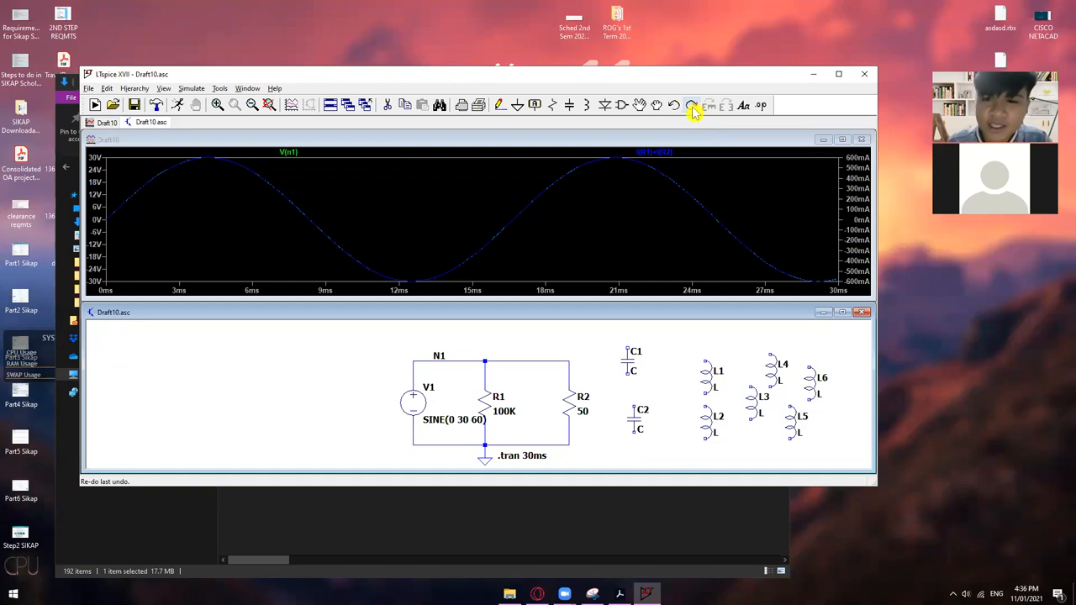
pyautogui.moveTo(709, 110)
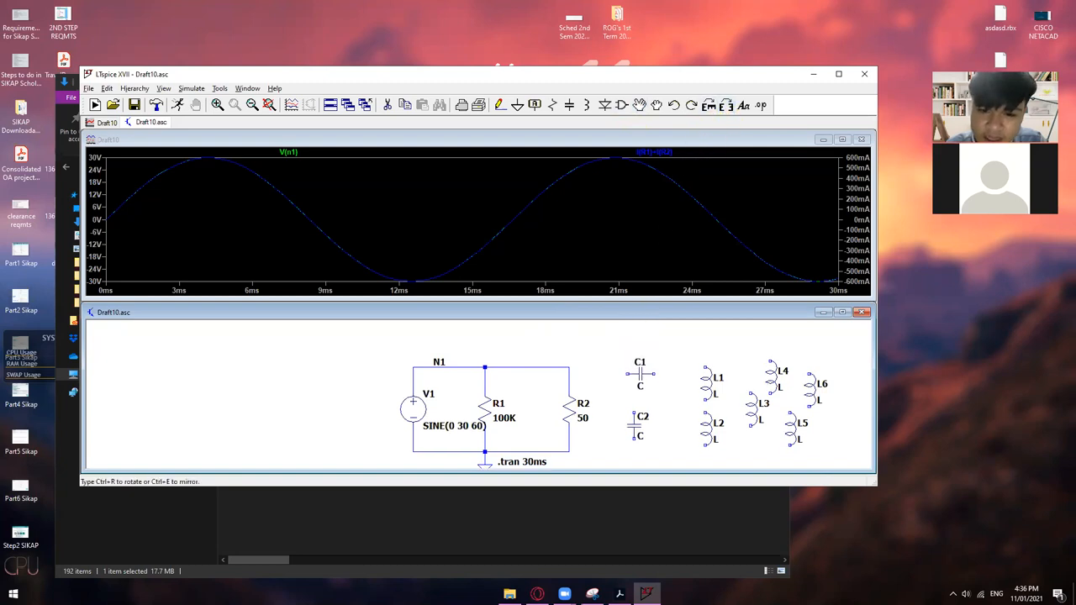
pyautogui.click(710, 104)
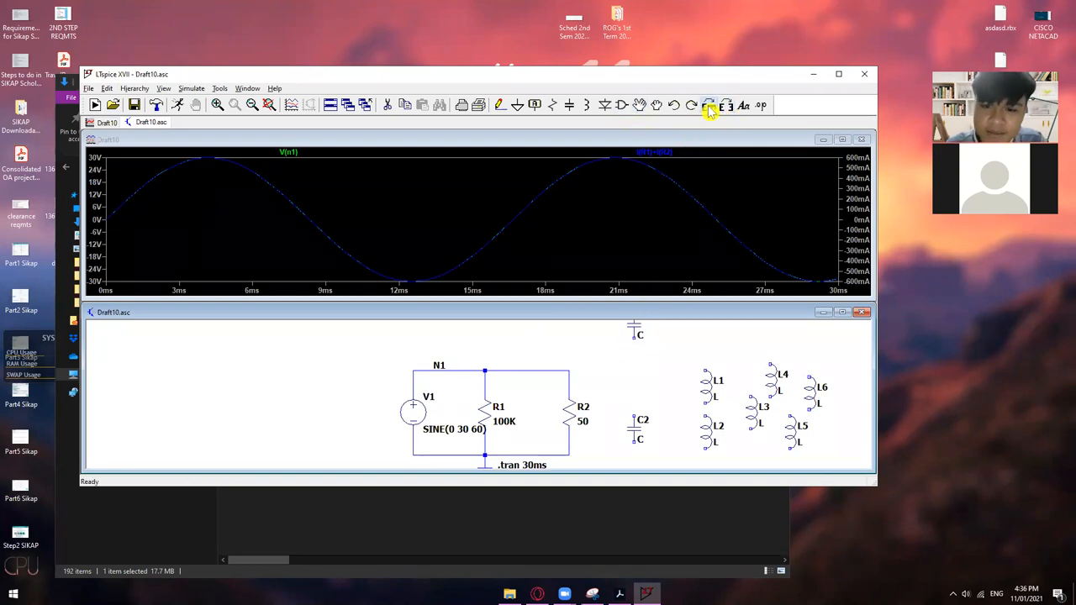
pyautogui.click(709, 104)
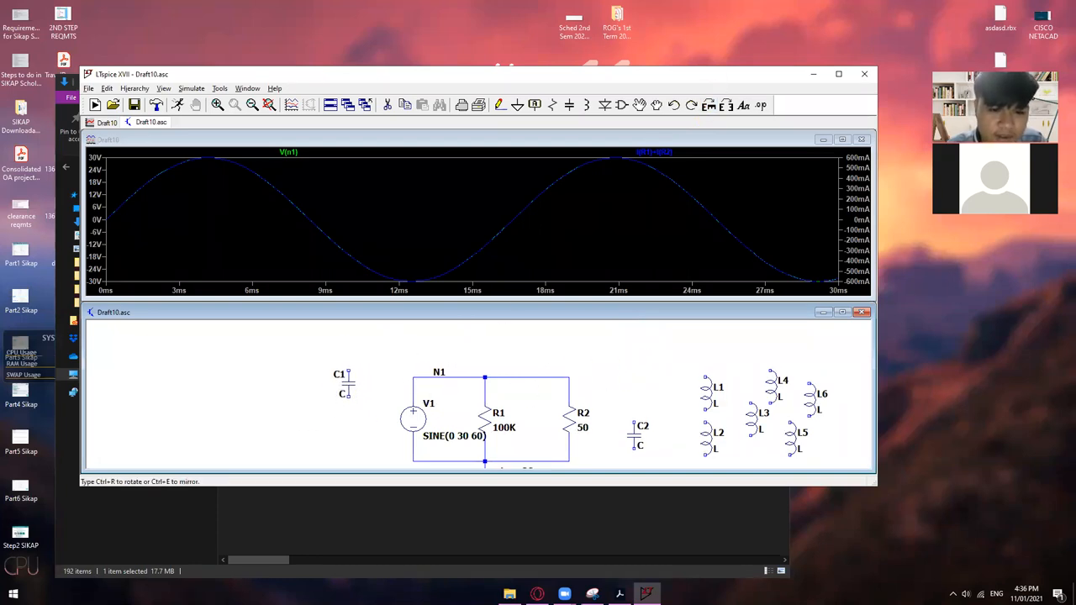
pyautogui.moveTo(342, 383); pyautogui.dragTo(645, 361)
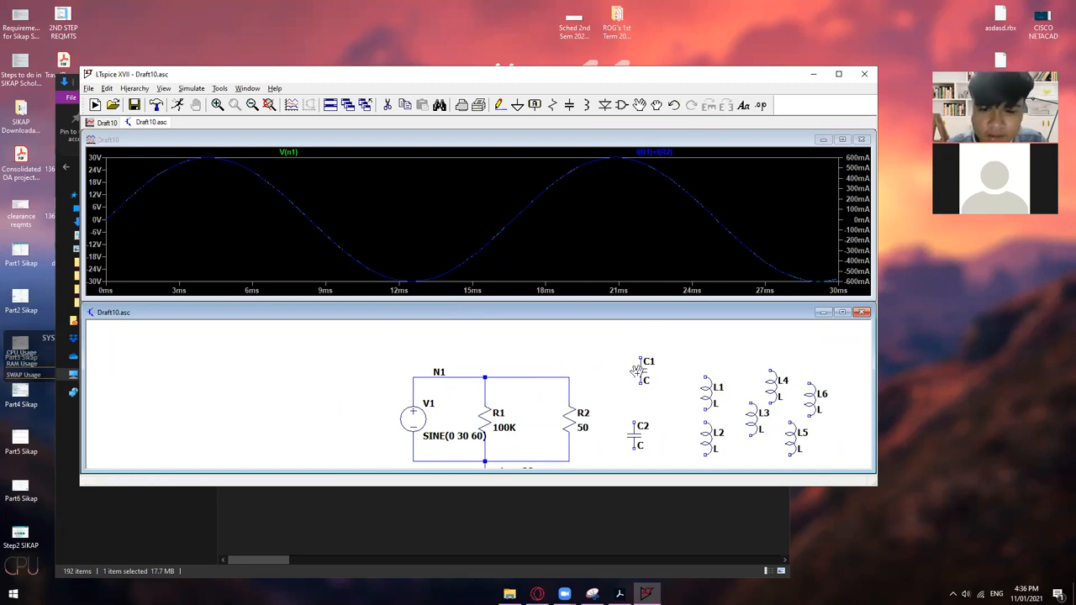
pyautogui.moveTo(711, 175)
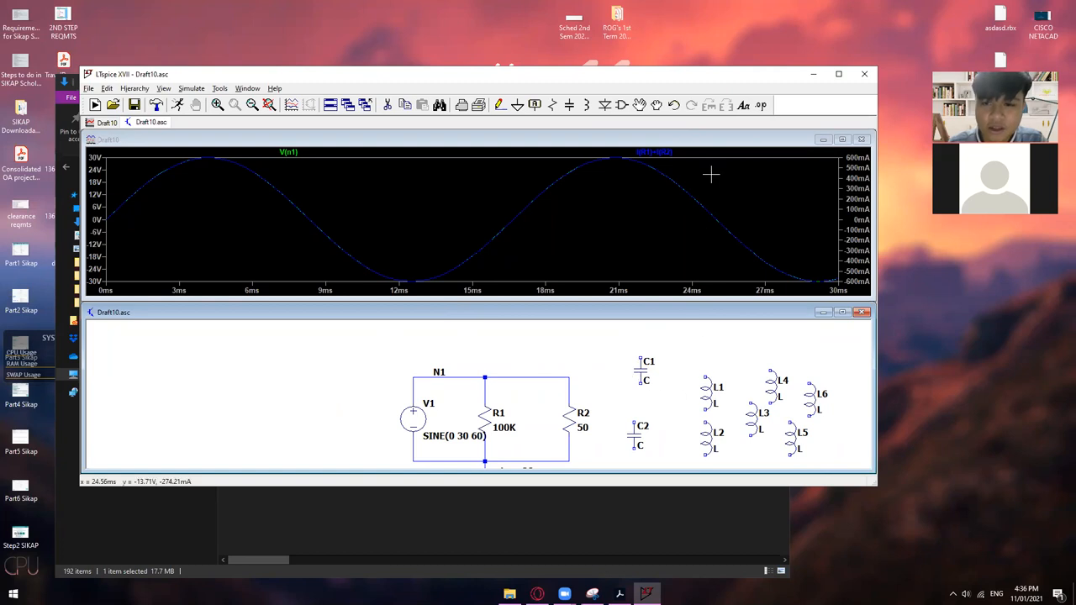
pyautogui.moveTo(743, 104)
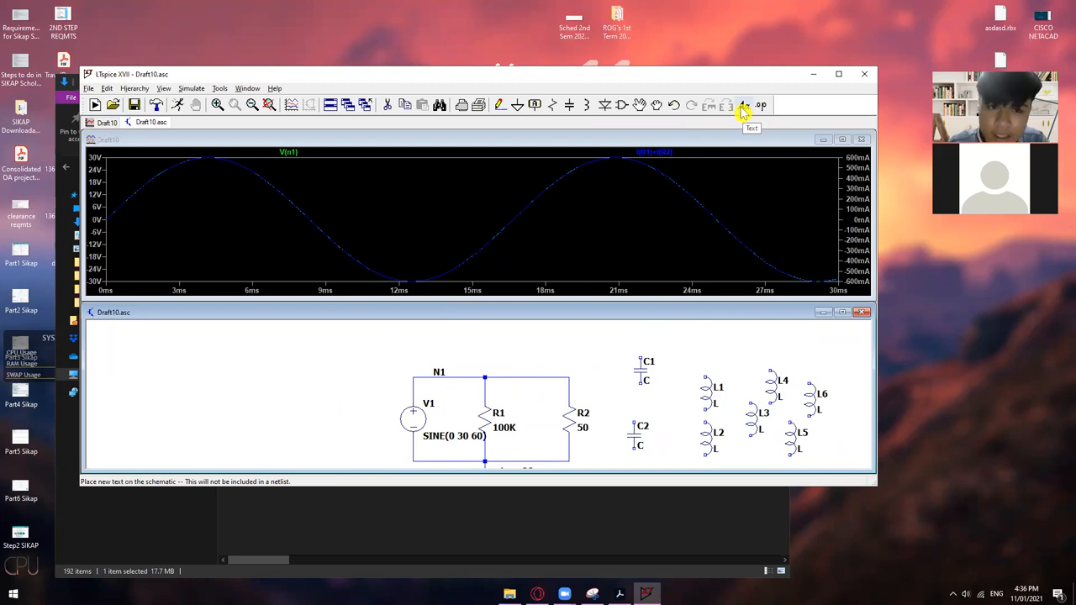
# Bring up the Text dialog, toggling between SPICE directive and Comment before settling on Comment.
pyautogui.click(743, 104)
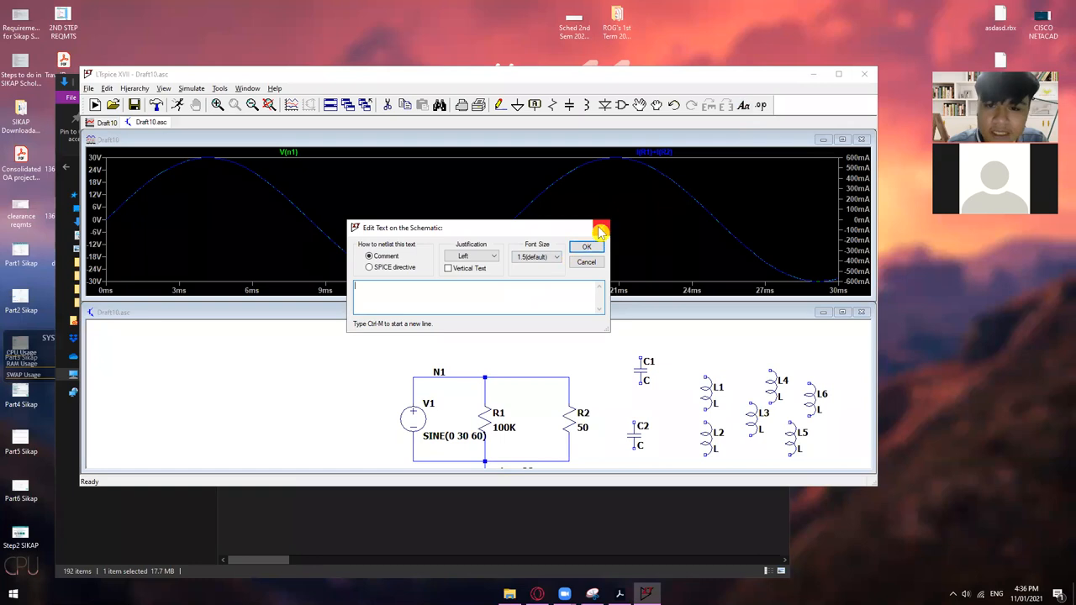
pyautogui.click(370, 267)
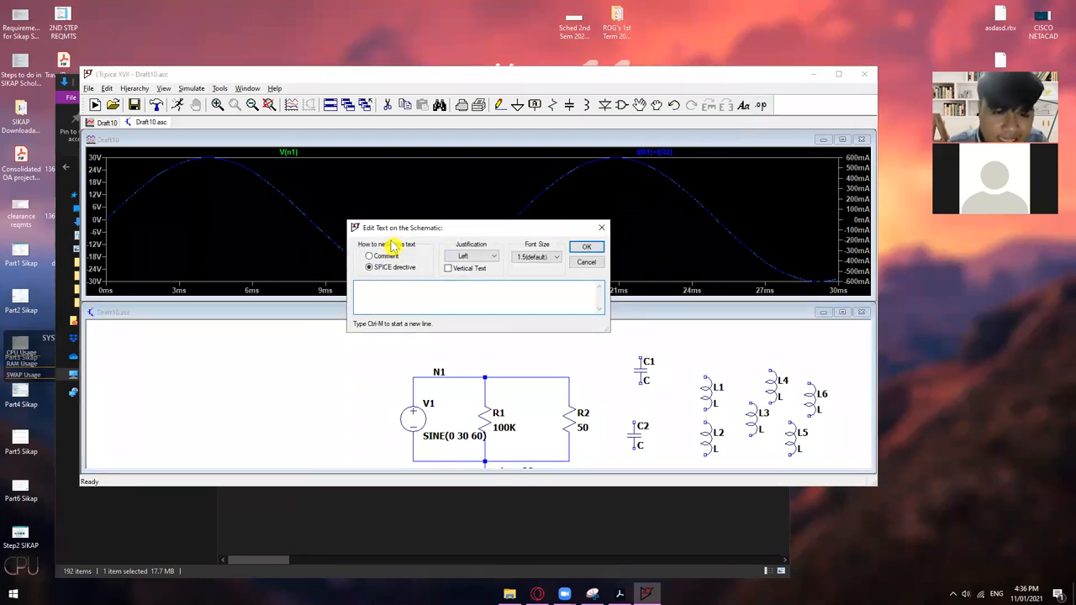
pyautogui.click(584, 262)
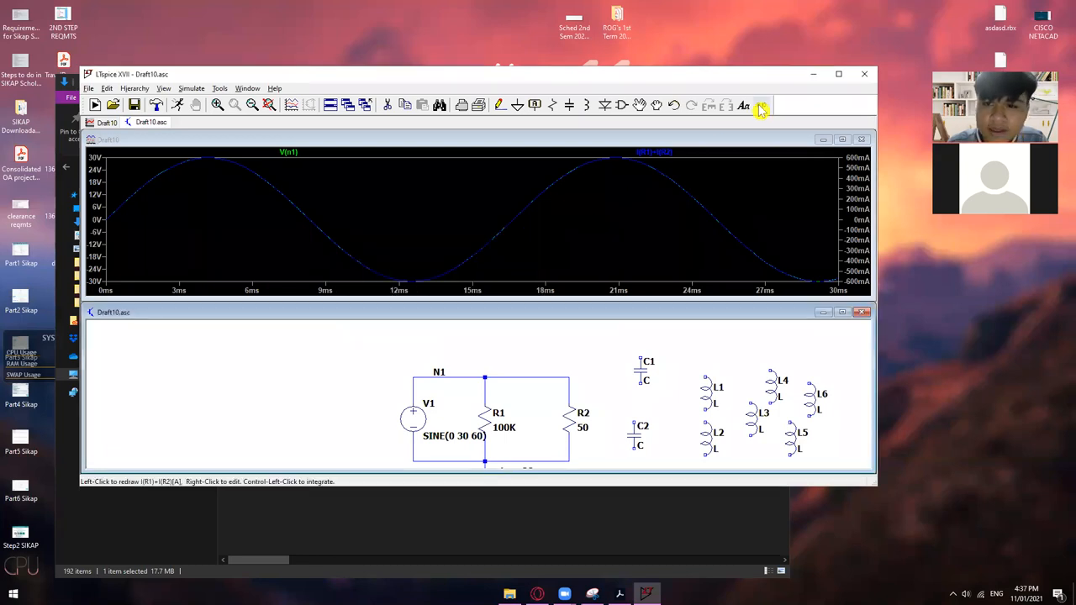
pyautogui.click(743, 104)
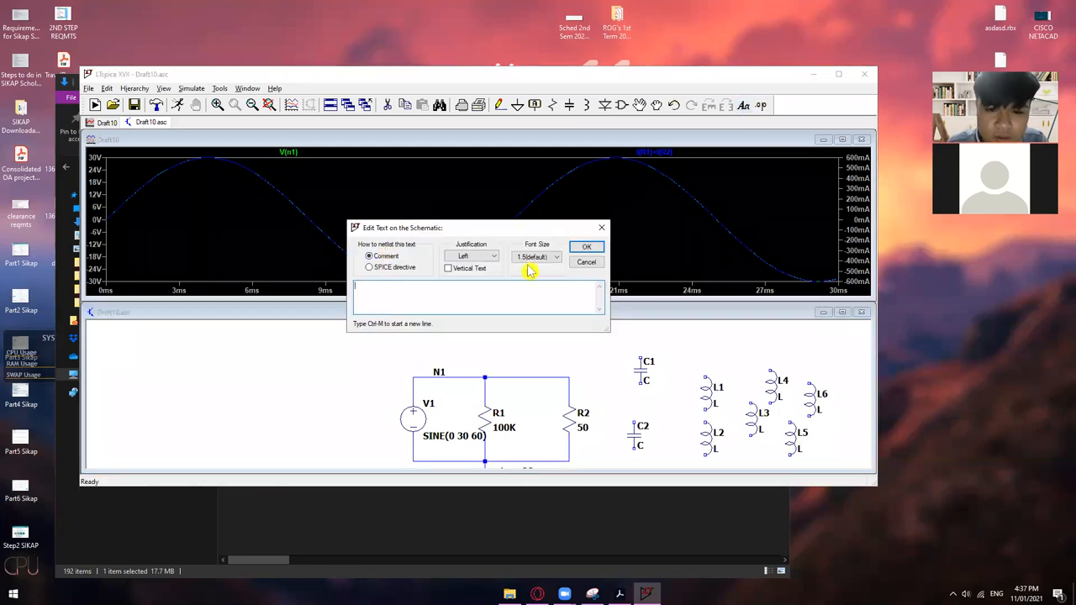
pyautogui.click(368, 268)
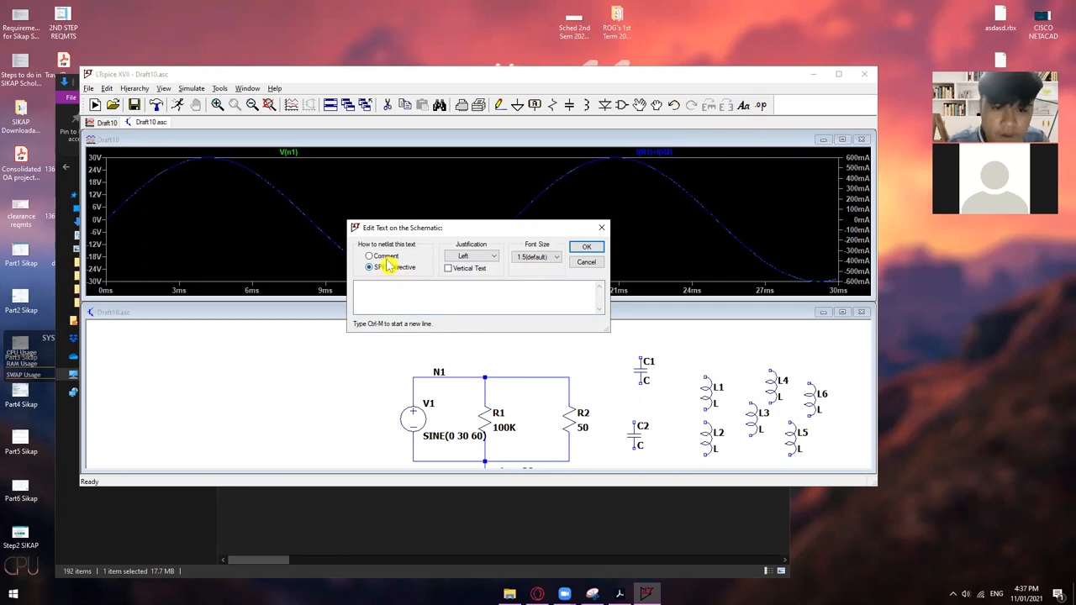
pyautogui.click(368, 255)
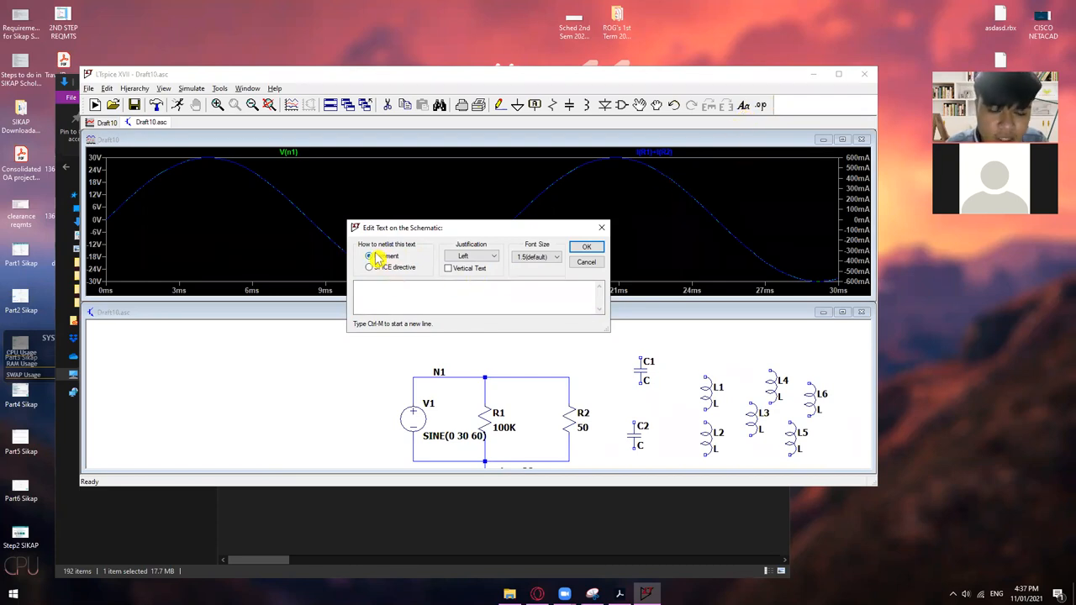
# Add the comment ASD above the circuit and dismiss the reopened text dialog.
pyautogui.write('ASD')
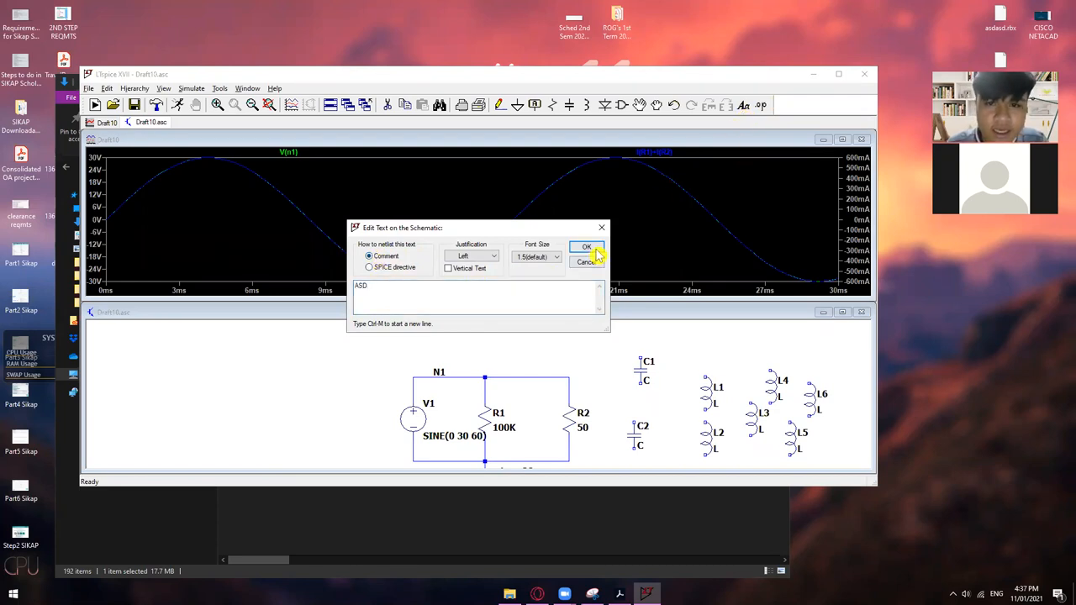
pyautogui.click(585, 247)
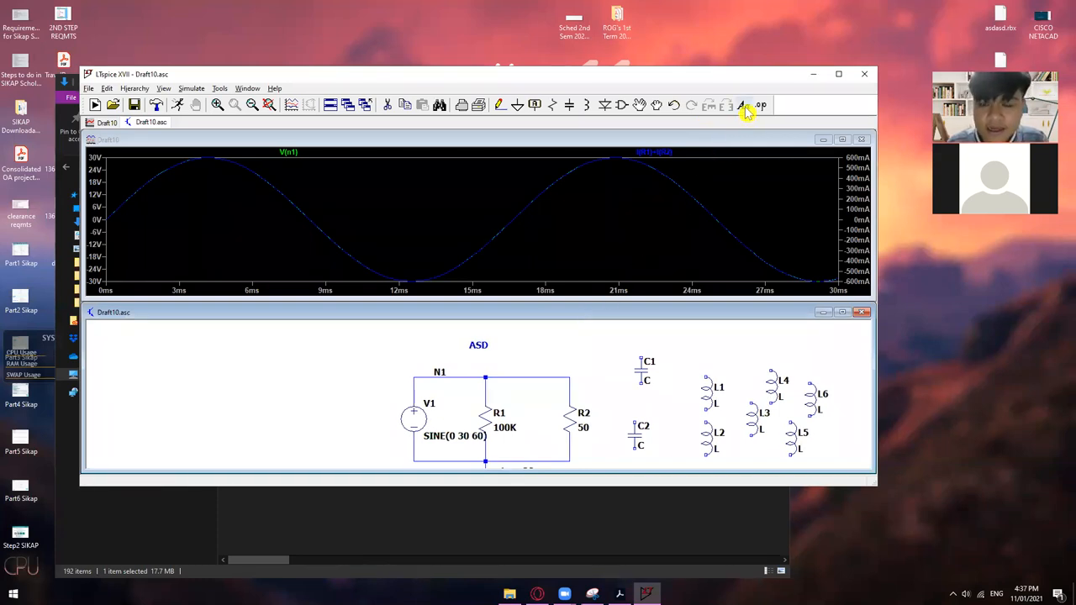
pyautogui.click(743, 104)
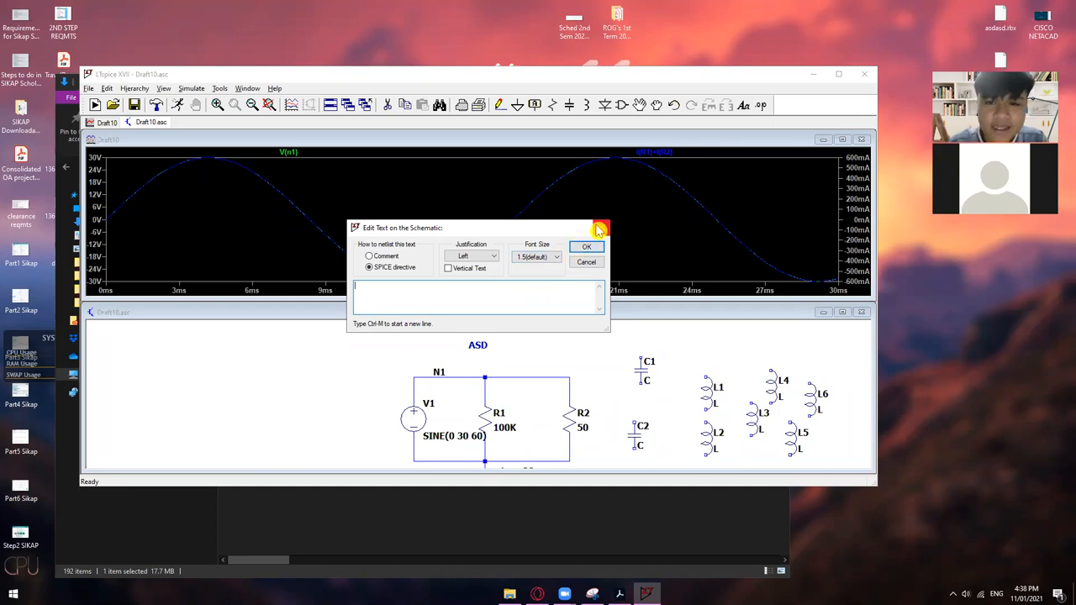
pyautogui.click(585, 245)
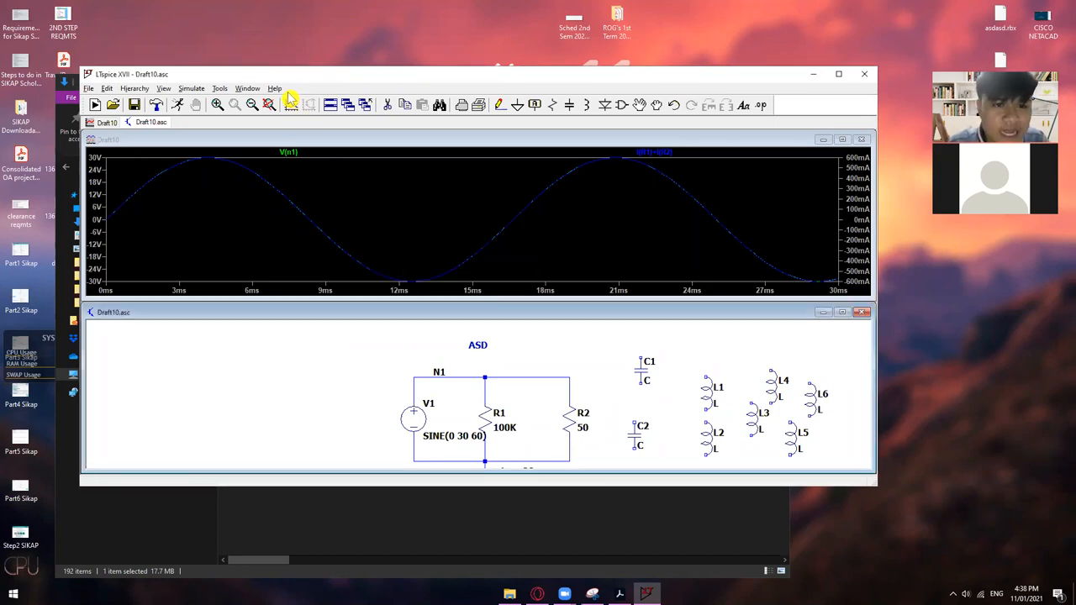
pyautogui.moveTo(272, 91)
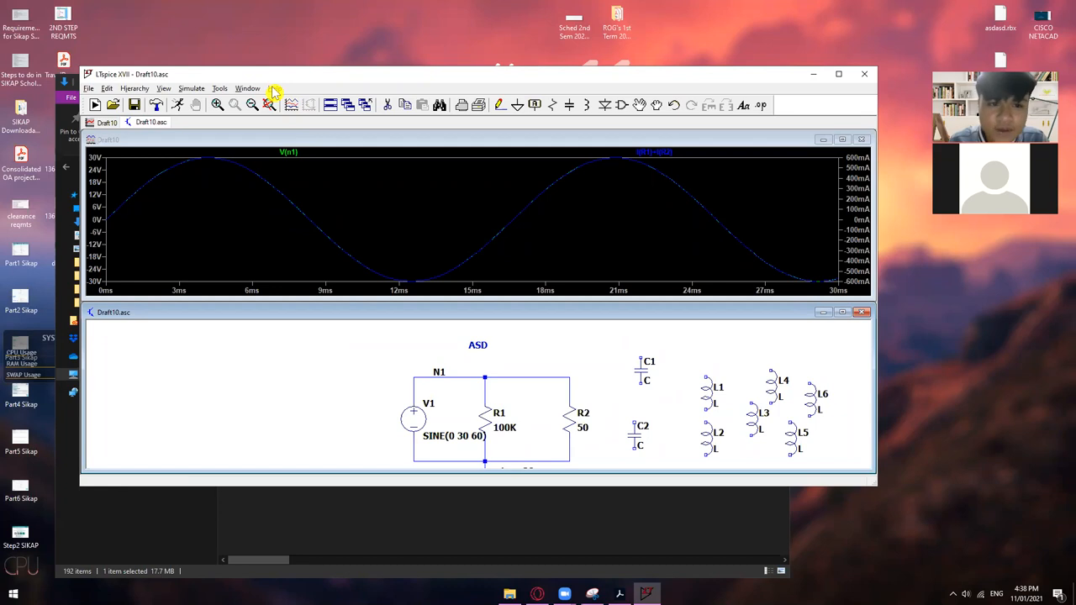
# Show the LTspice Help Topics viewer and browse its Index list.
pyautogui.click(275, 87)
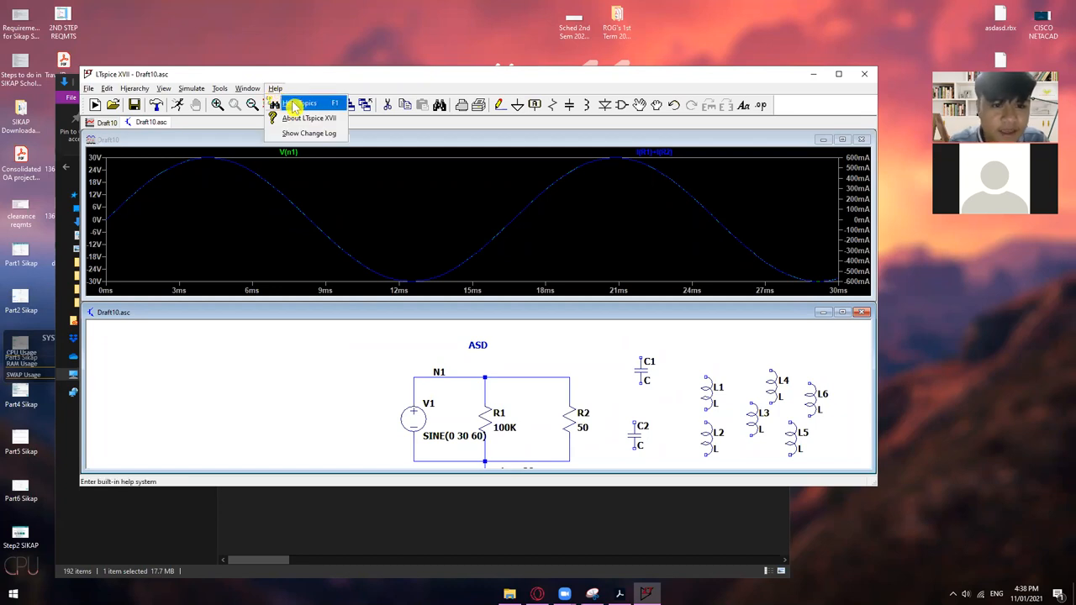
pyautogui.click(299, 103)
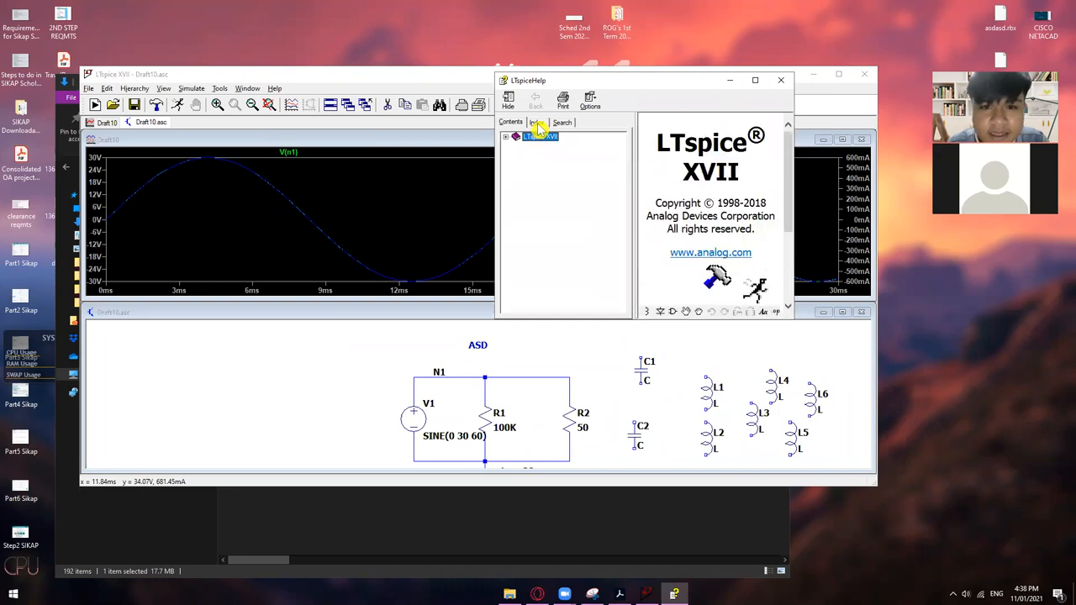
pyautogui.click(536, 123)
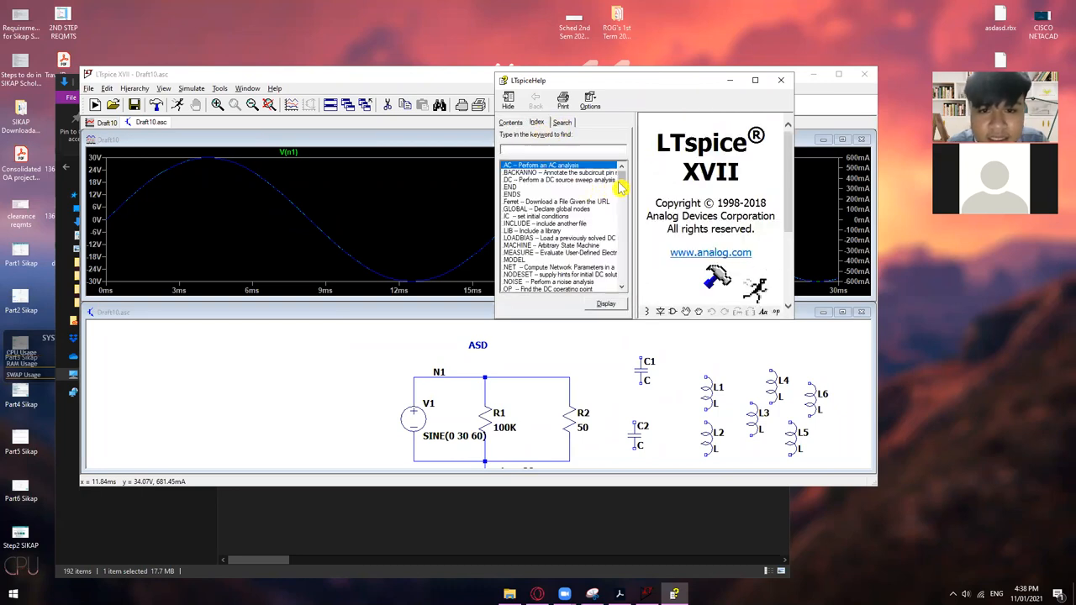
pyautogui.scroll(3)
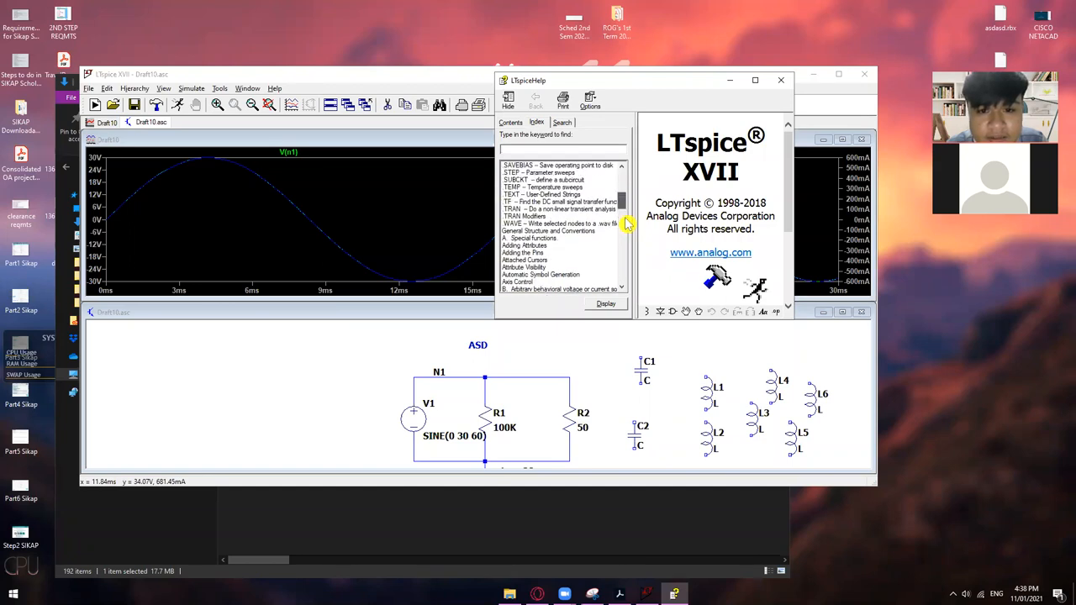
pyautogui.scroll(-3)
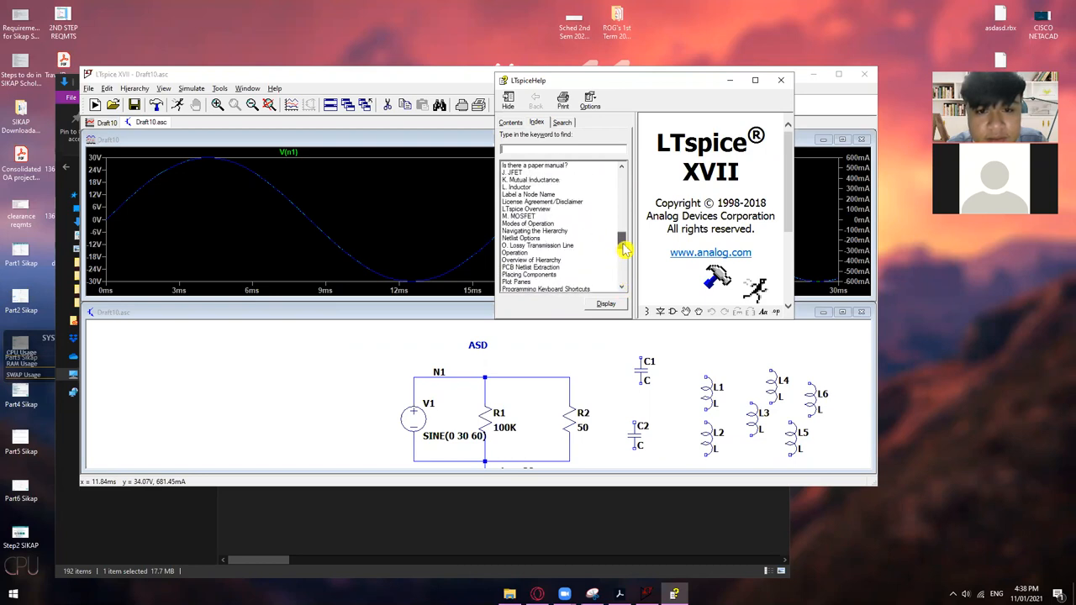
pyautogui.moveTo(501, 185)
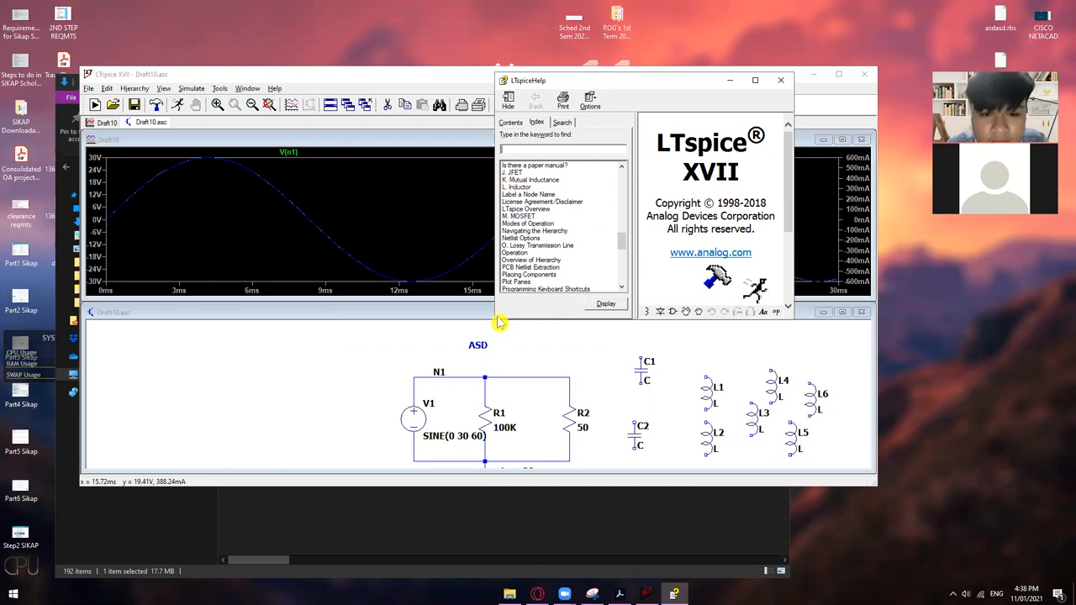
# Maximize and restore the help viewer, scroll the index further, then close it.
pyautogui.click(755, 81)
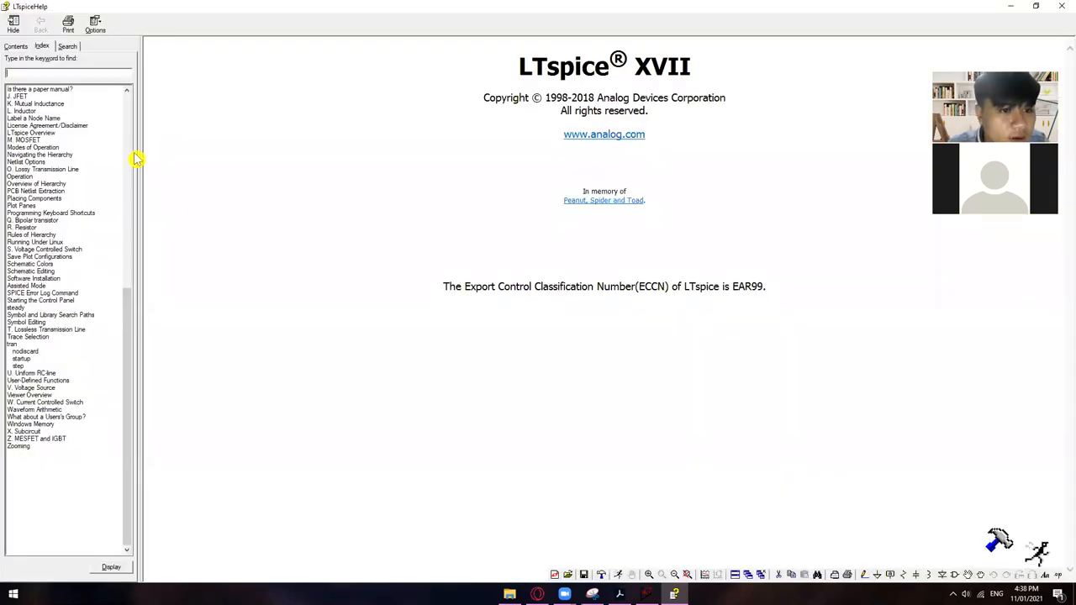
pyautogui.click(1035, 7)
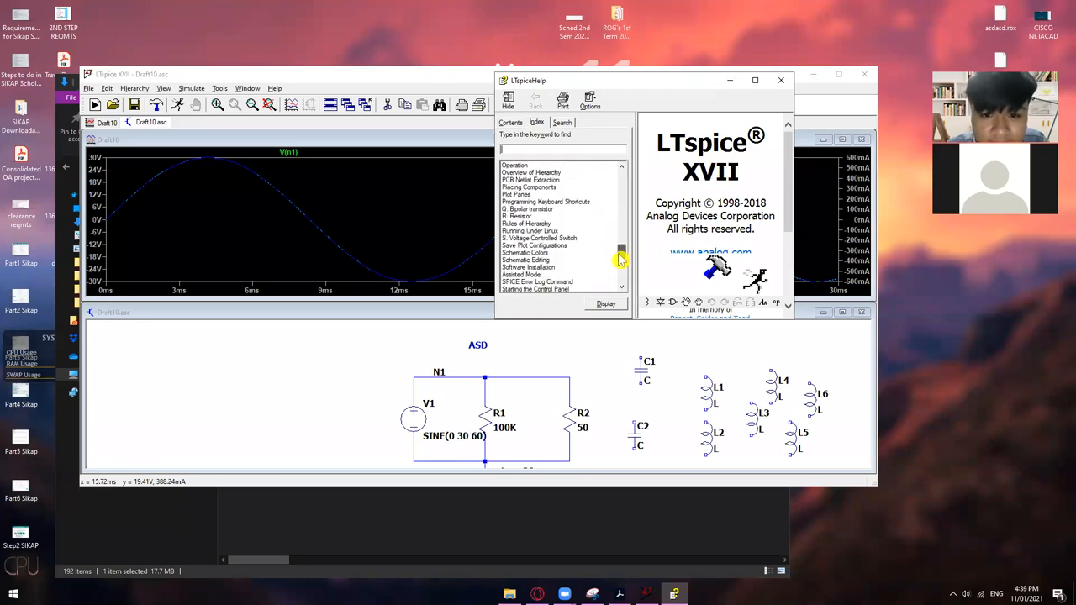
pyautogui.scroll(-3)
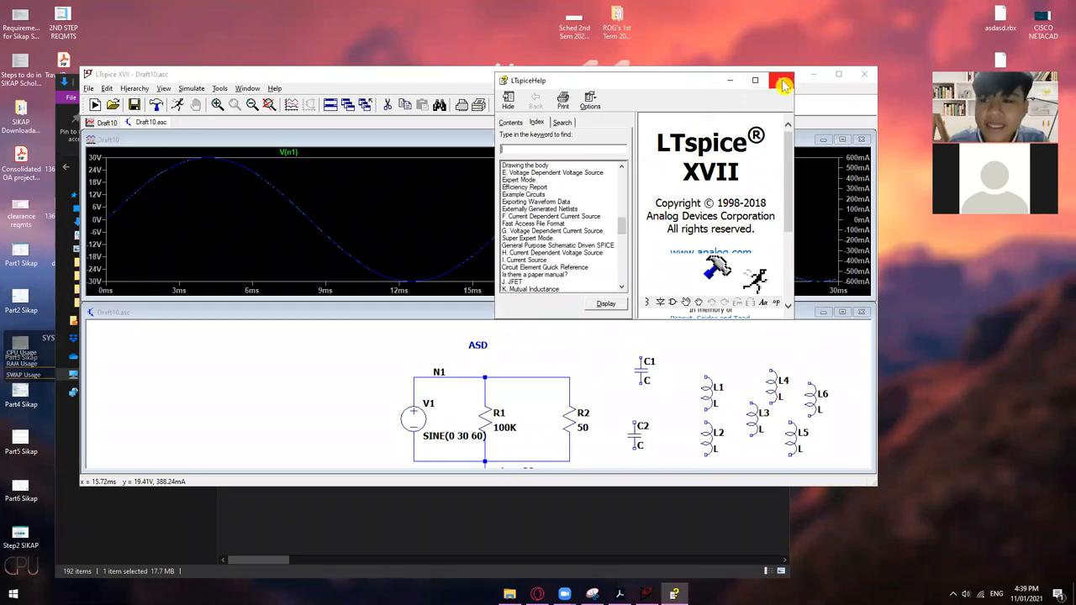
pyautogui.click(782, 81)
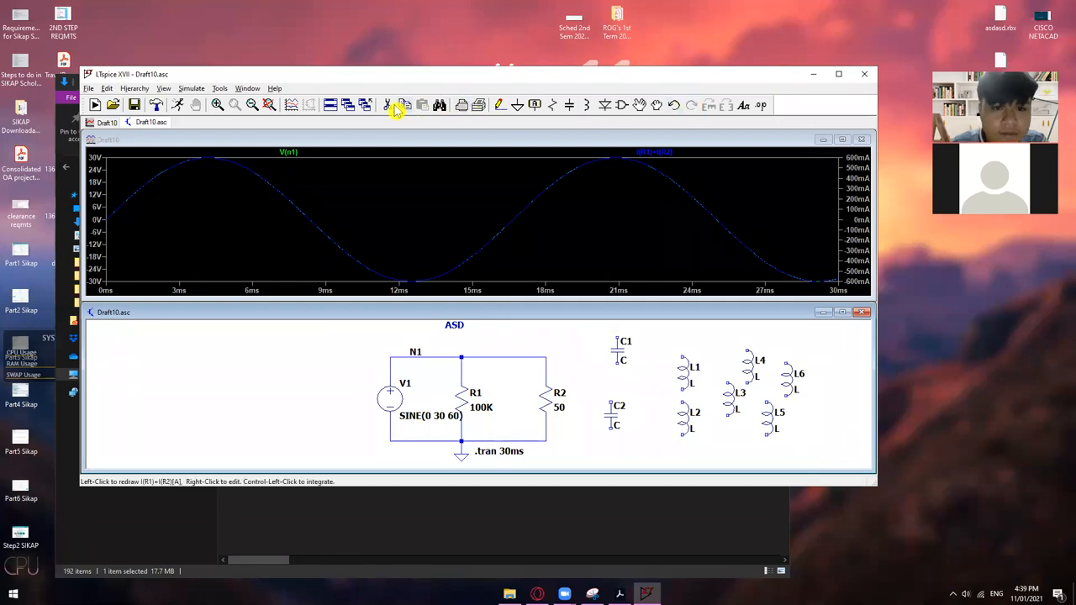
pyautogui.moveTo(390, 104)
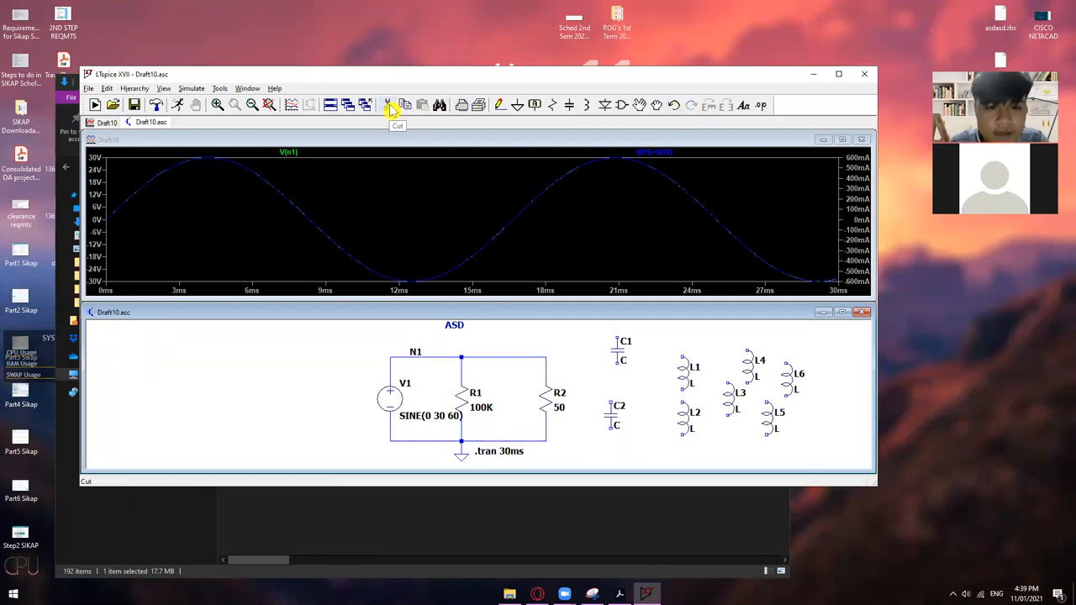
pyautogui.moveTo(389, 109)
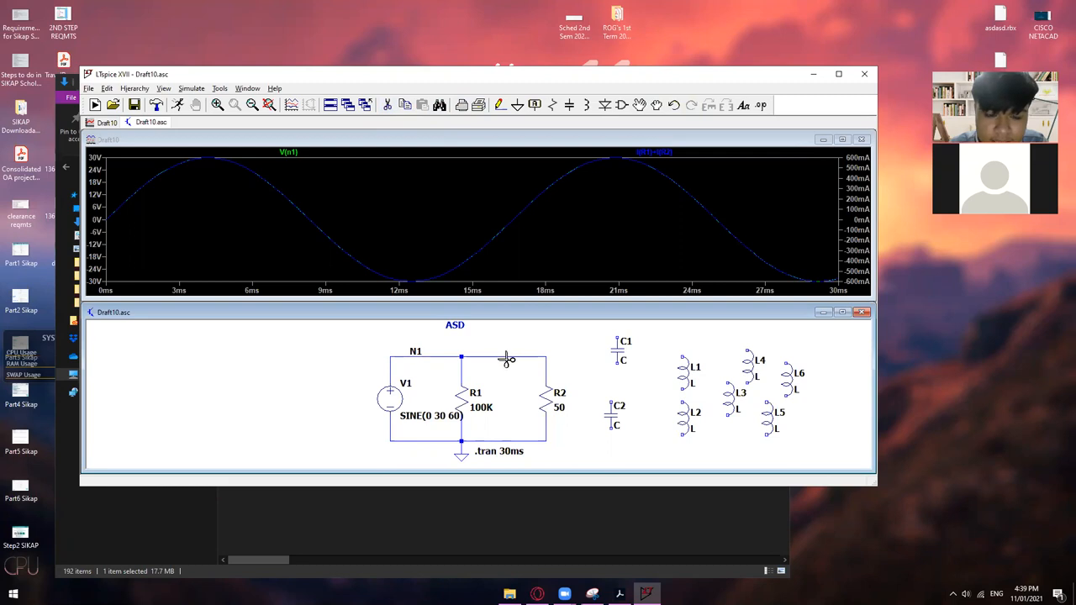
# Enter Delete (scissors) mode to start removing the unused capacitors and inductors.
pyautogui.click(504, 358)
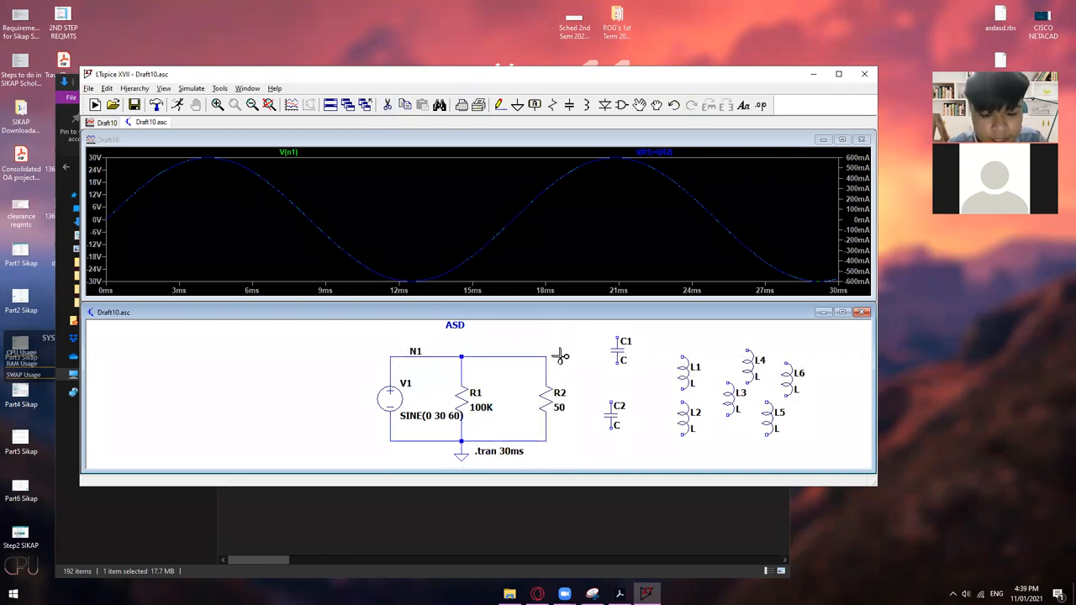
pyautogui.moveTo(528, 336)
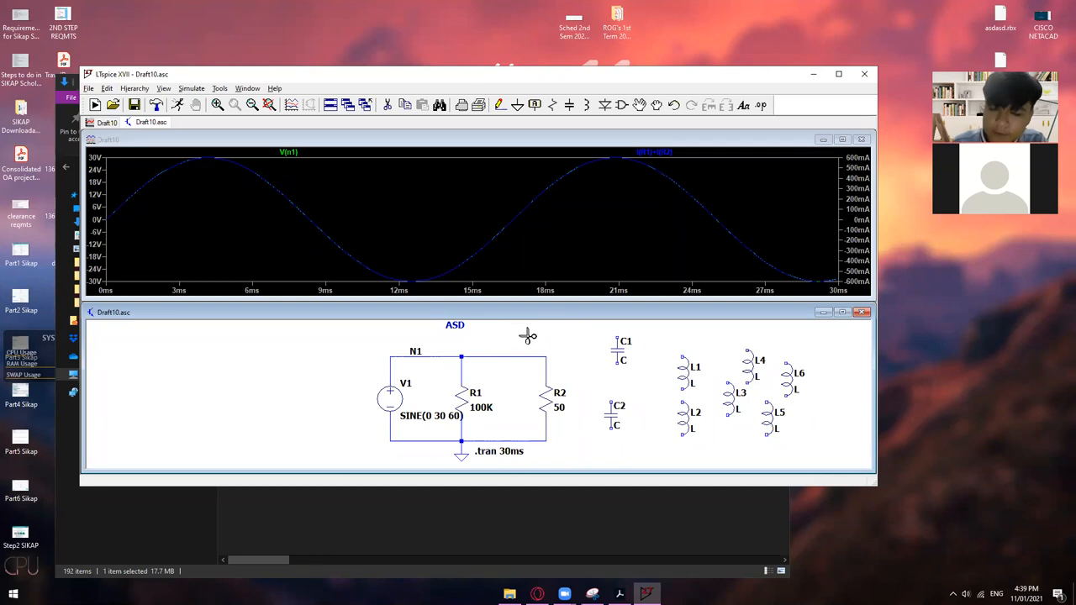
pyautogui.moveTo(474, 373)
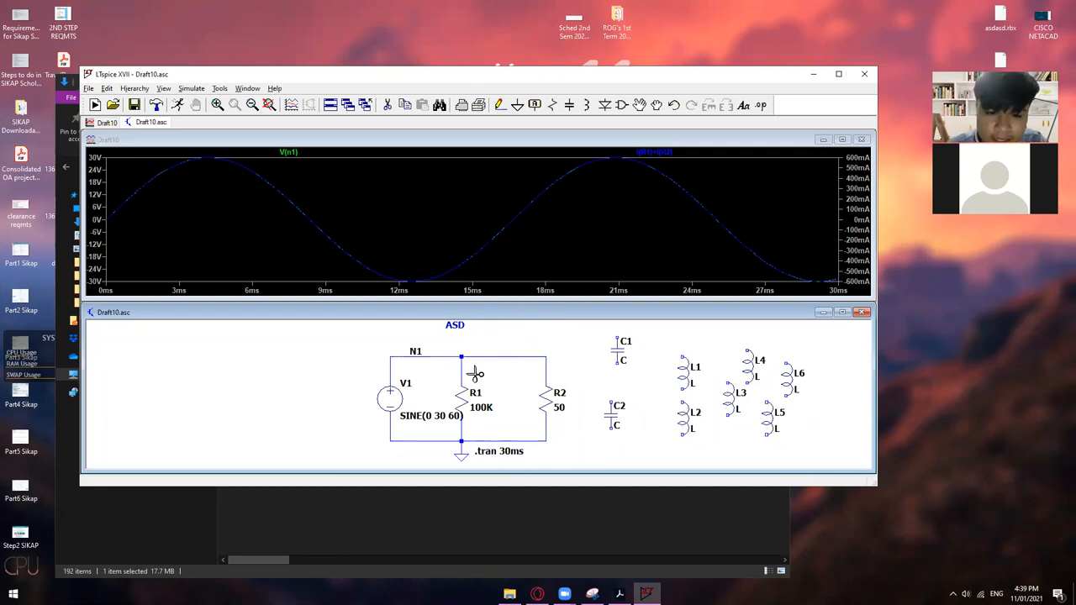
pyautogui.moveTo(613, 363)
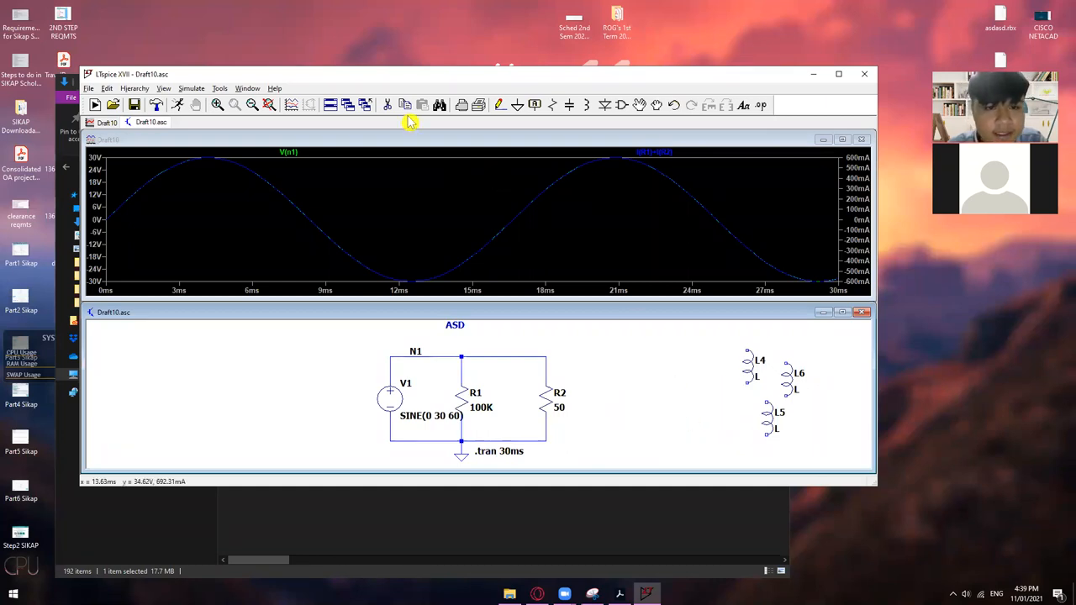
pyautogui.moveTo(348, 104)
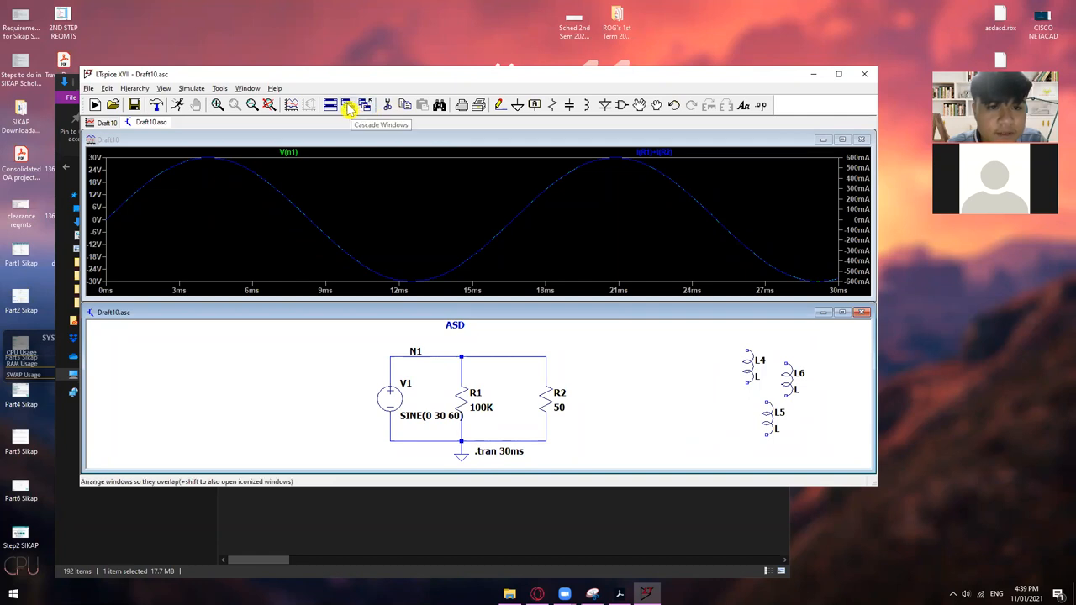
pyautogui.moveTo(330, 104)
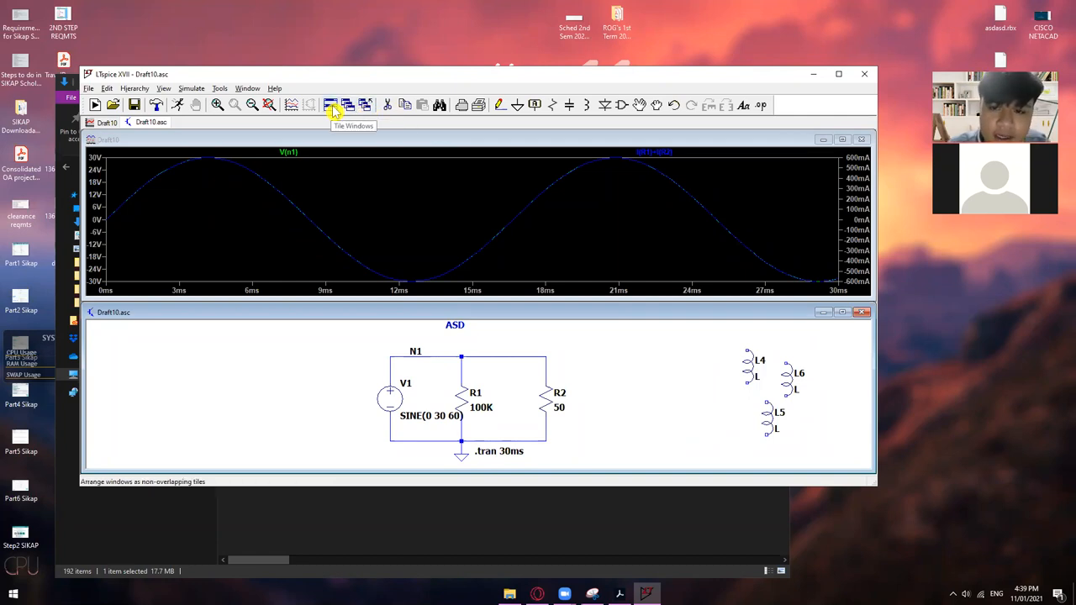
pyautogui.moveTo(325, 218)
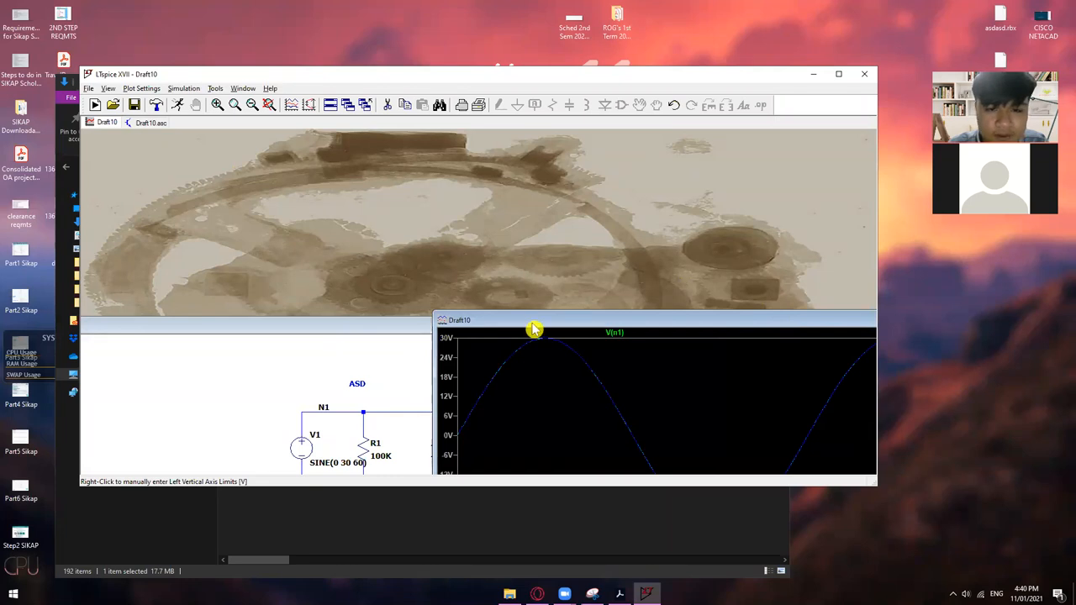
pyautogui.moveTo(373, 383)
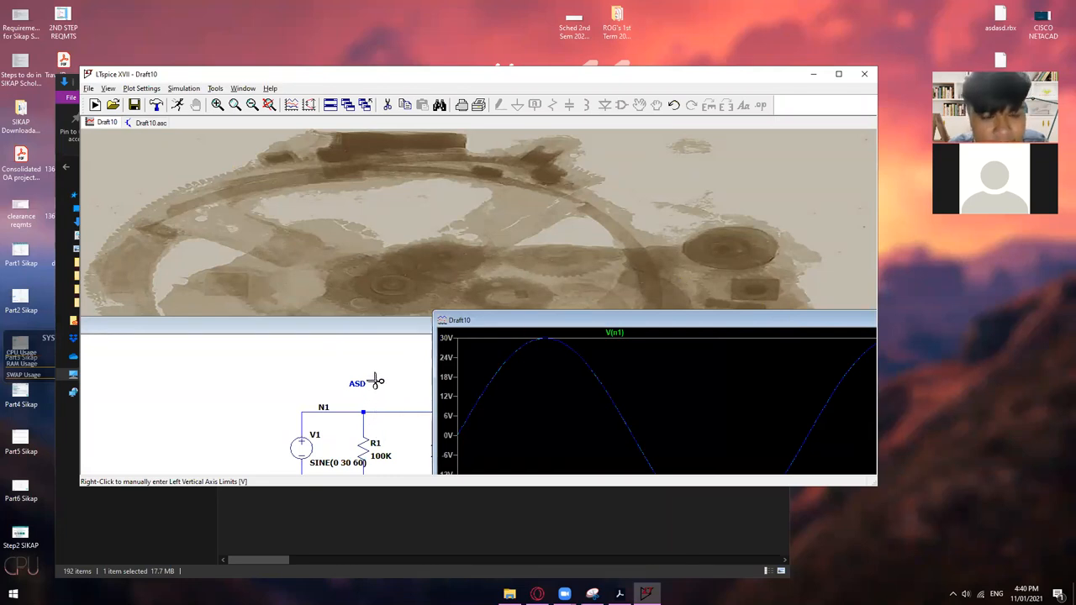
pyautogui.moveTo(437, 164)
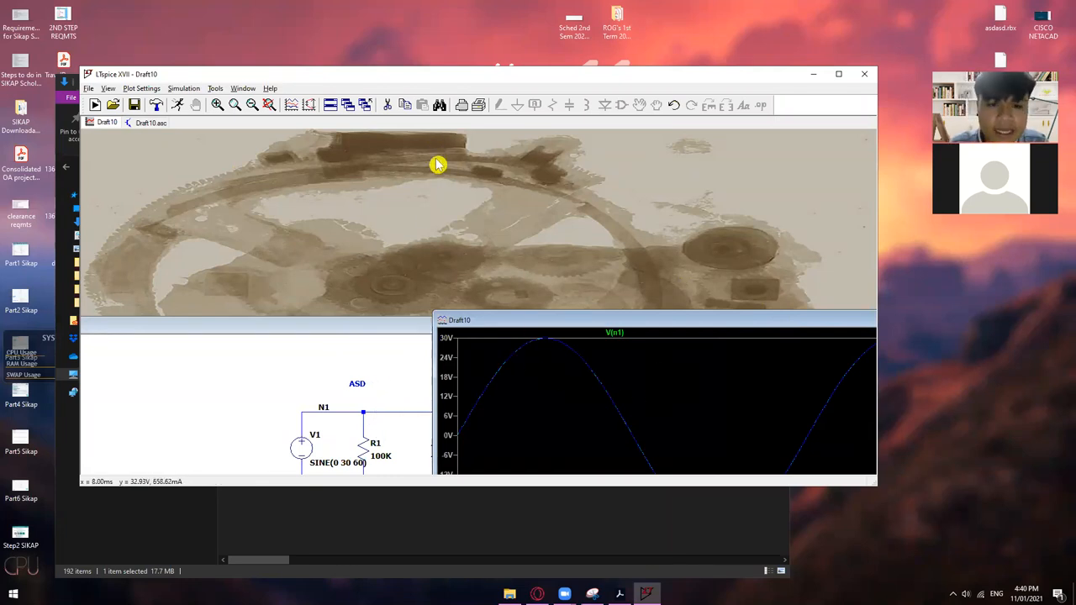
pyautogui.moveTo(433, 249)
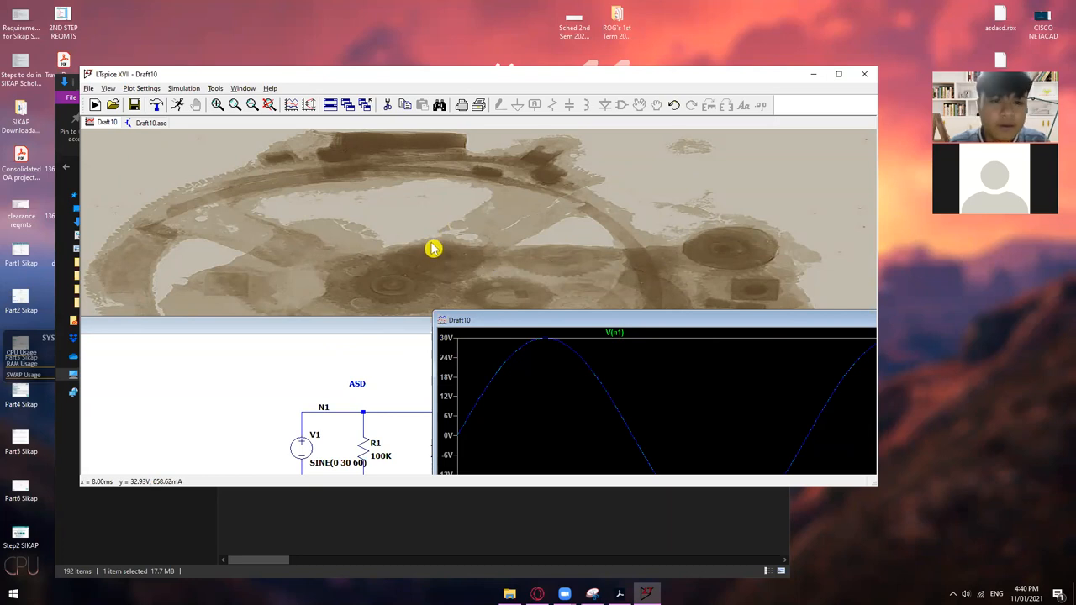
pyautogui.moveTo(437, 245)
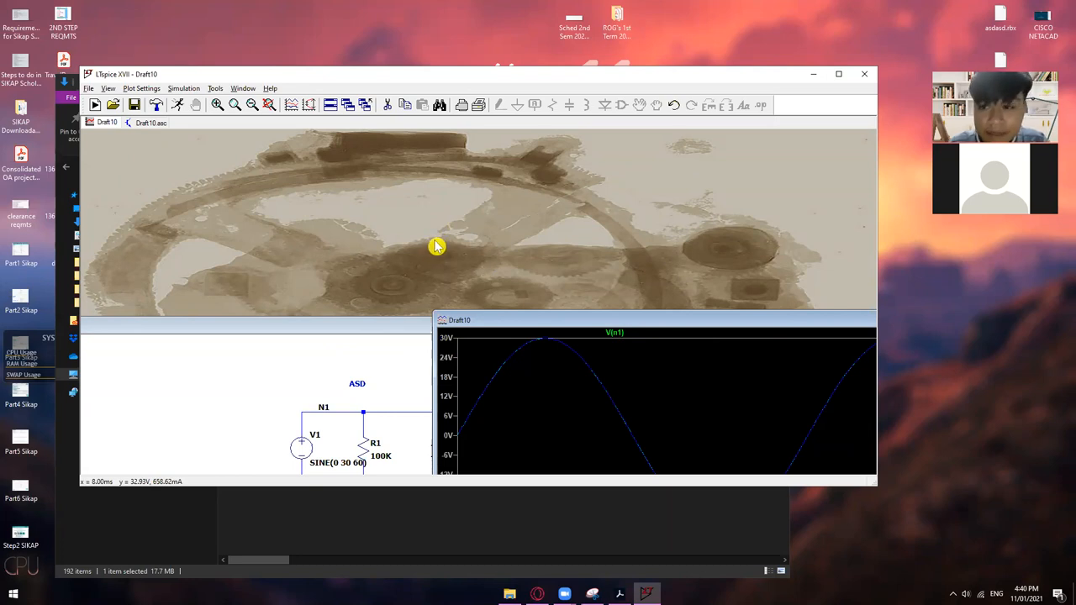
pyautogui.moveTo(400, 329)
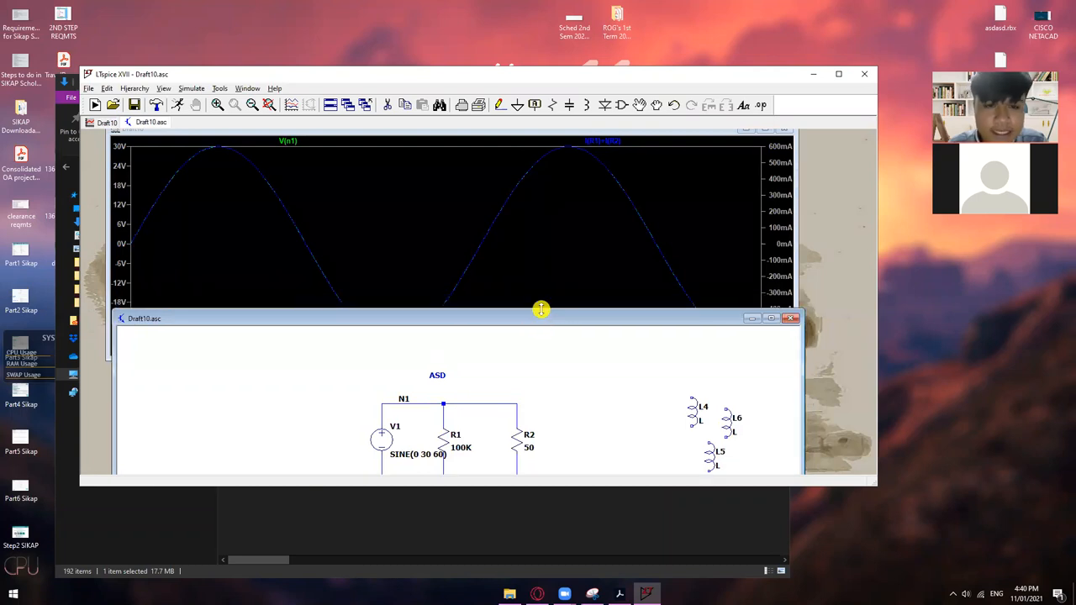
pyautogui.moveTo(329, 104)
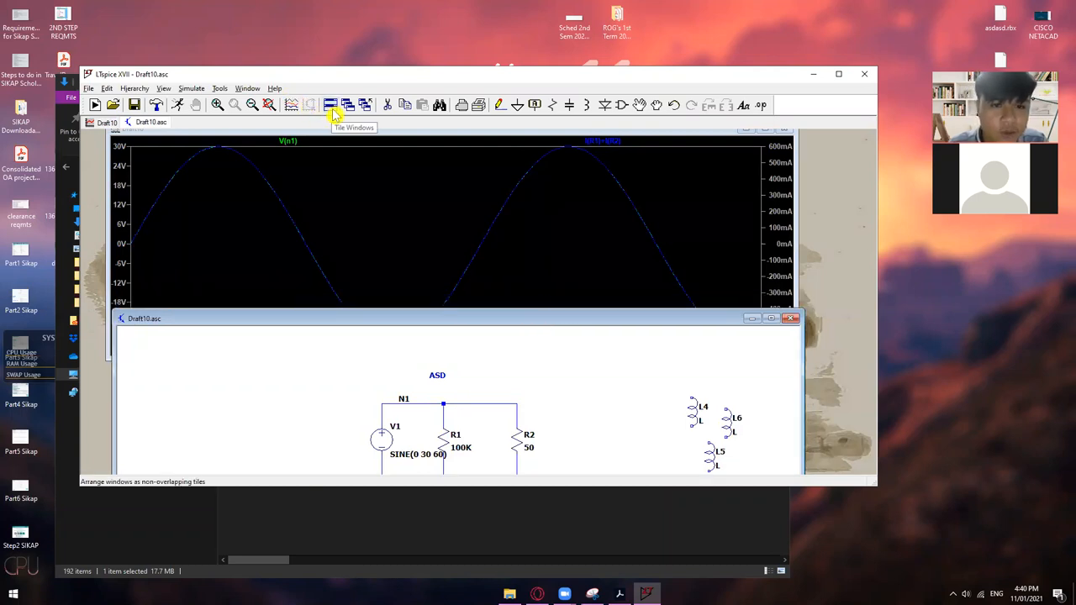
pyautogui.moveTo(346, 111)
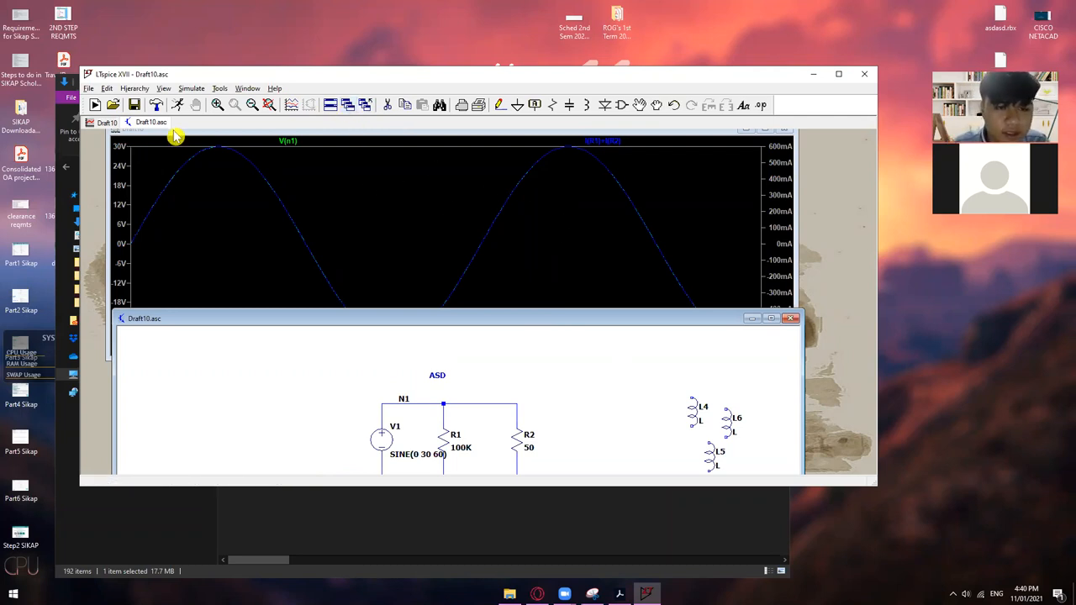
pyautogui.moveTo(232, 134)
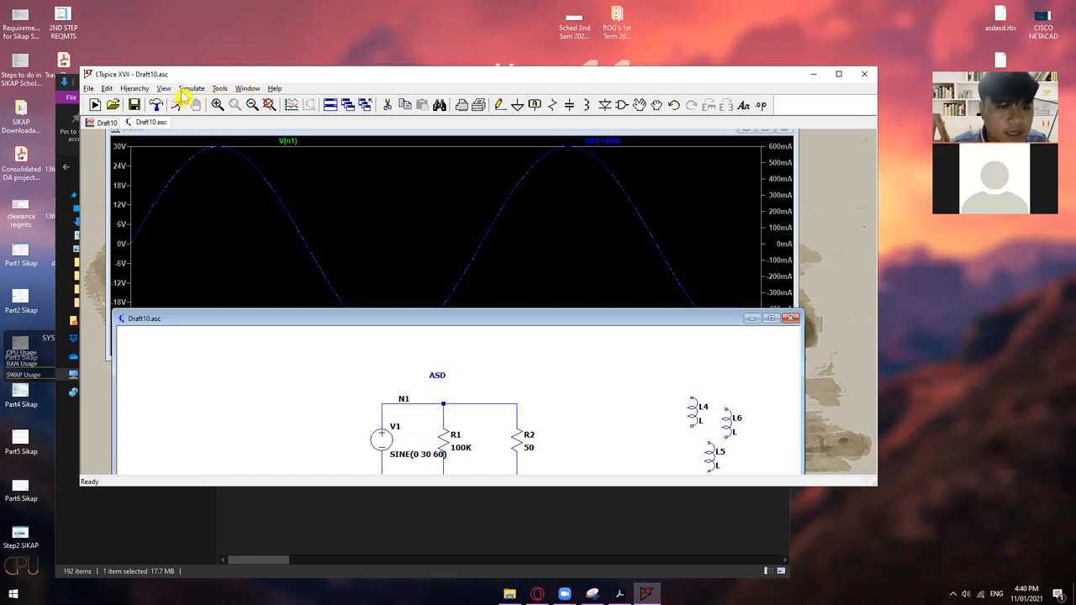
pyautogui.moveTo(764, 132)
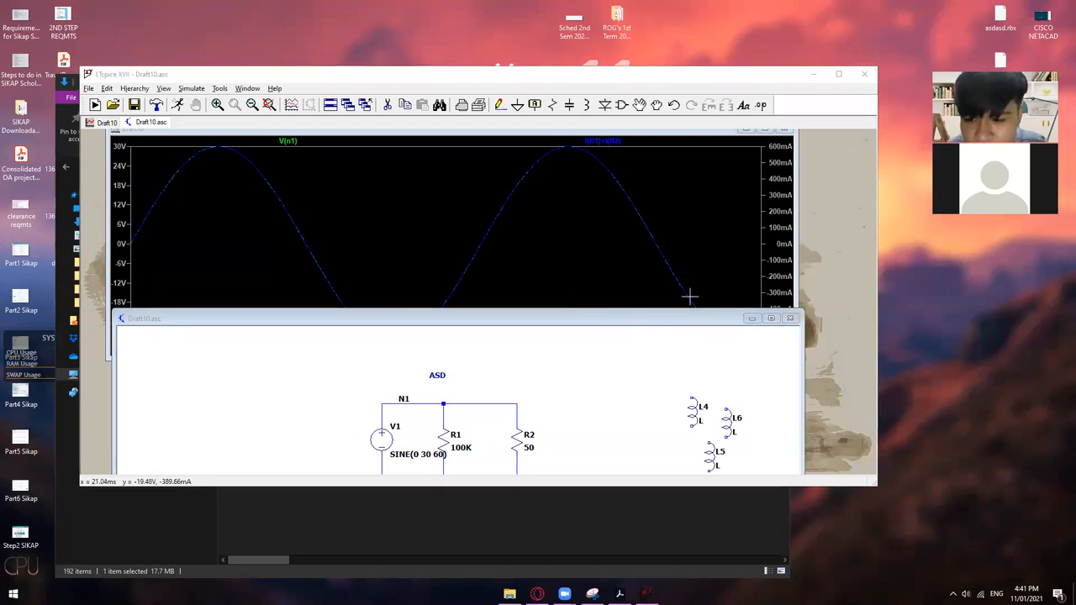
pyautogui.moveTo(601, 299)
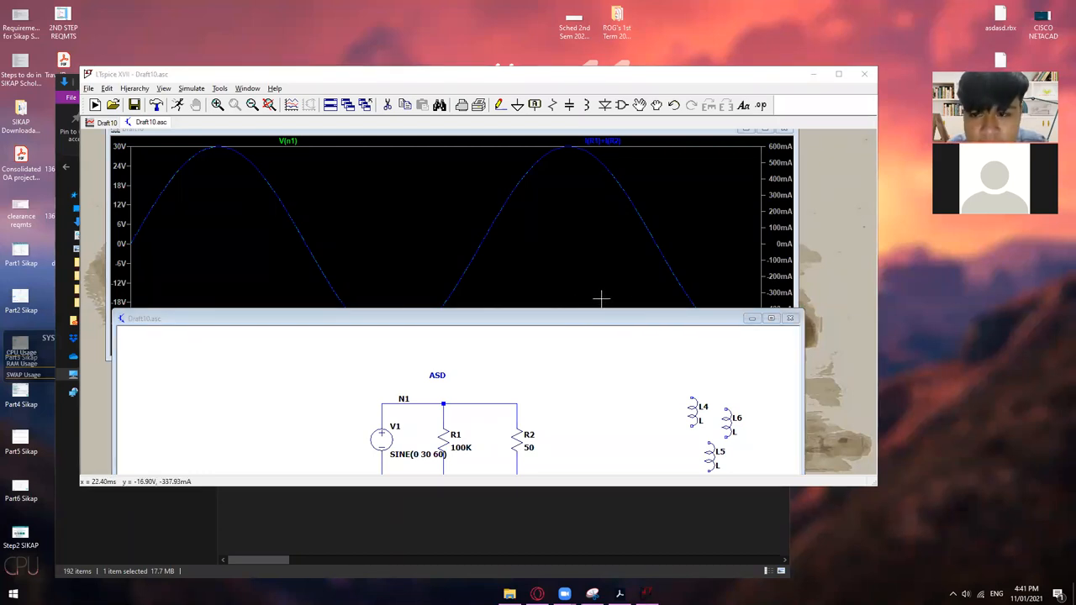
pyautogui.moveTo(595, 299)
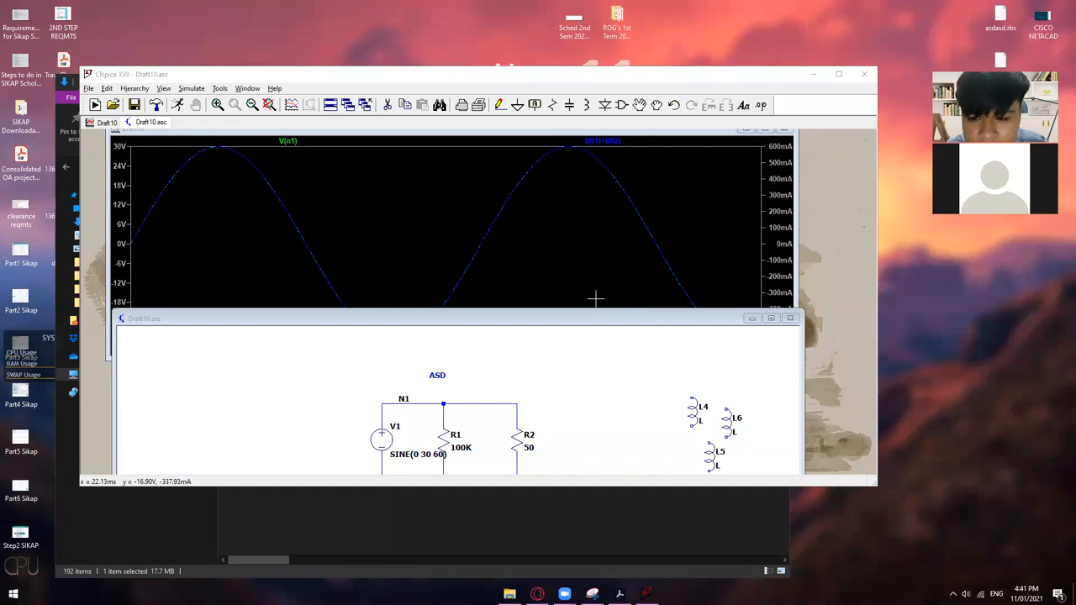
pyautogui.moveTo(659, 301)
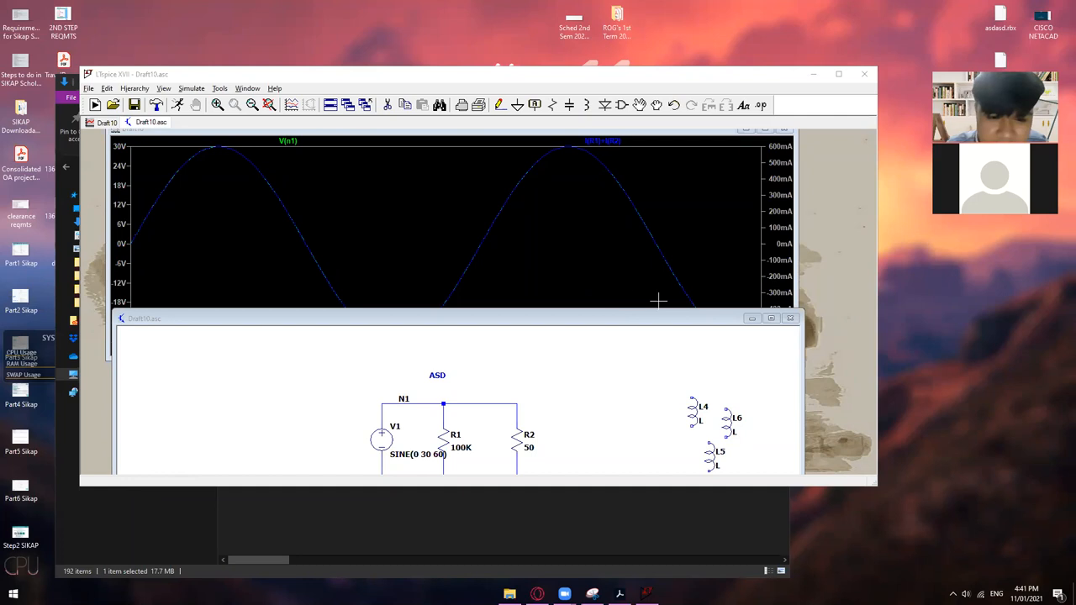
pyautogui.moveTo(635, 279)
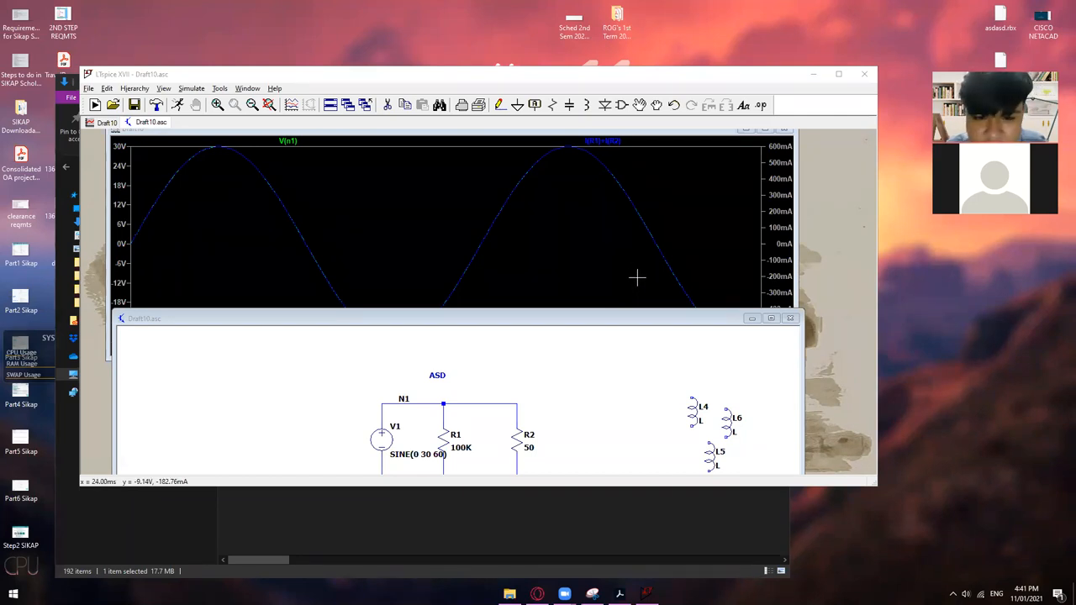
pyautogui.moveTo(620, 276)
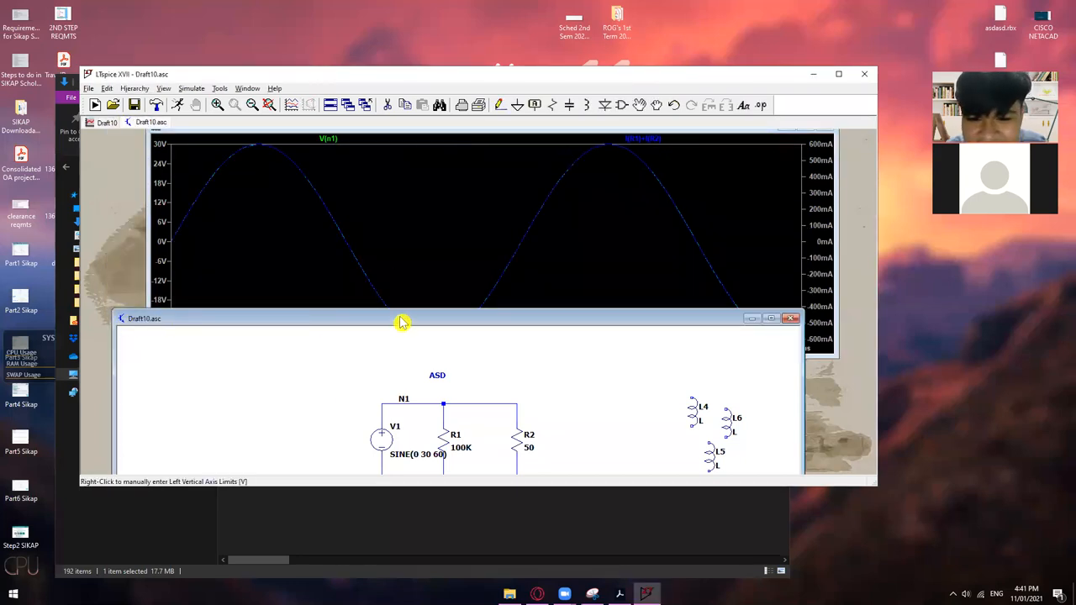
# Drag the schematic window left so it overlaps the lower part of the plot window.
pyautogui.moveTo(402, 323); pyautogui.dragTo(478, 333)
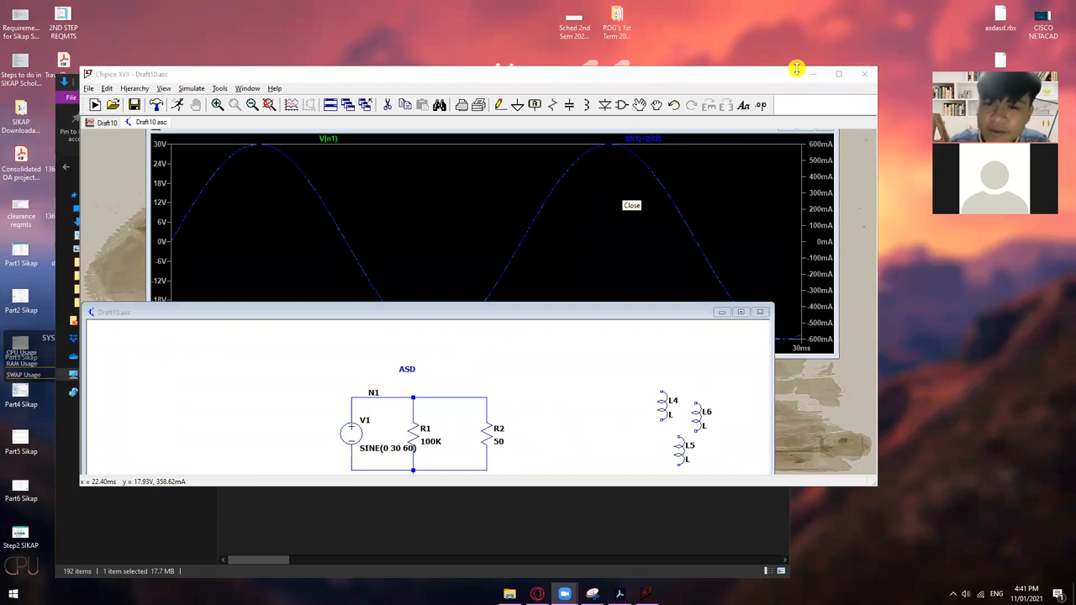
# Close LTspice and answer No to saving Draft10, leaving the Downloads folder showing.
pyautogui.click(632, 205)
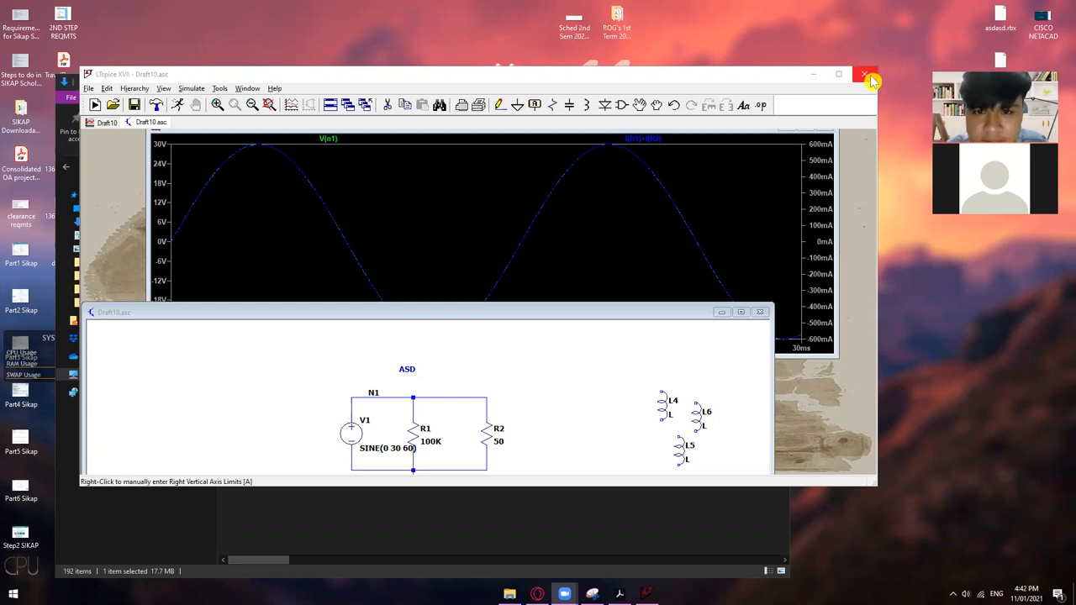
pyautogui.moveTo(872, 74)
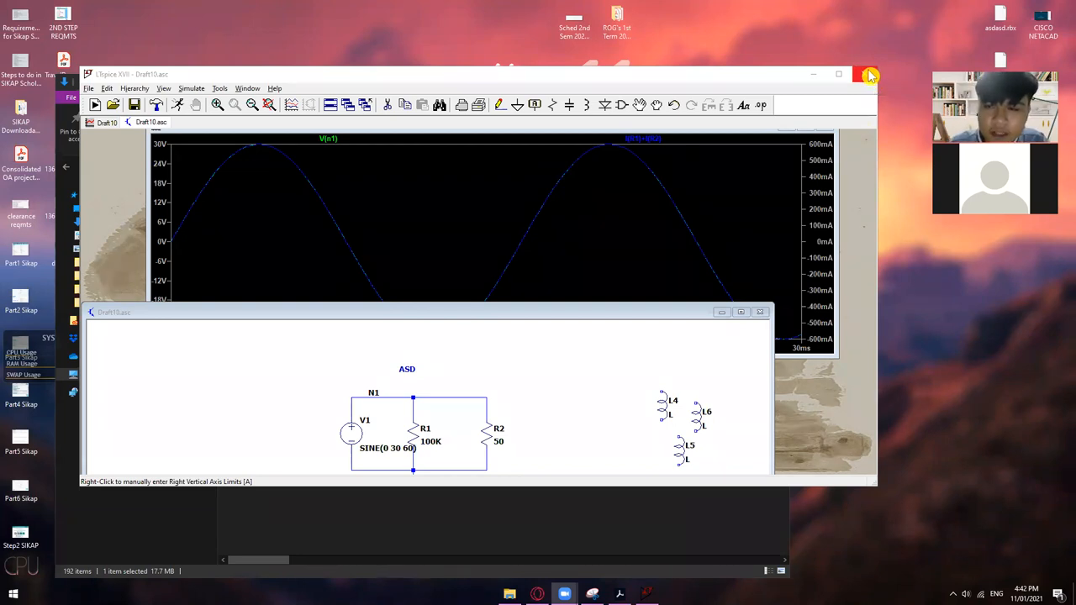
pyautogui.moveTo(864, 75)
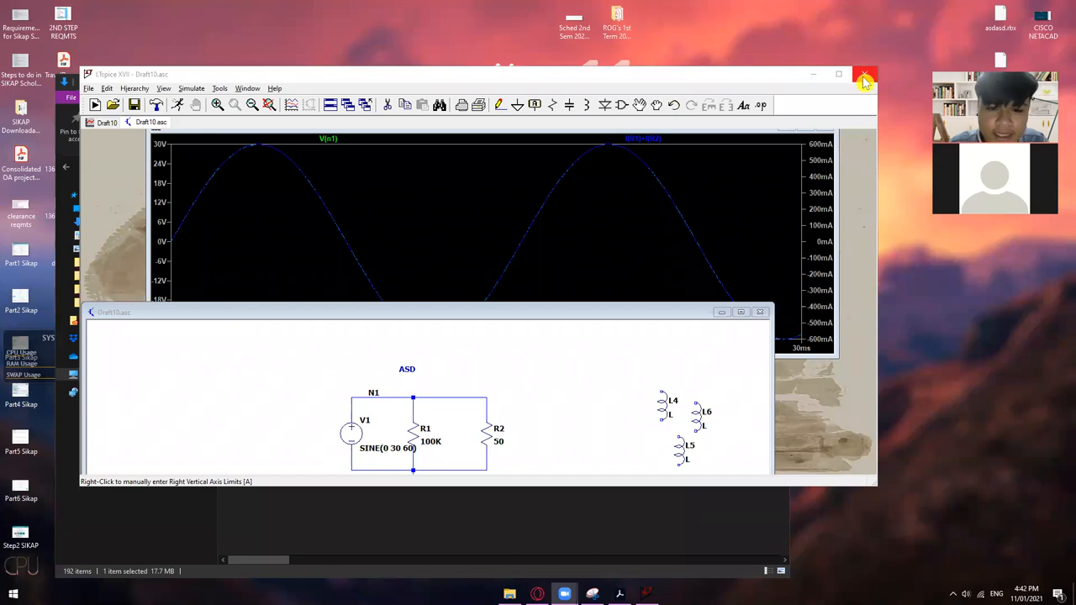
pyautogui.click(864, 74)
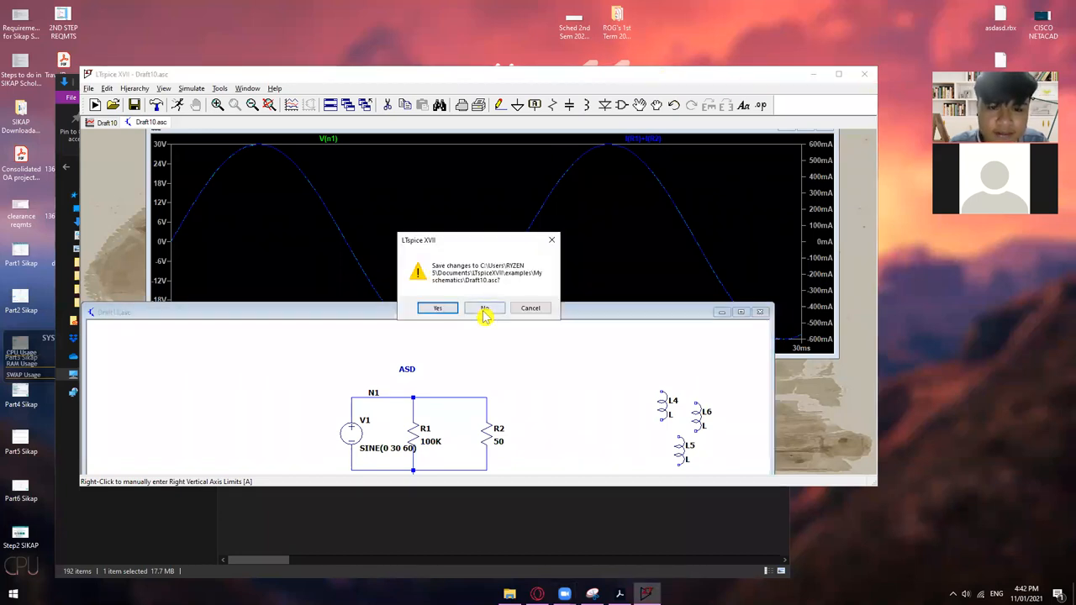
pyautogui.click(484, 308)
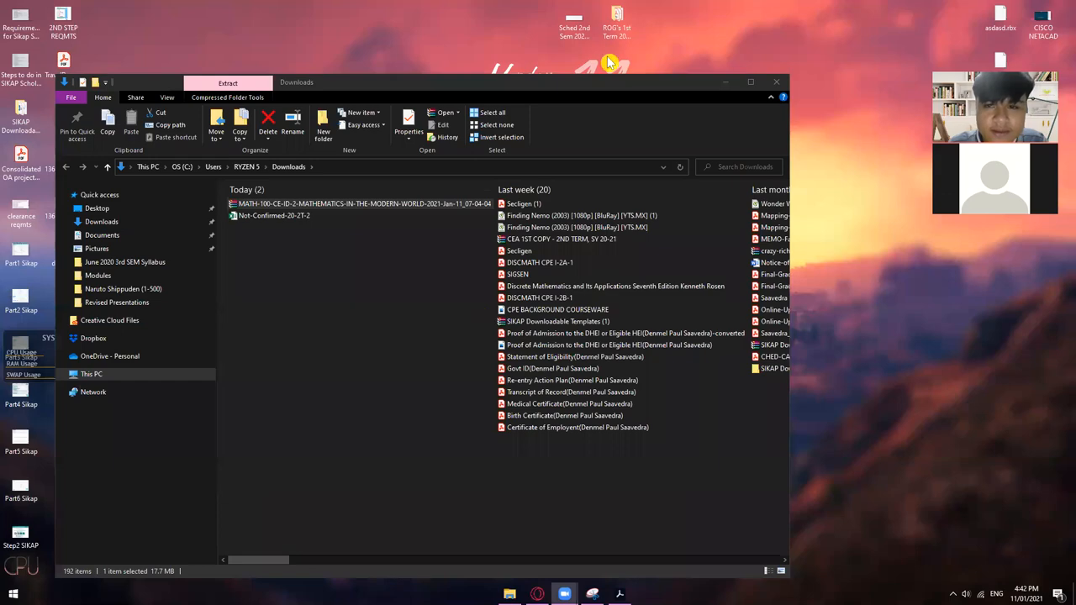